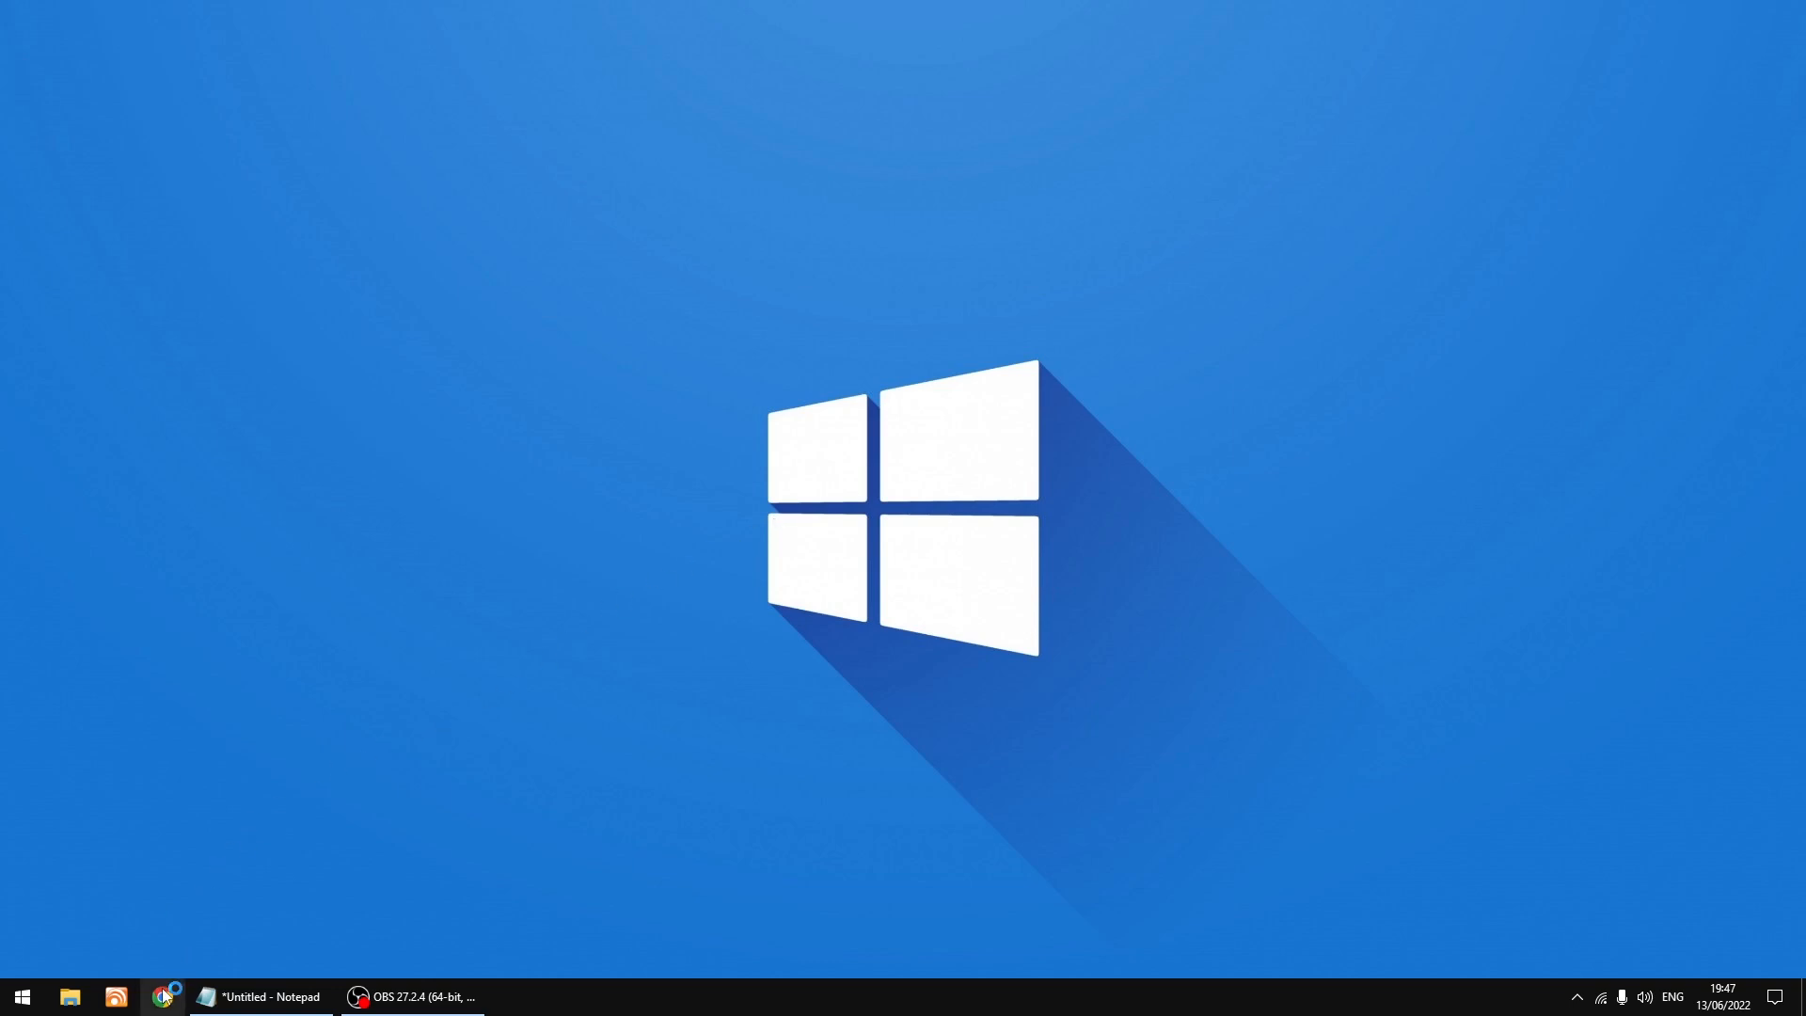
- Launch Google Chrome from the taskbar onto a new tab
click(162, 997)
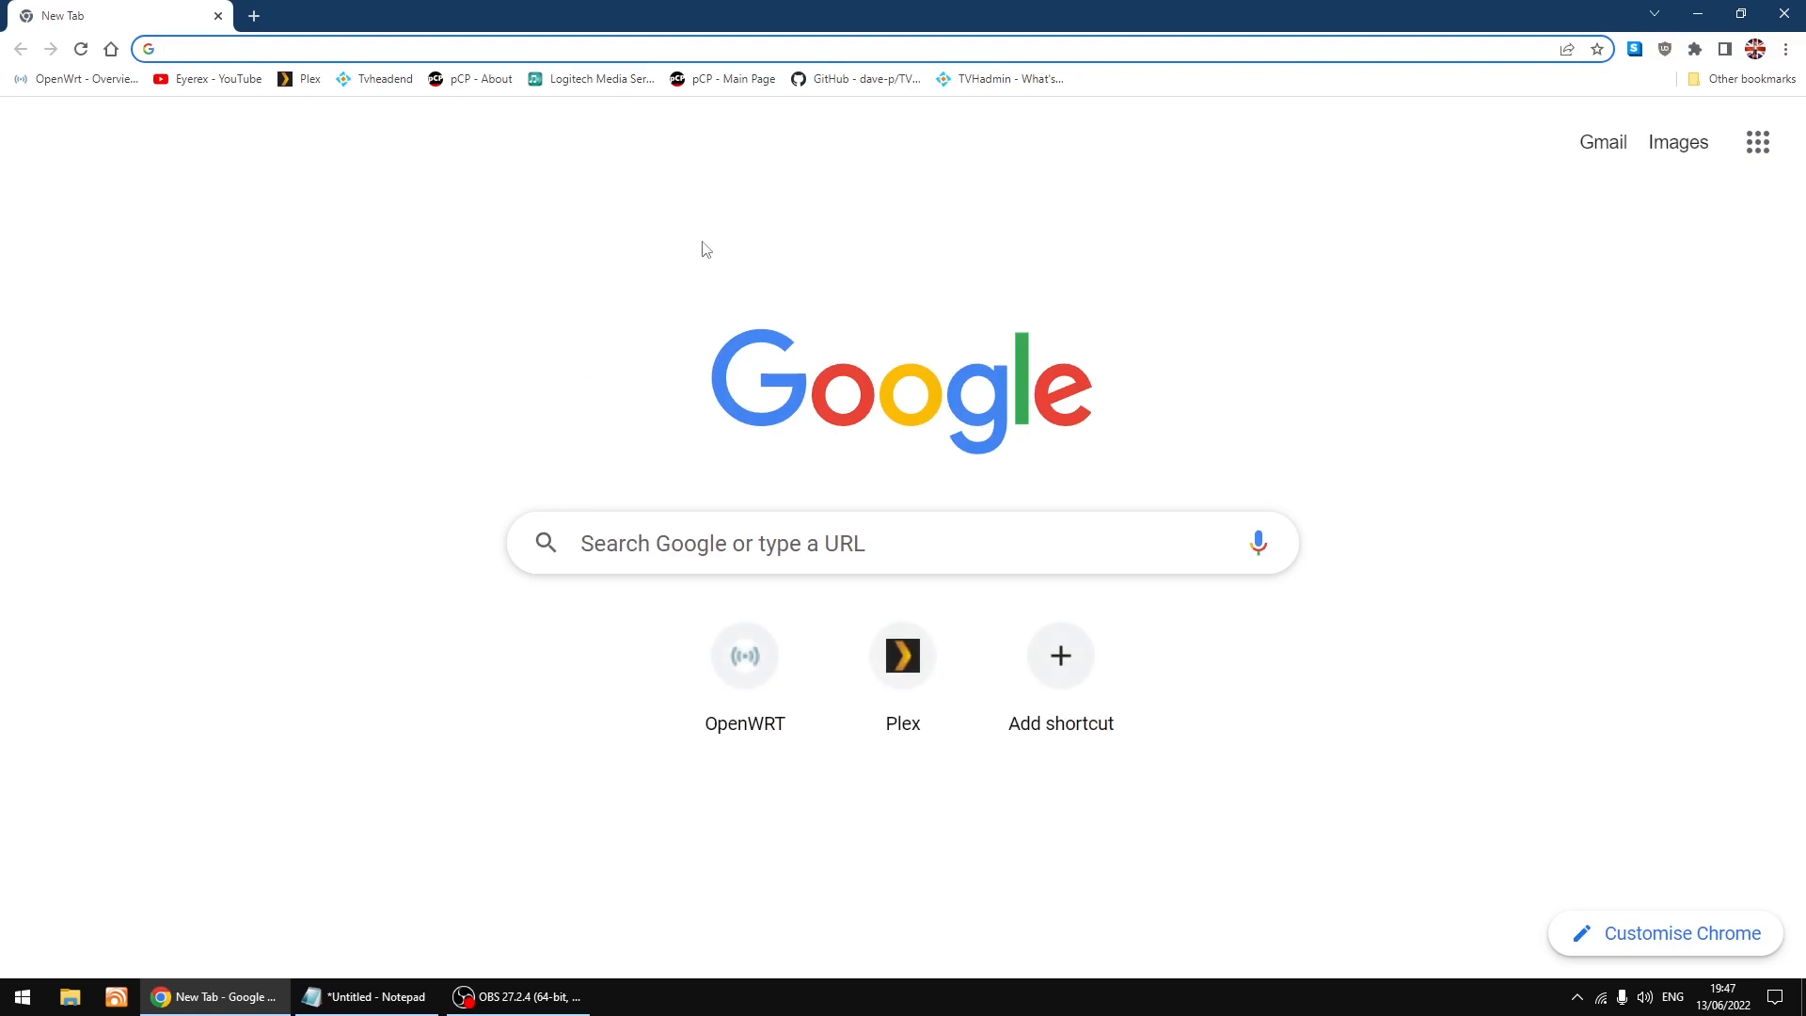
- Open the dave-p/TVHadmin-JS repository from the bookmark and scroll to the README's Installation section
click(854, 79)
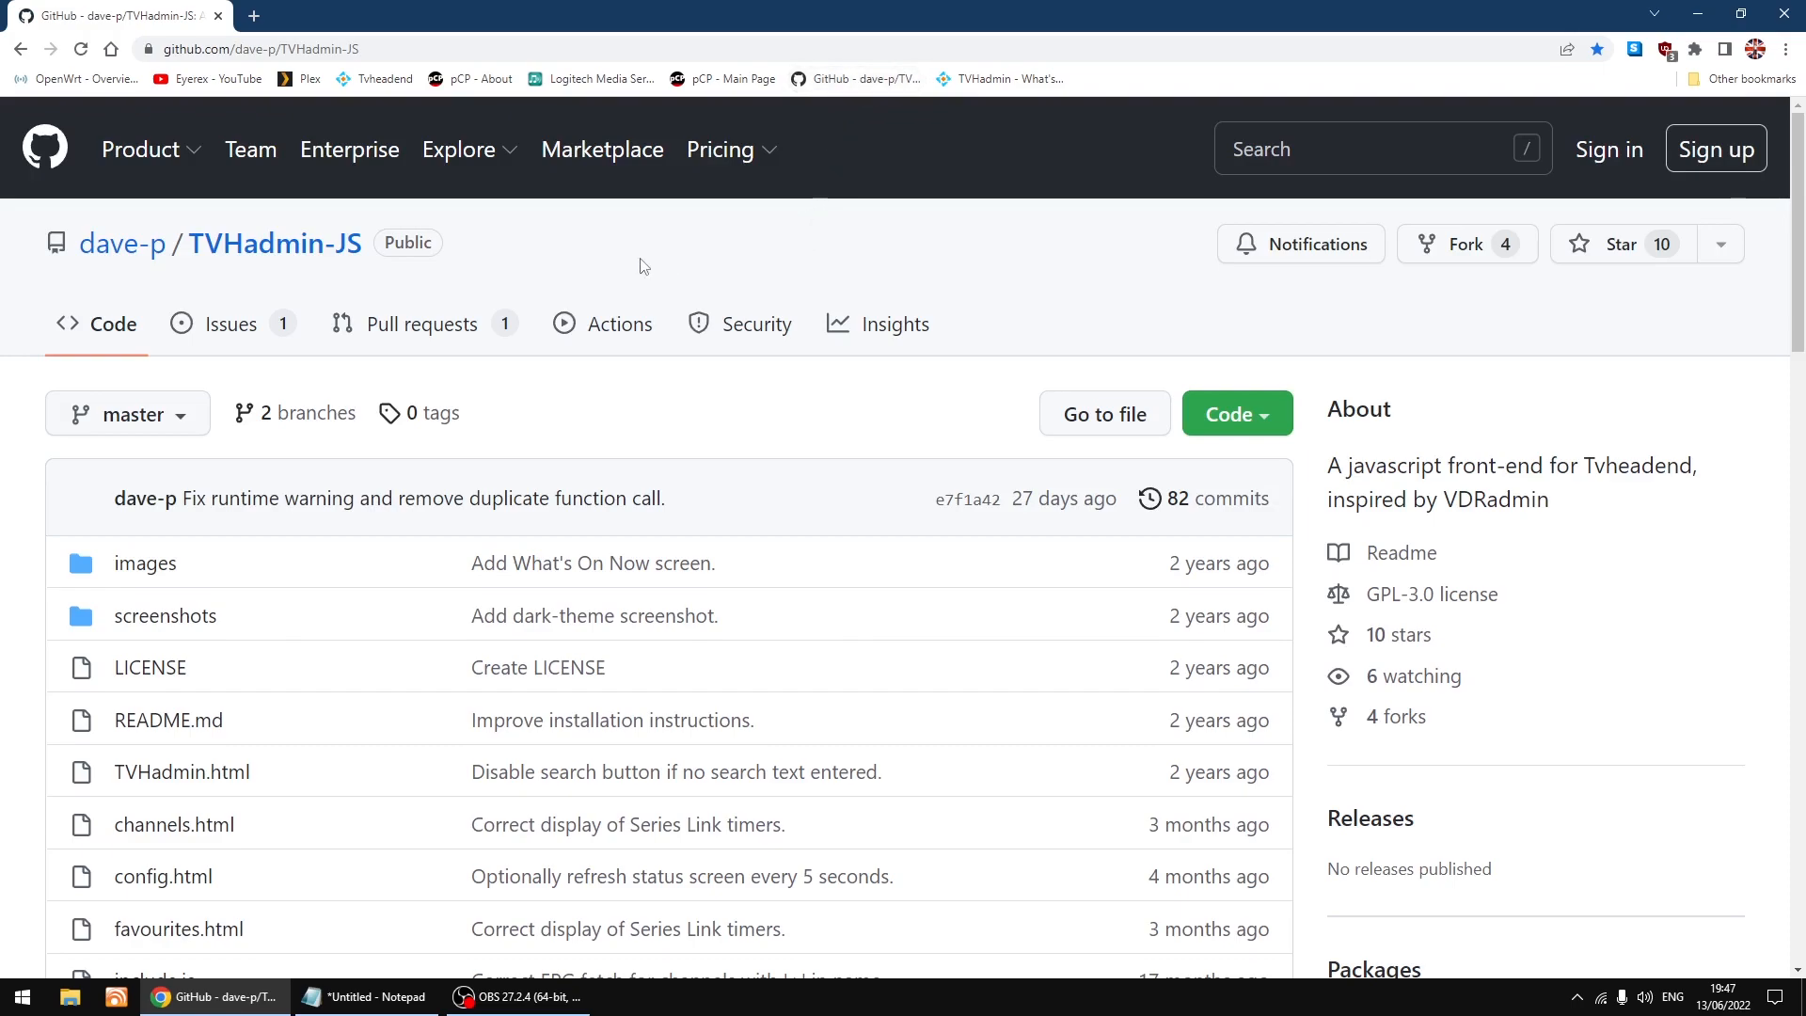
mouse_move(122, 243)
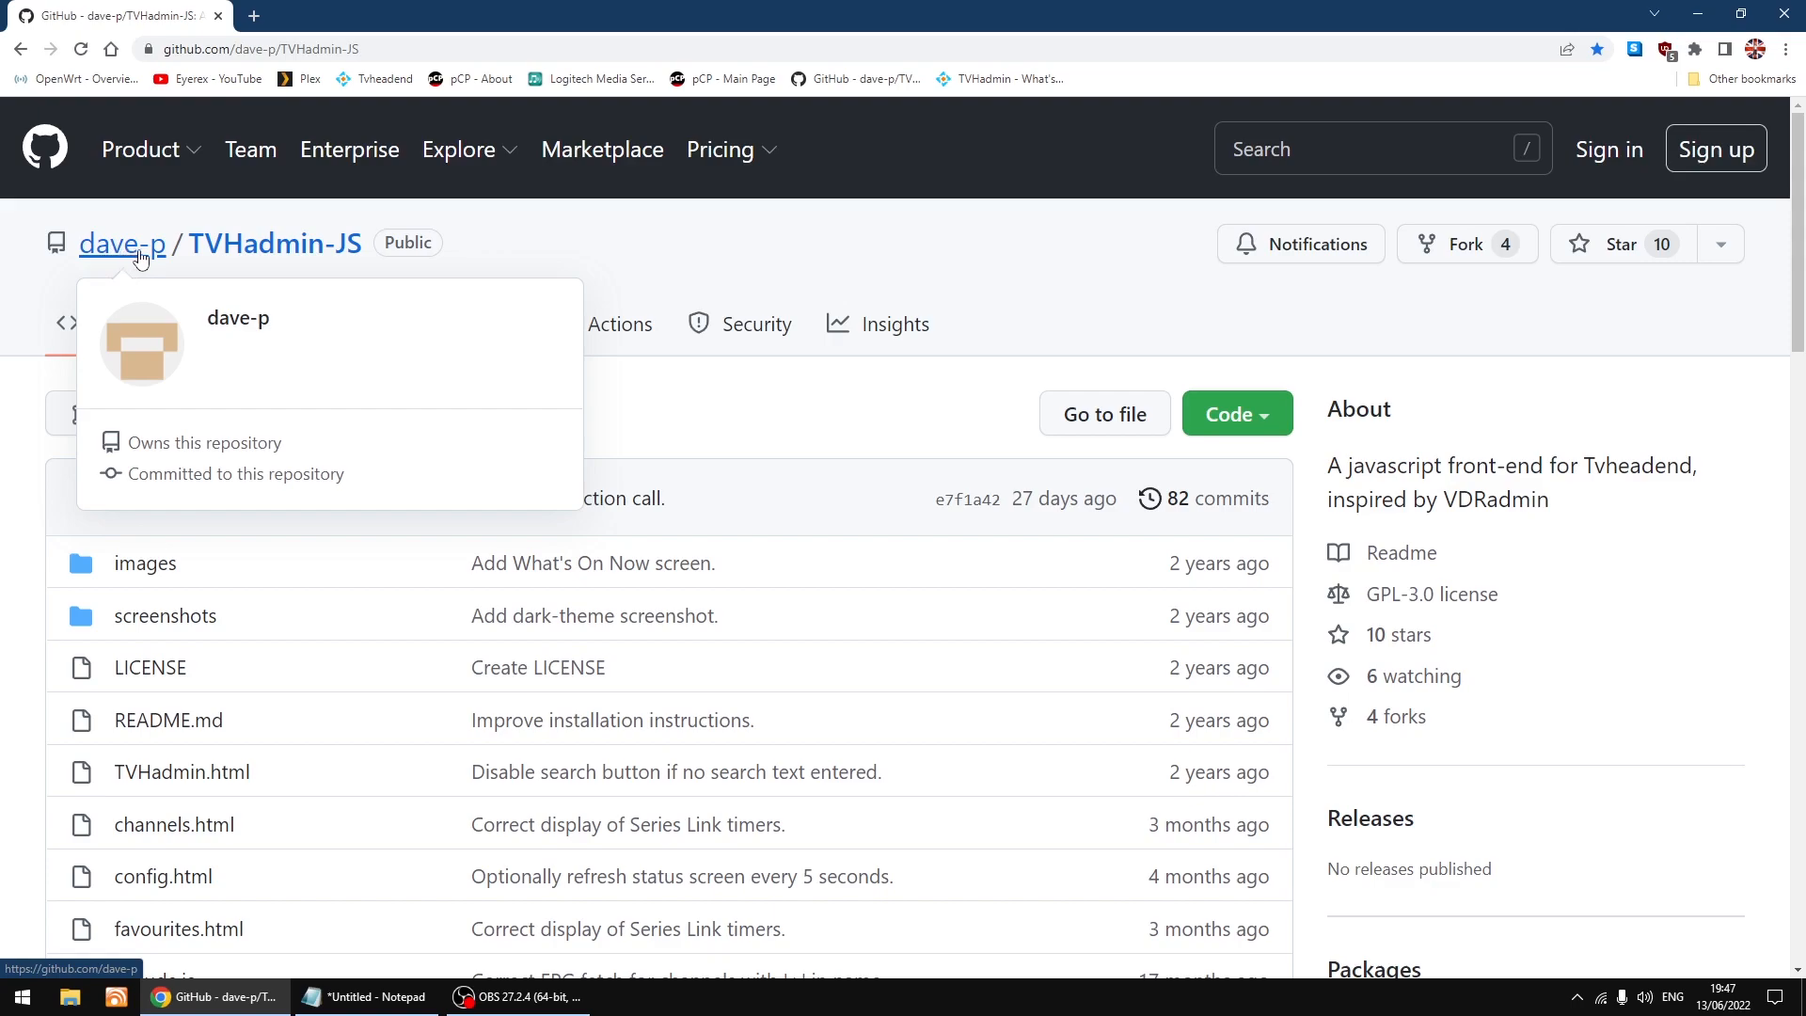
mouse_move(775, 251)
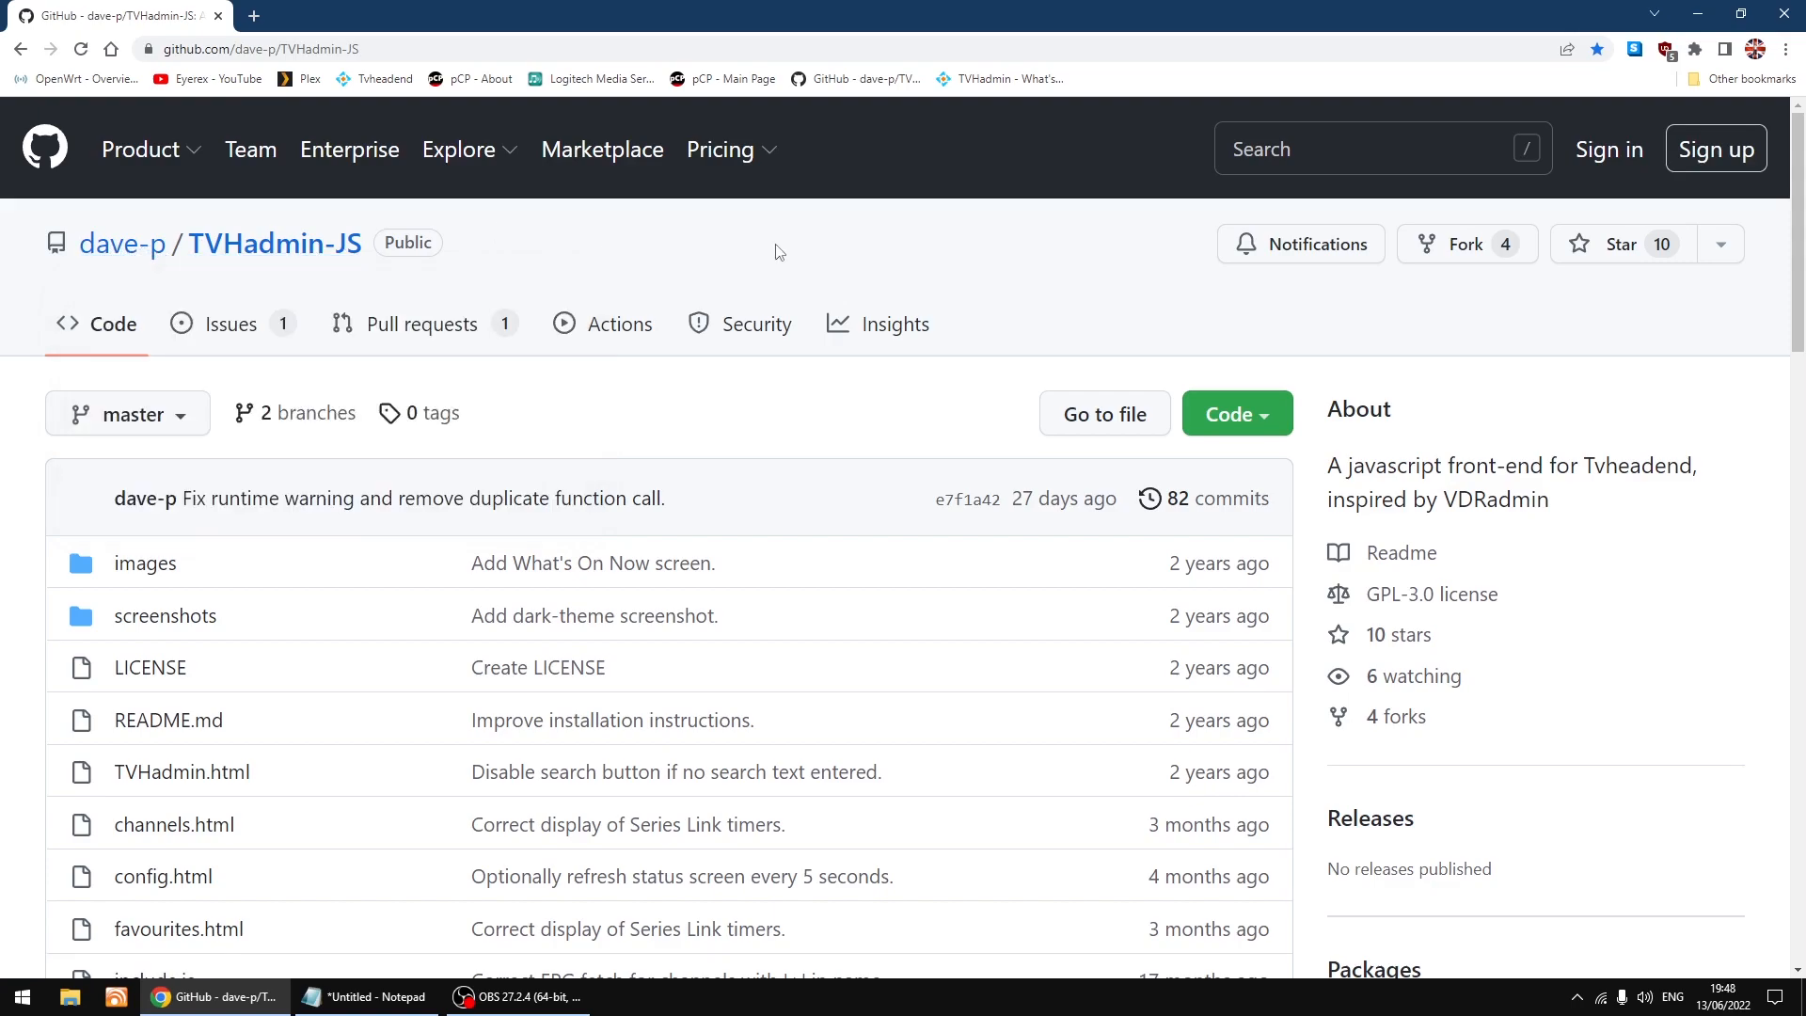
scroll(down, 3)
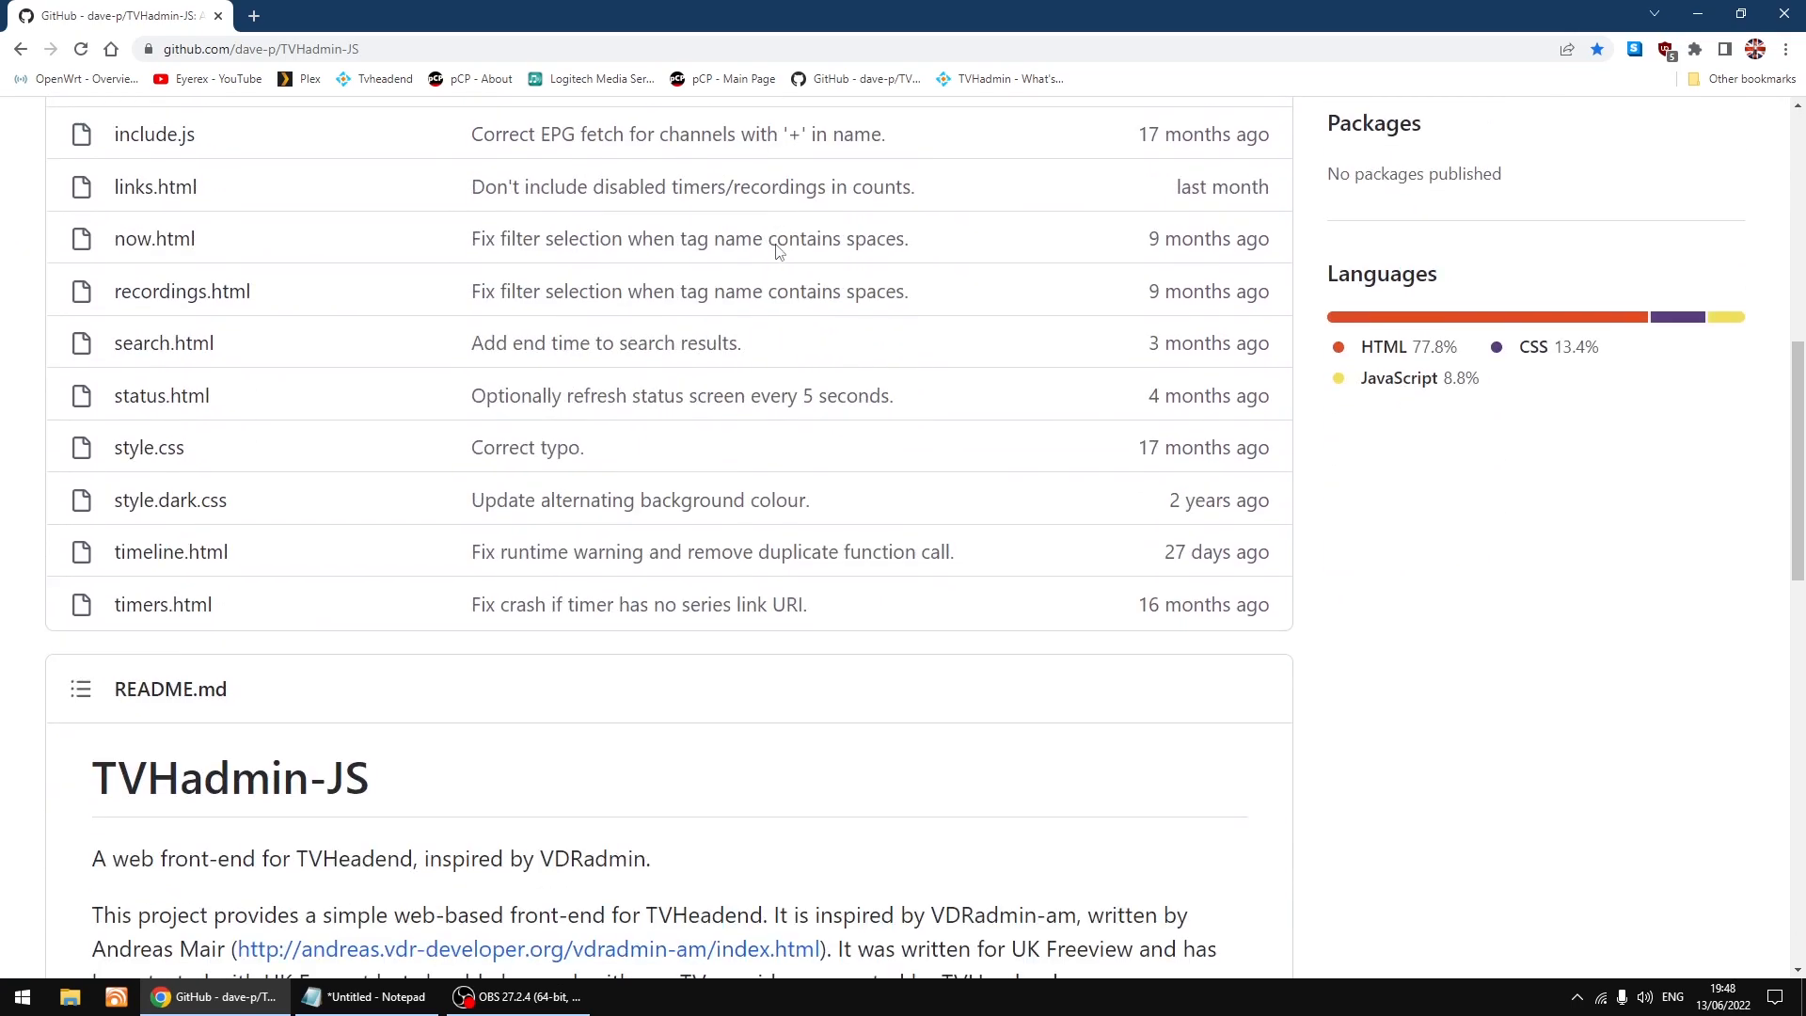
scroll(down, 3)
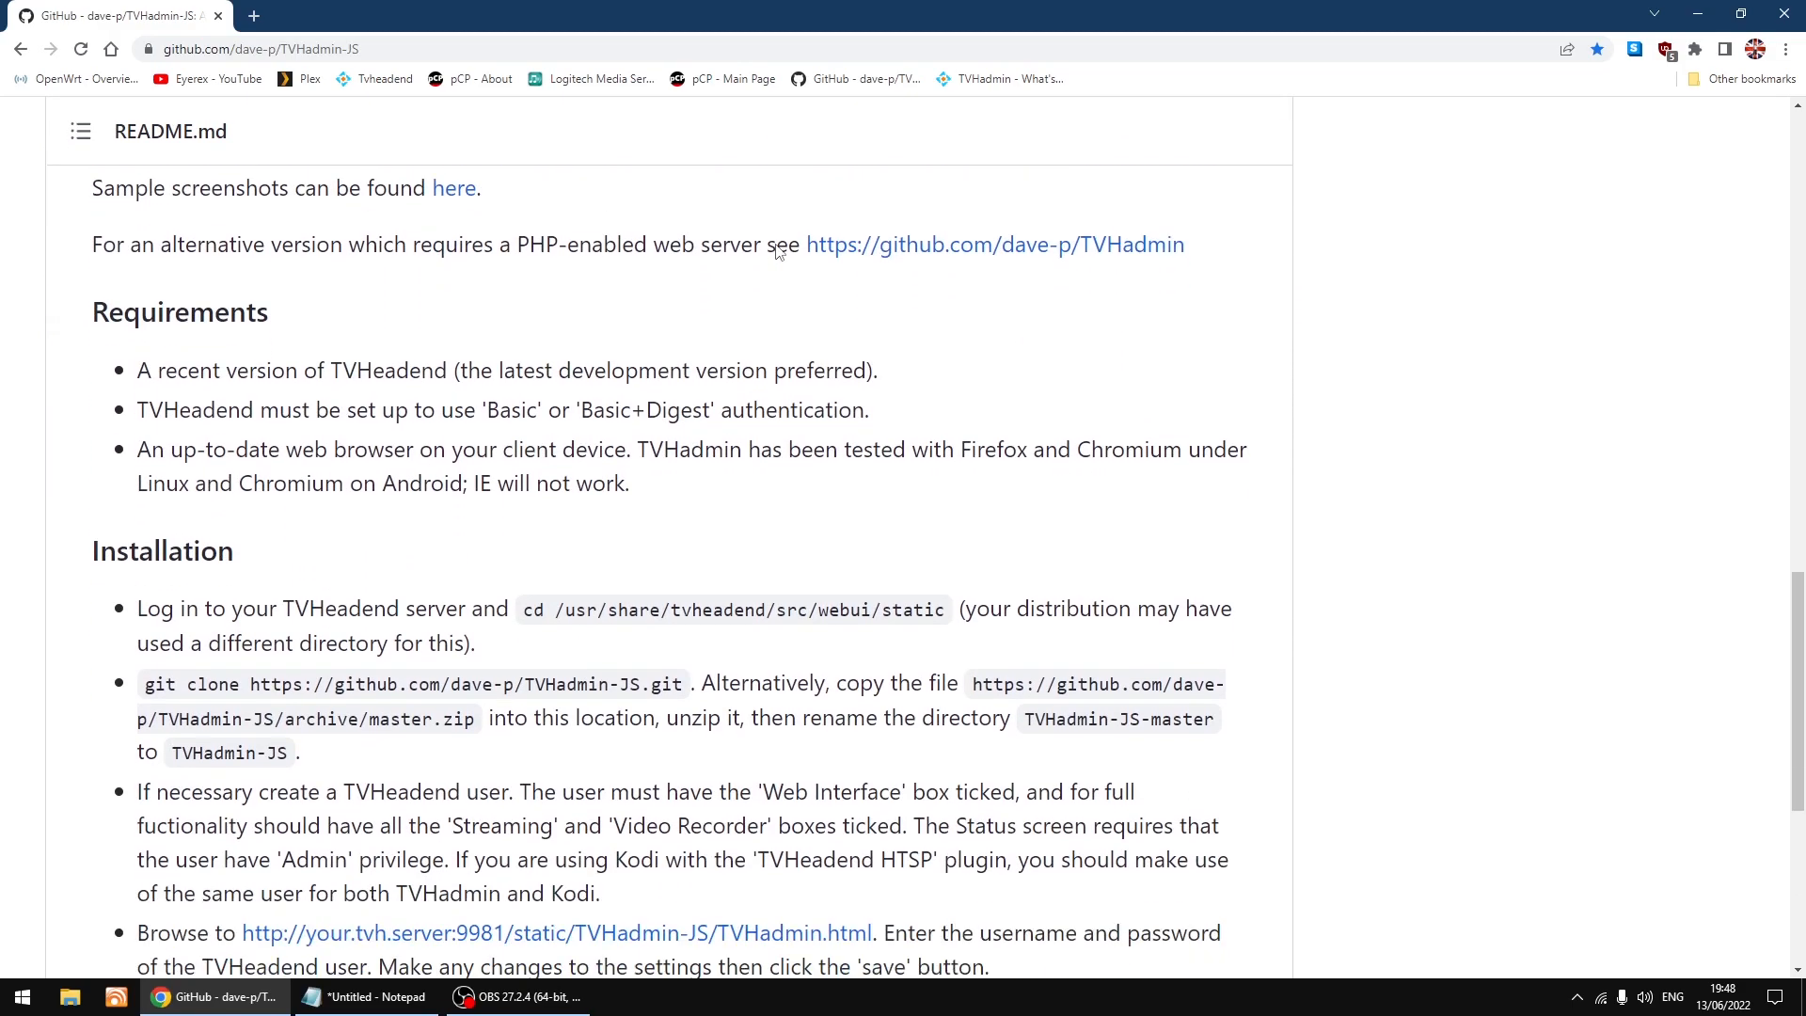
scroll(down, 3)
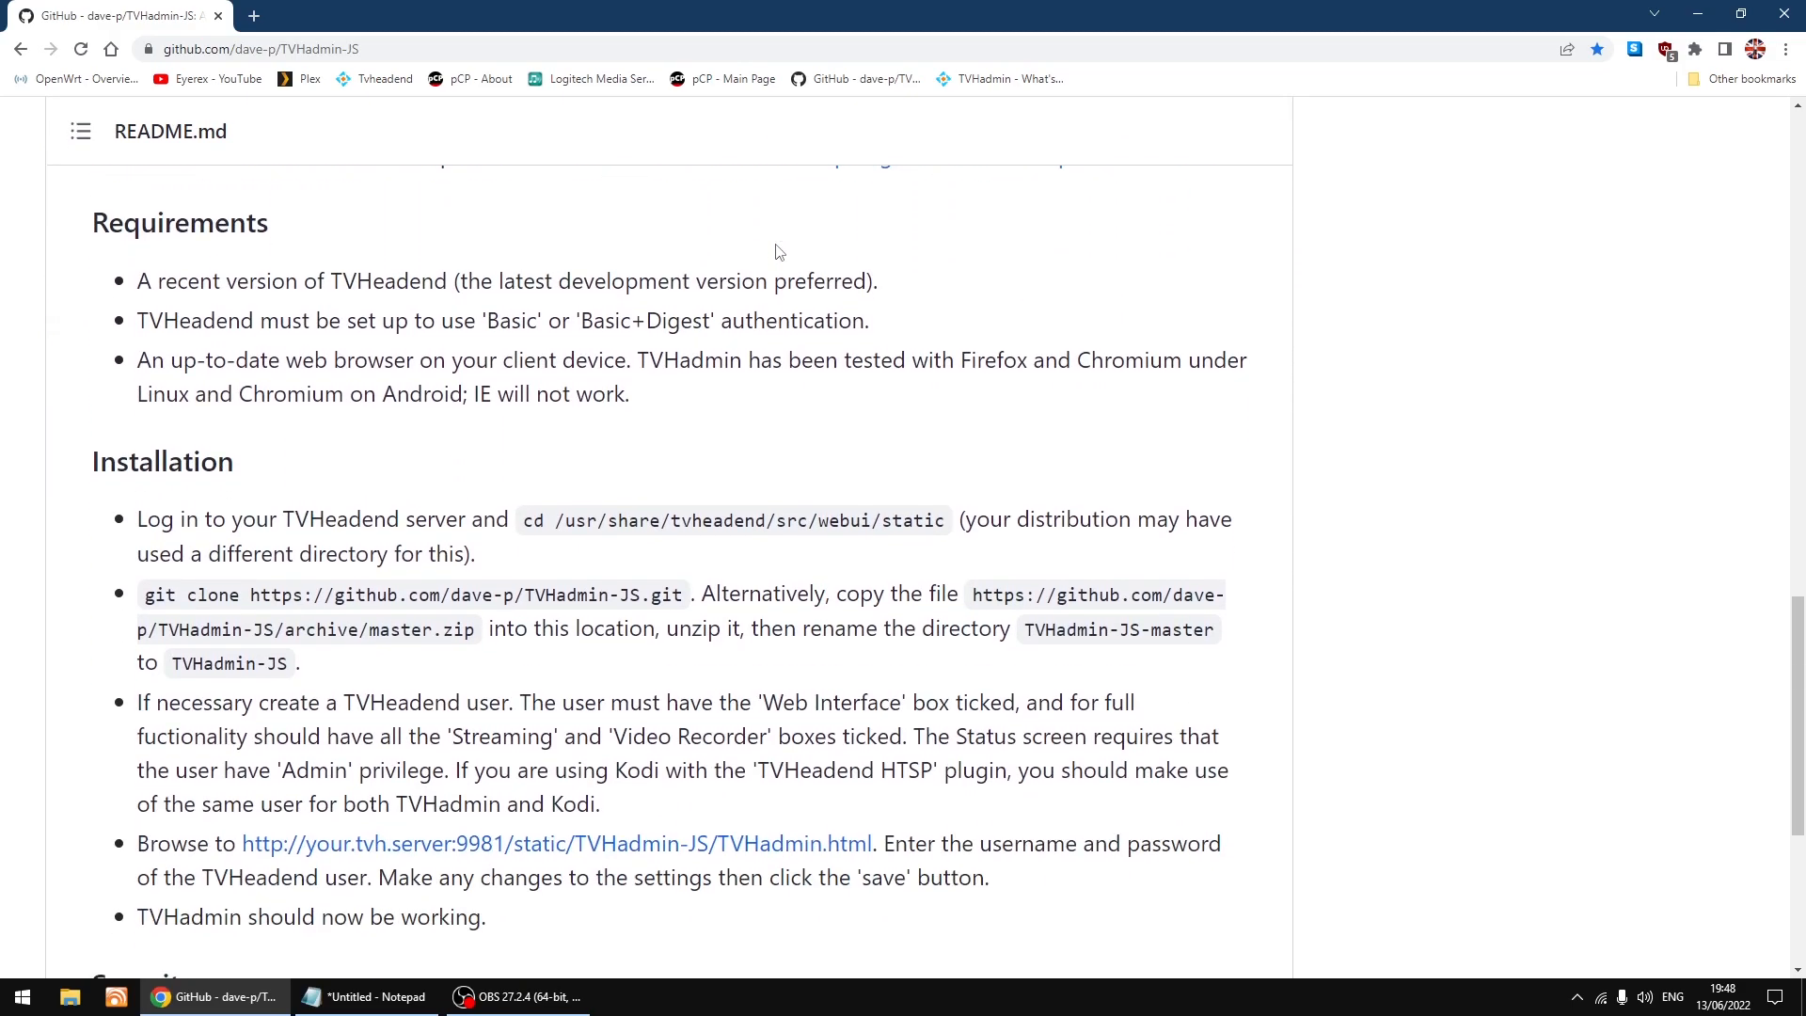
scroll(down, 3)
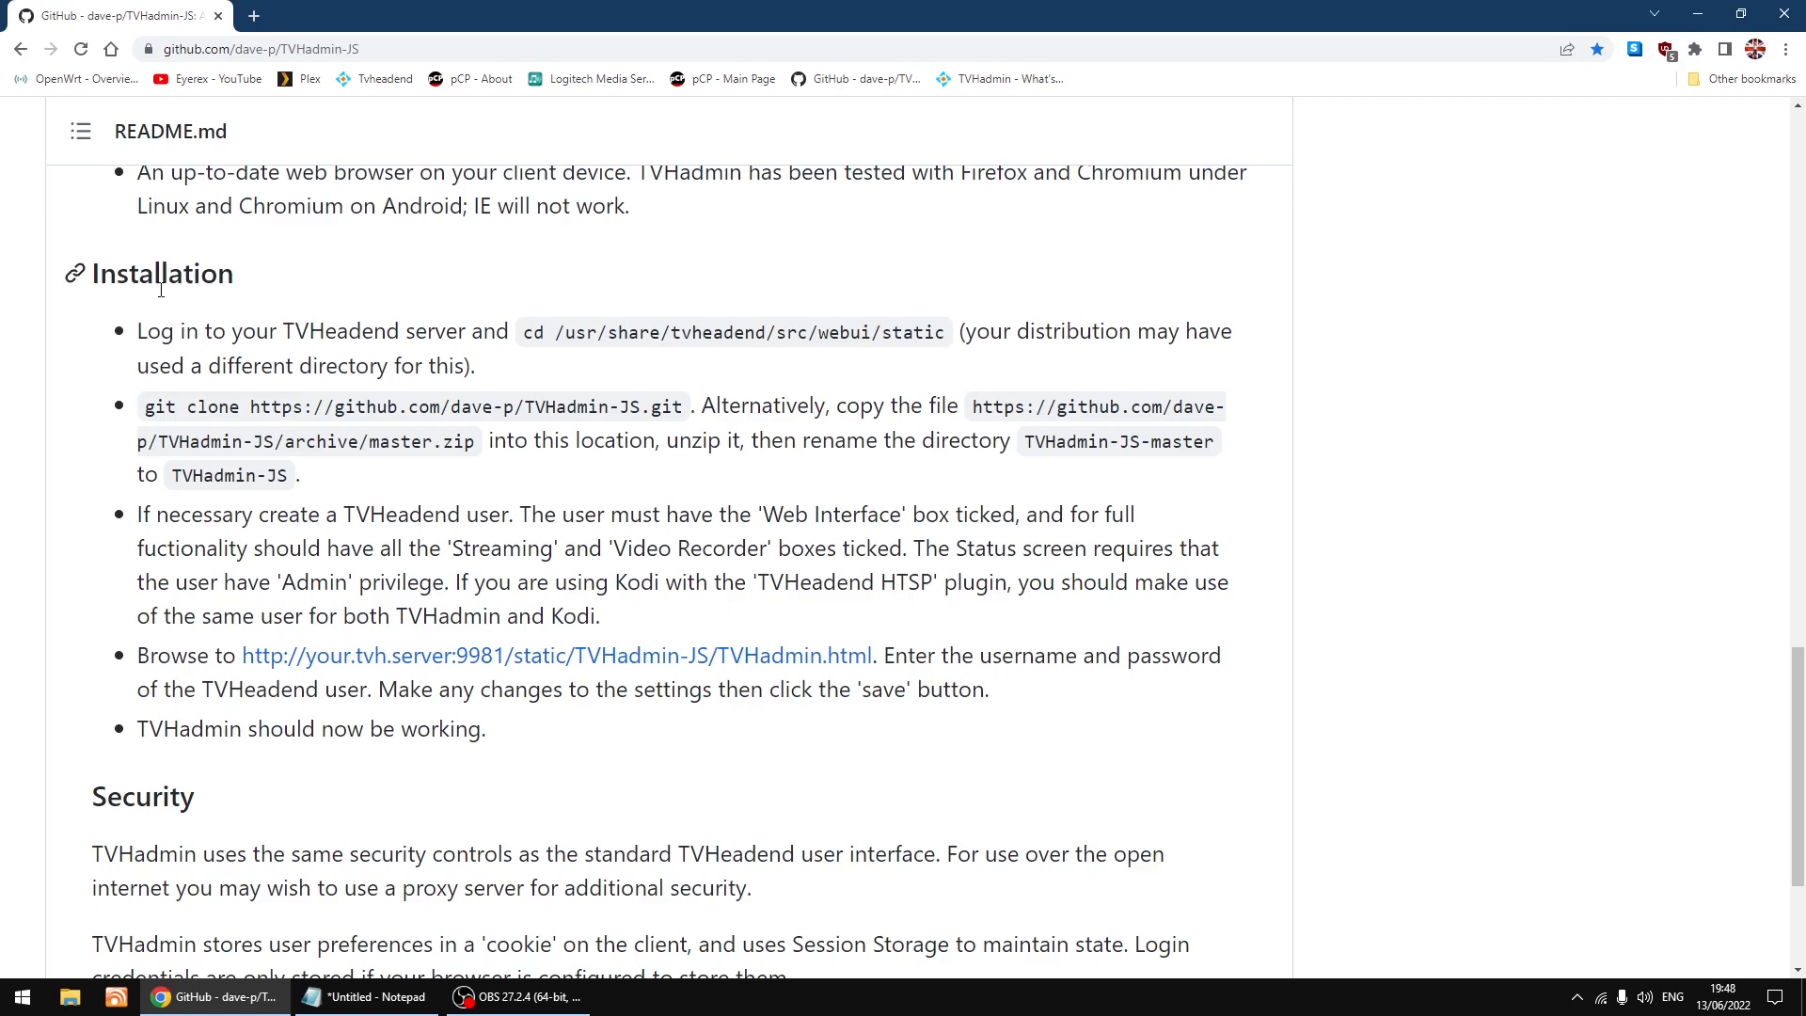
mouse_move(553, 295)
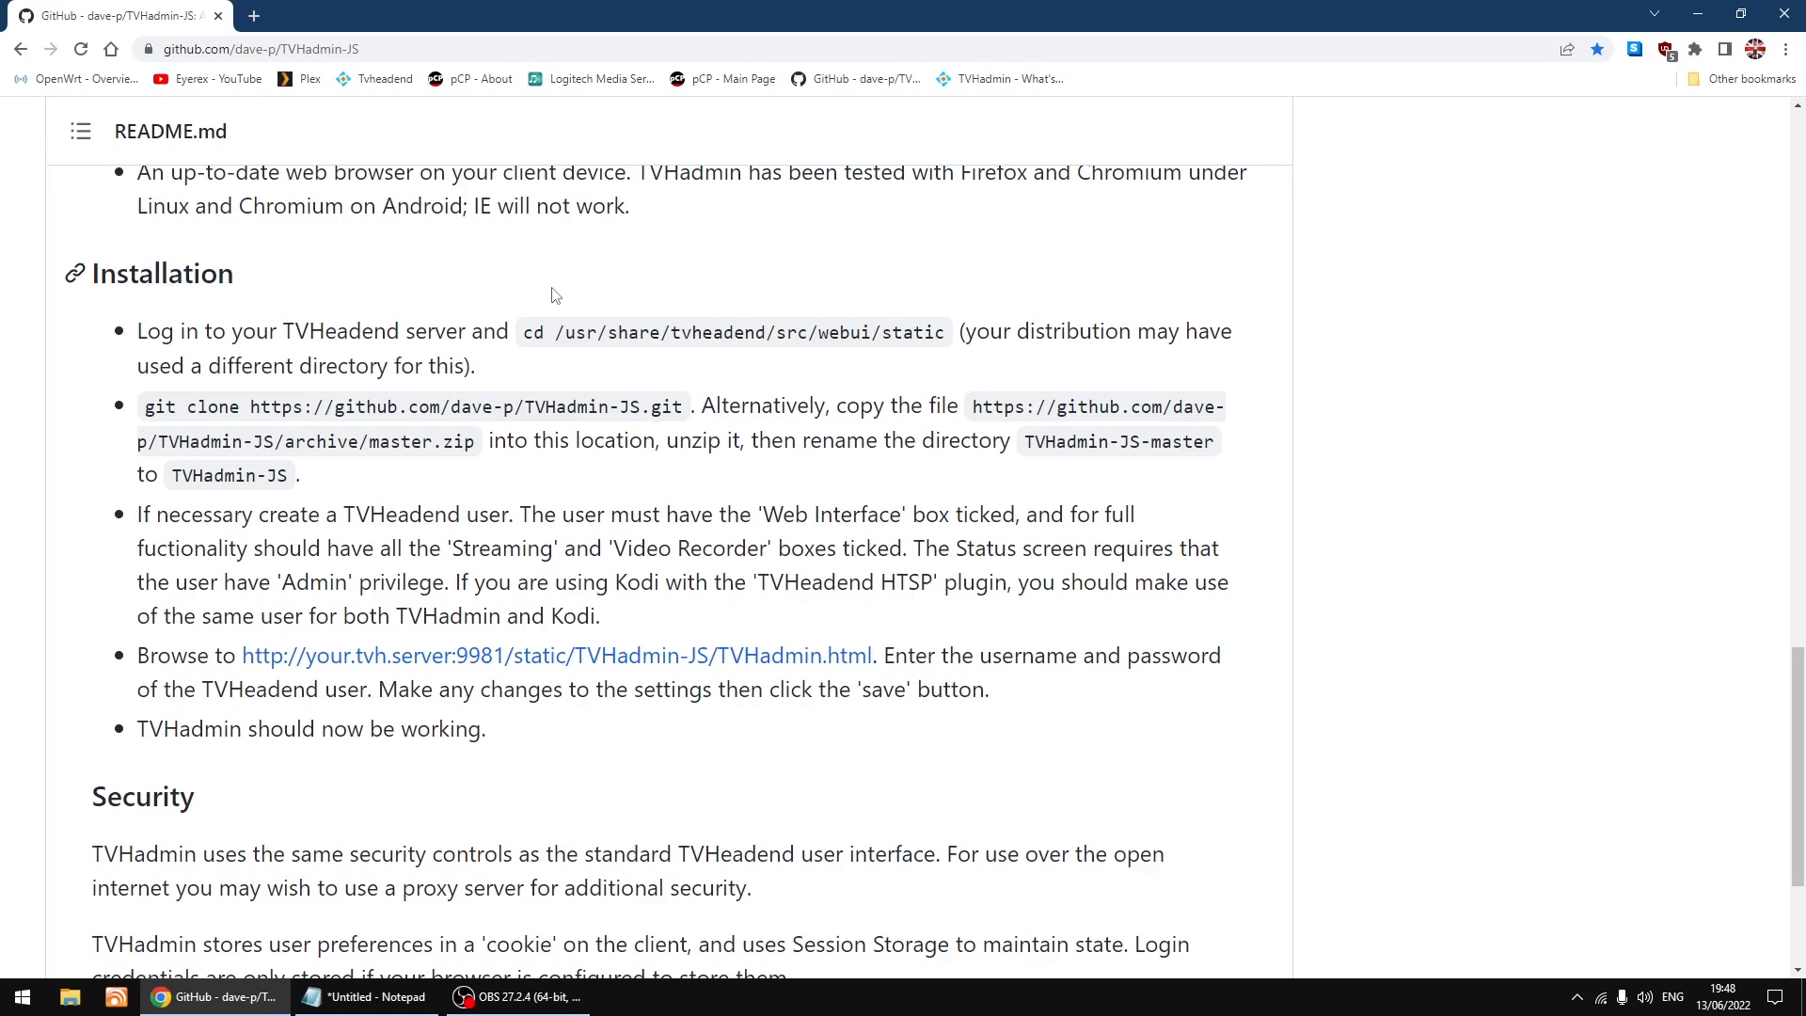
mouse_move(562, 285)
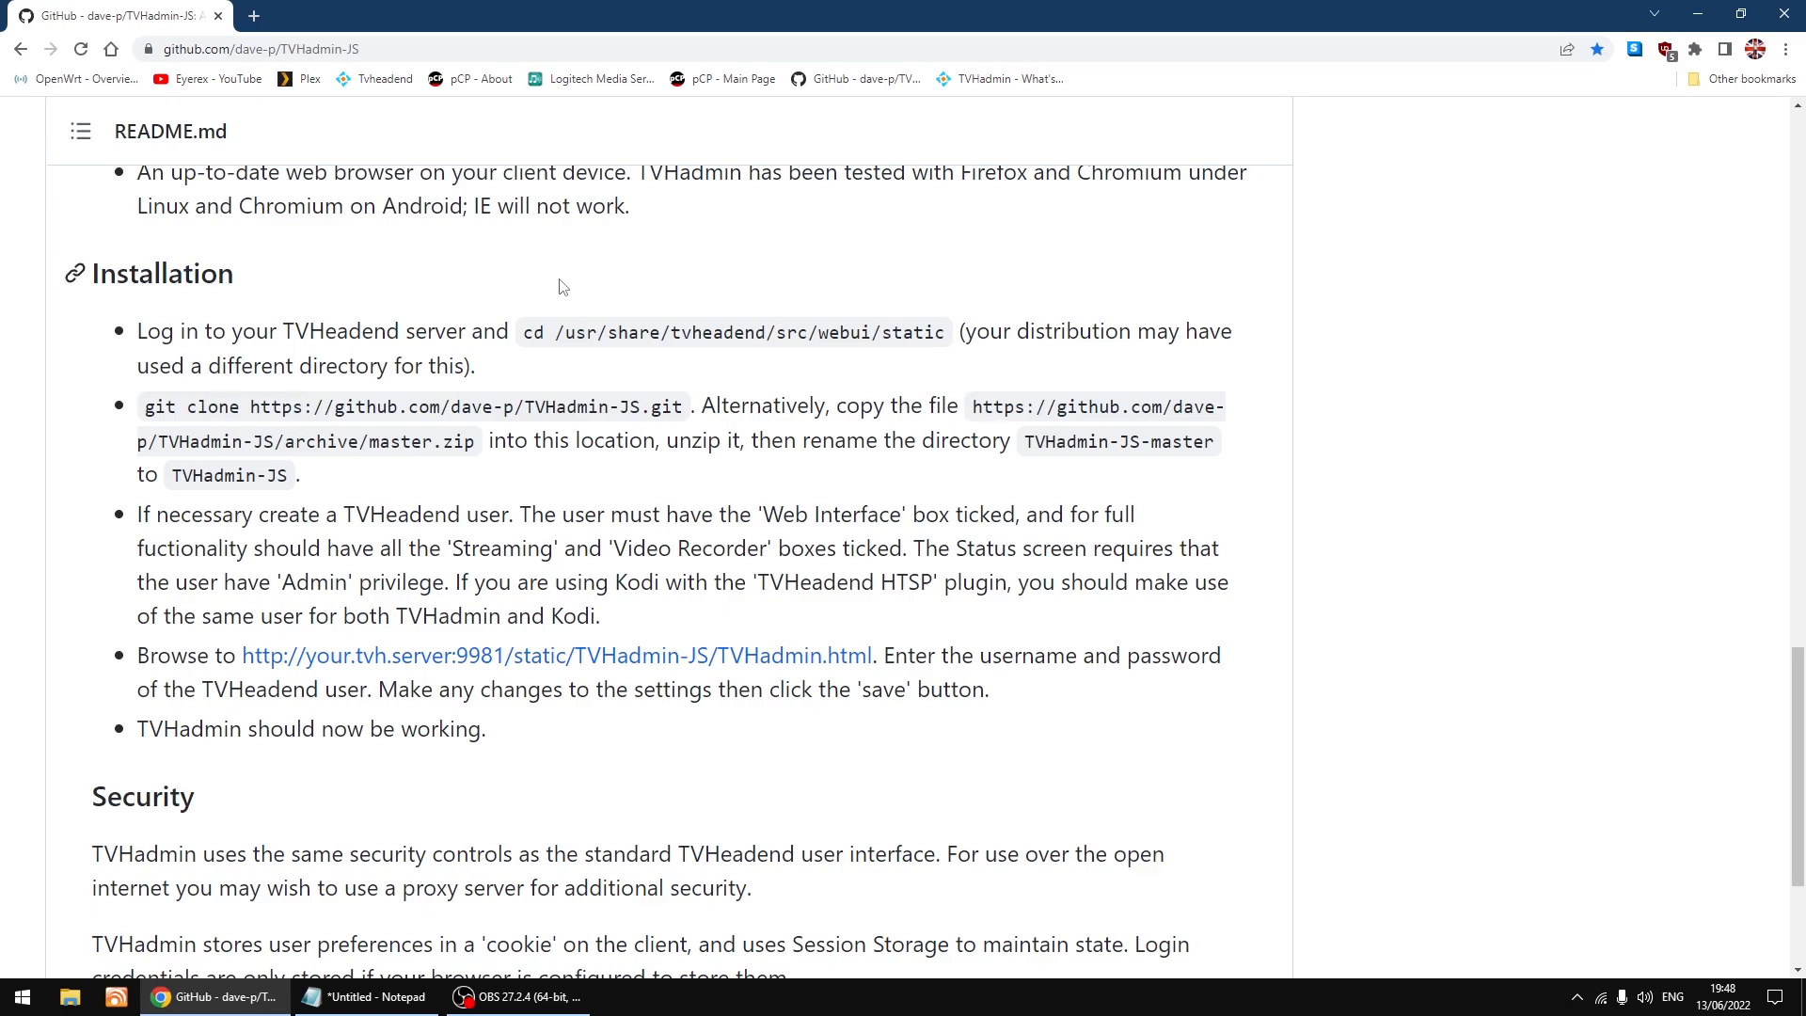
mouse_move(560, 280)
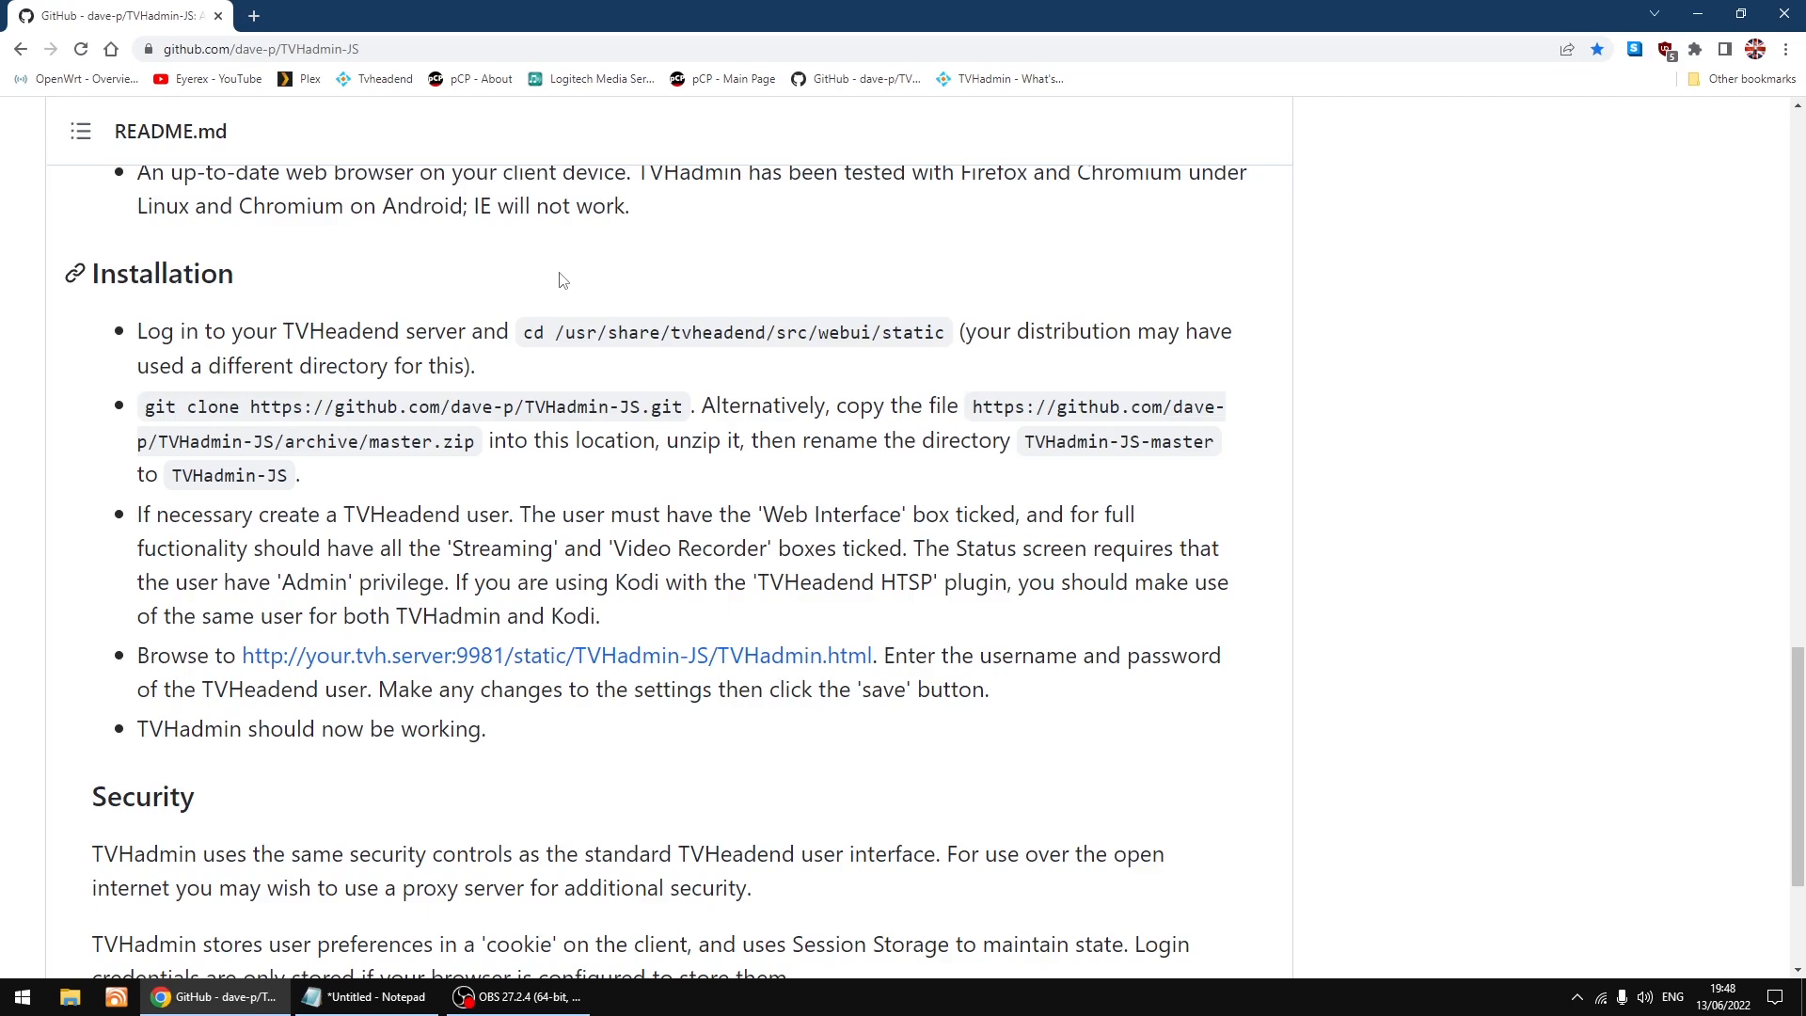
mouse_move(760, 406)
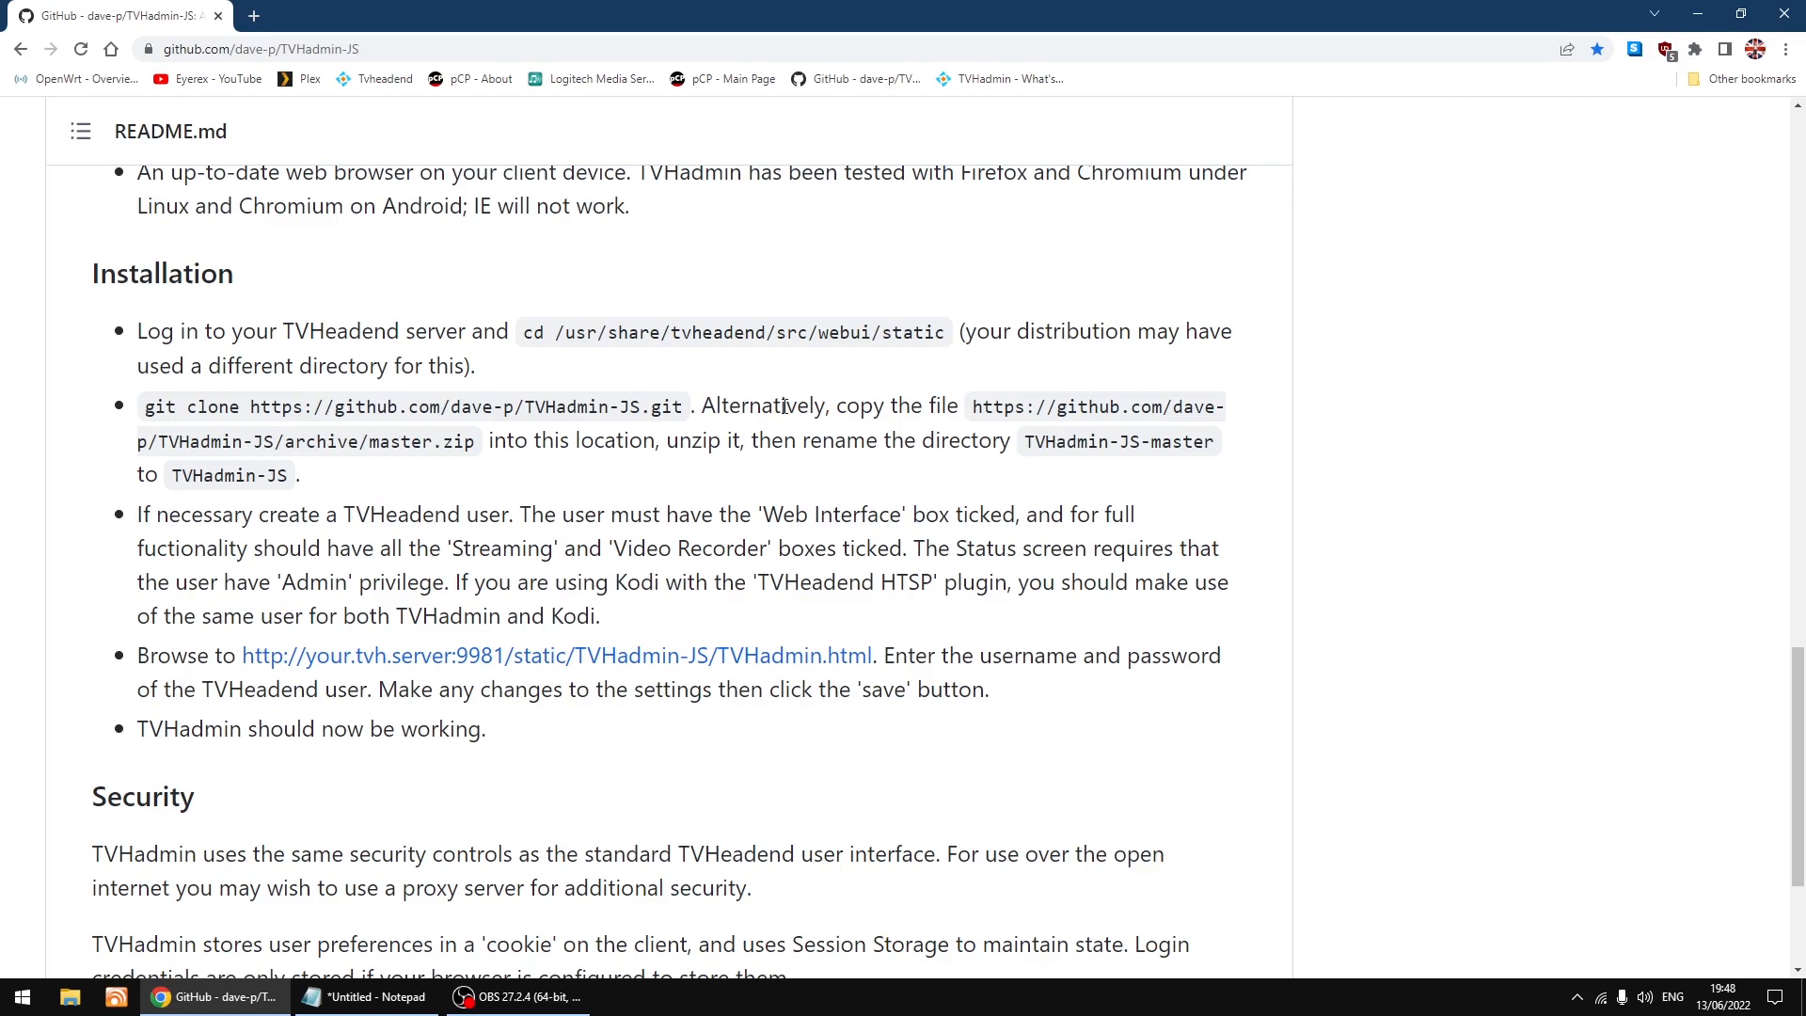
mouse_move(942, 407)
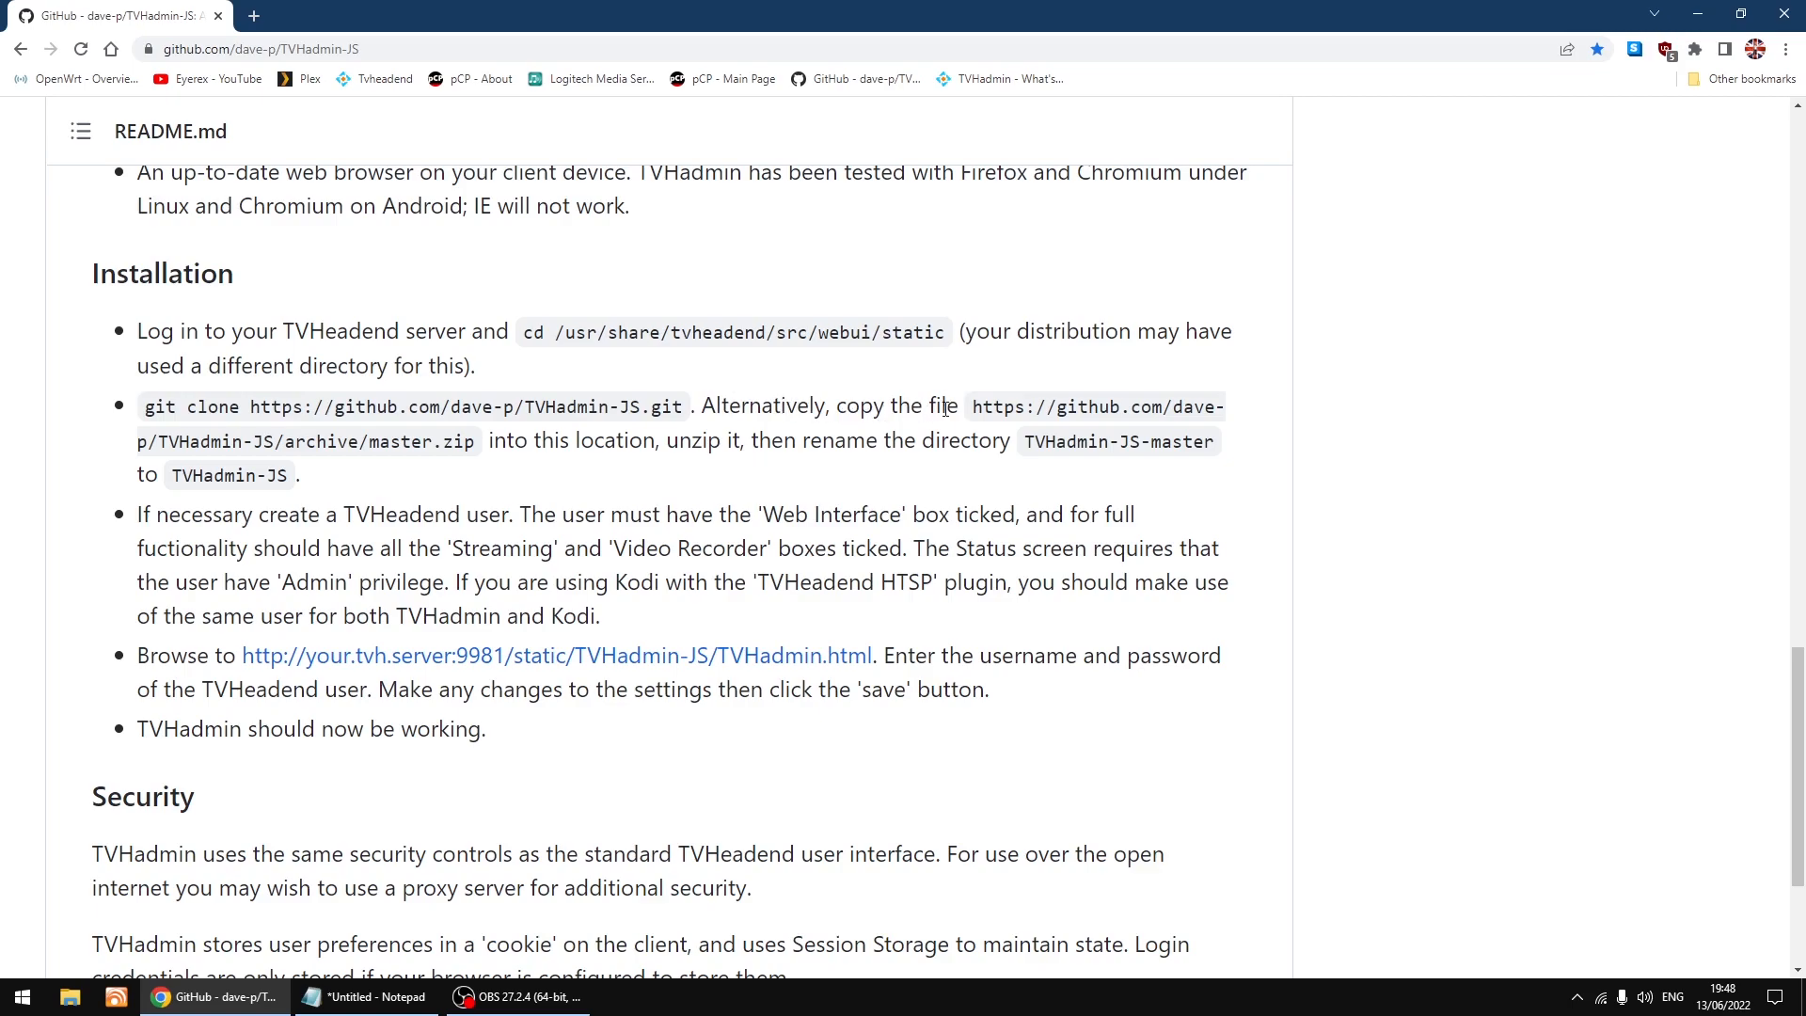
mouse_move(977, 408)
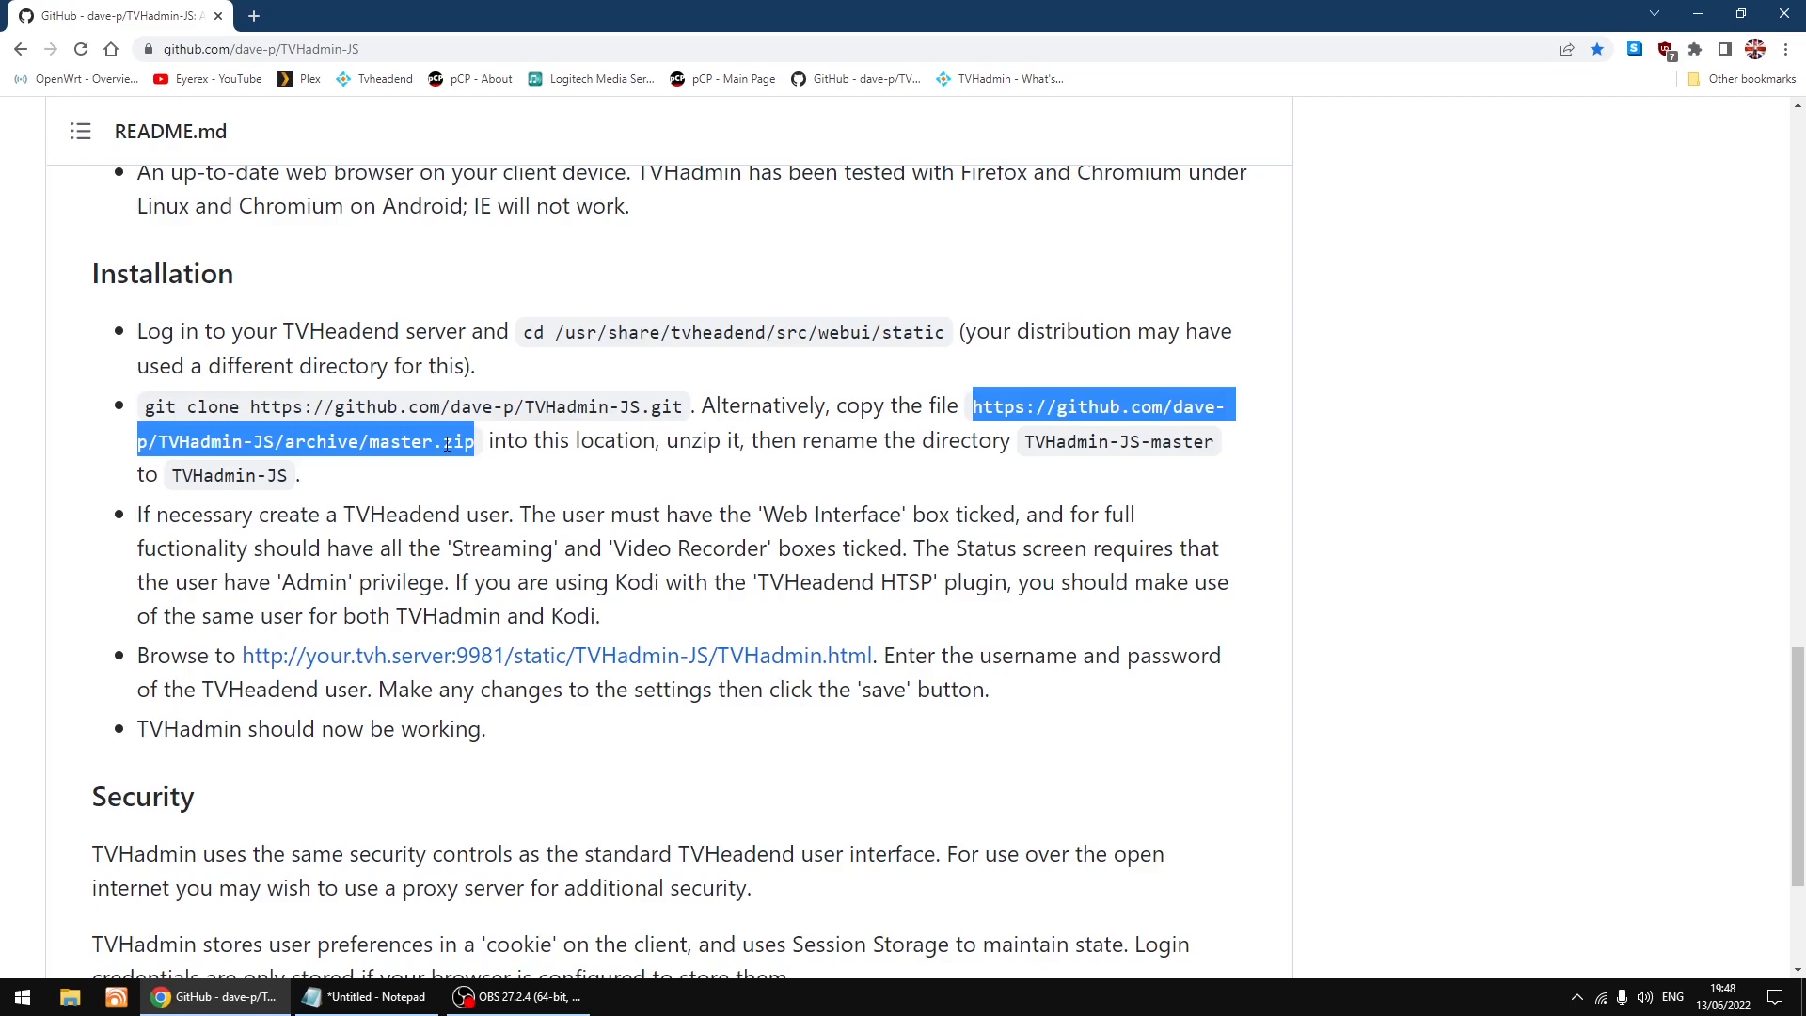
- Download TVHadmin-JS-master.zip from the README link into the Downloads folder
right_click(447, 447)
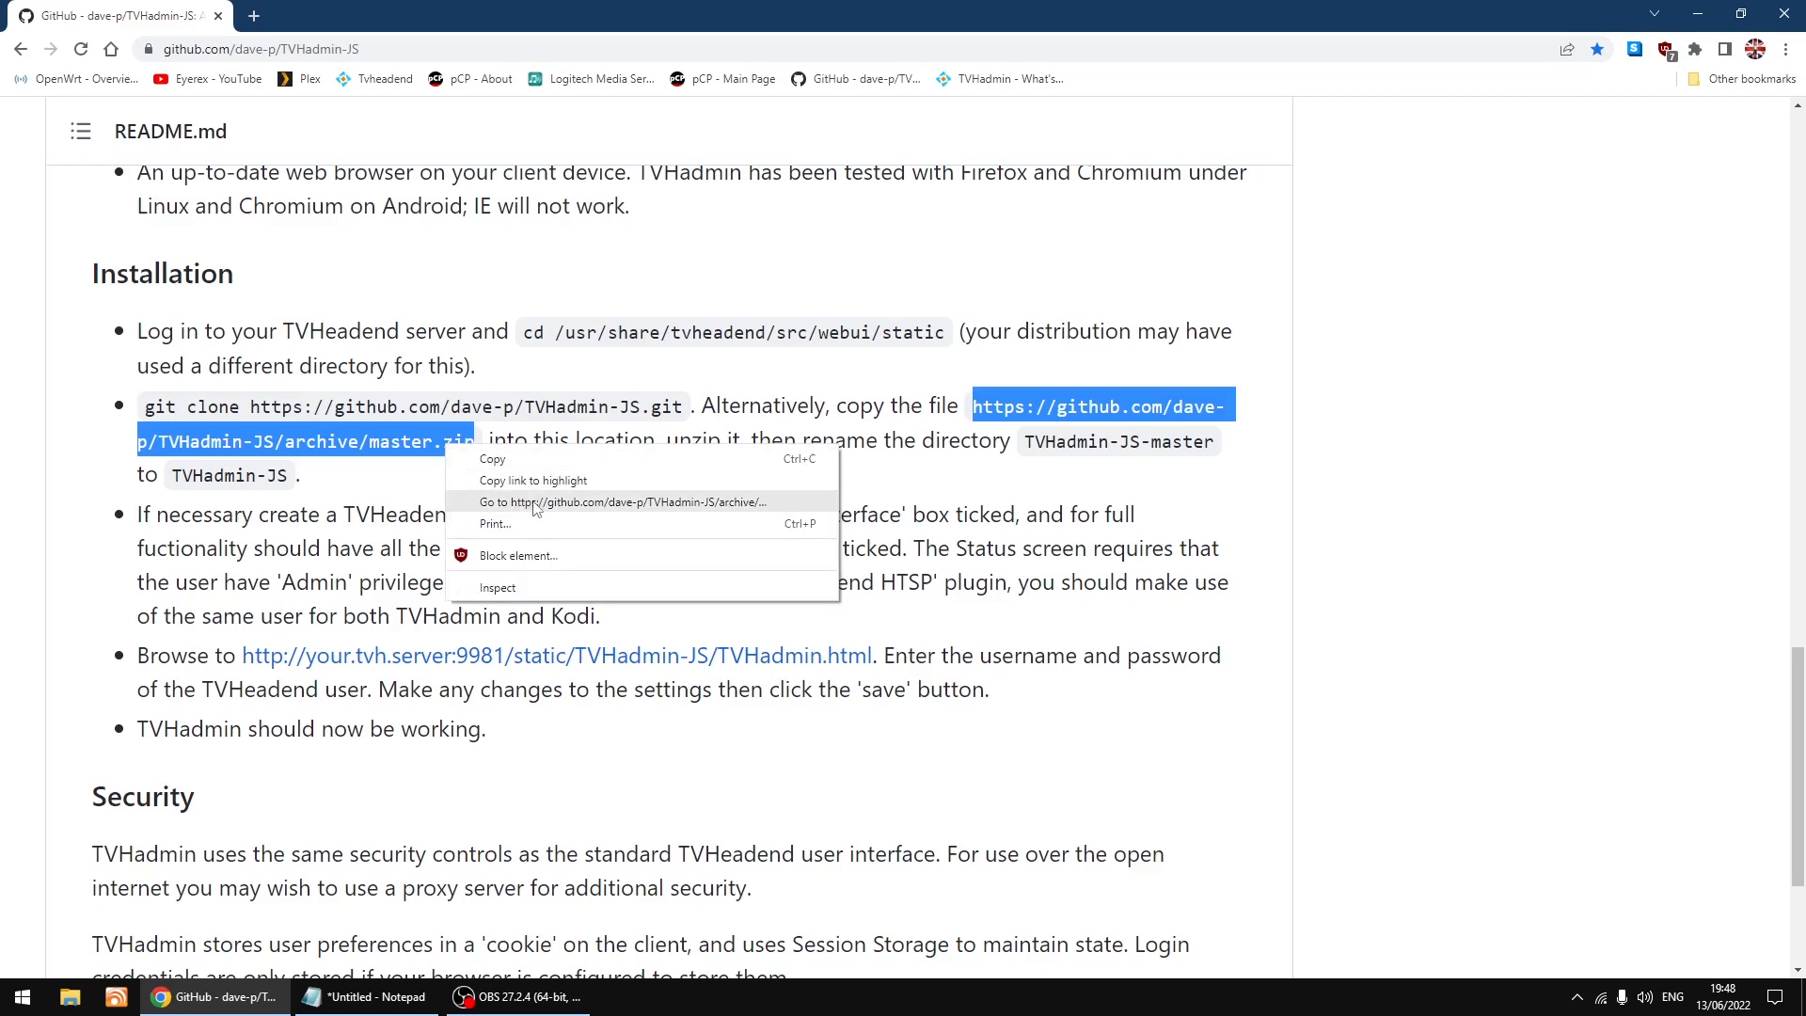
click(534, 500)
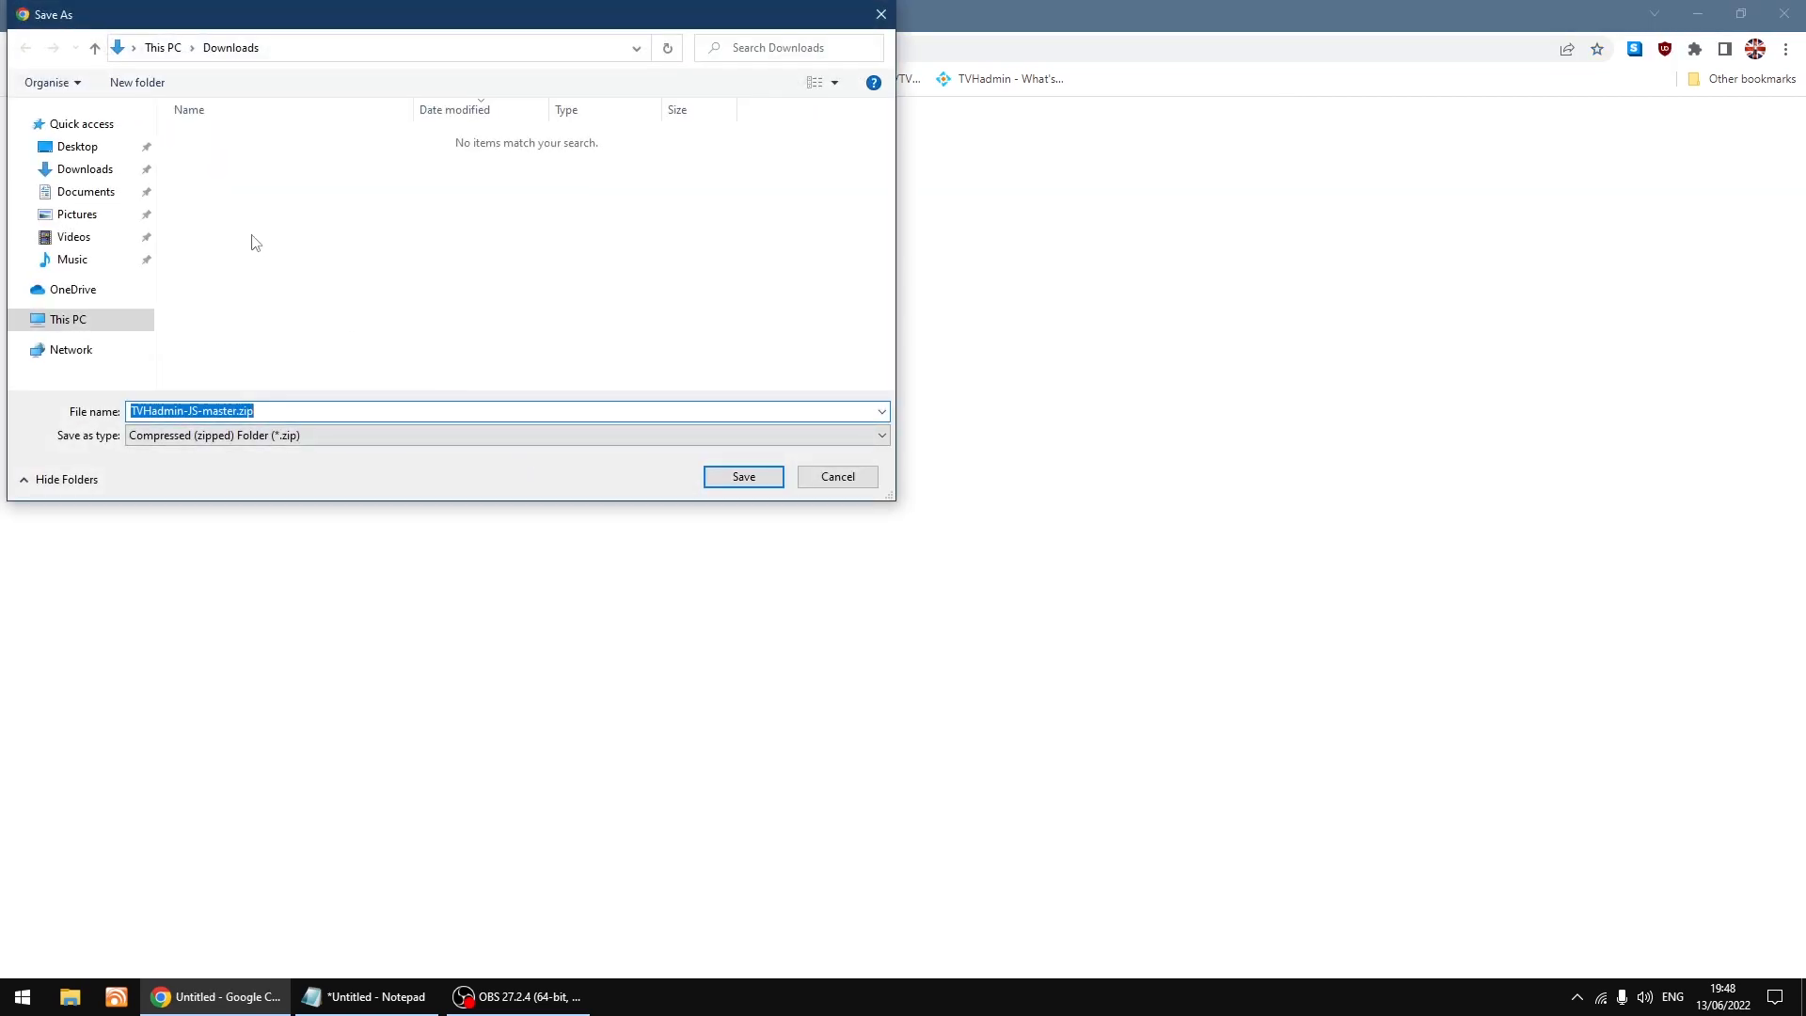
click(81, 170)
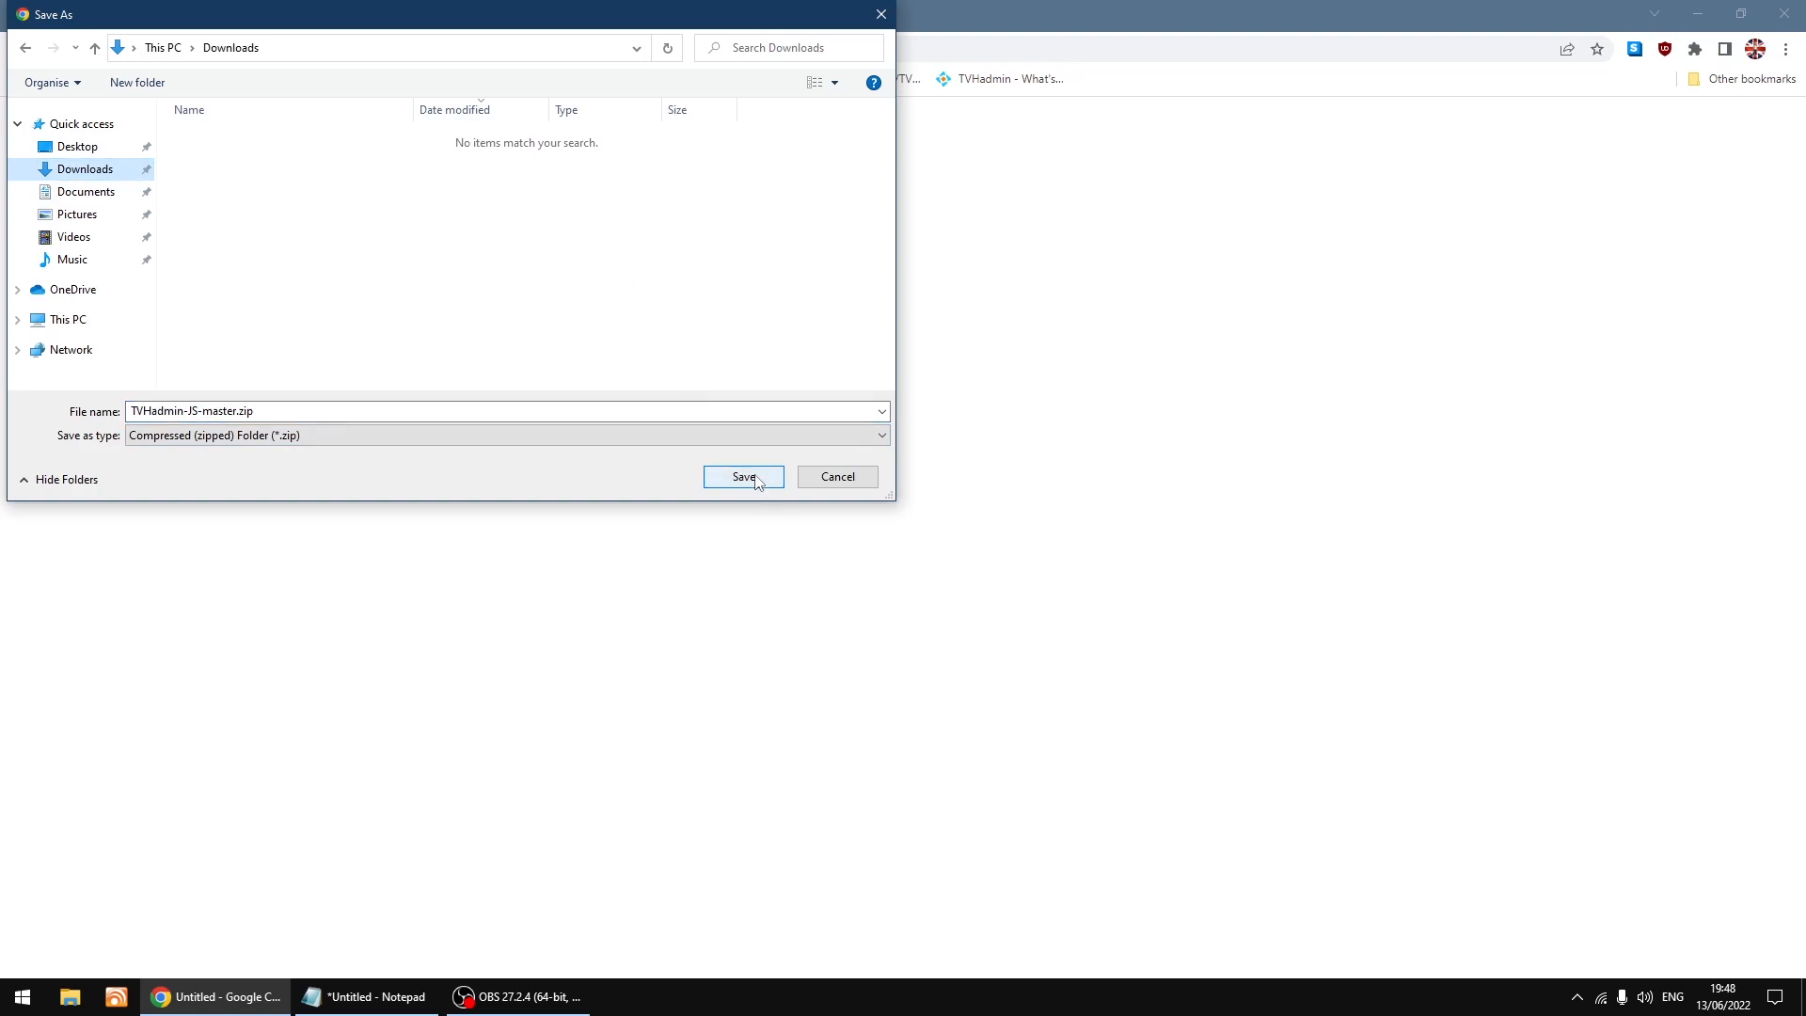
click(743, 475)
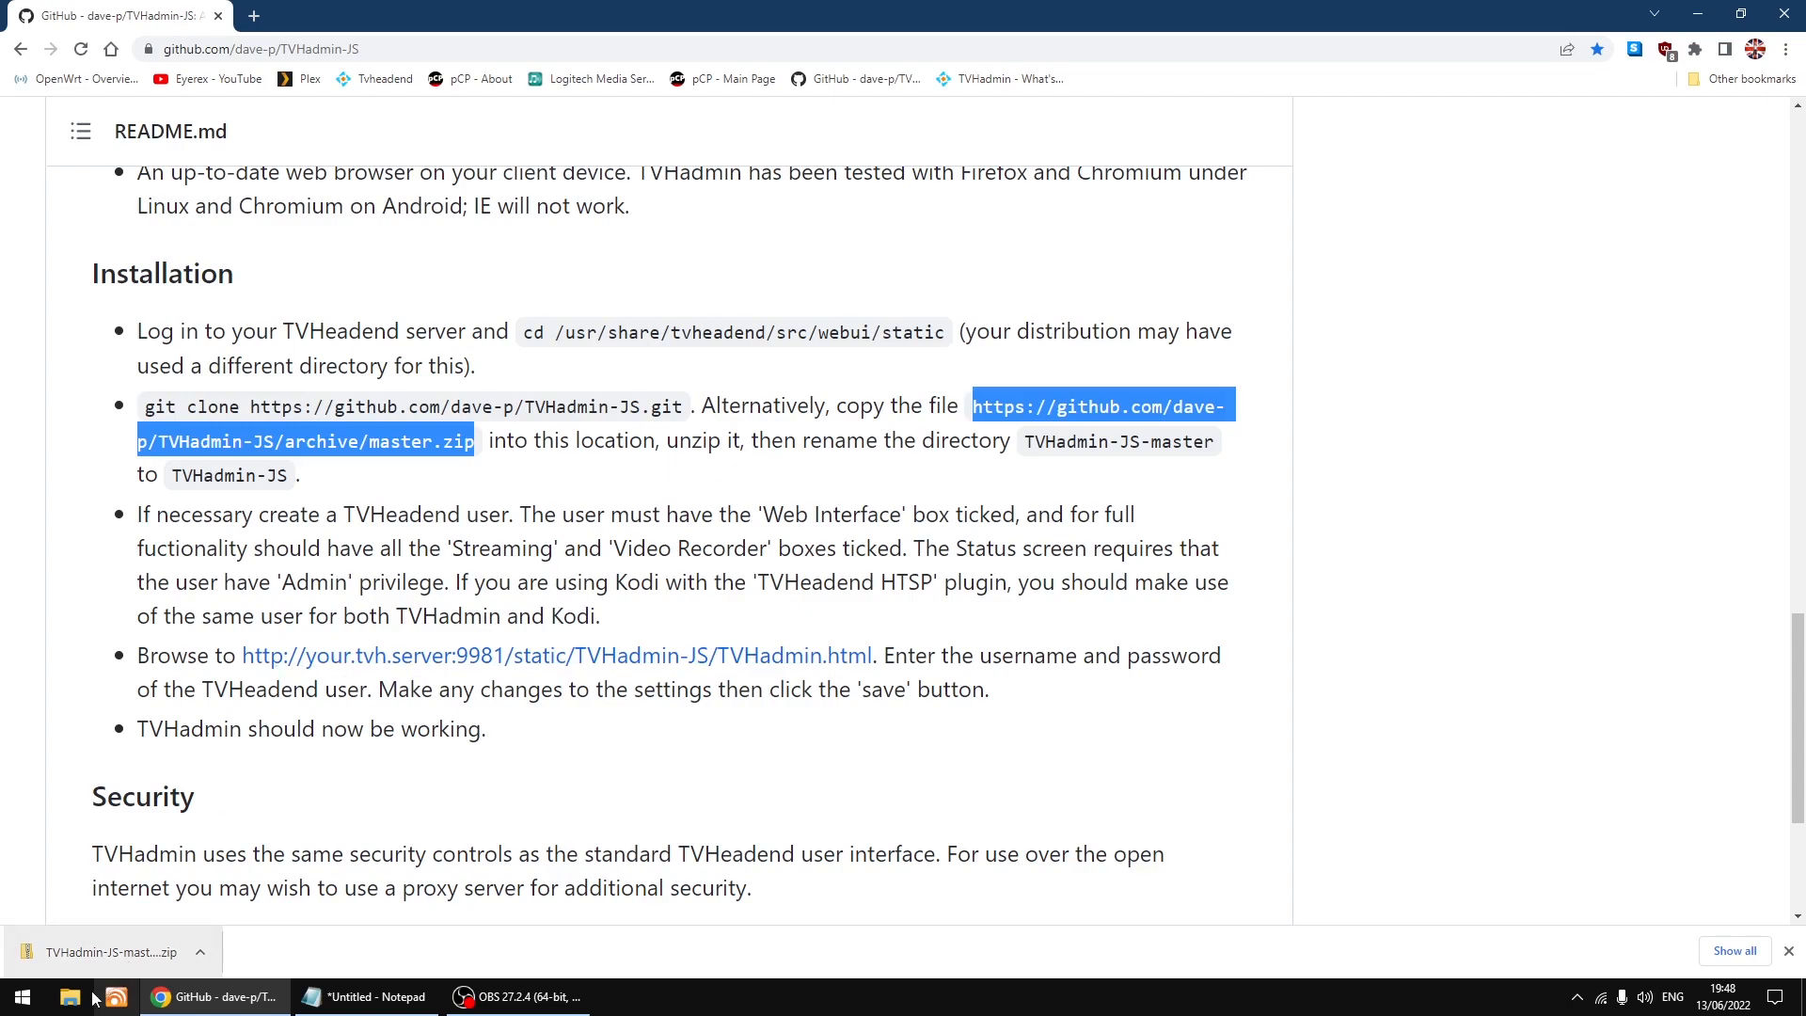
- Extract TVHadmin-JS-master.zip in Downloads to a TVHadmin-JS-master folder using 7-Zip
click(115, 997)
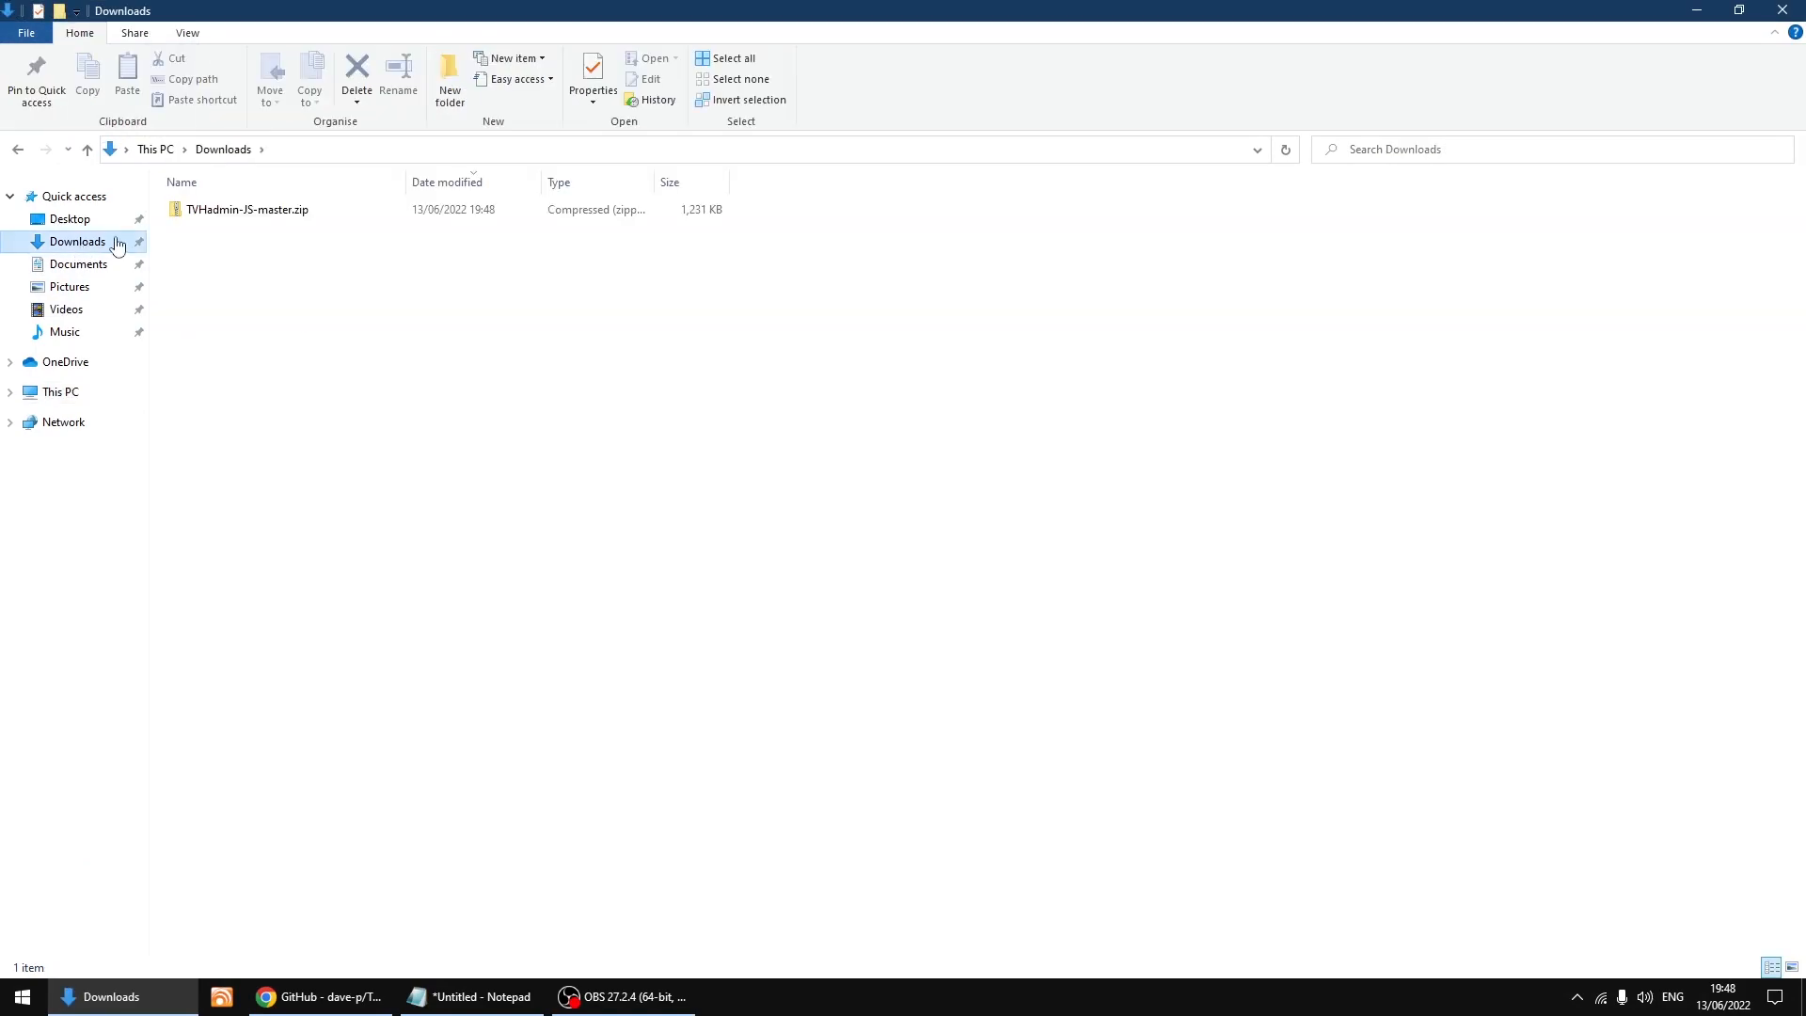
right_click(246, 209)
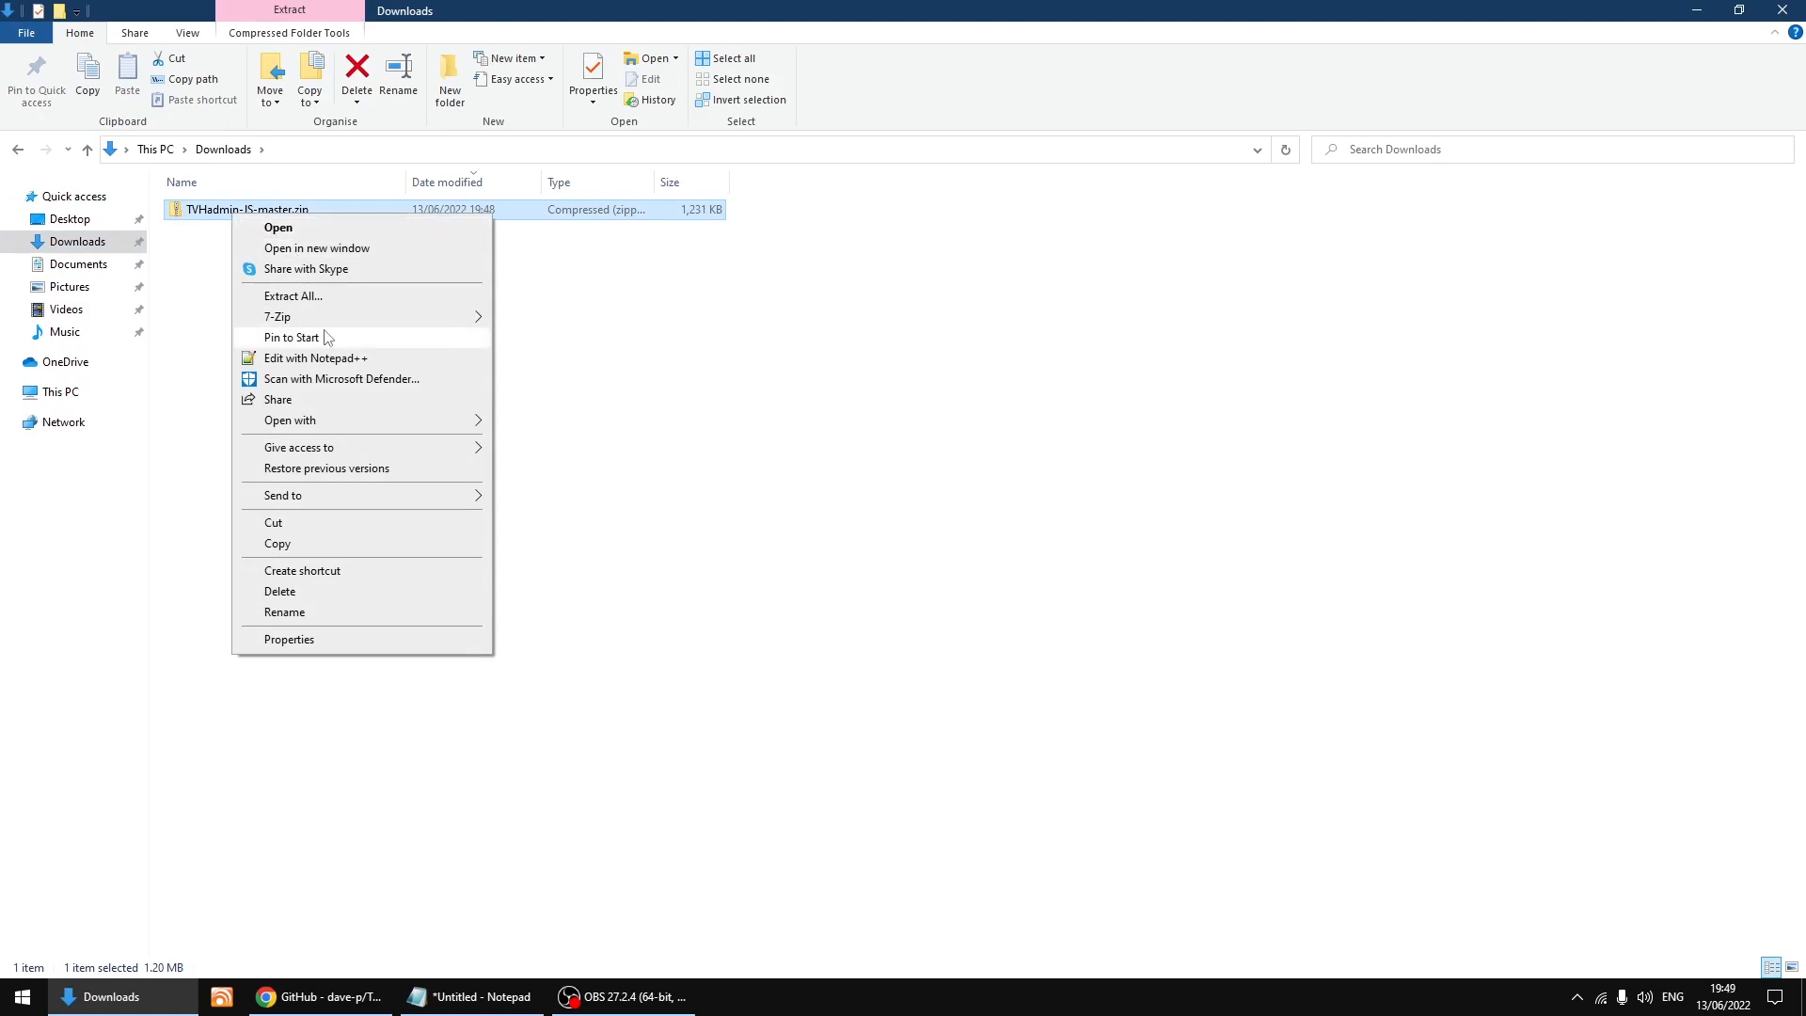
mouse_move(276, 316)
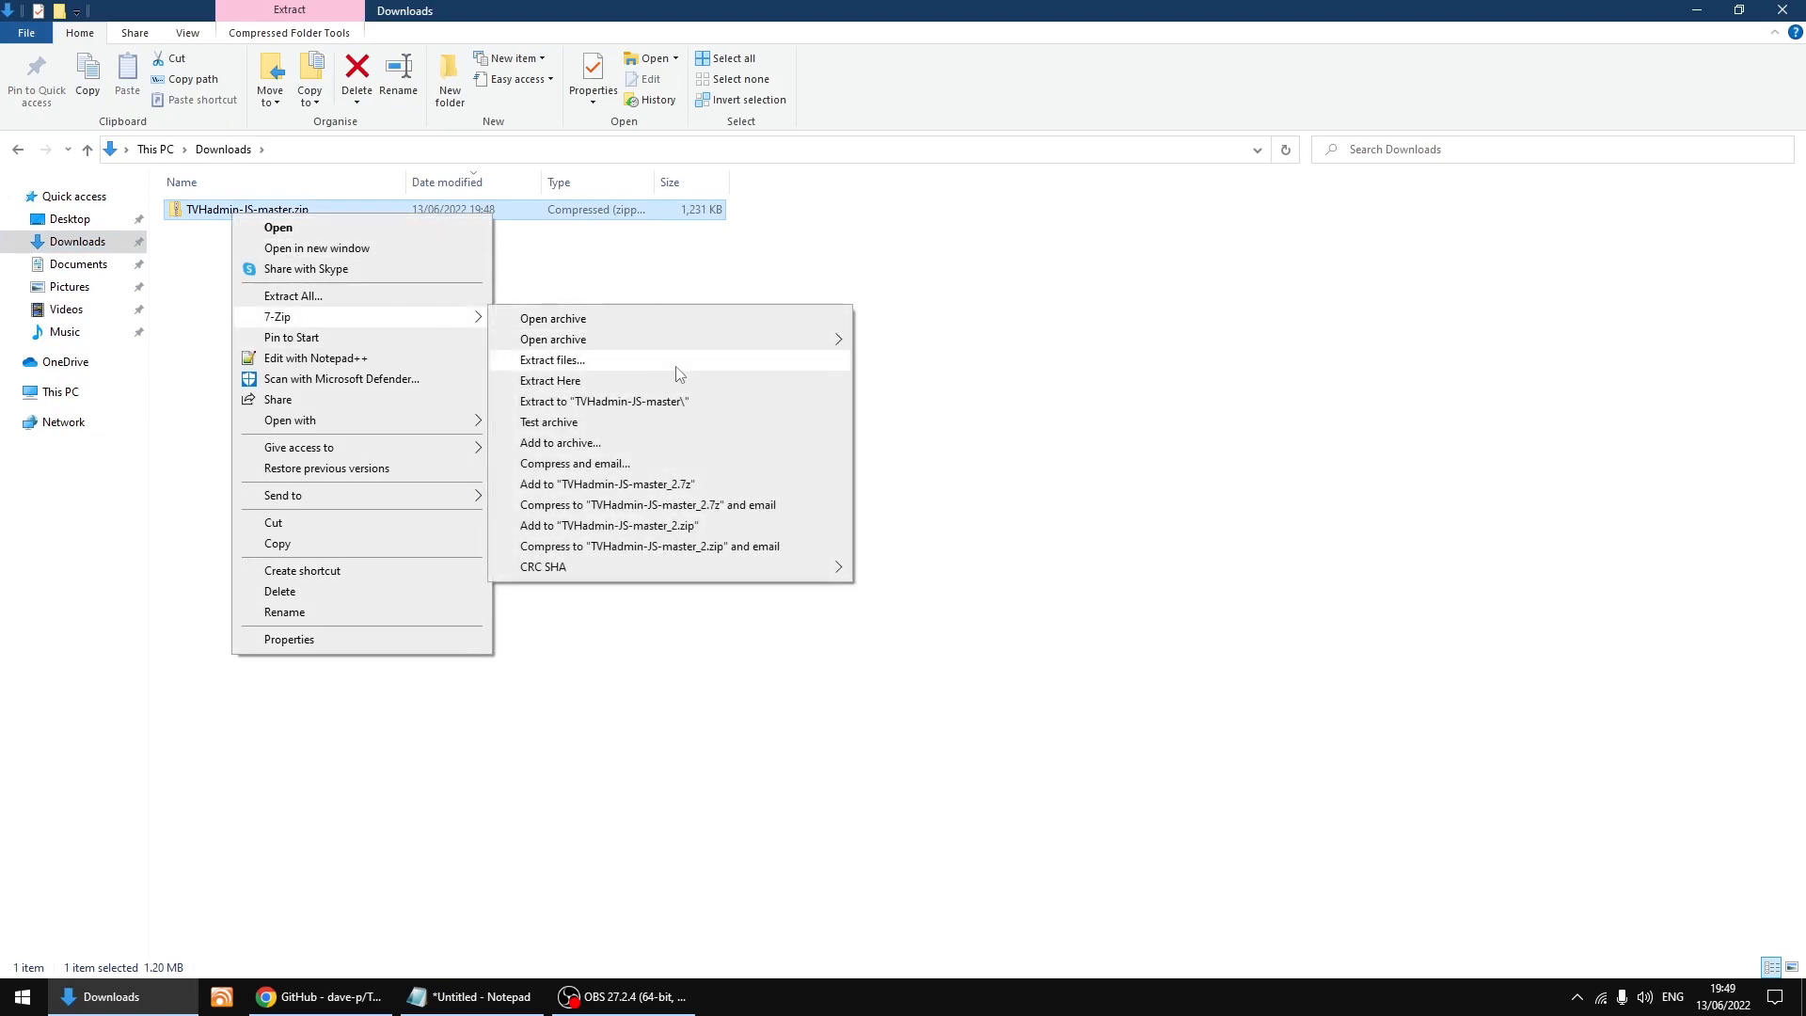
mouse_move(632, 408)
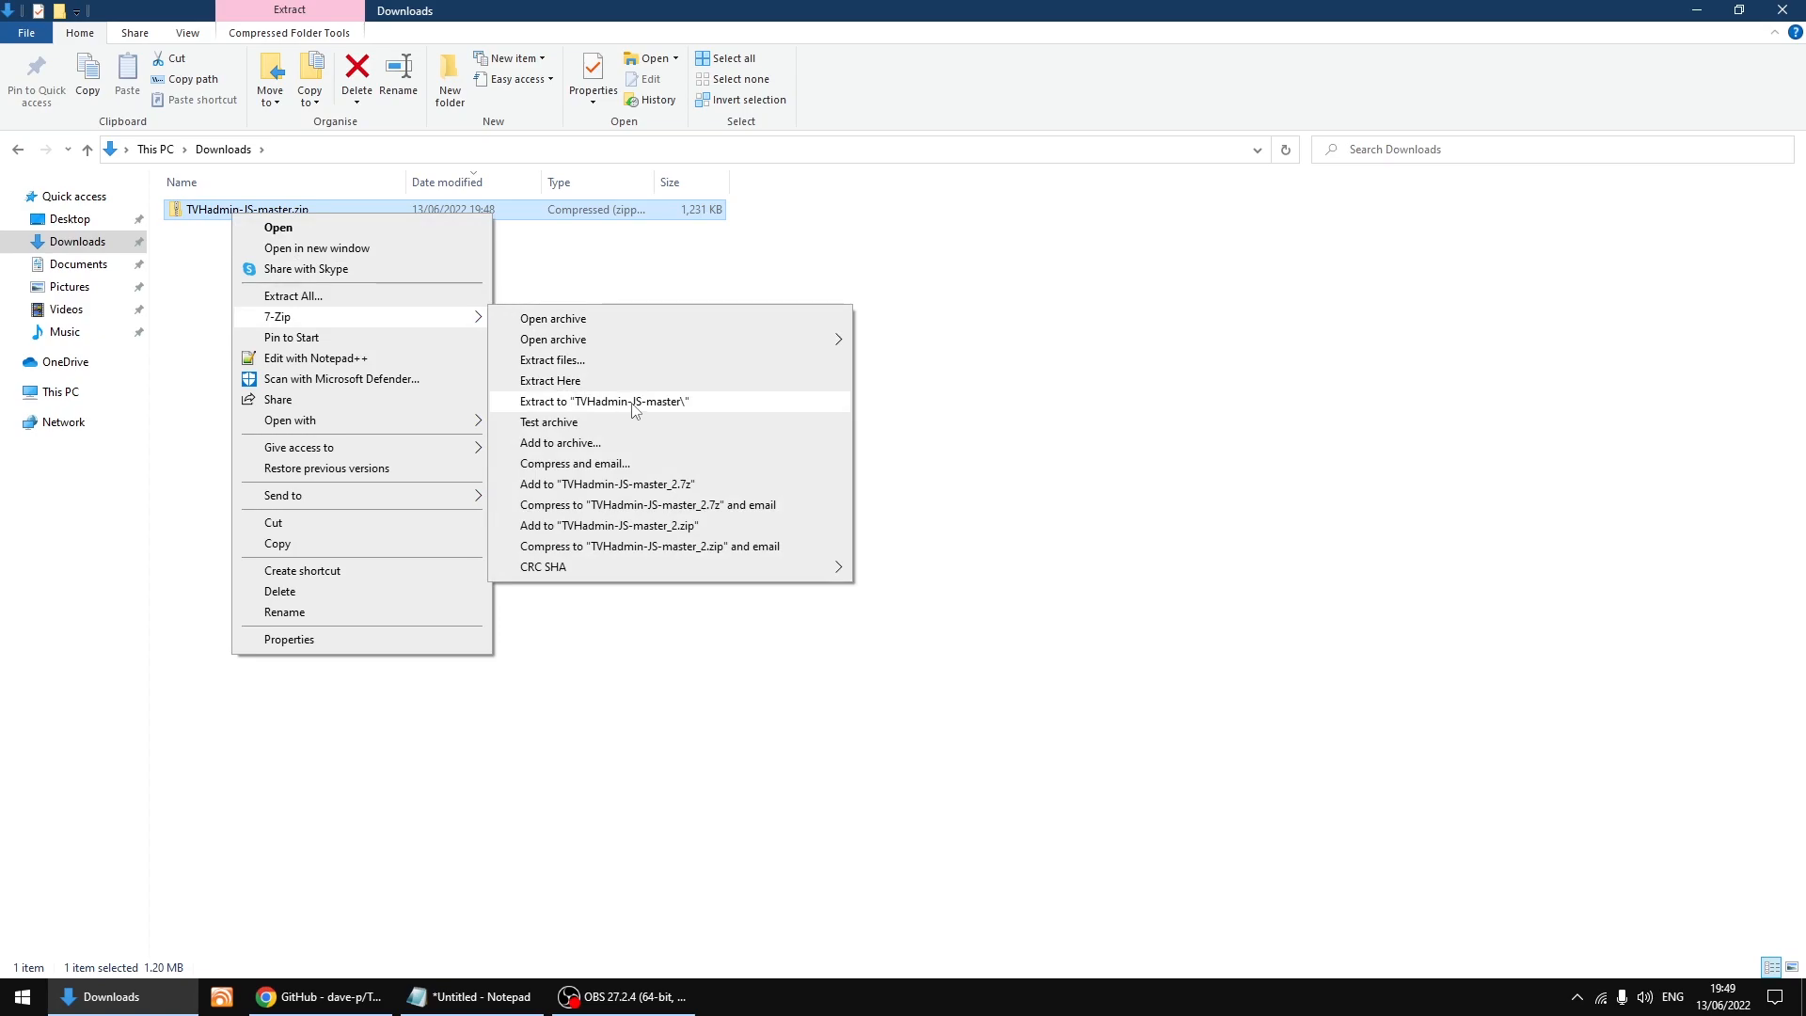
mouse_move(634, 410)
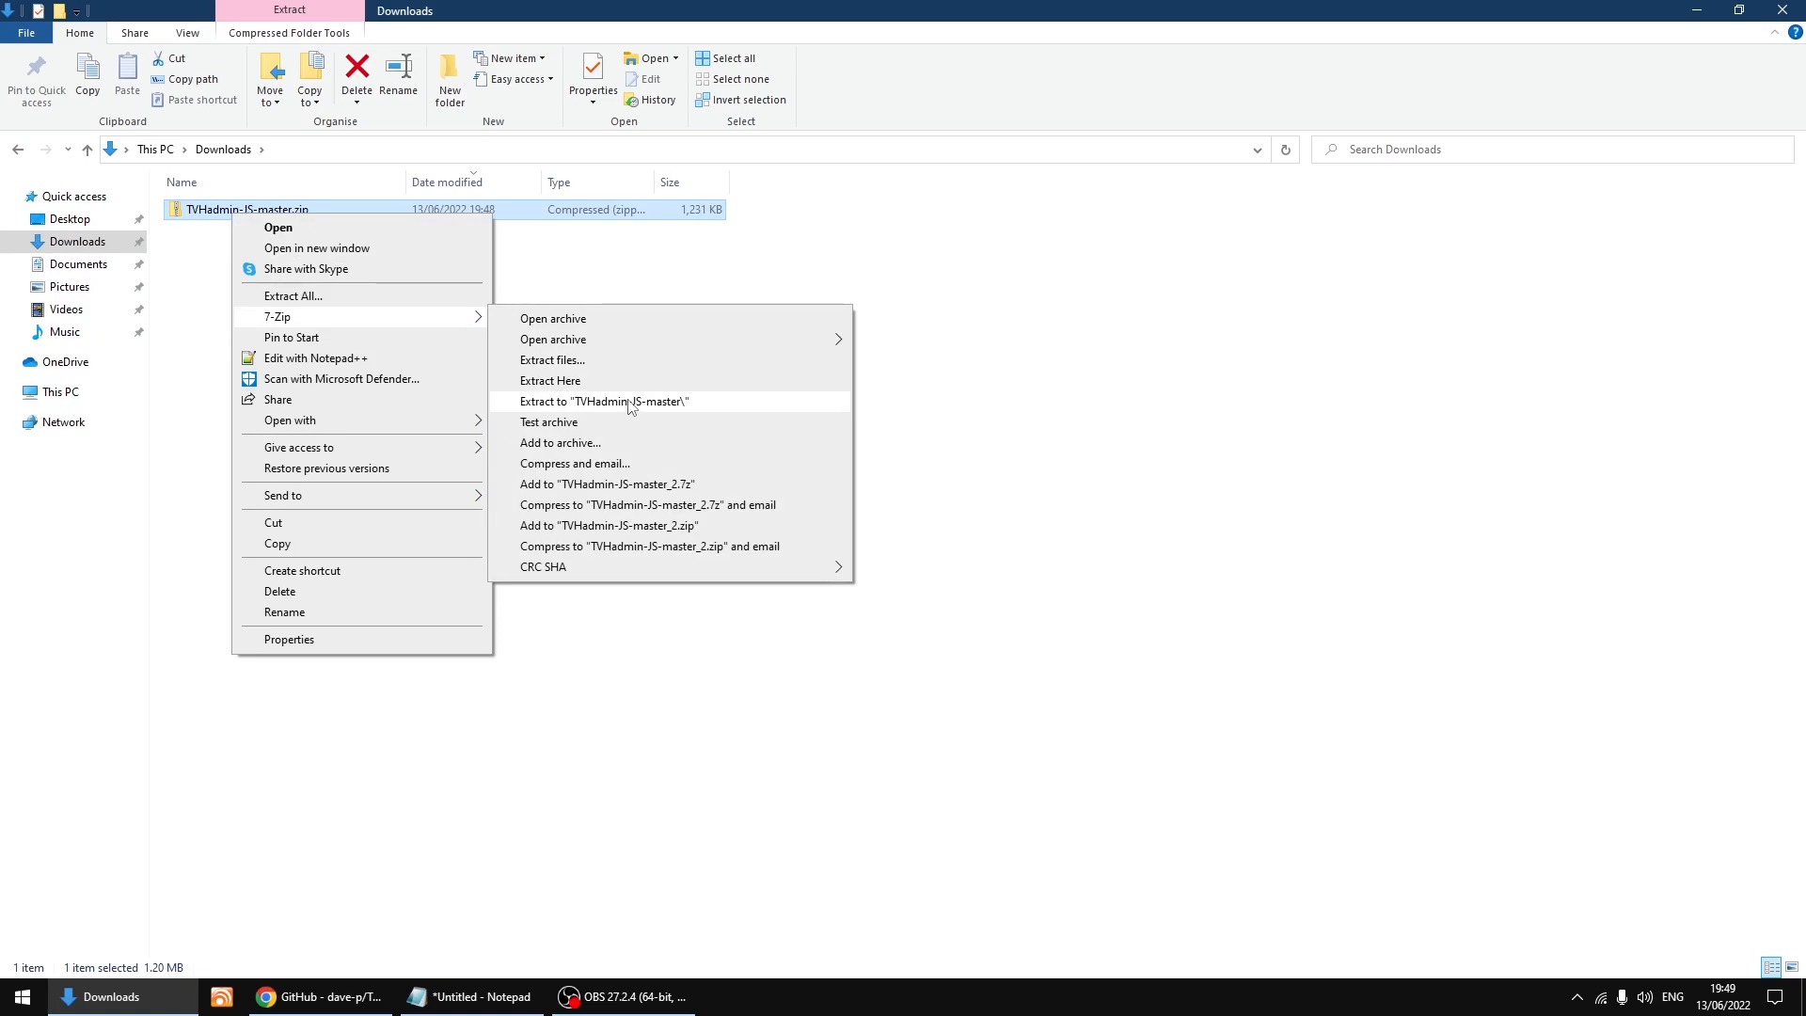
click(600, 400)
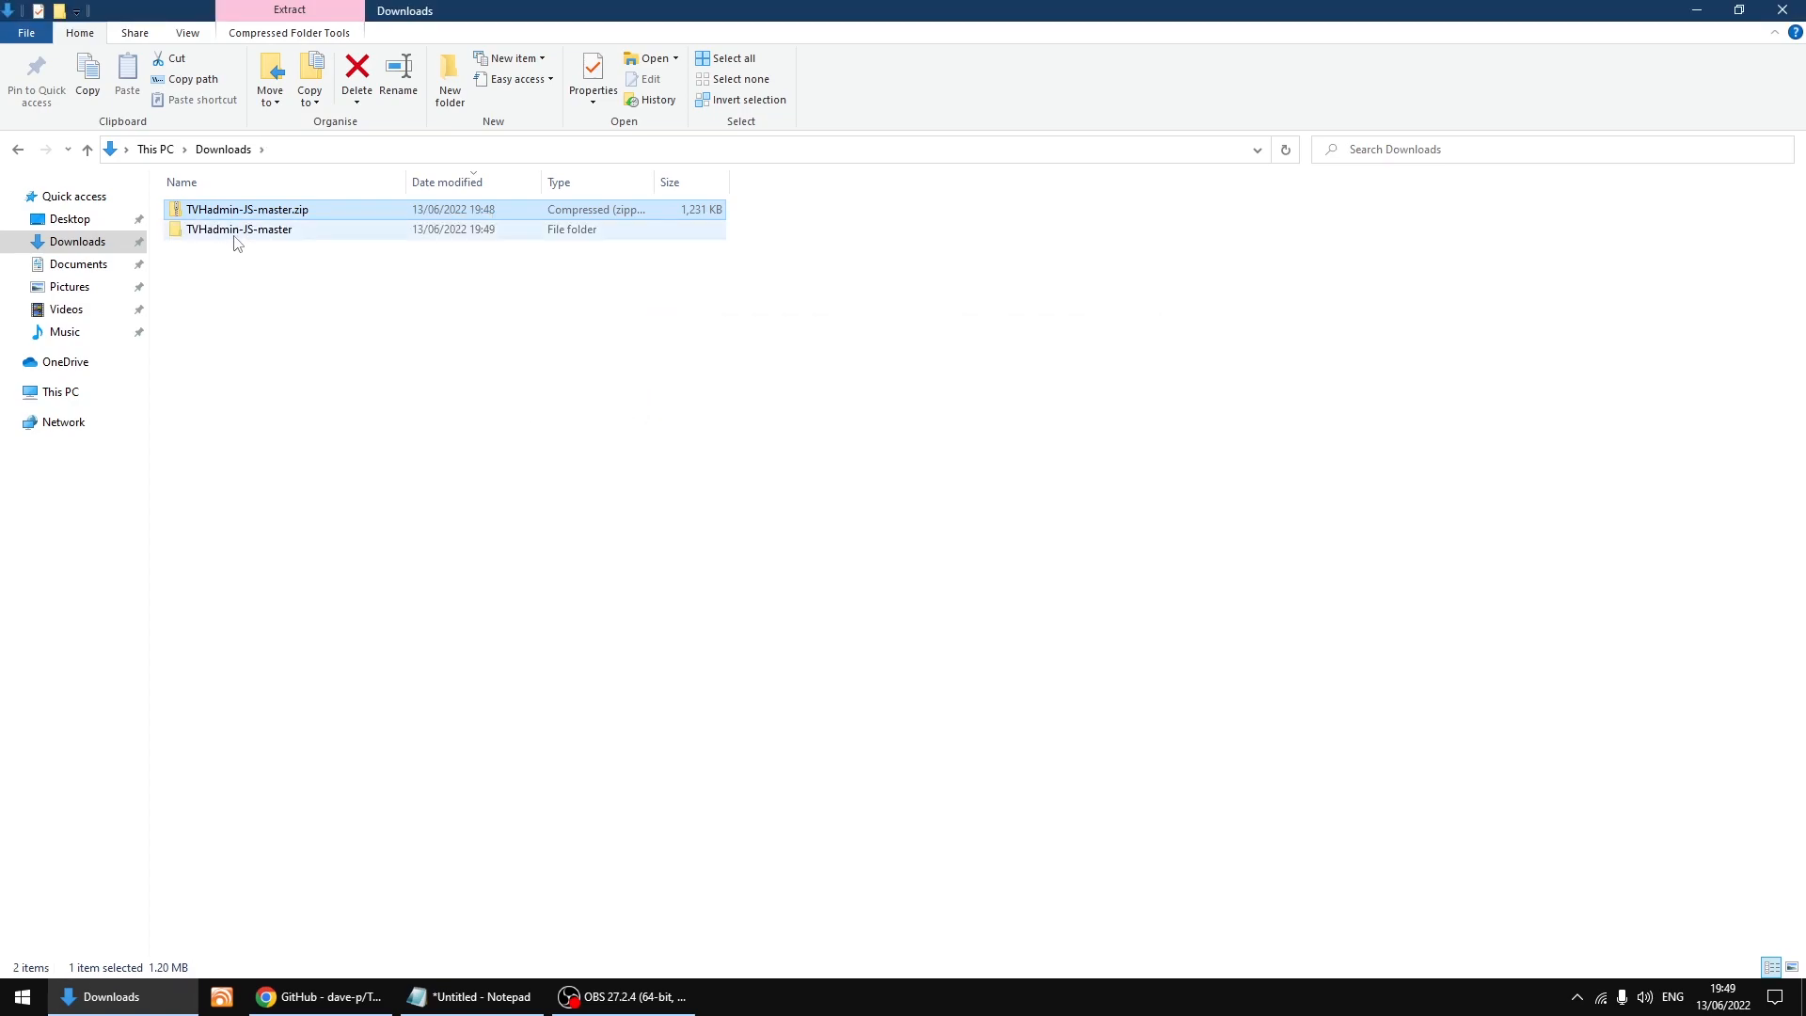
mouse_move(239, 229)
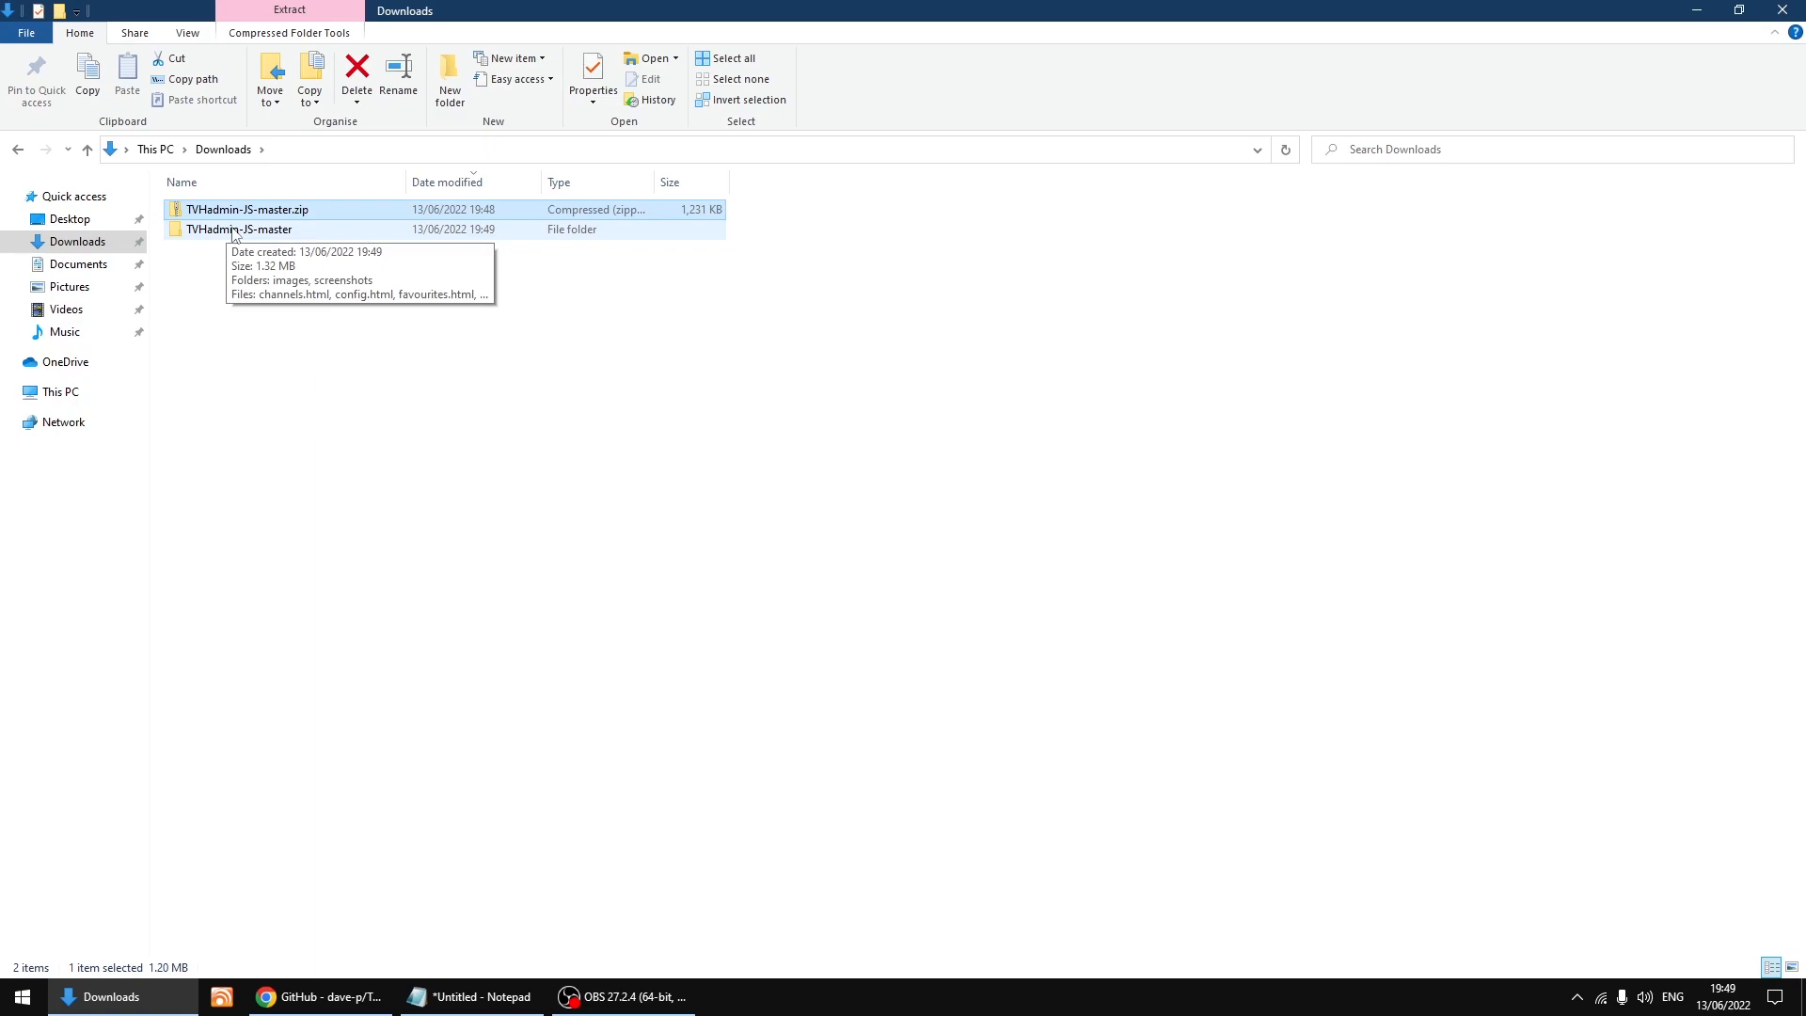
- Rename the extracted folder to TVHadmin-JS, then launch WinSCP from the taskbar
right_click(238, 230)
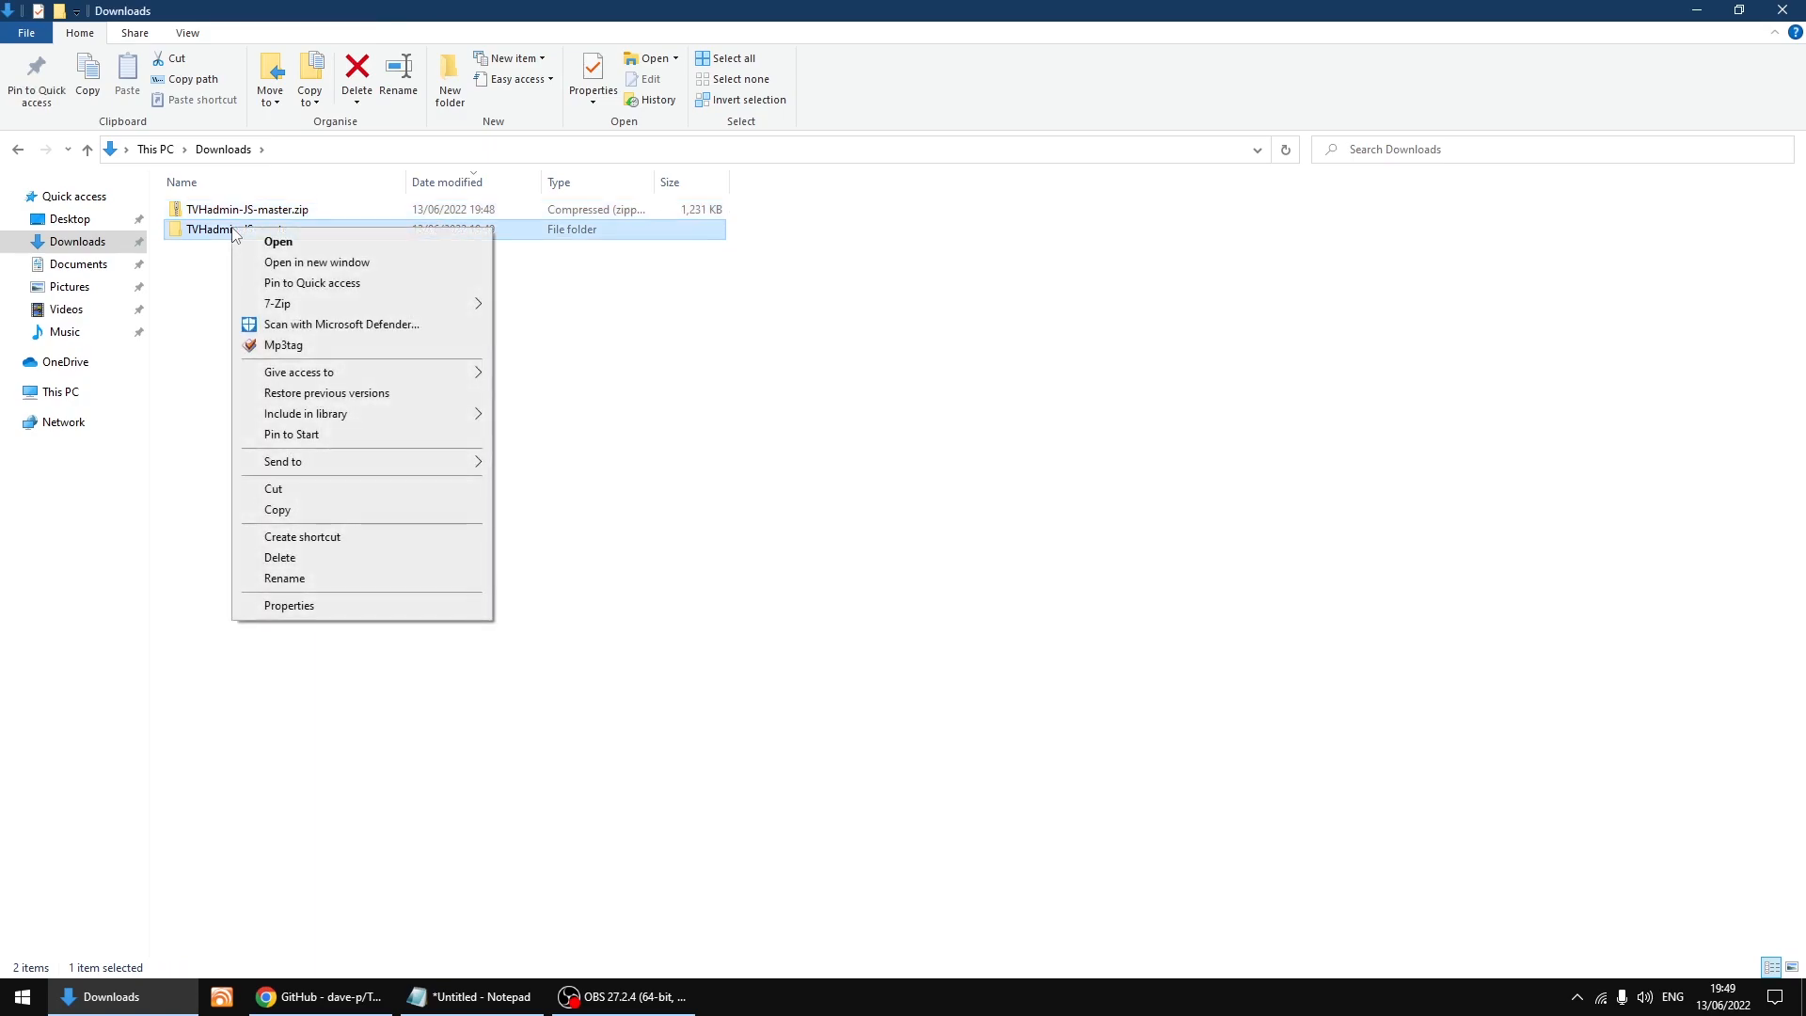
click(284, 577)
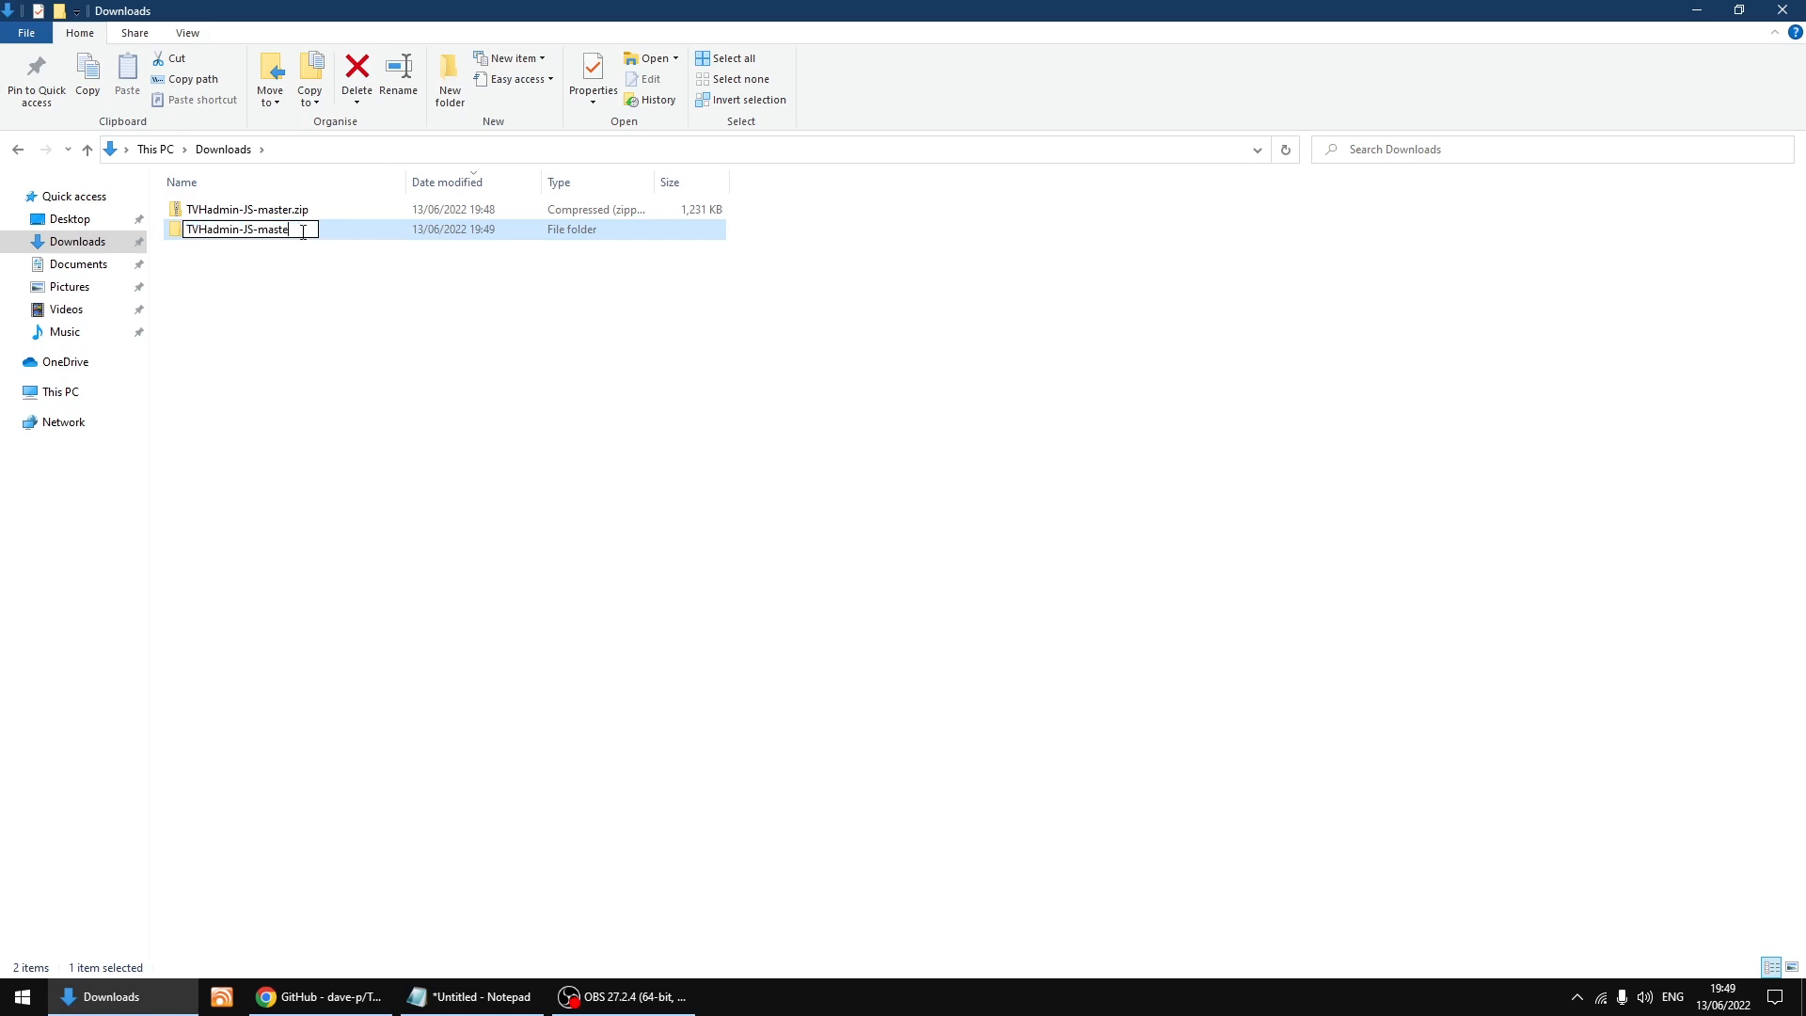
key(BackSpace)
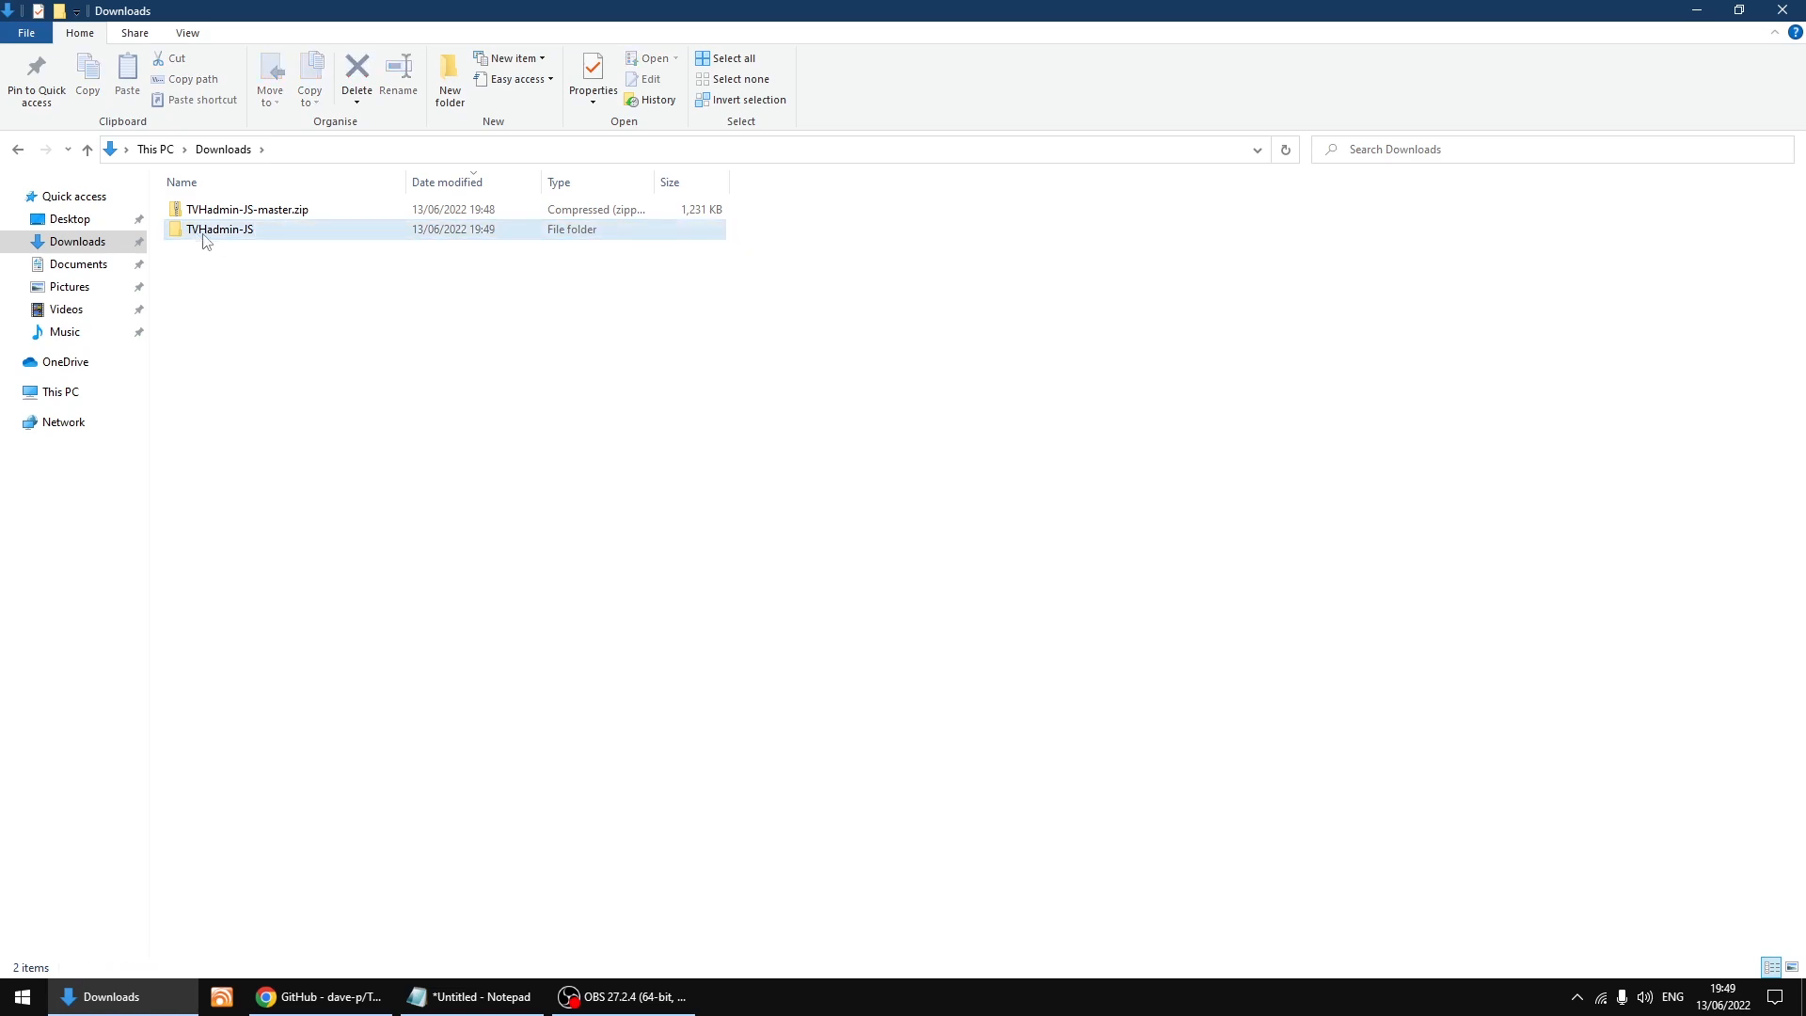
mouse_move(227, 243)
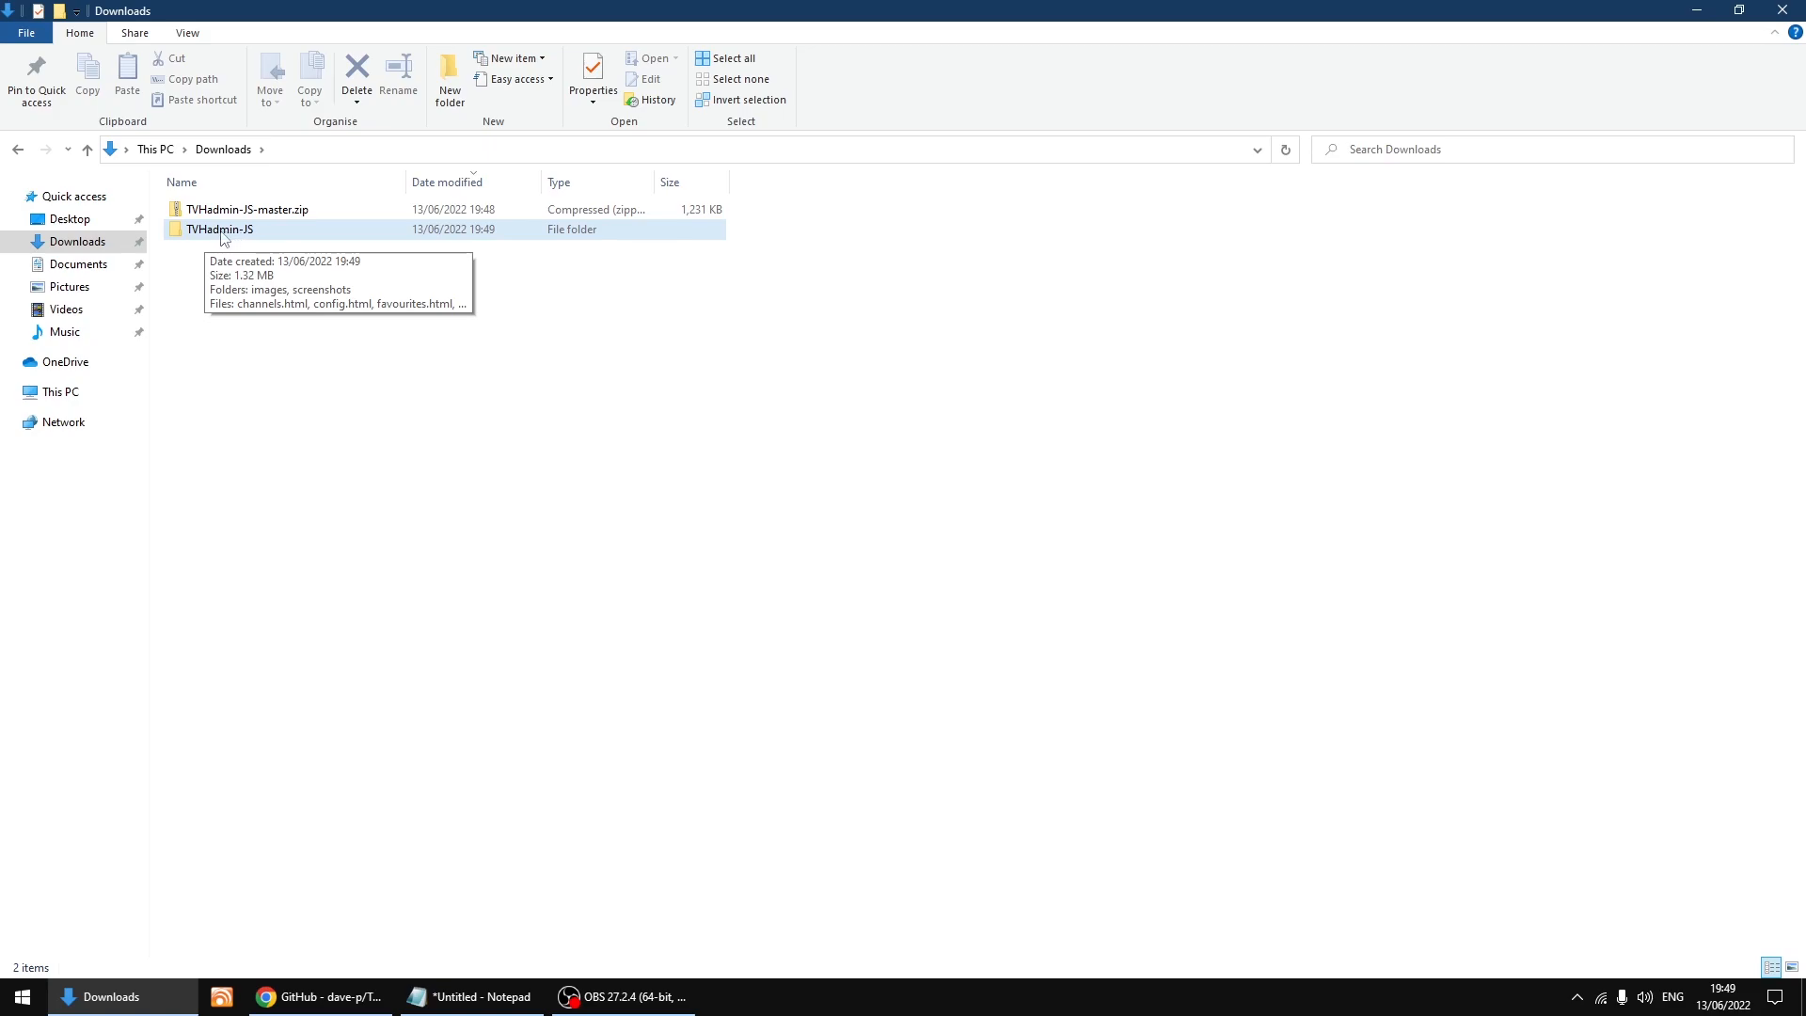
mouse_move(746, 476)
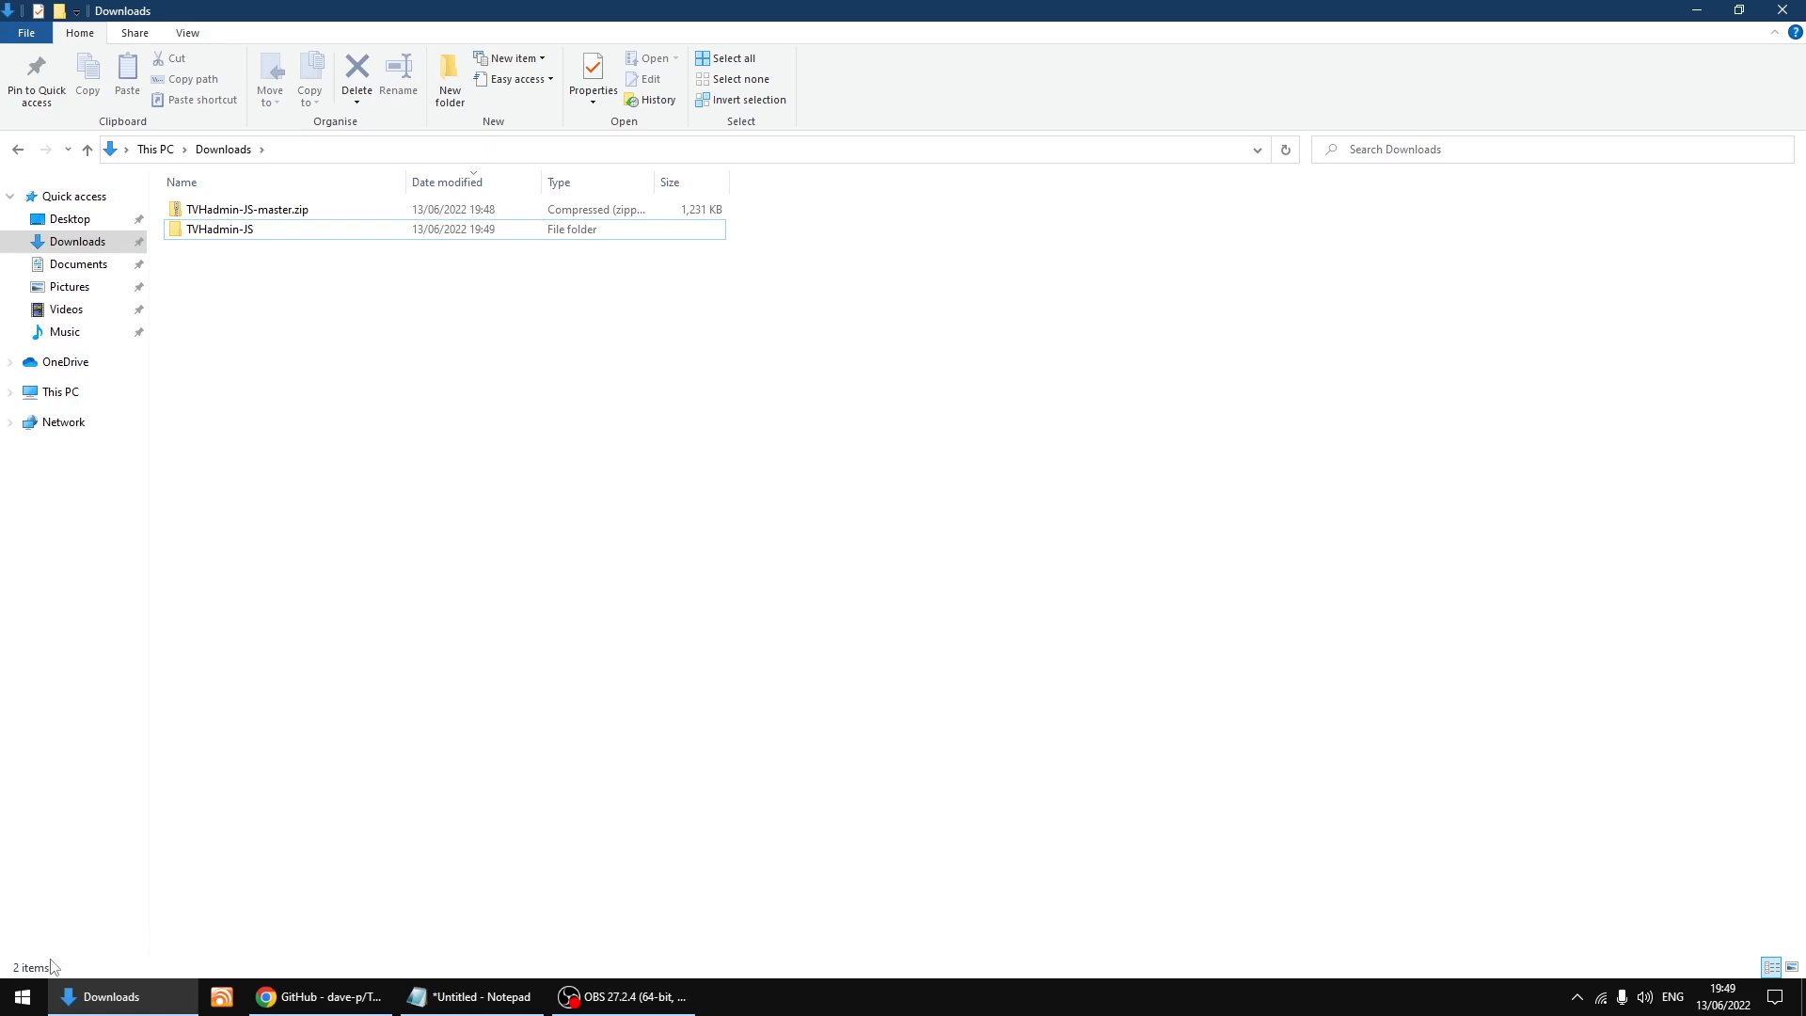
click(21, 996)
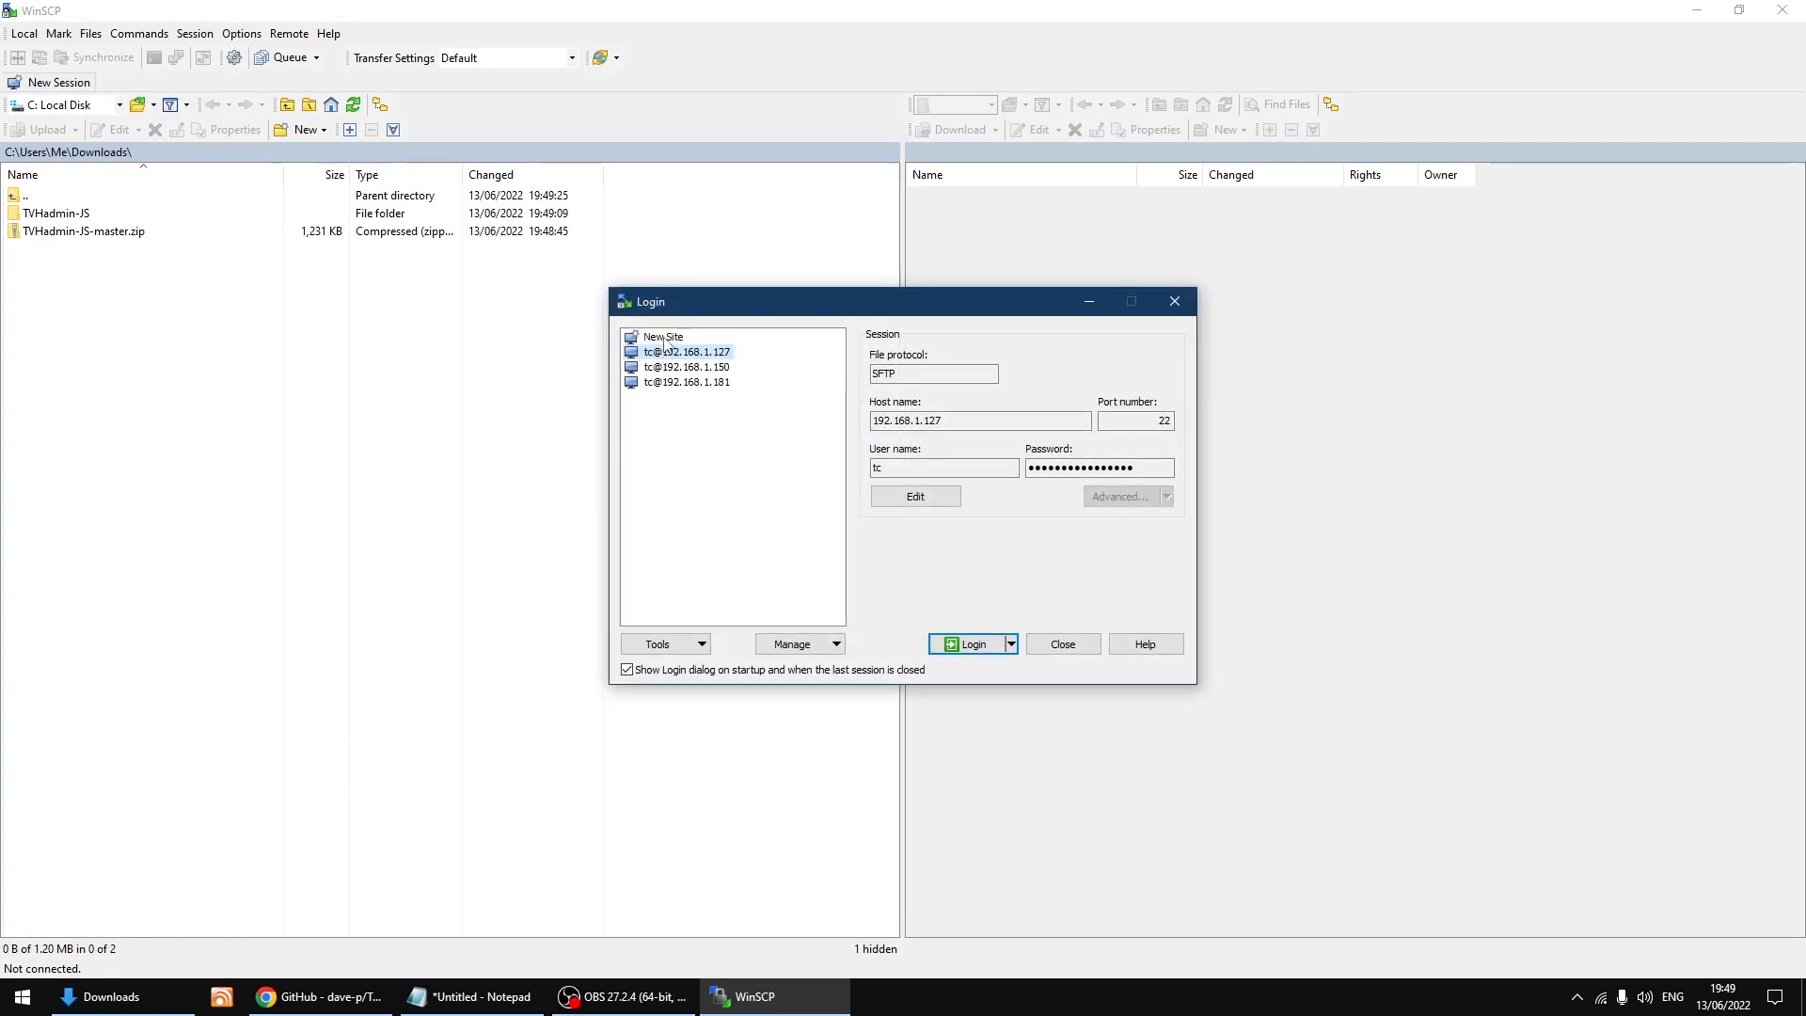
- Create a New Site with host 192.168.1.137, user name pi and its password
click(662, 337)
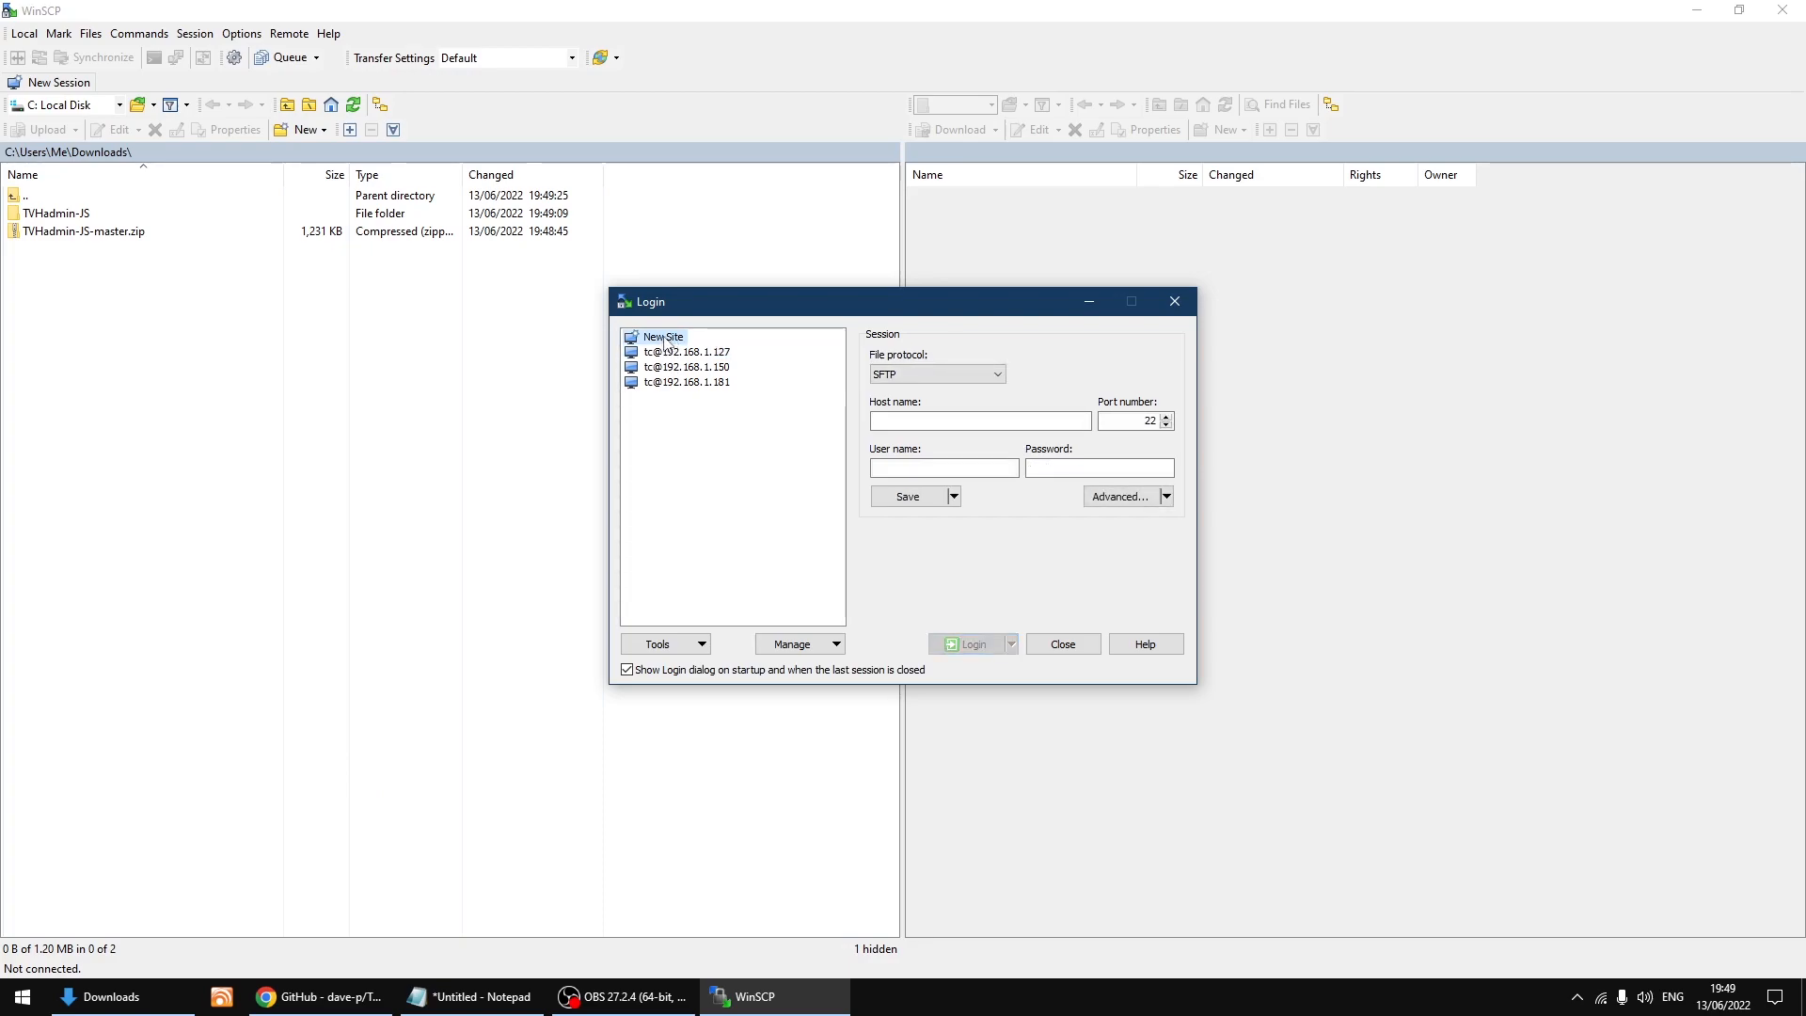
click(978, 420)
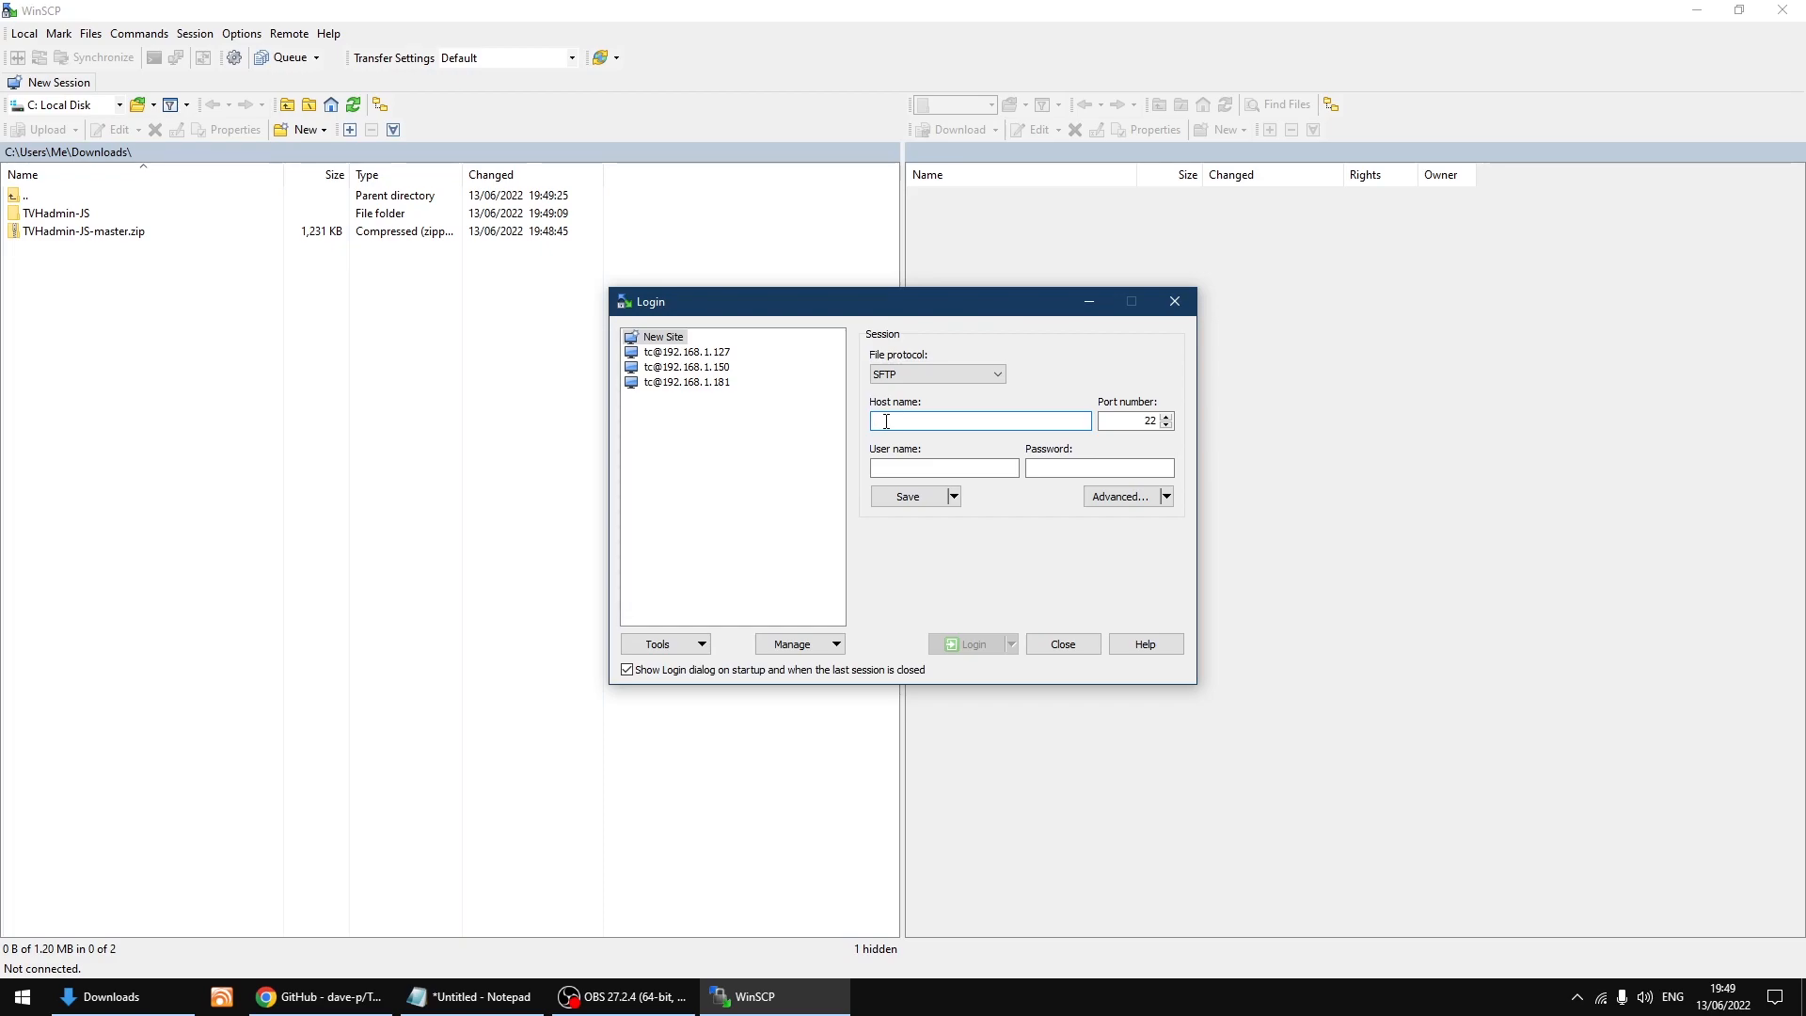
text(192.168.1.137)
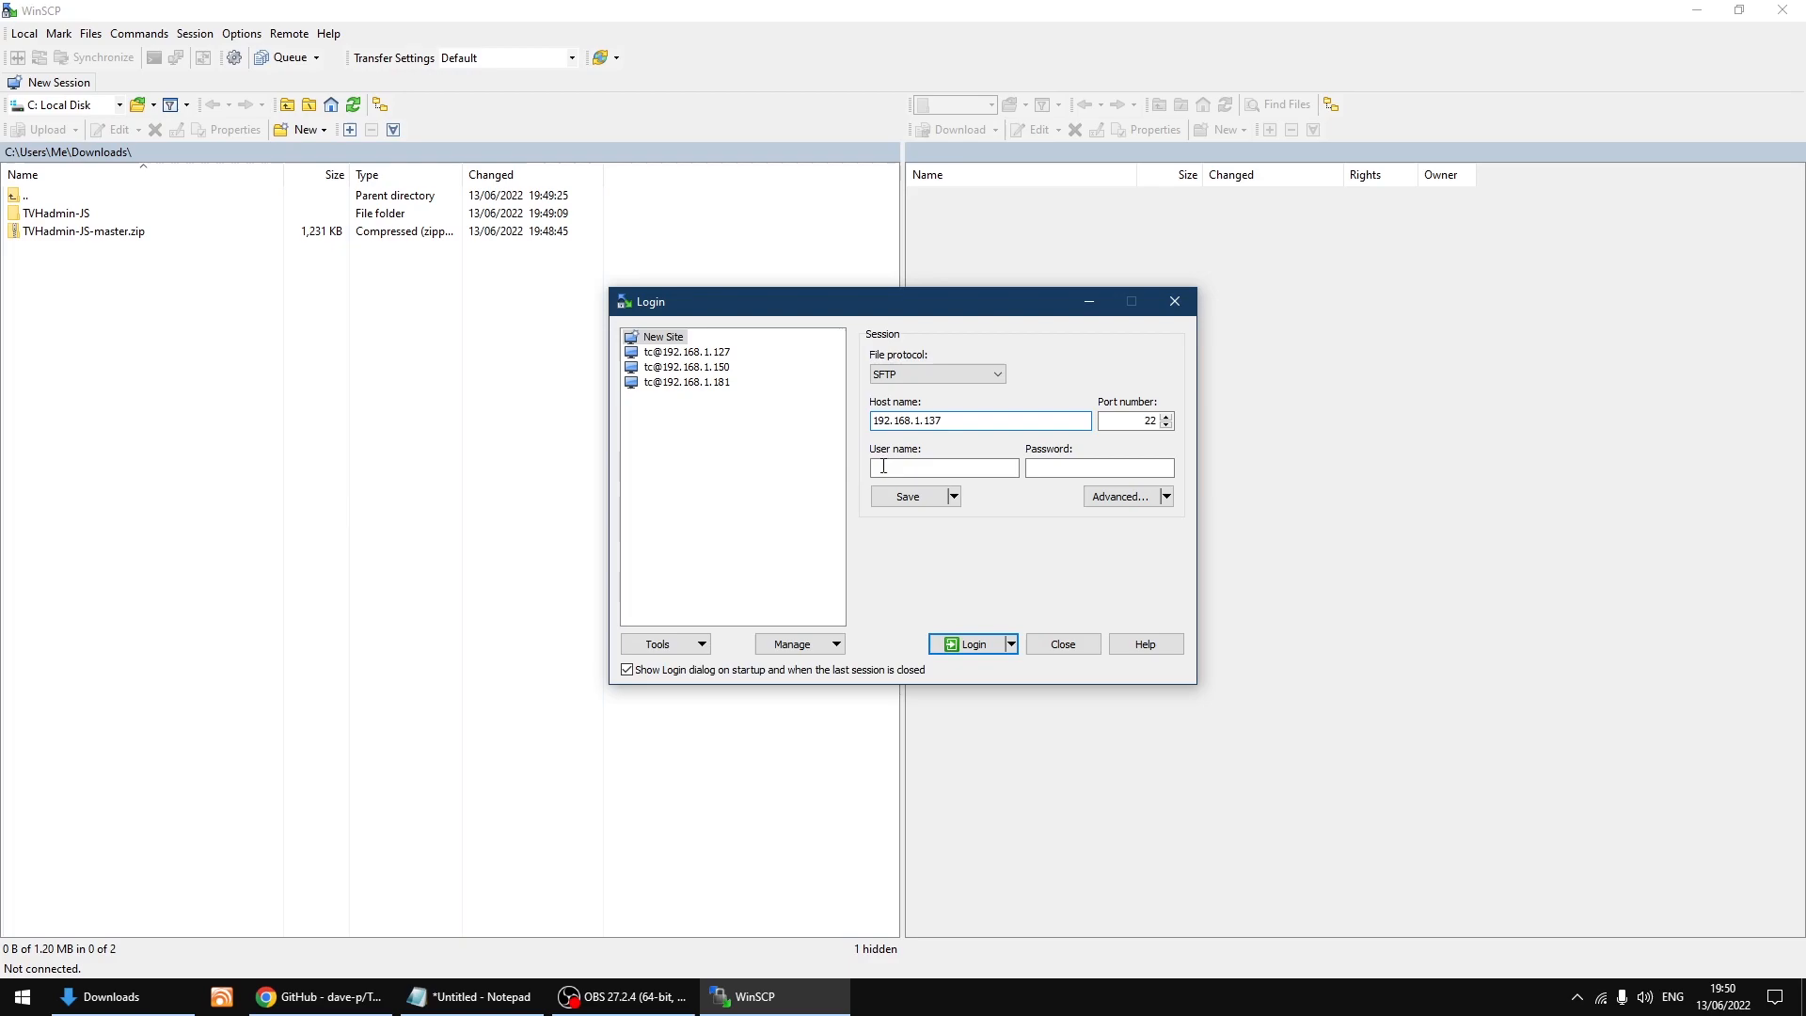
click(942, 466)
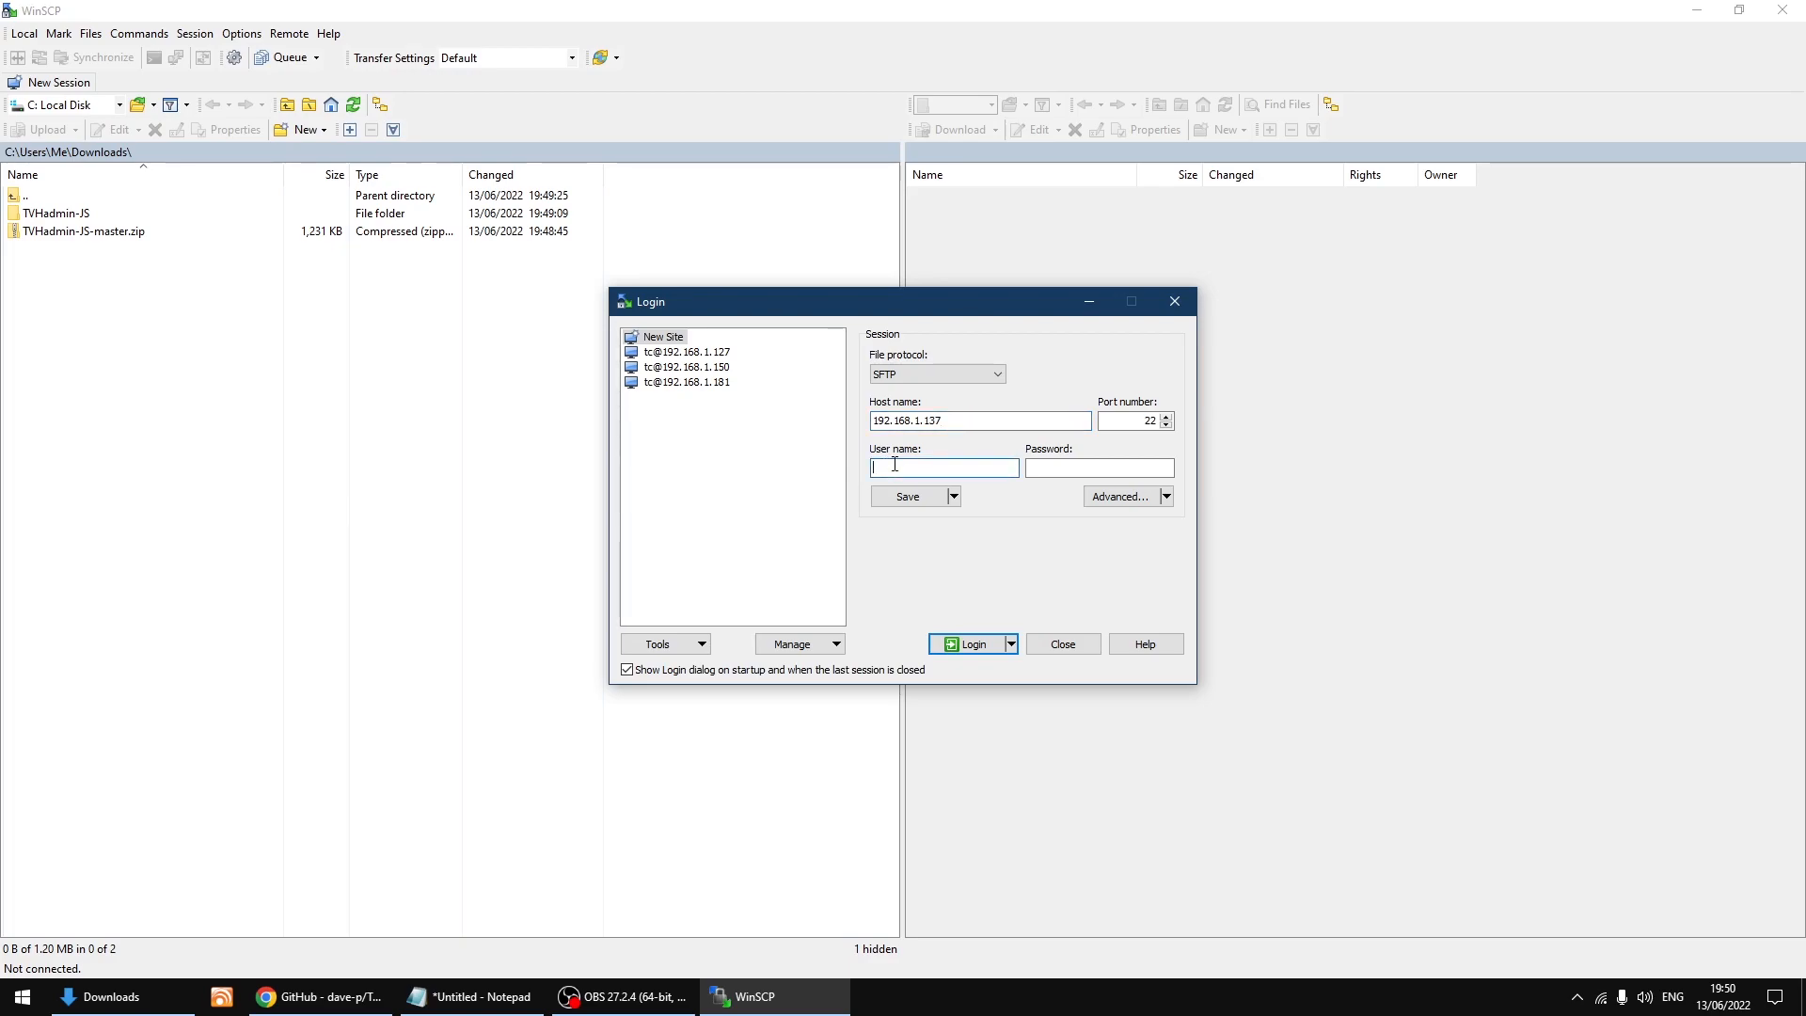
text(pi)
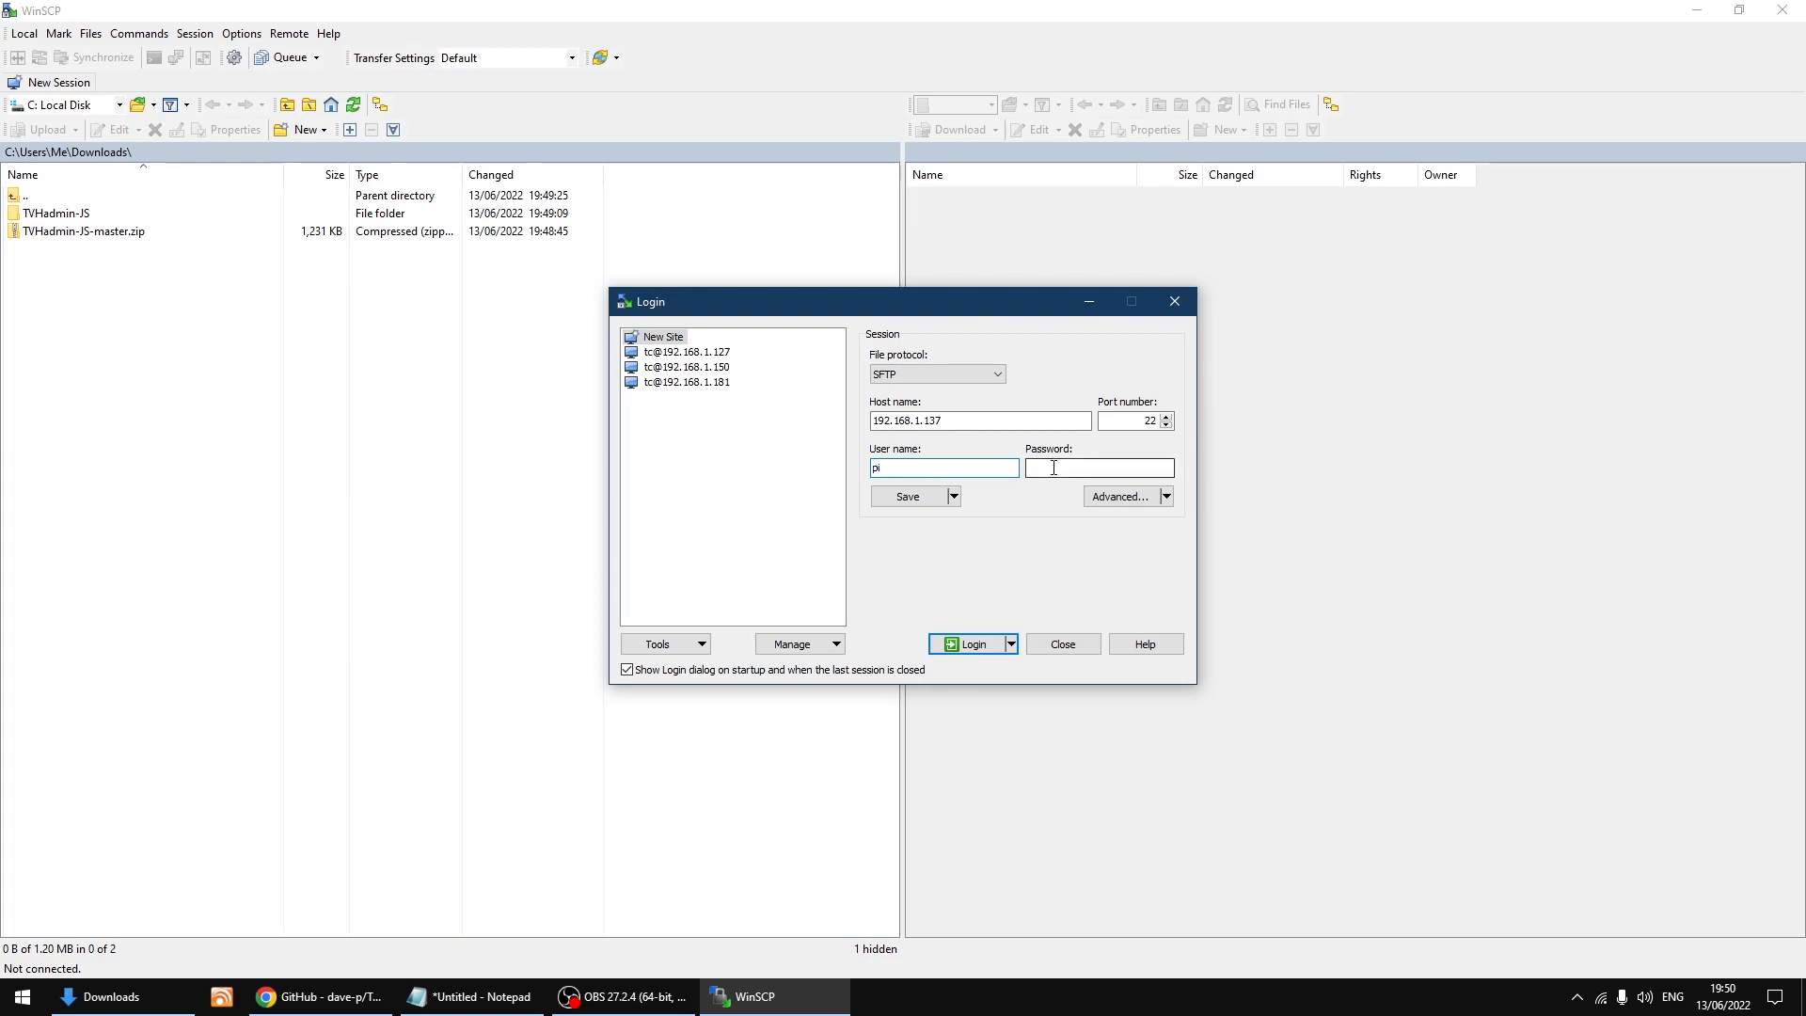
click(1098, 469)
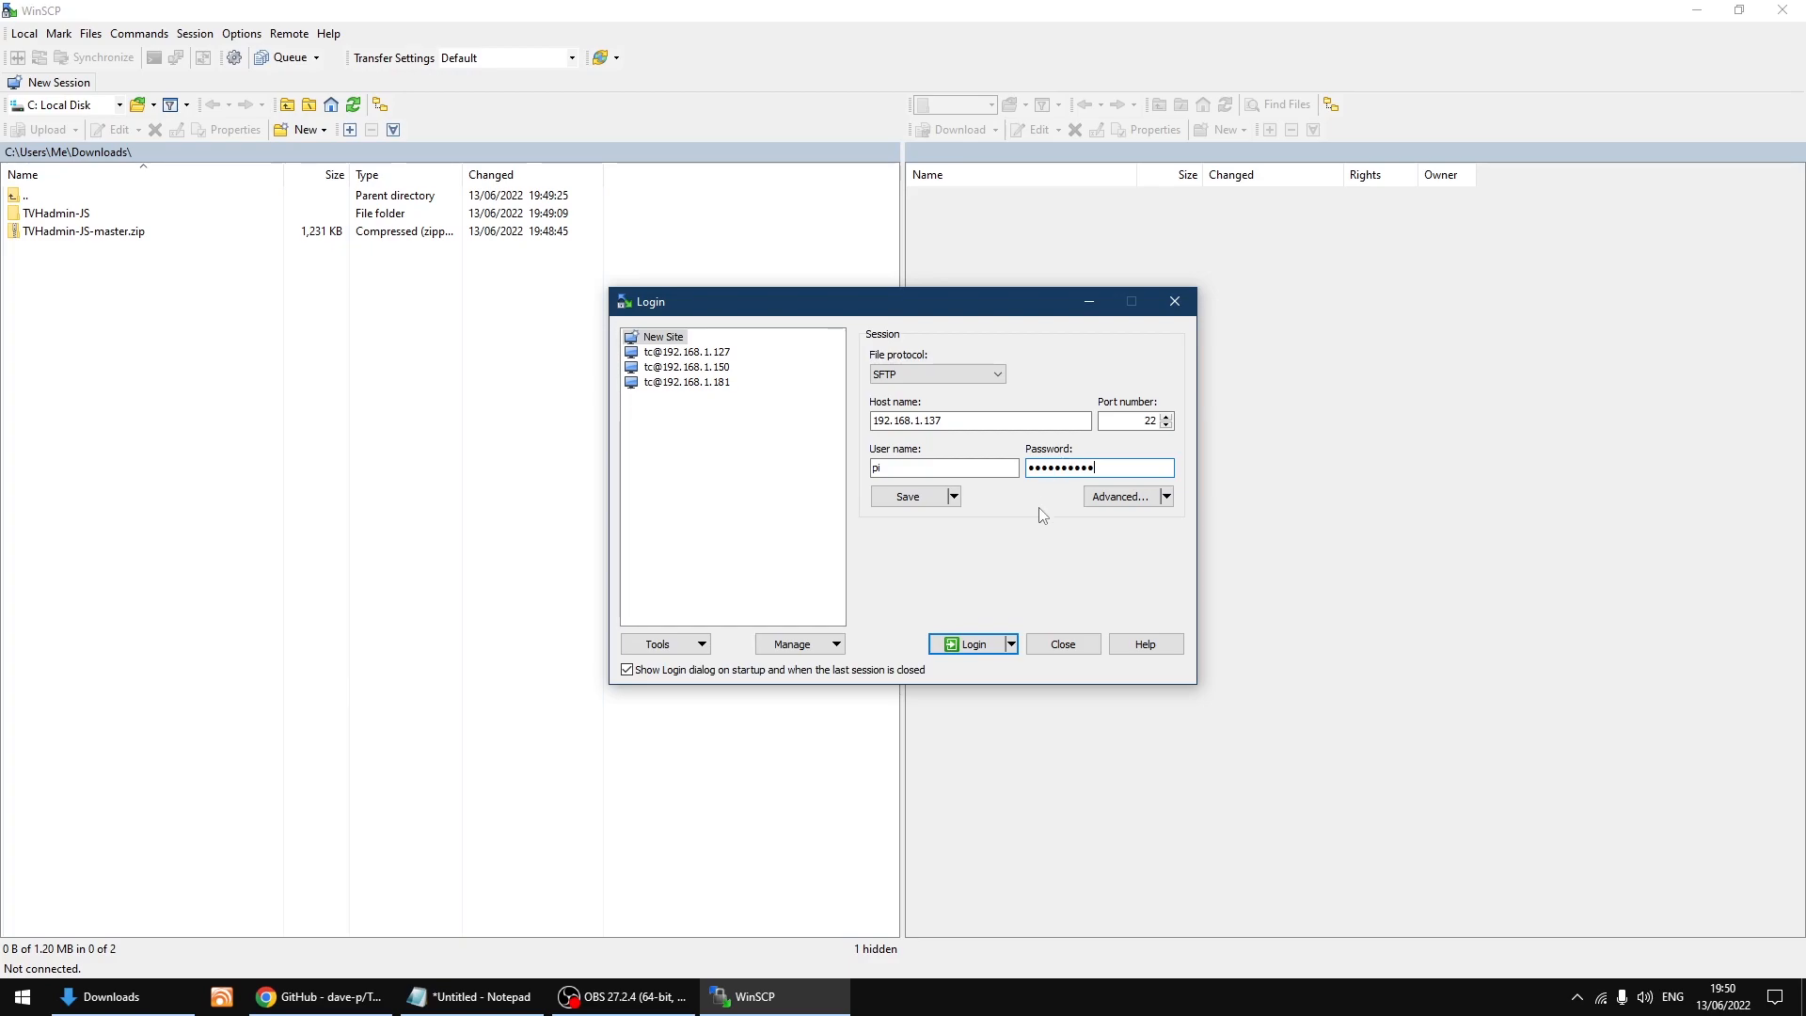
mouse_move(1024, 528)
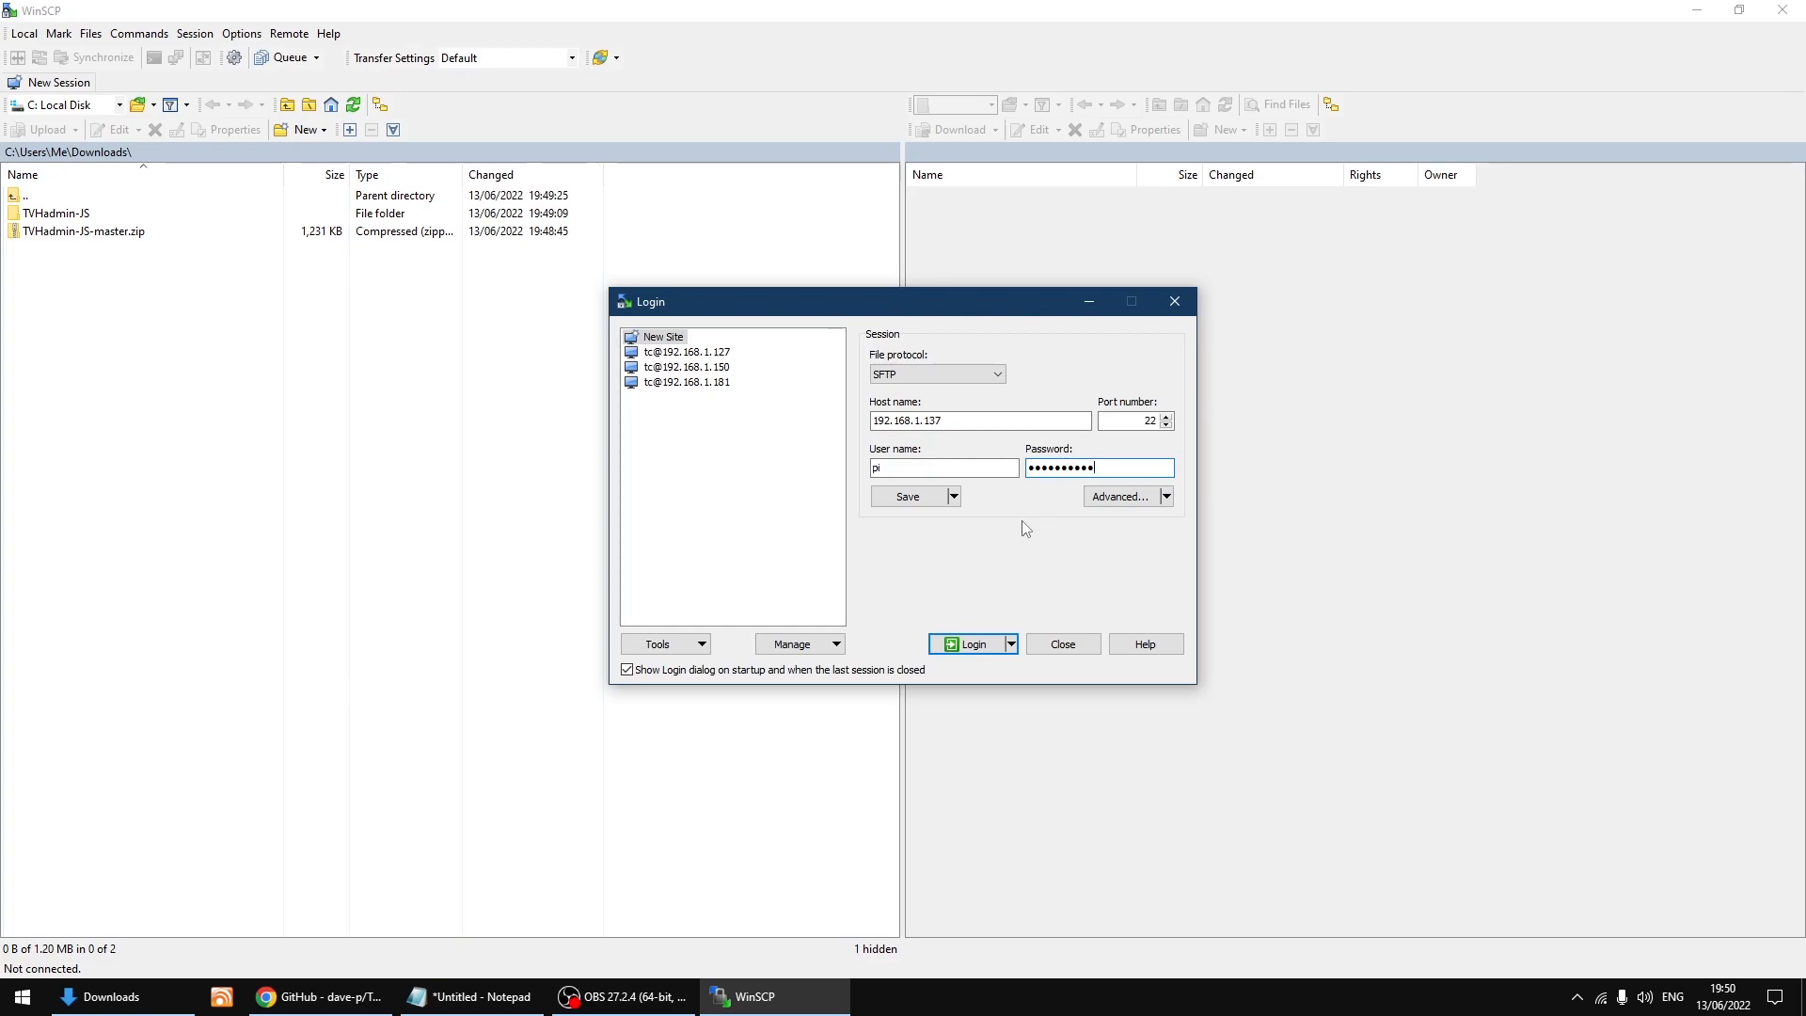
mouse_move(1068, 546)
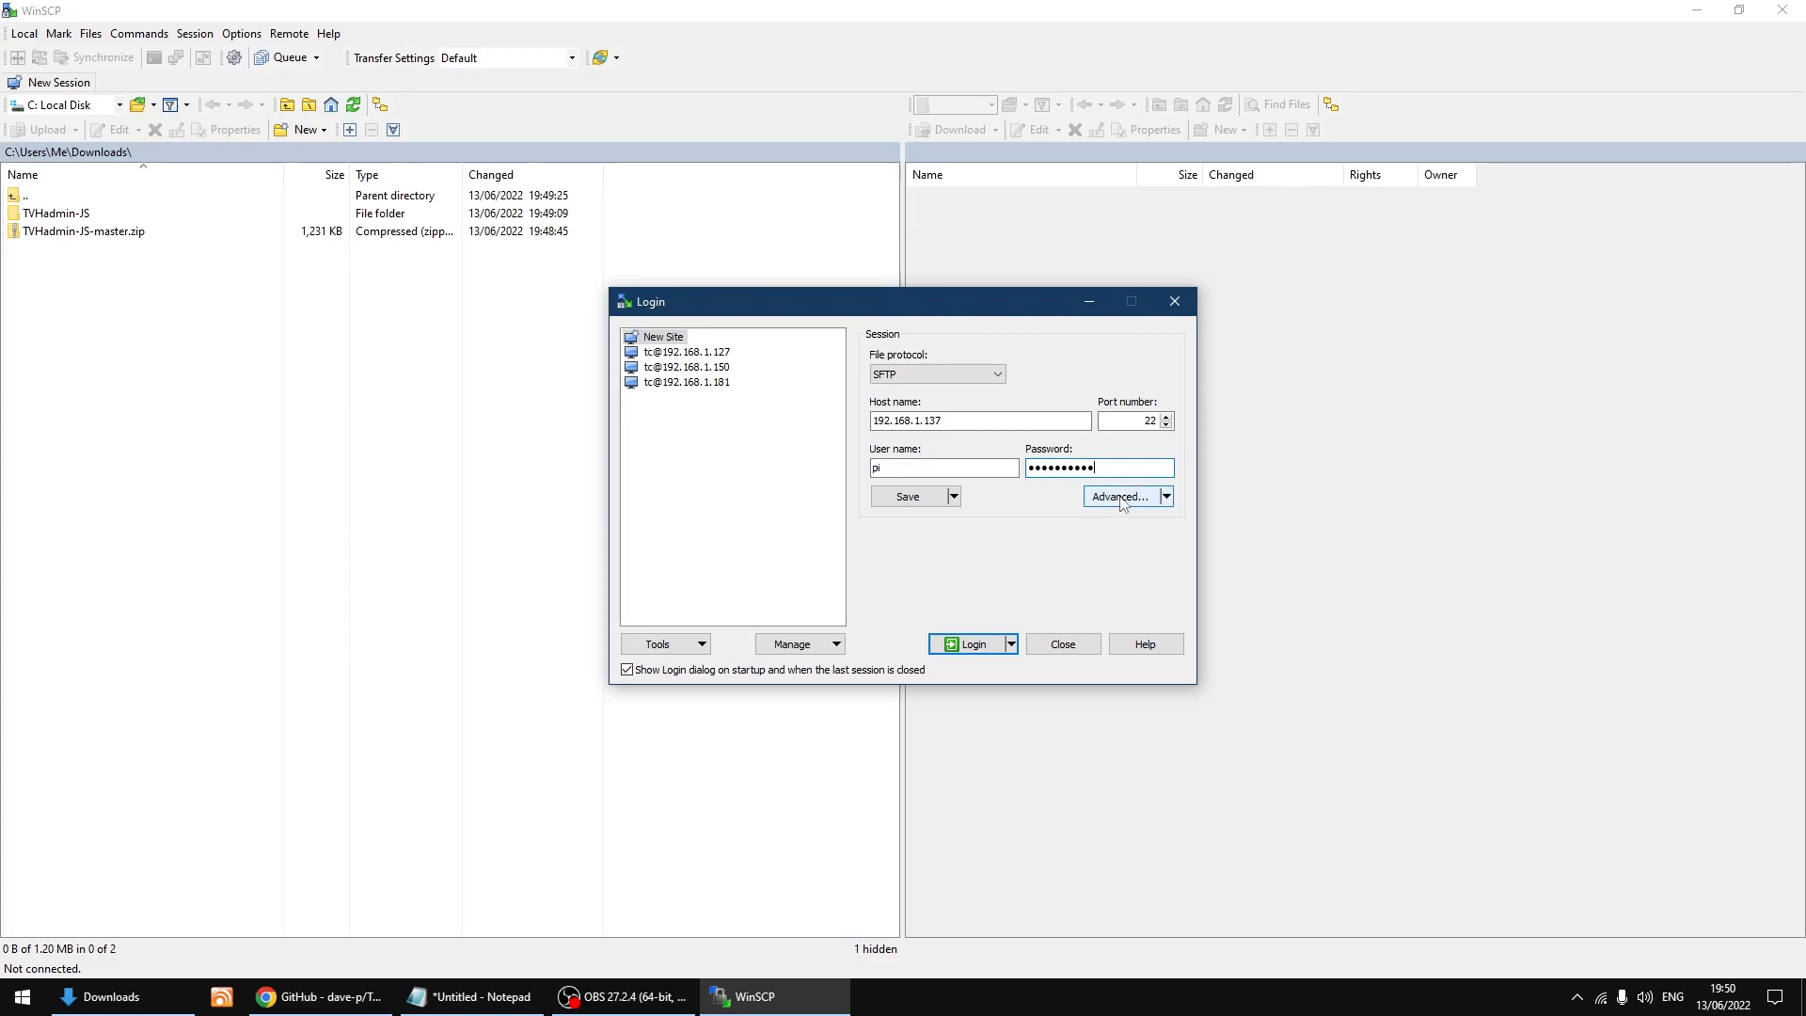
- Show the SFTP options under Environment in the site's Advanced Site Settings
click(1119, 497)
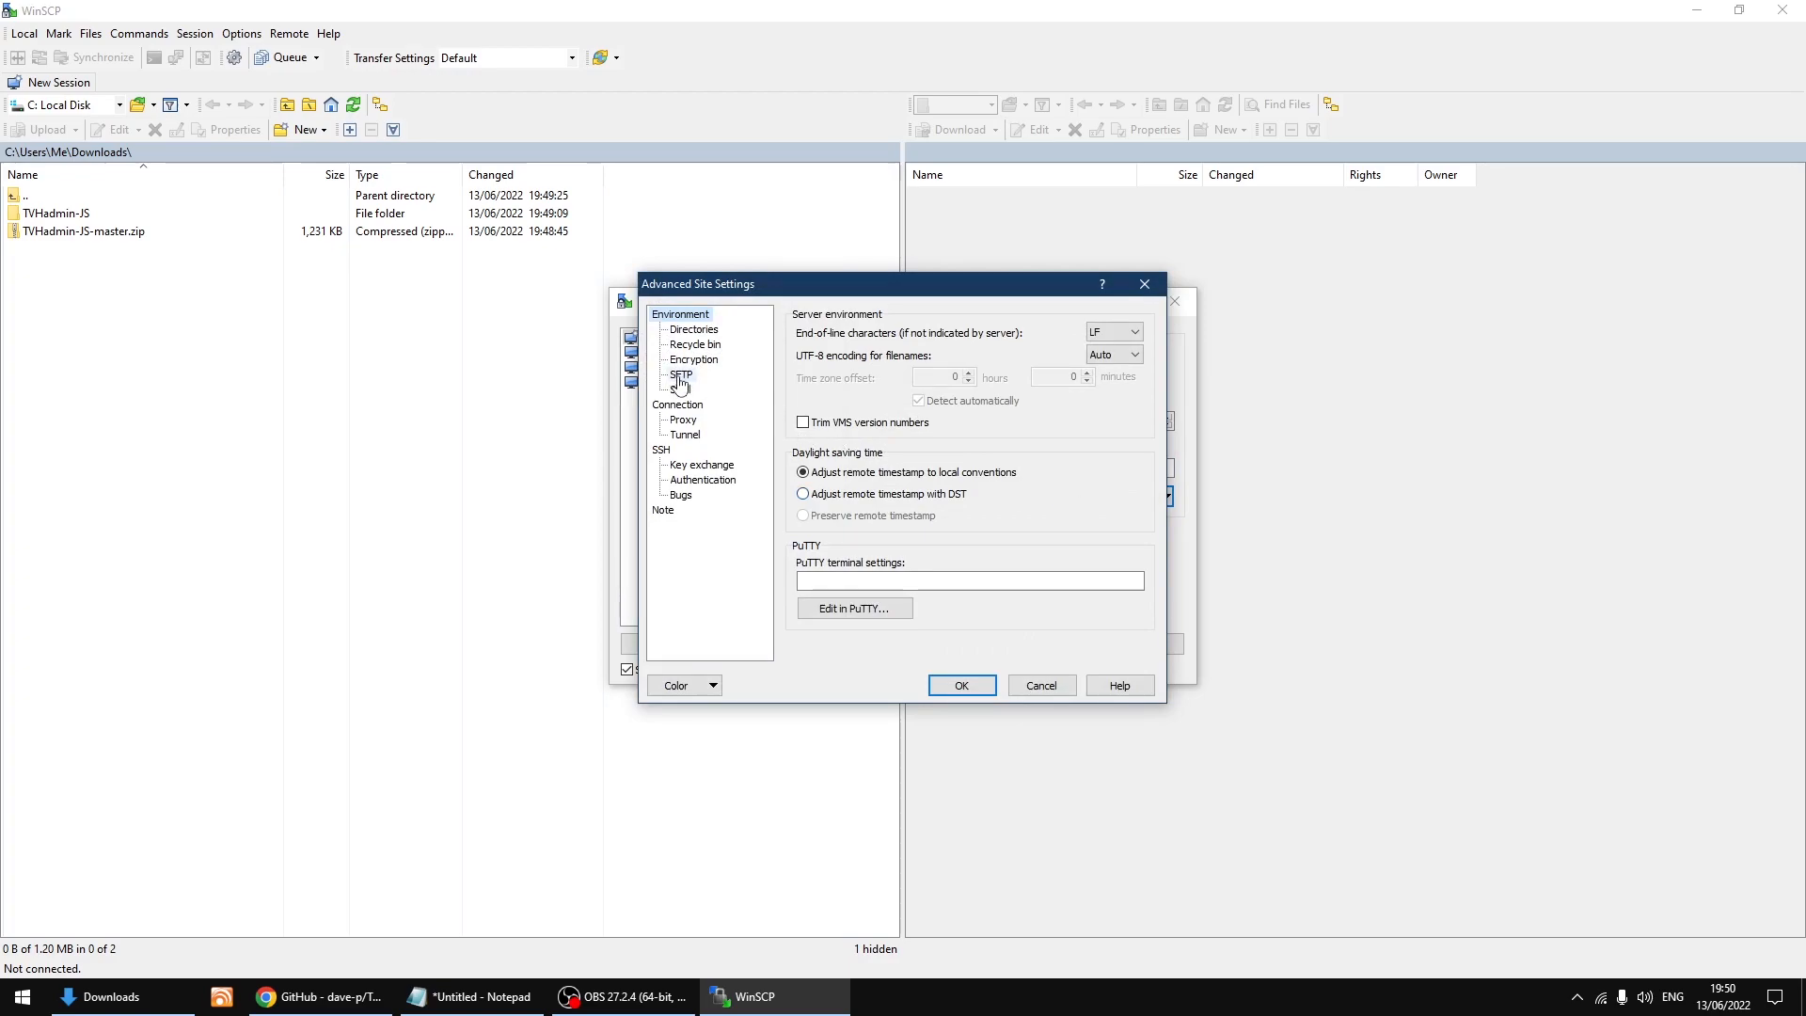
mouse_move(683, 387)
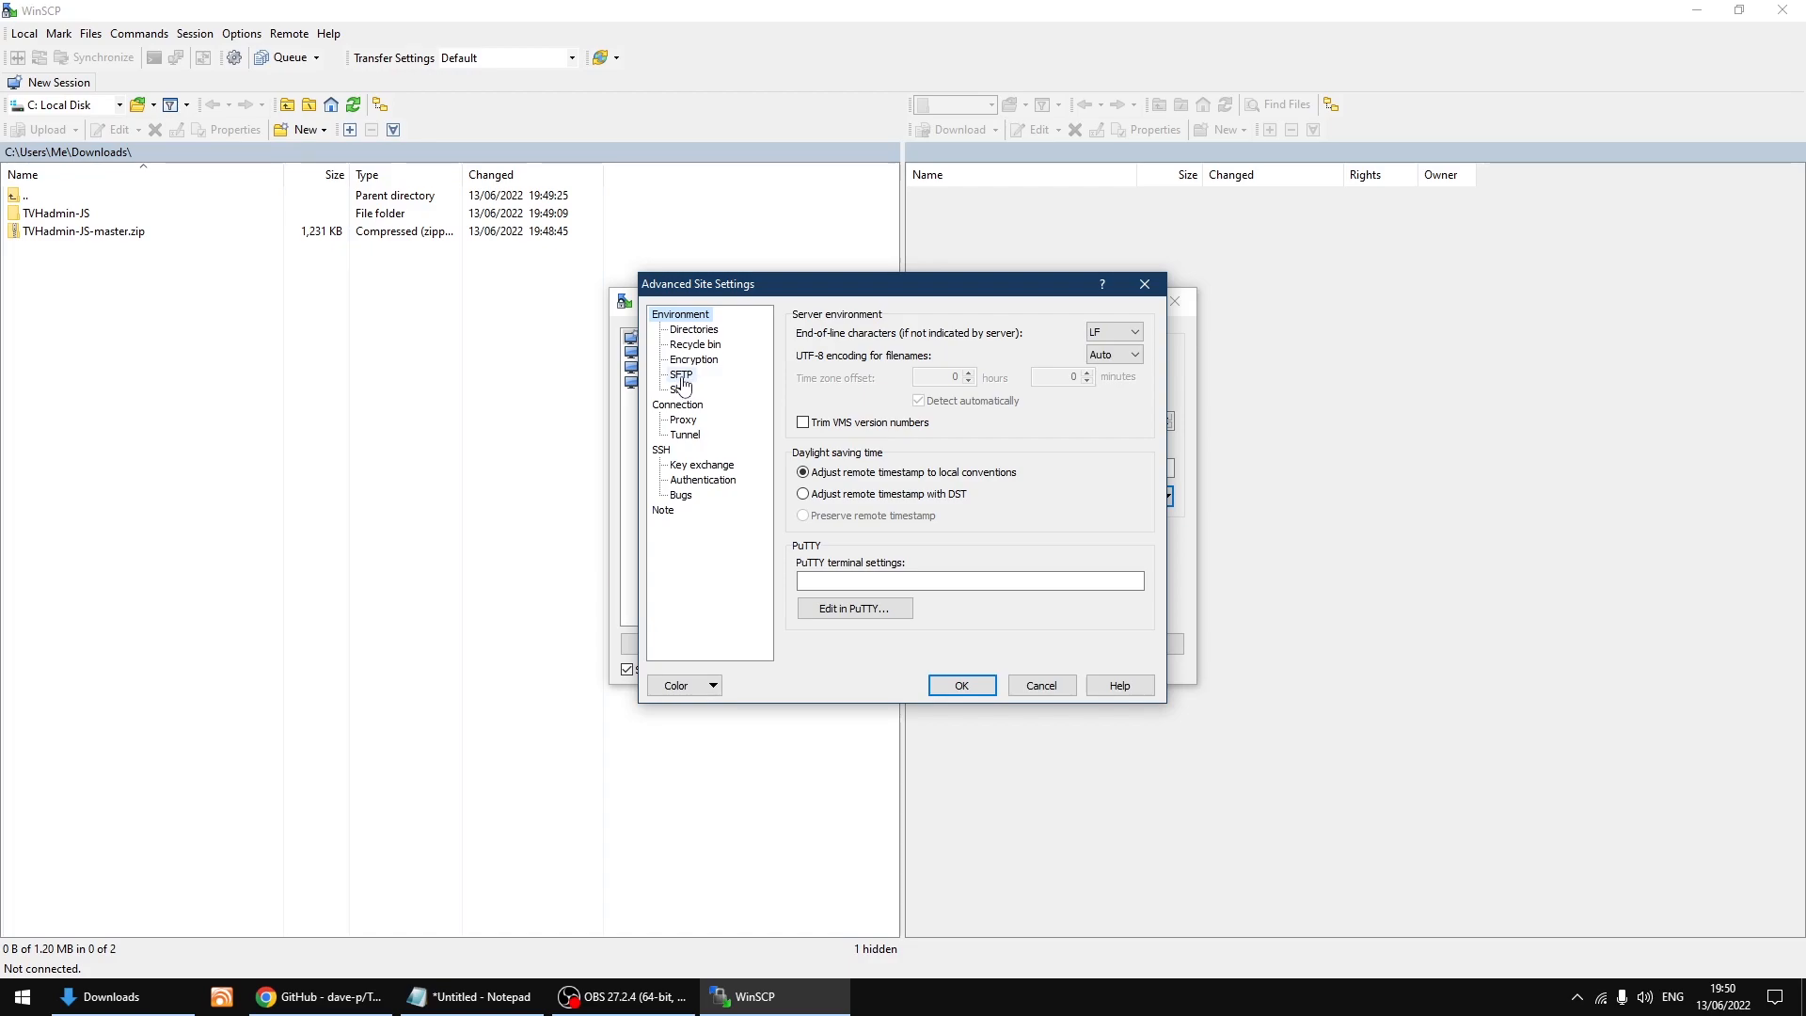
click(681, 374)
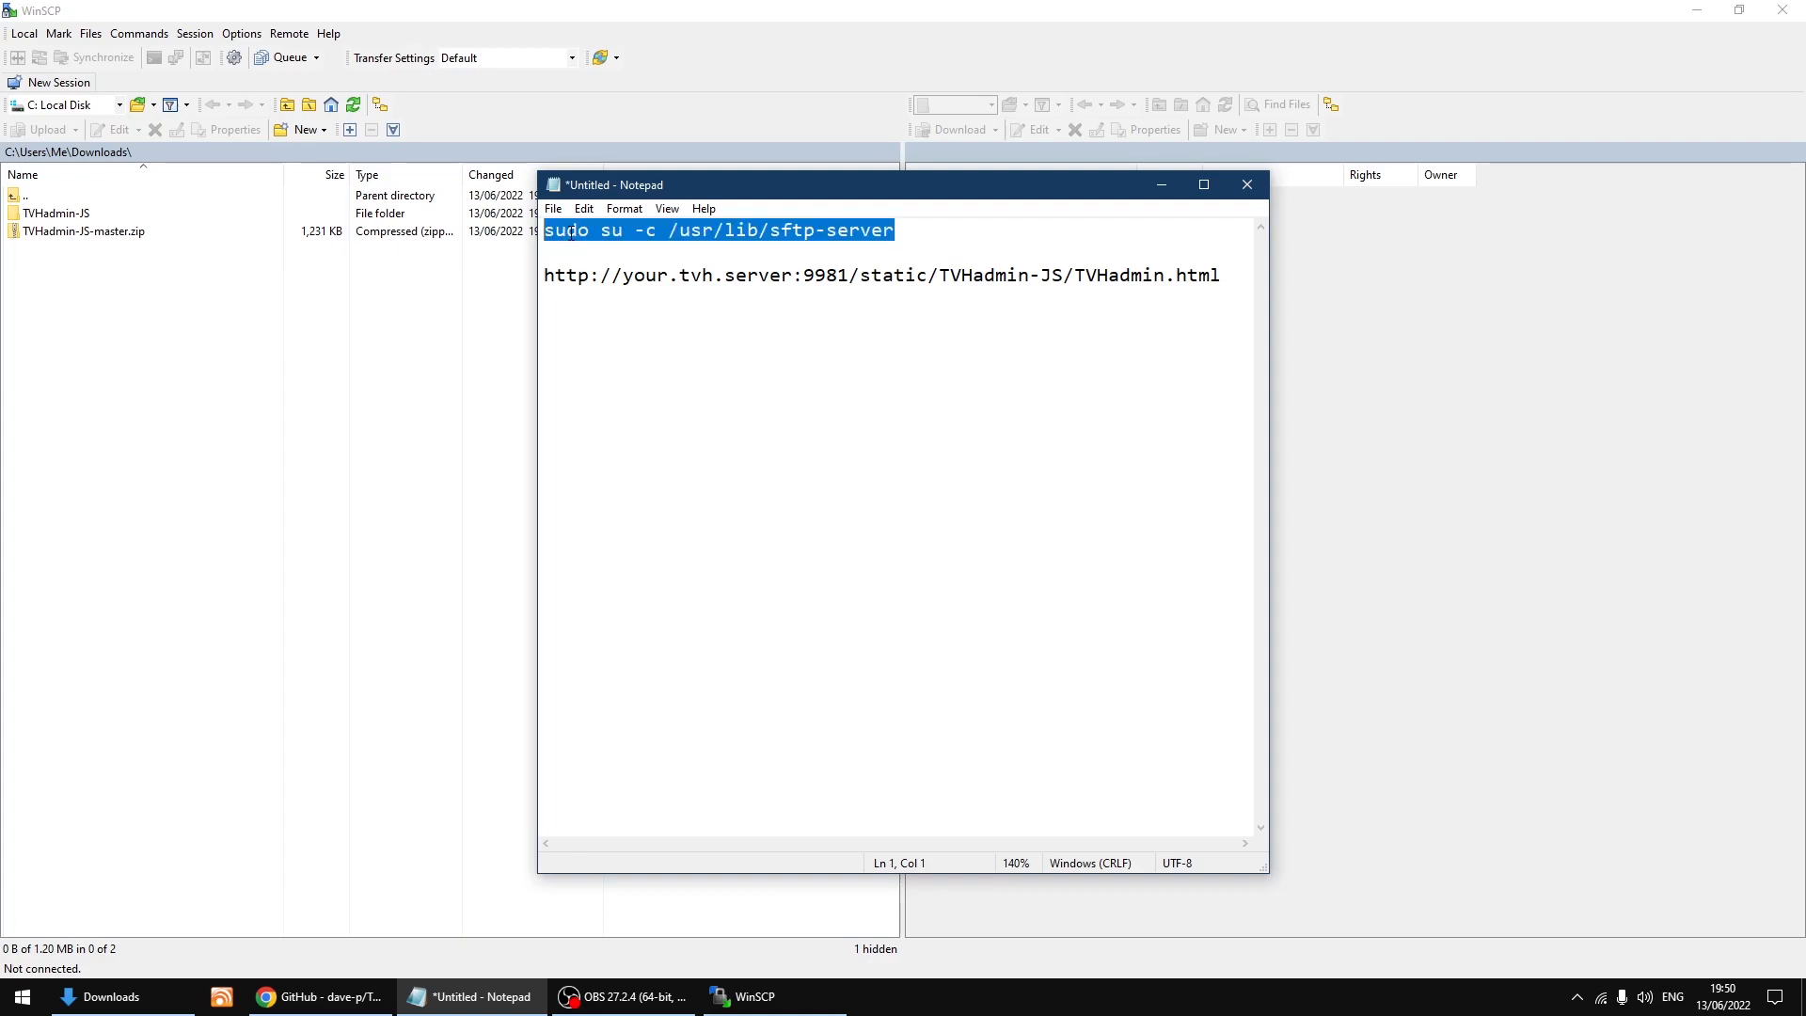
- Copy the line sudo su -c /usr/lib/sftp-server from Notepad to the clipboard
right_click(723, 230)
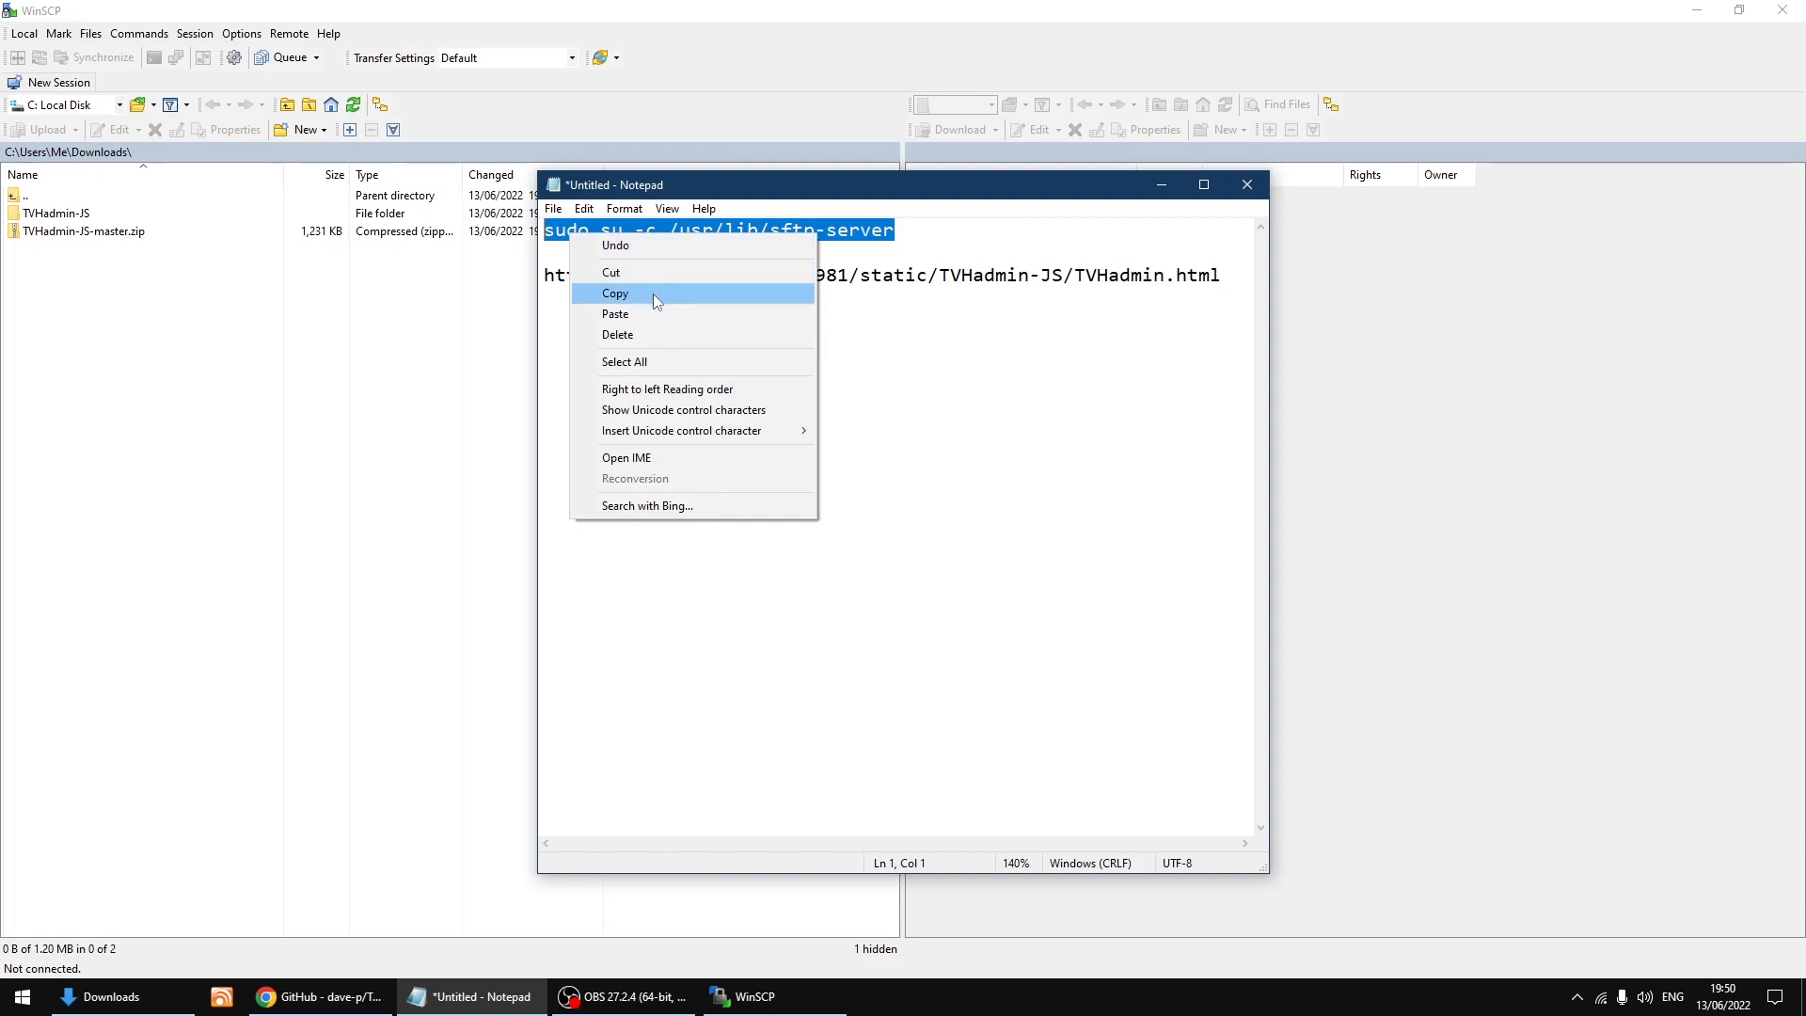
click(613, 293)
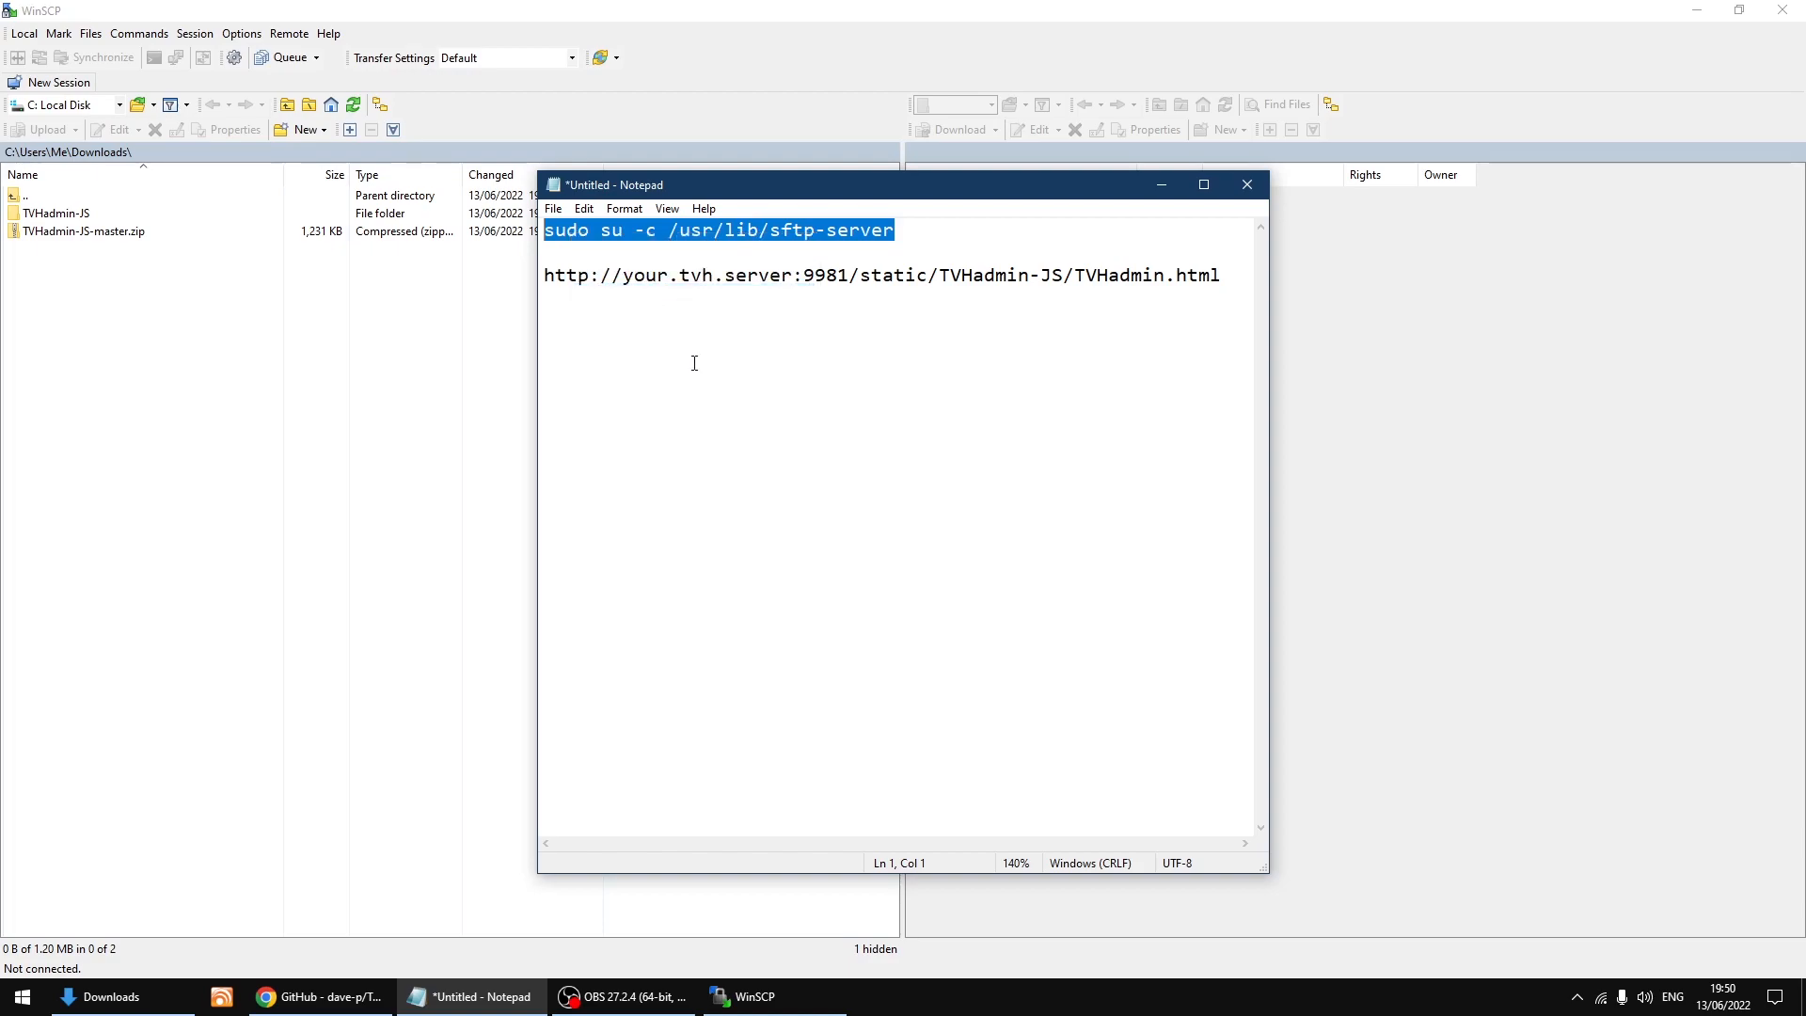
mouse_move(1083, 214)
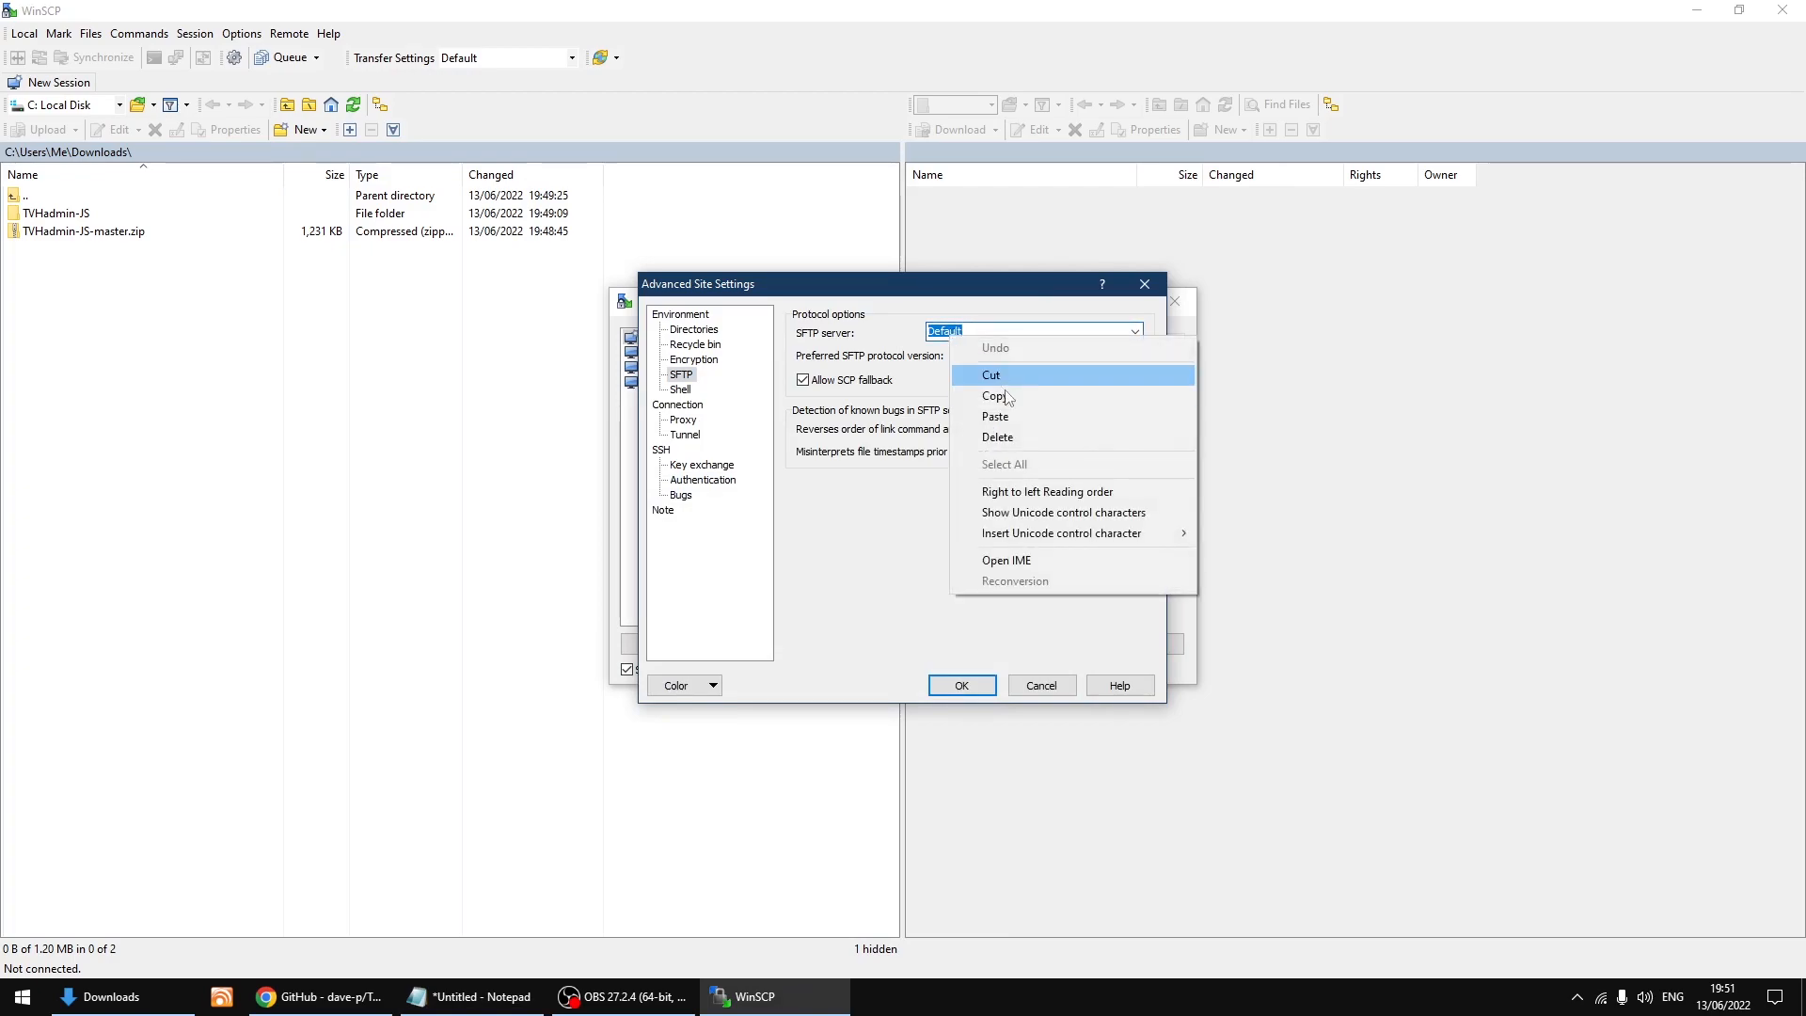
mouse_move(1018, 417)
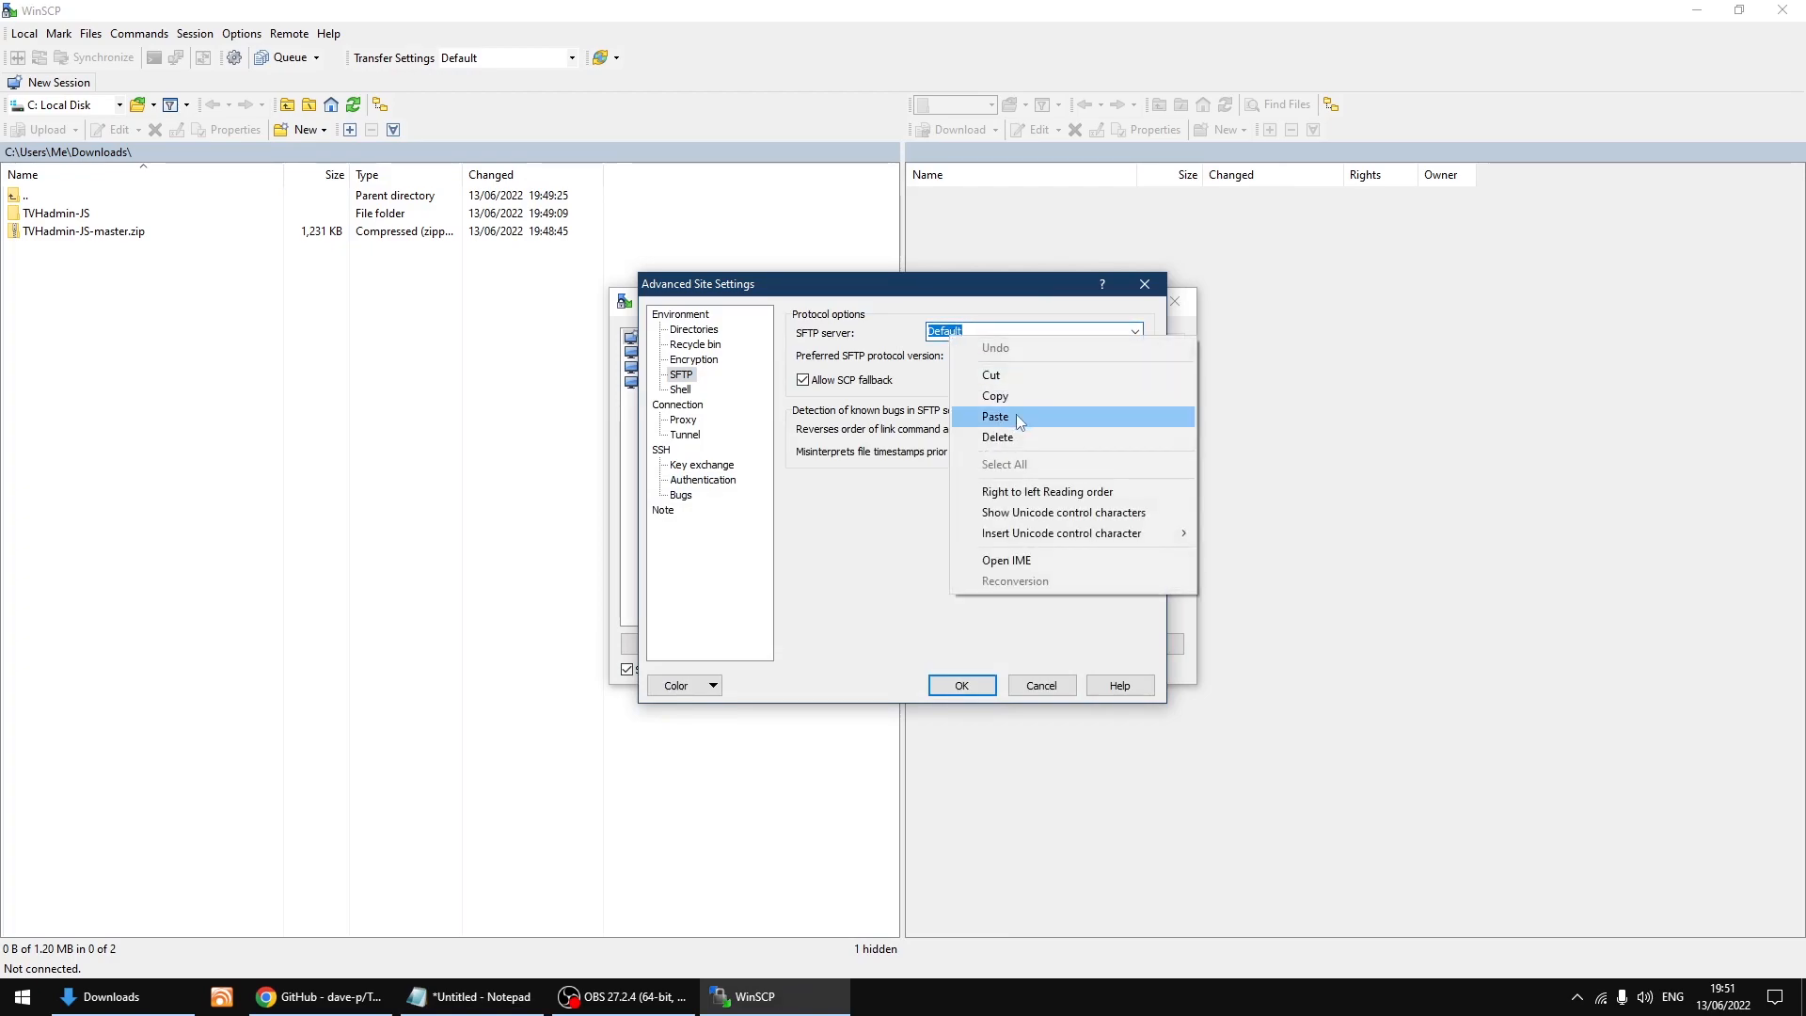
- Paste sudo su -c /usr/lib/sftp-server as the SFTP server and confirm the advanced settings
click(993, 416)
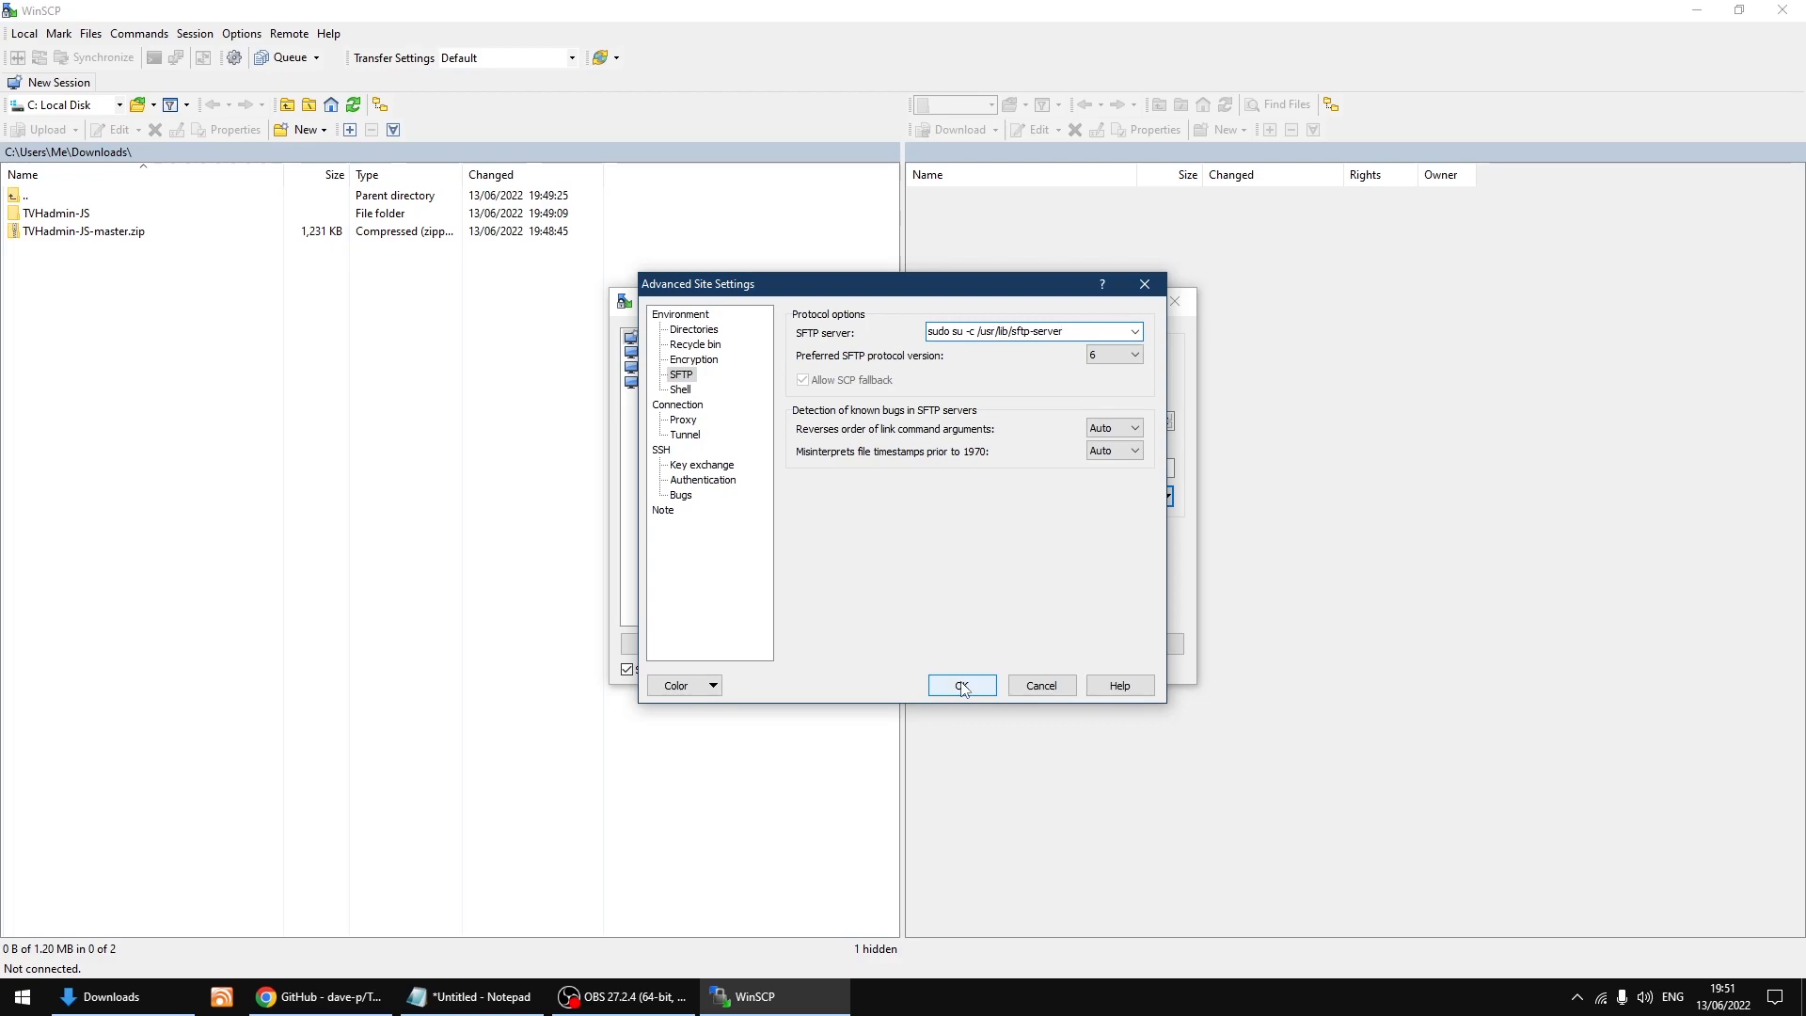
click(961, 685)
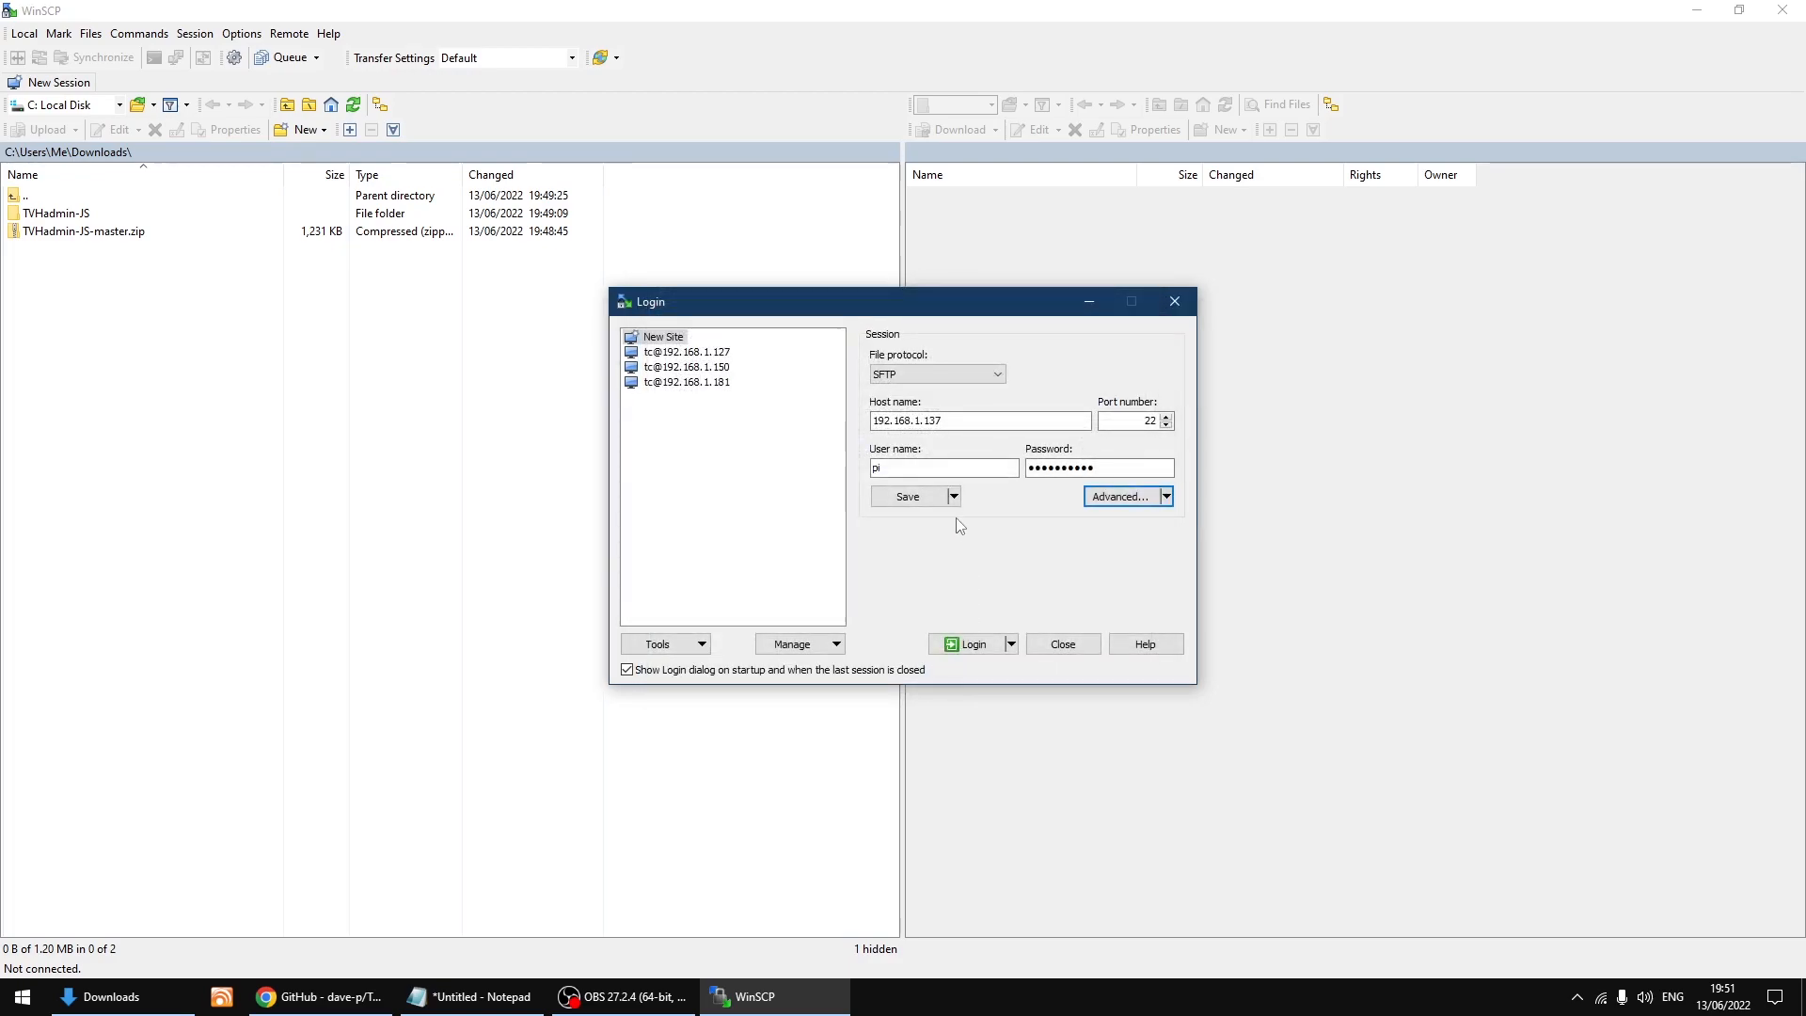
click(951, 496)
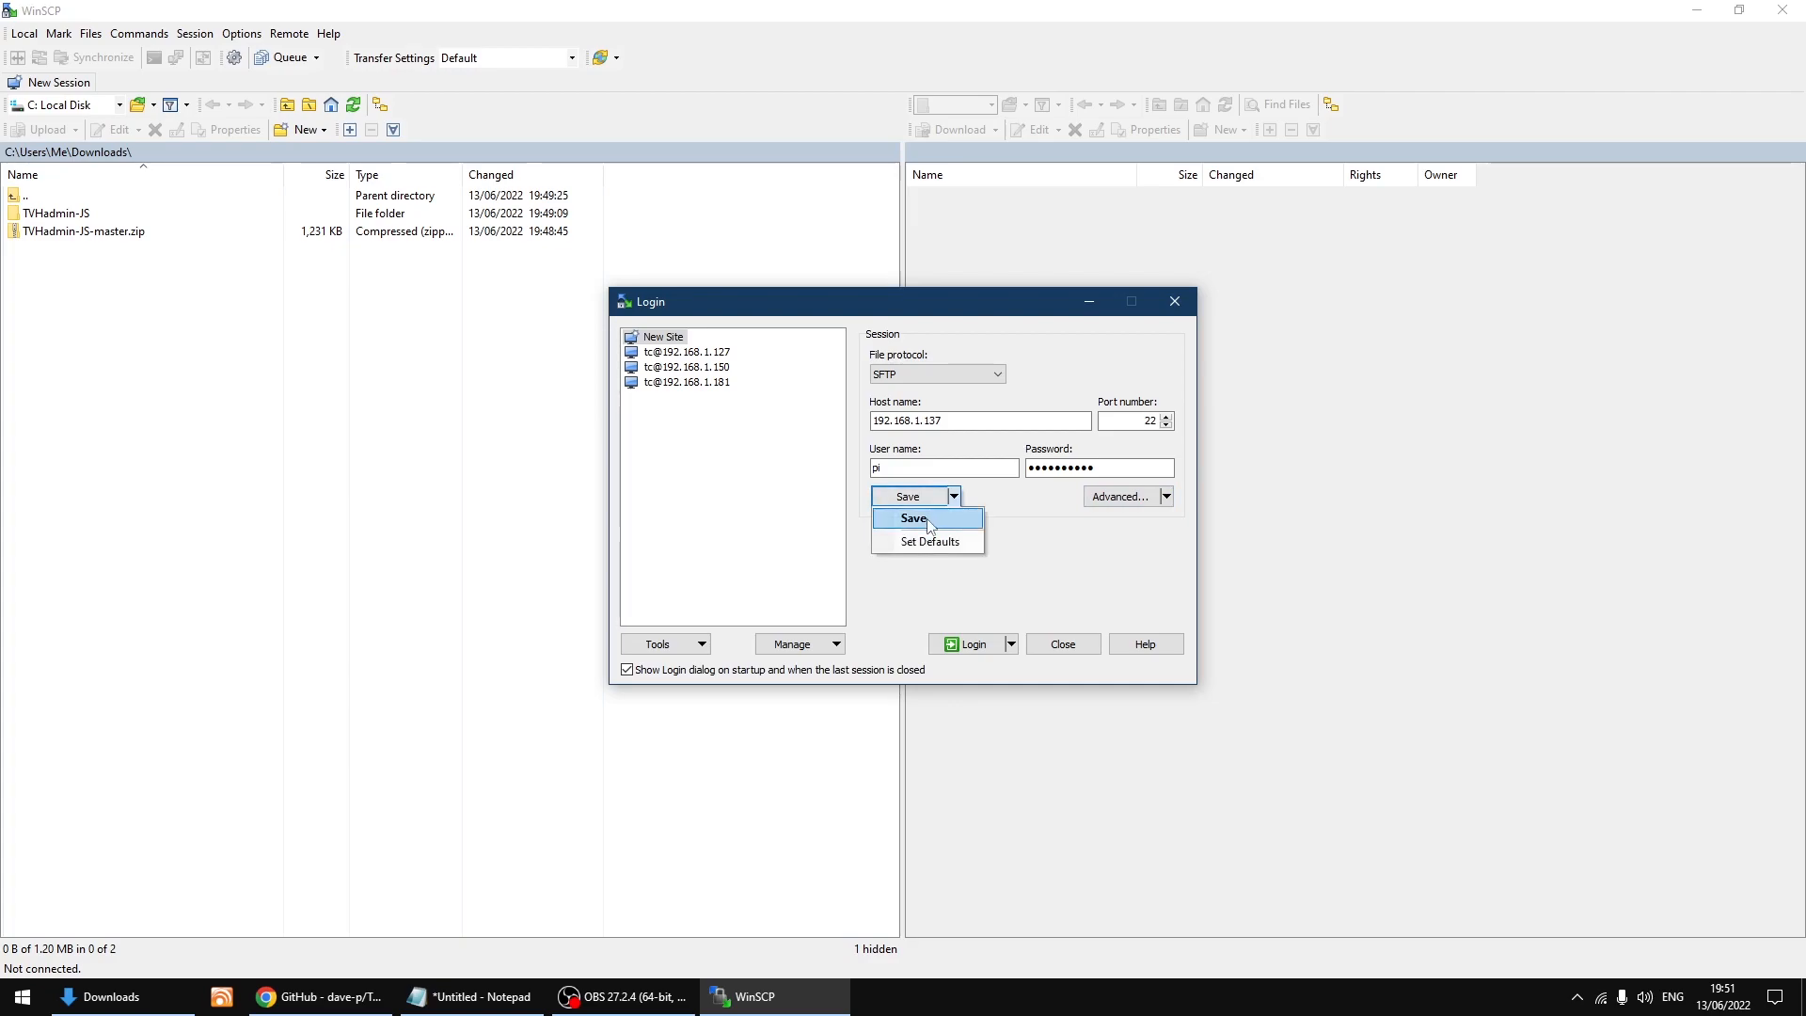
click(914, 517)
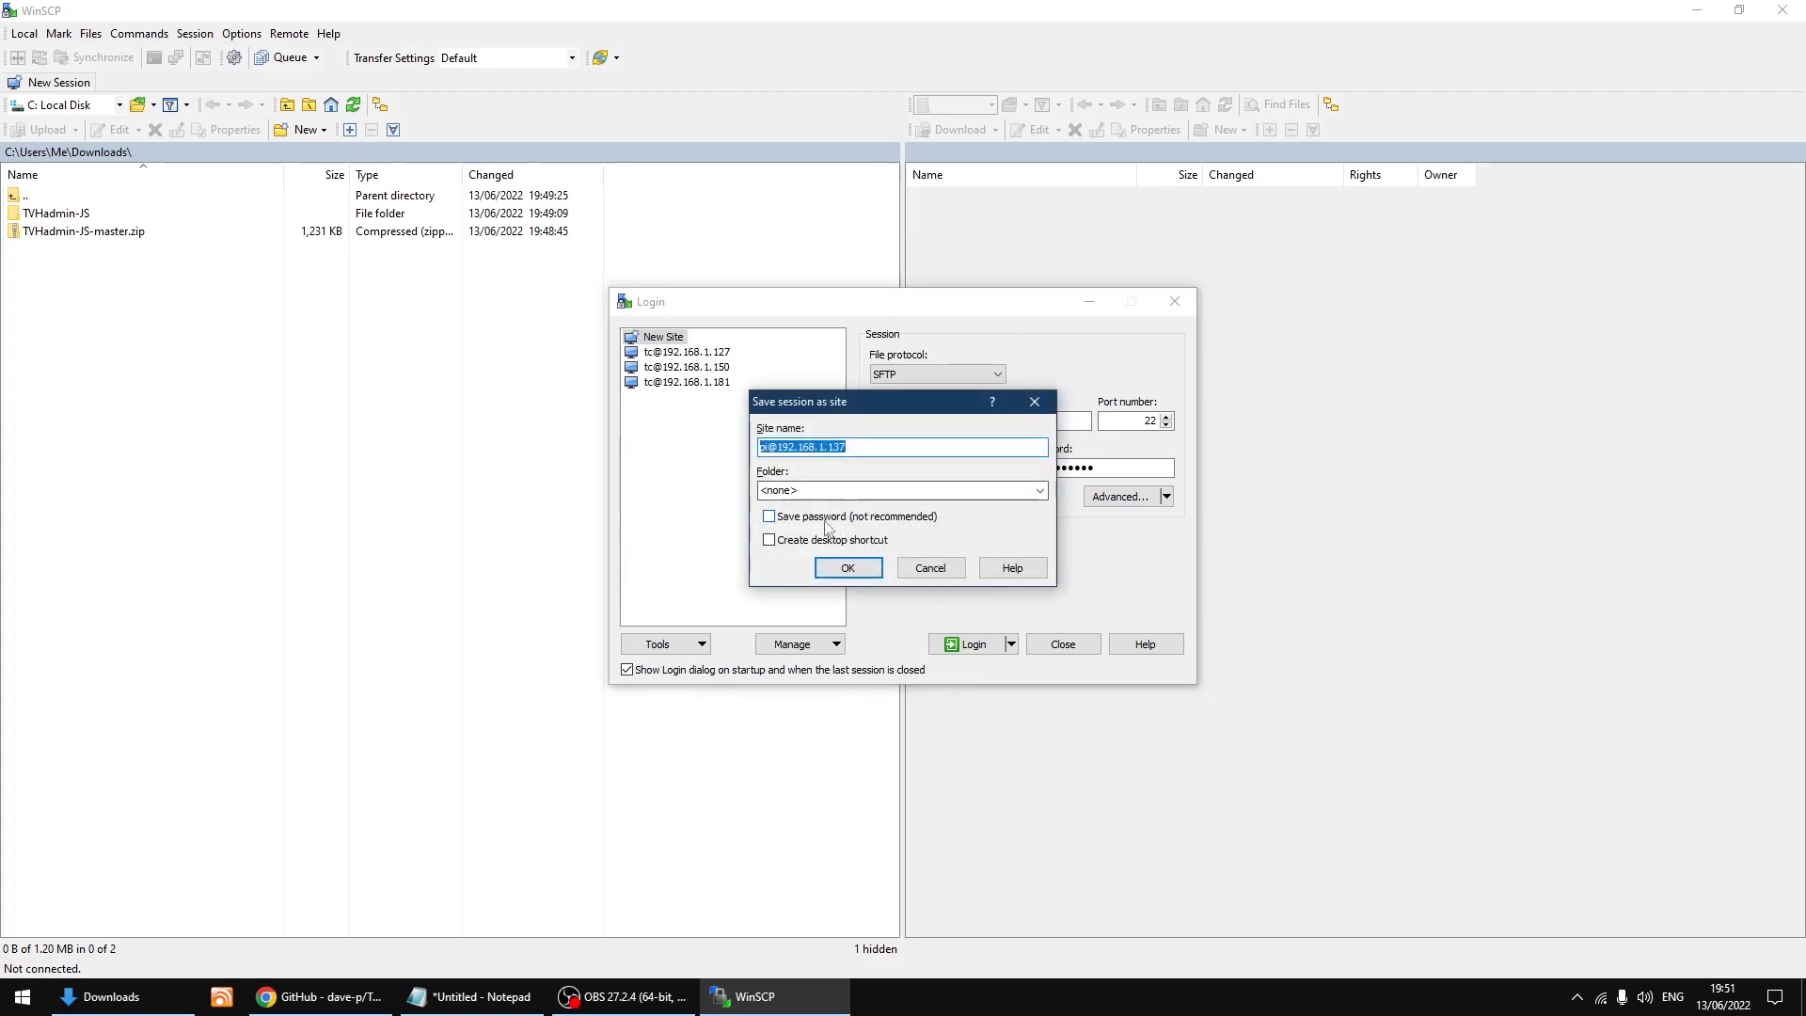
click(769, 515)
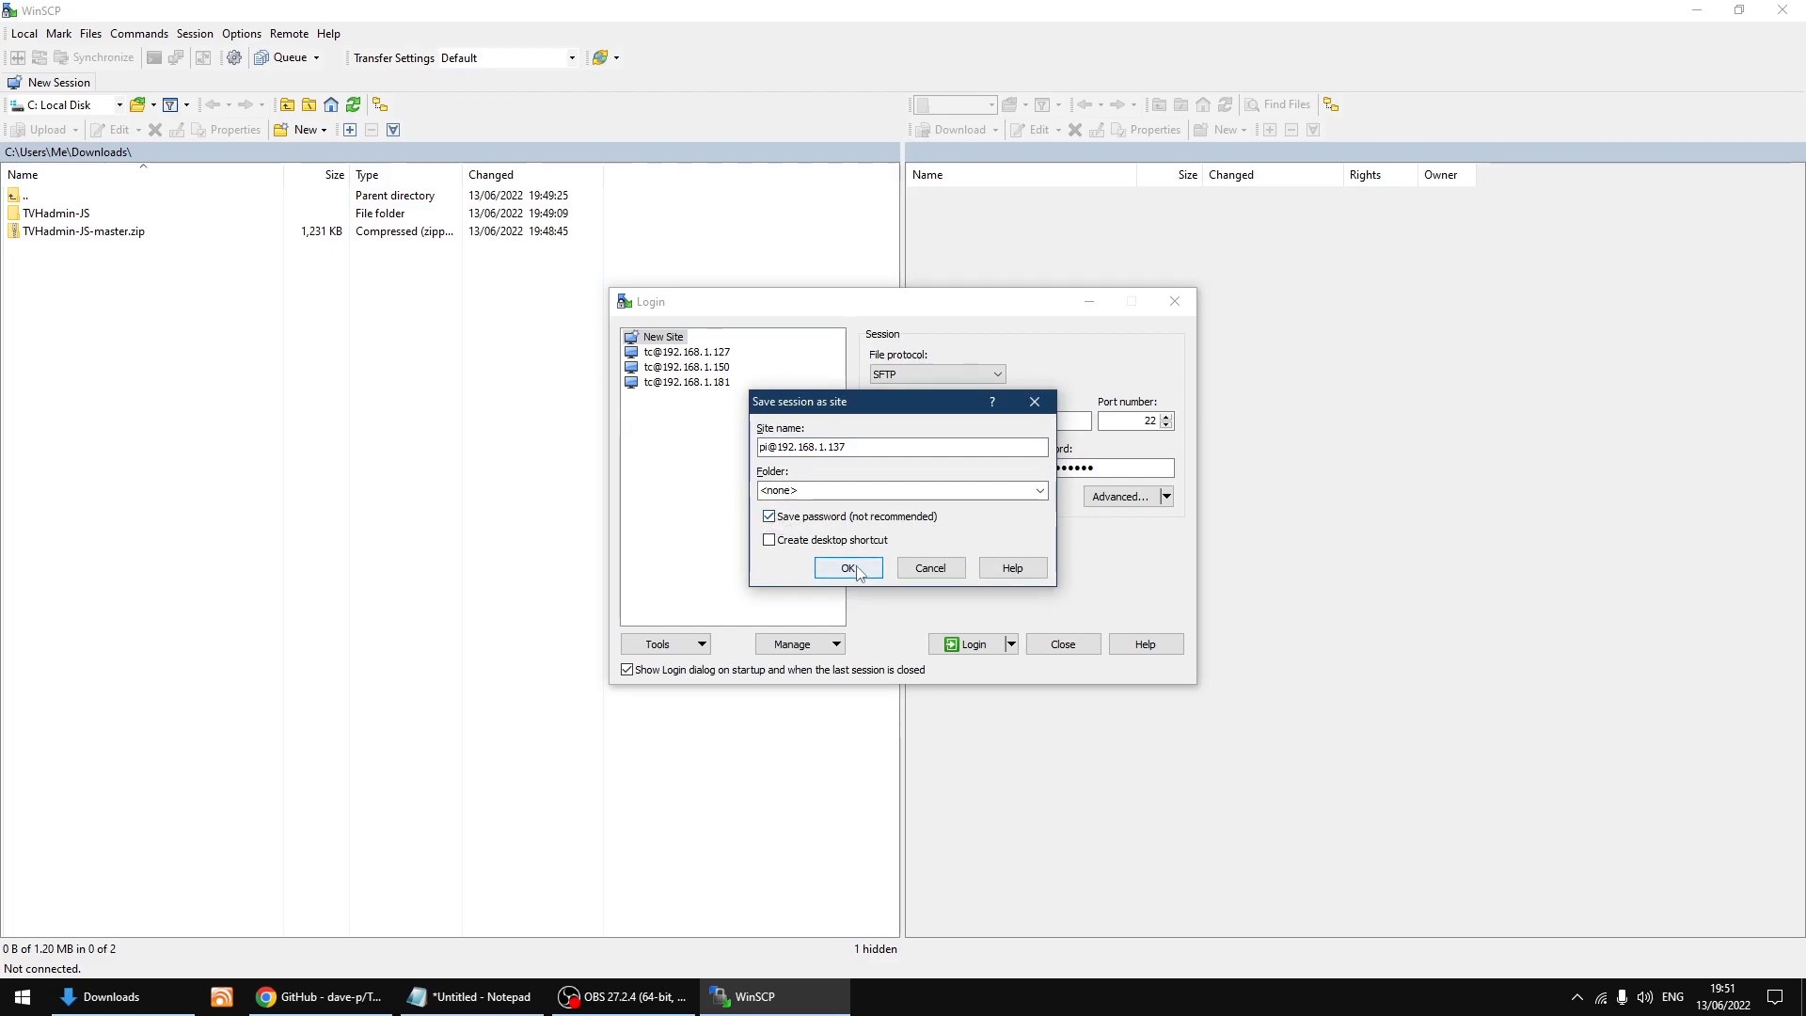
click(849, 566)
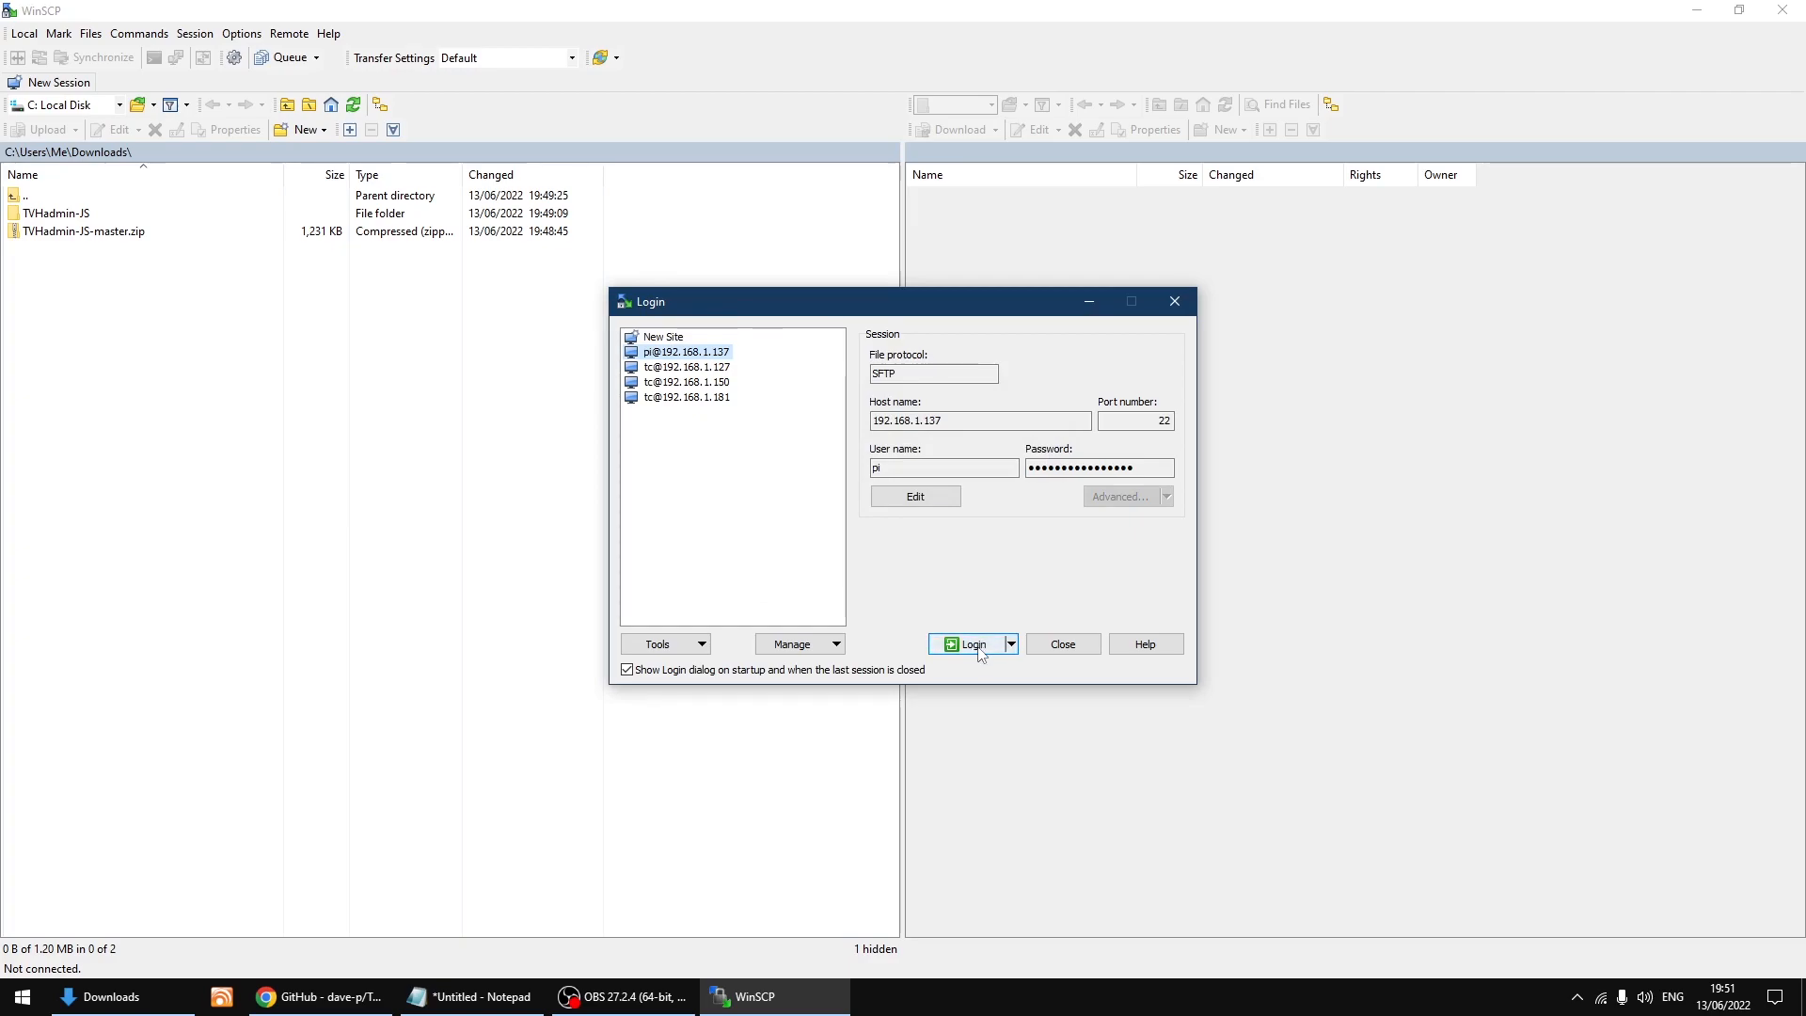
click(970, 644)
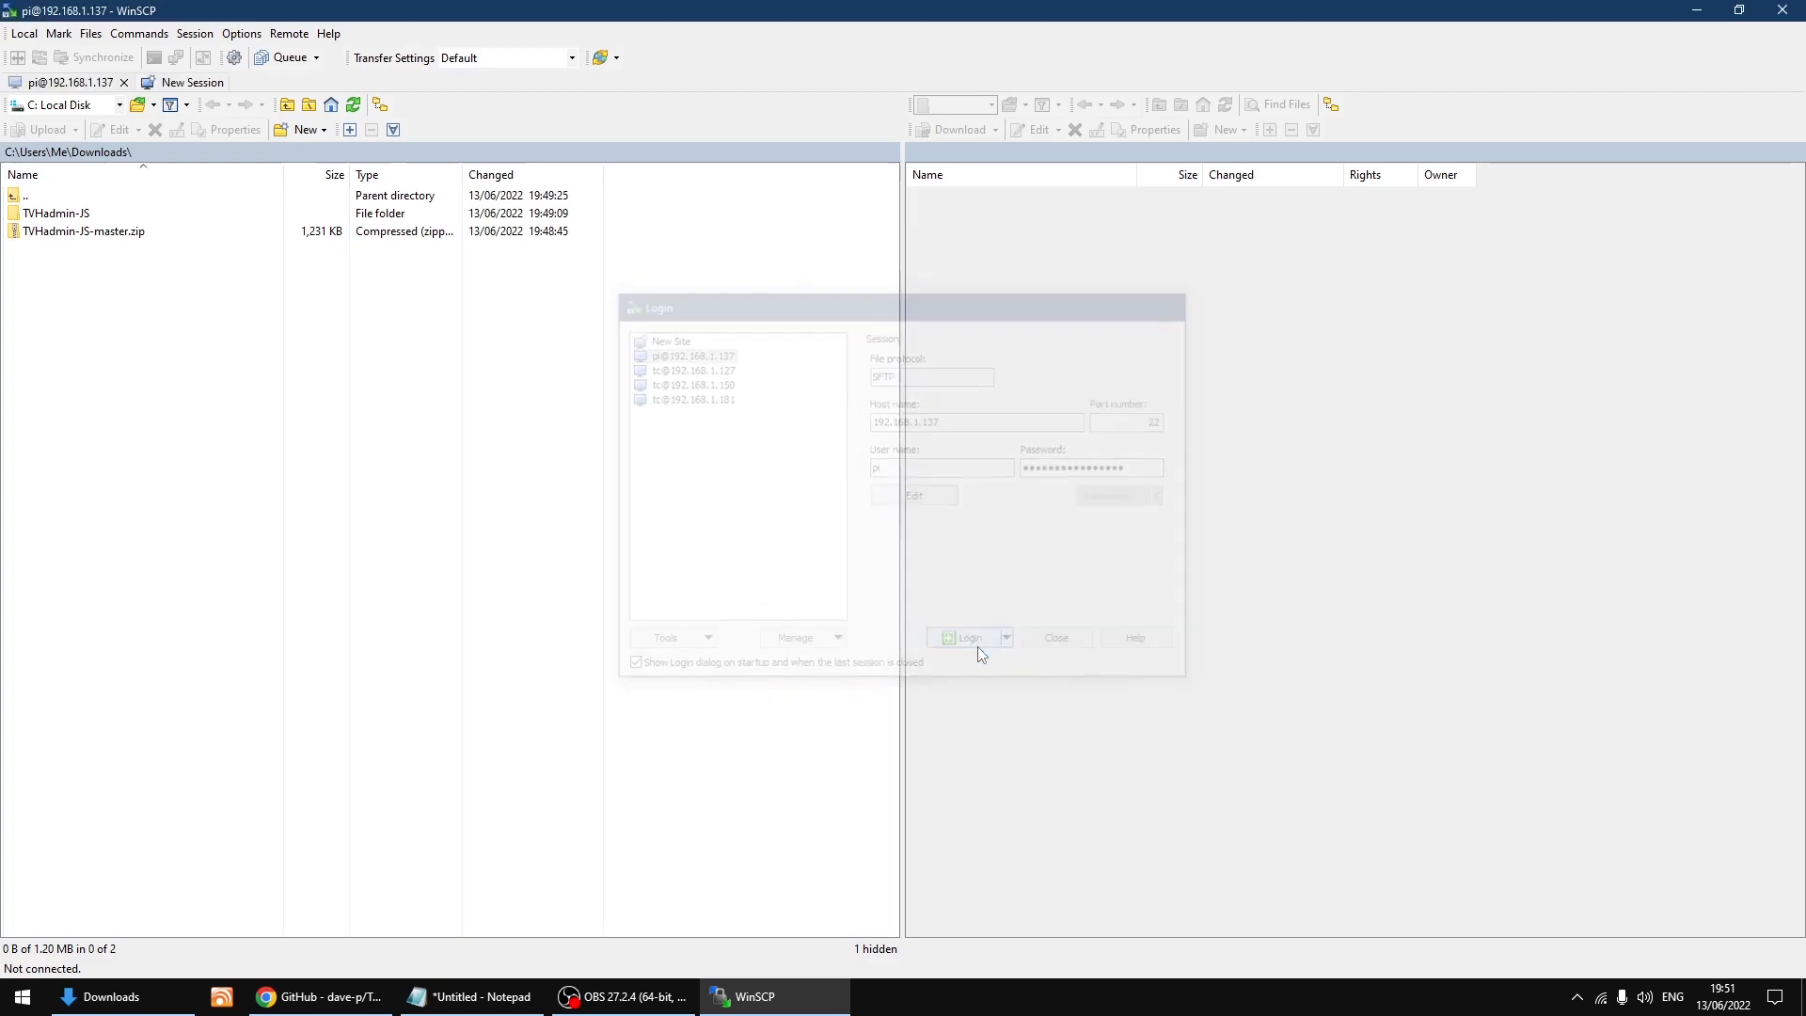
- Select the TVHadmin-JS folder in the local Downloads pane of the connected session
click(963, 638)
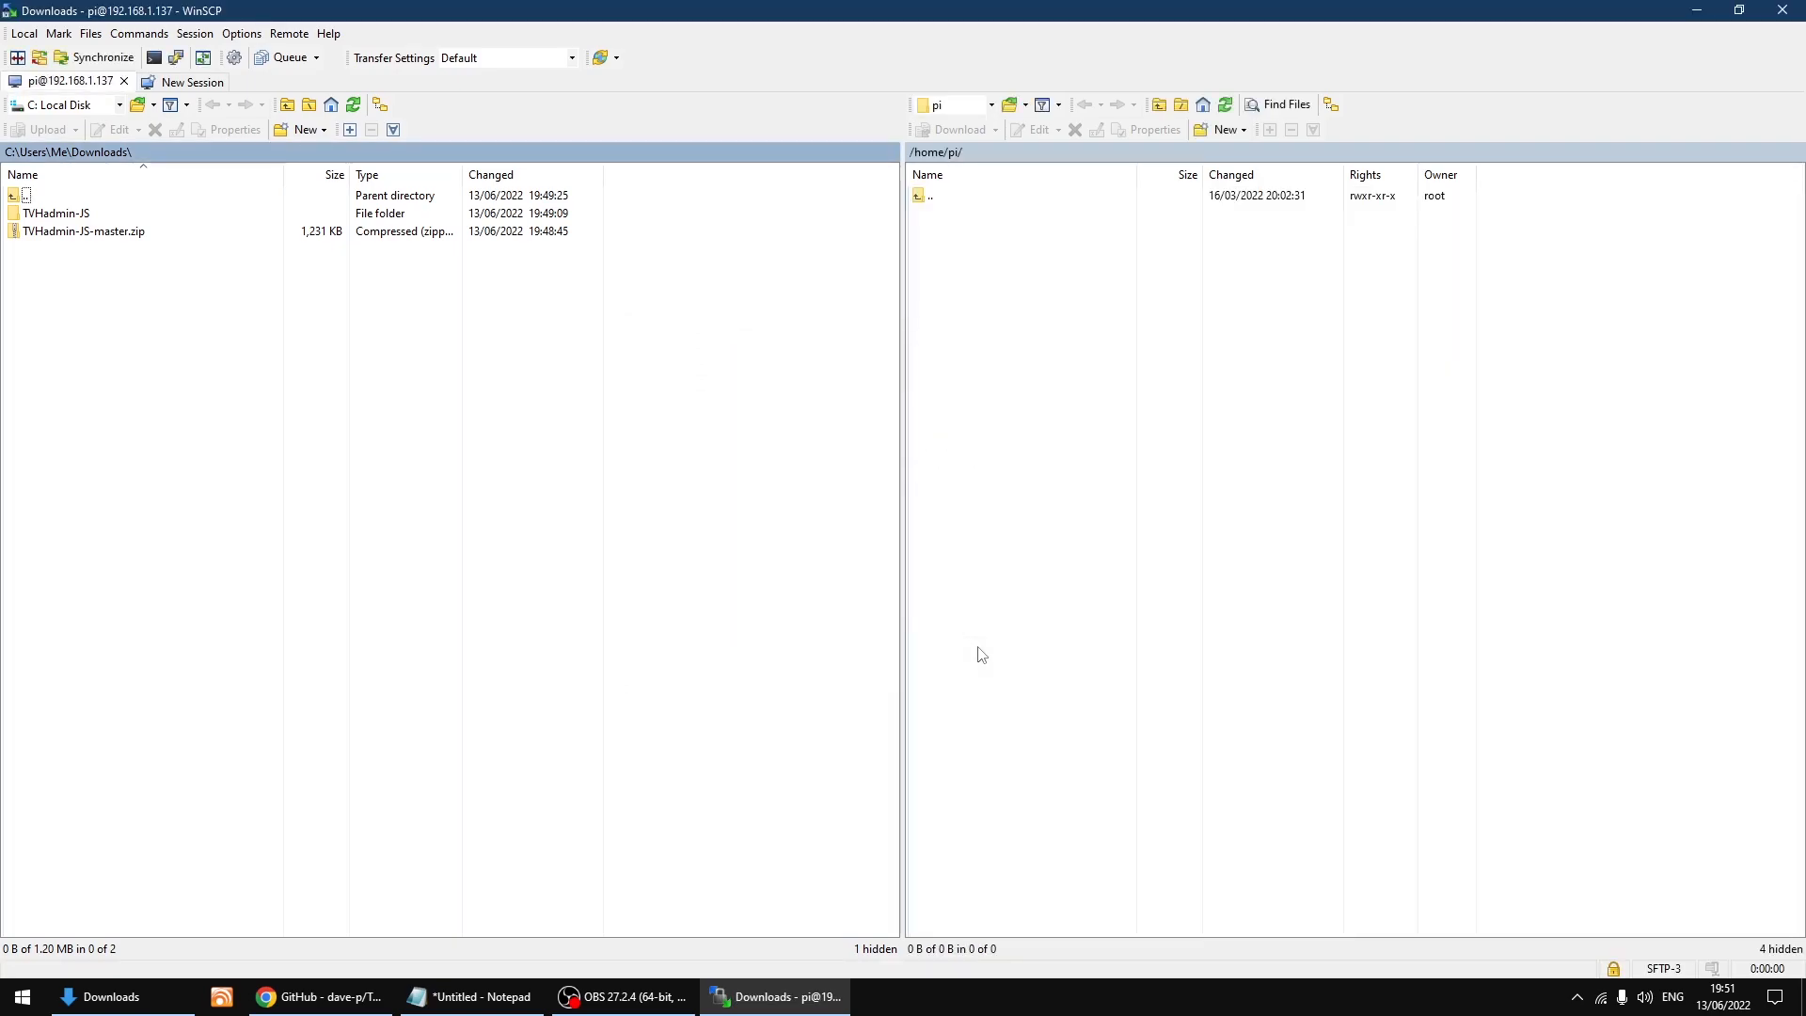
mouse_move(1012, 624)
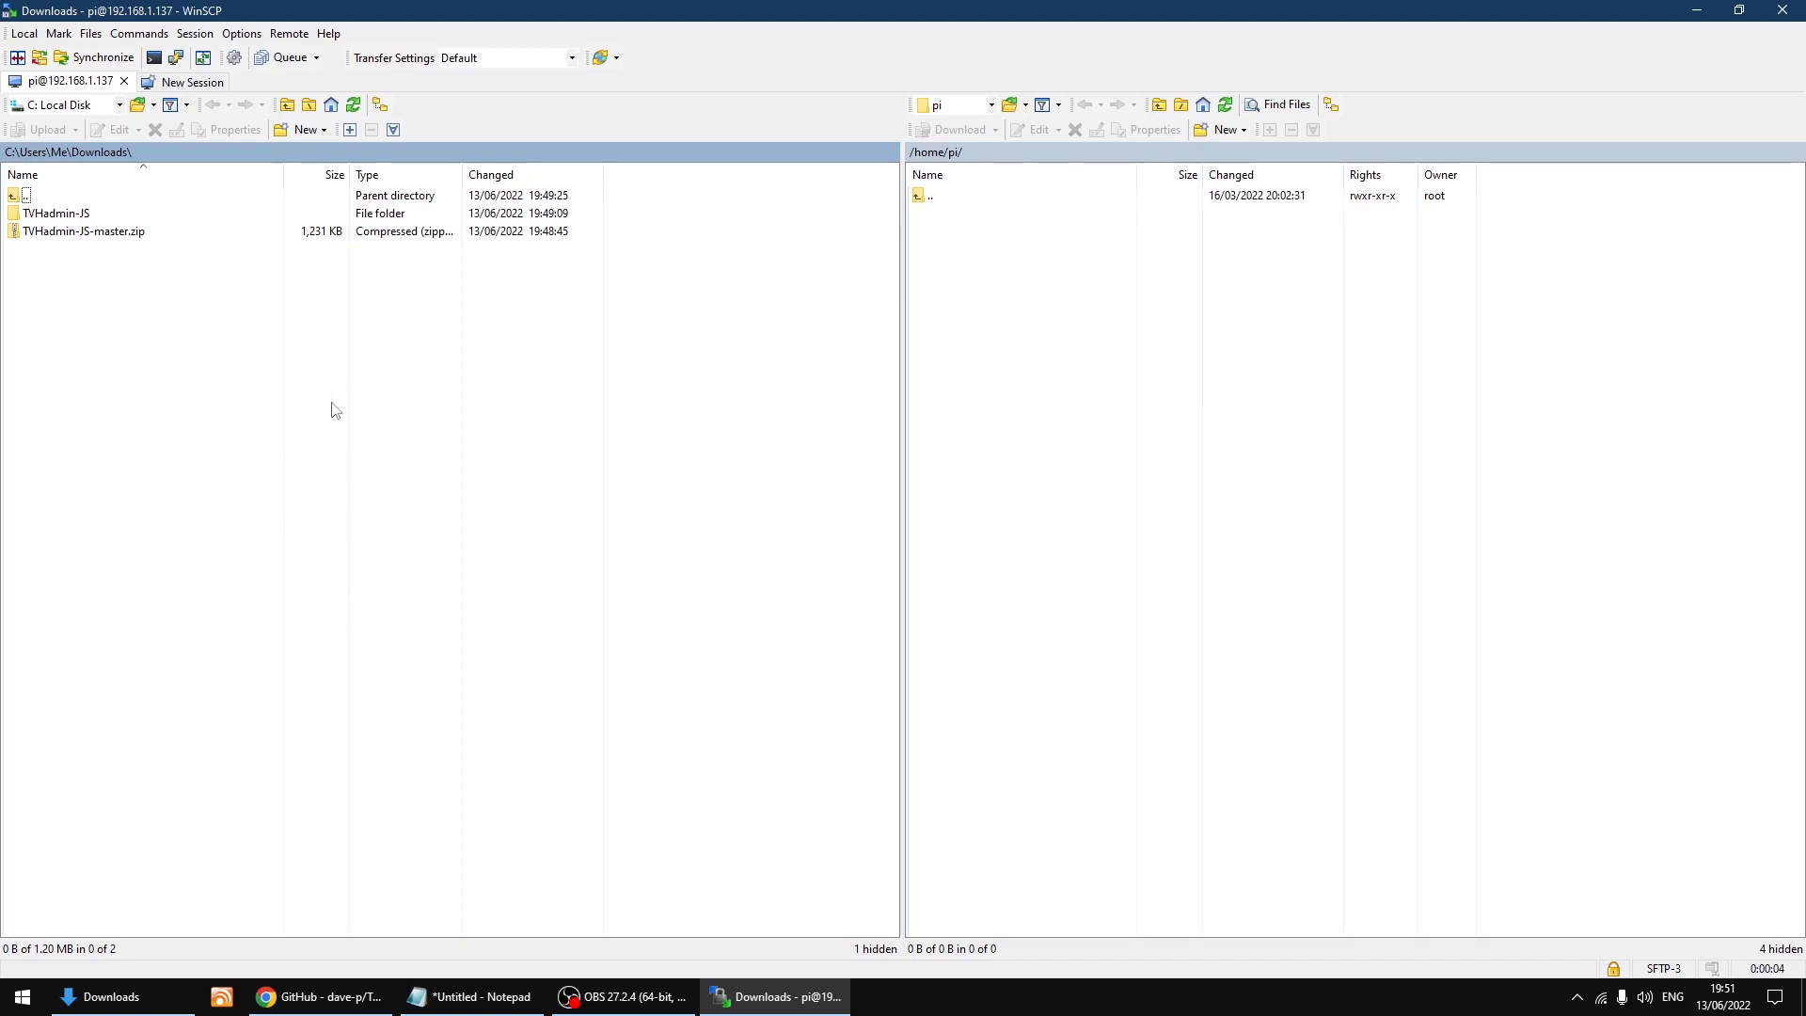
click(54, 213)
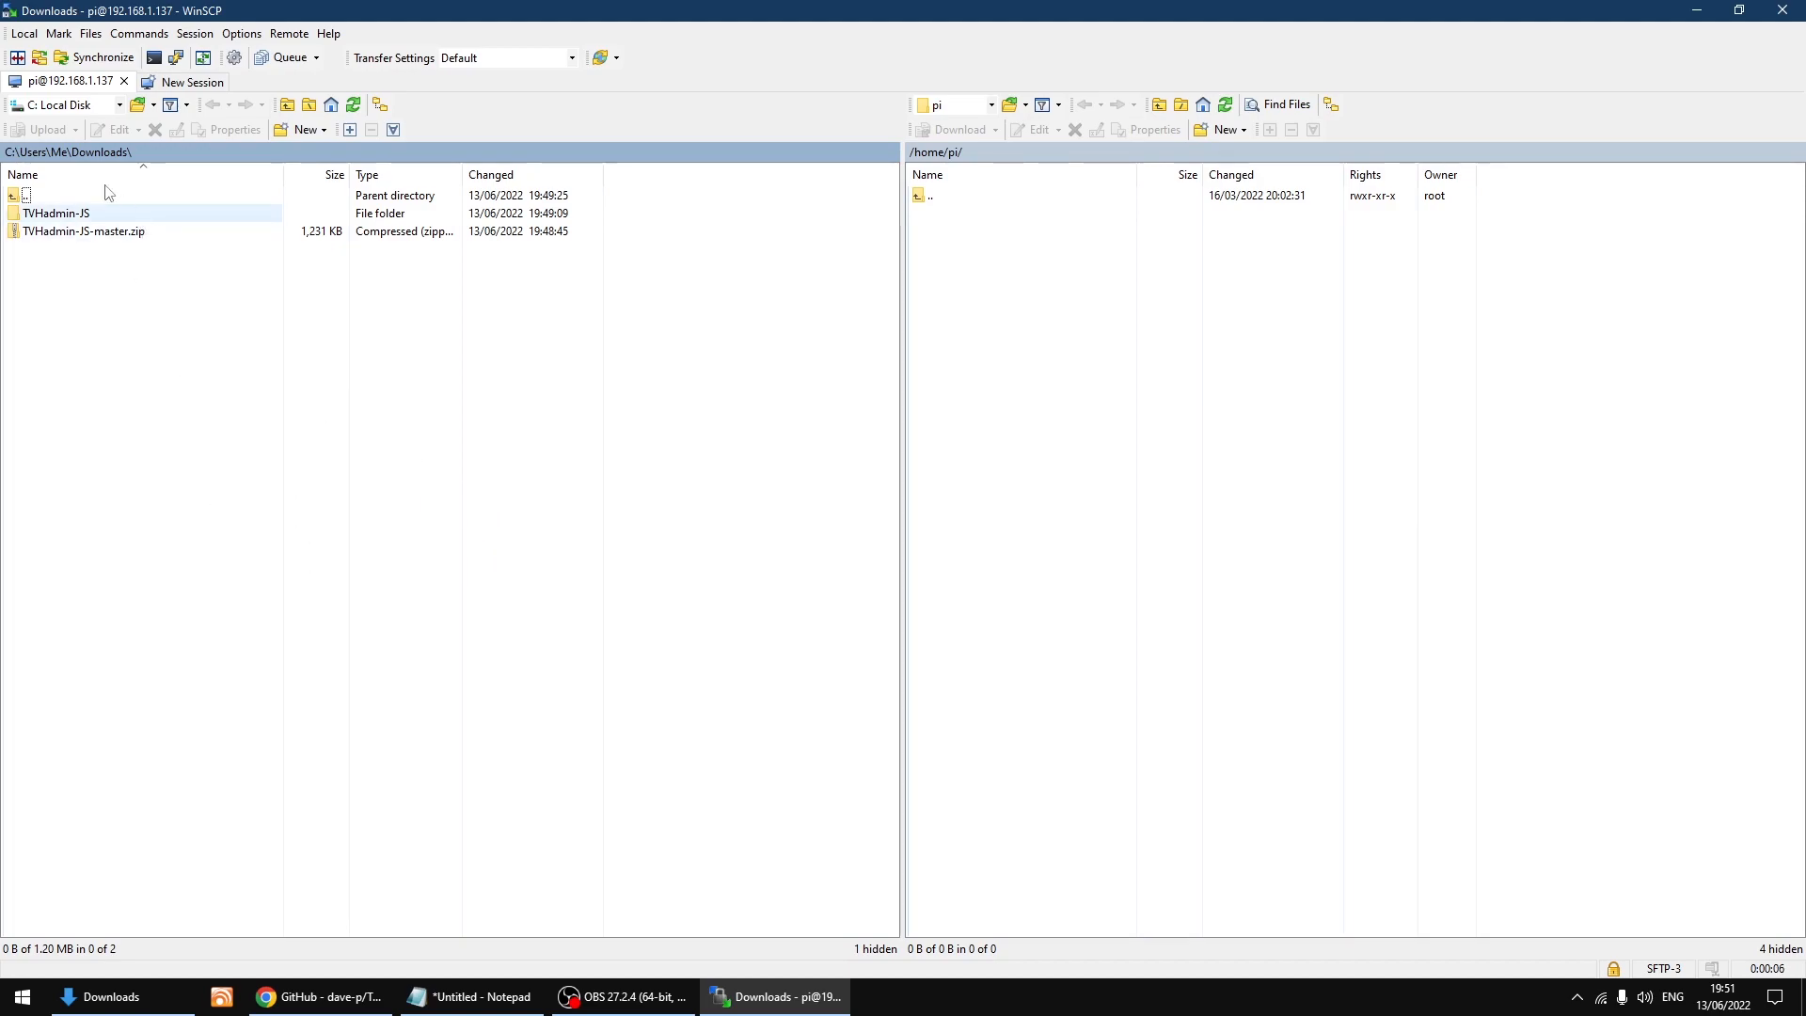
click(84, 231)
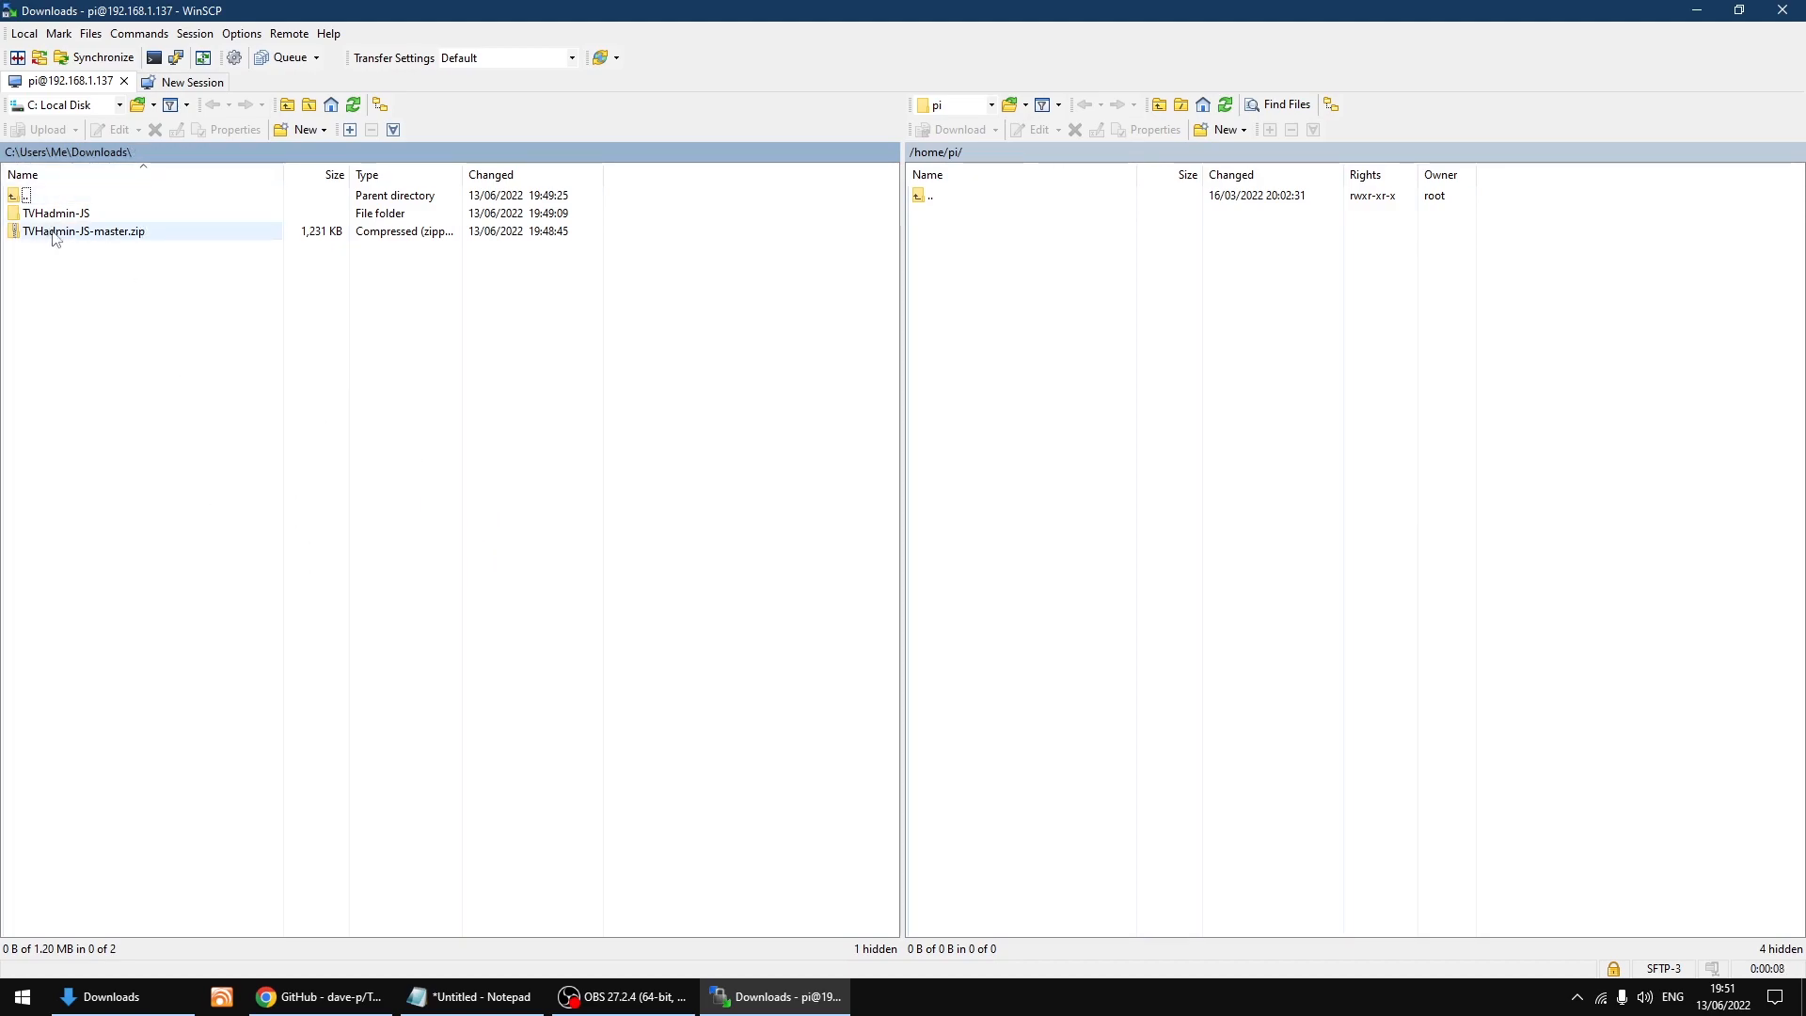
click(54, 213)
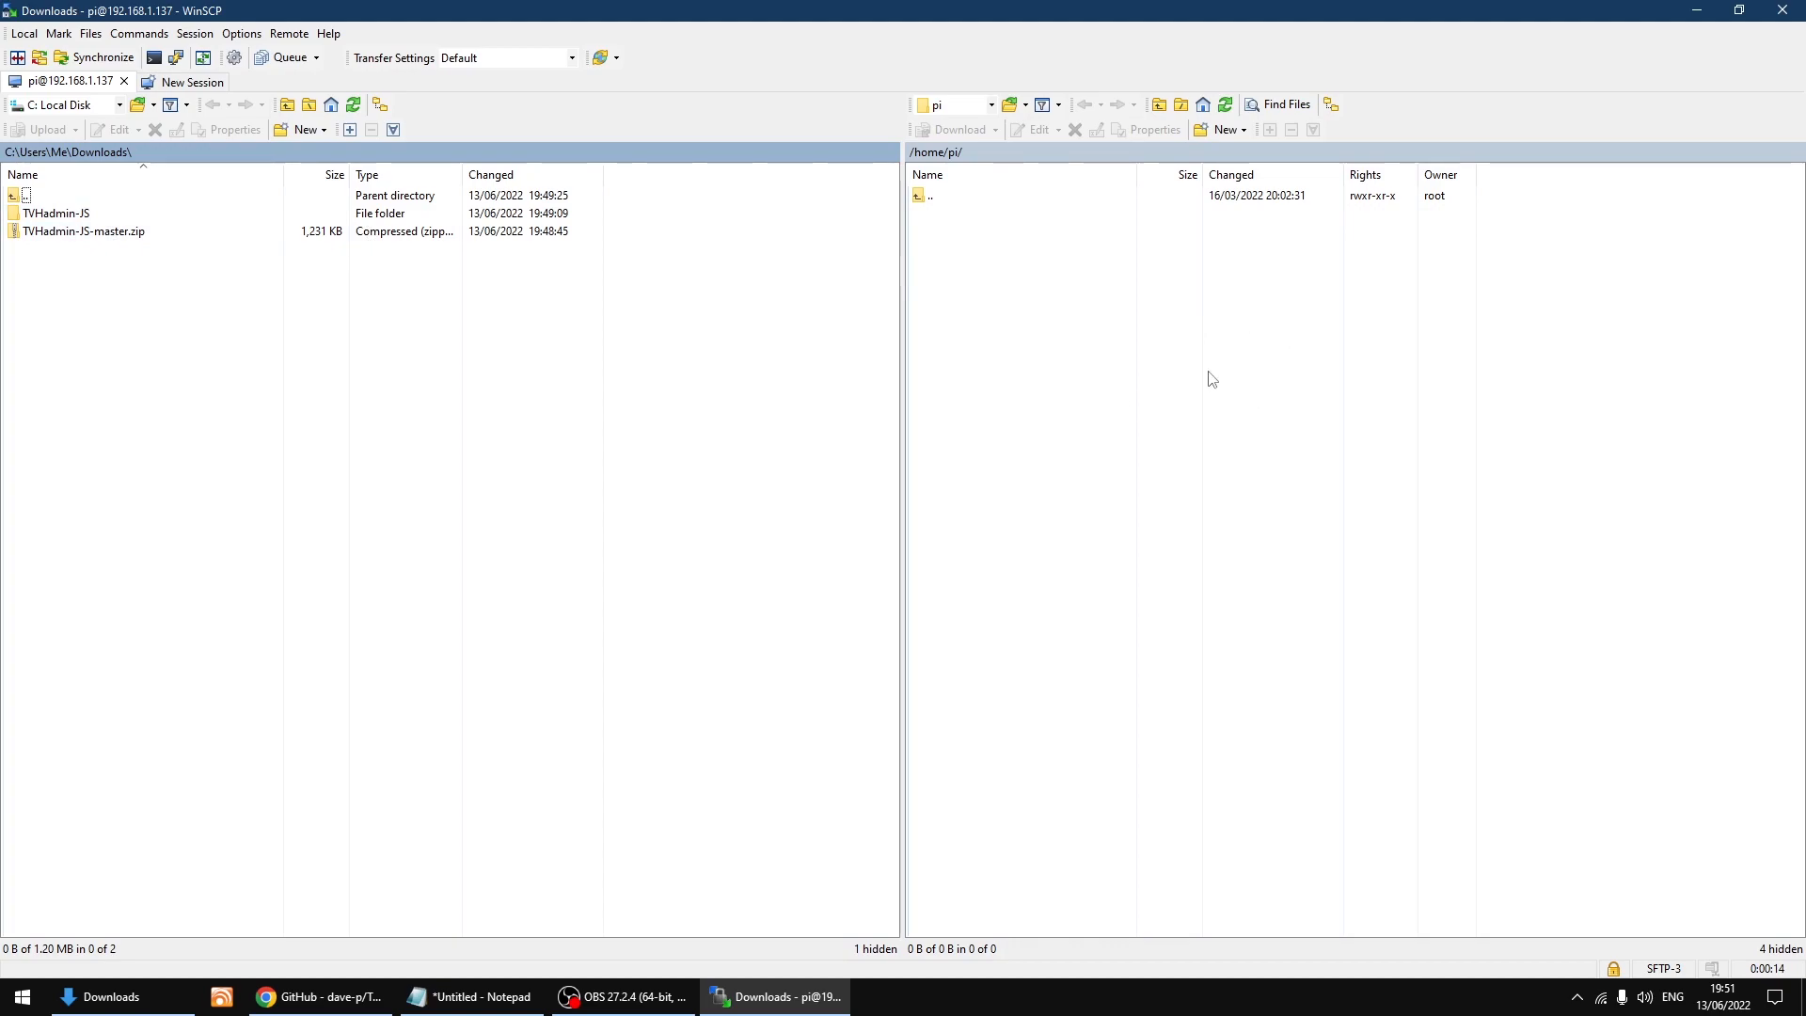
mouse_move(1228, 481)
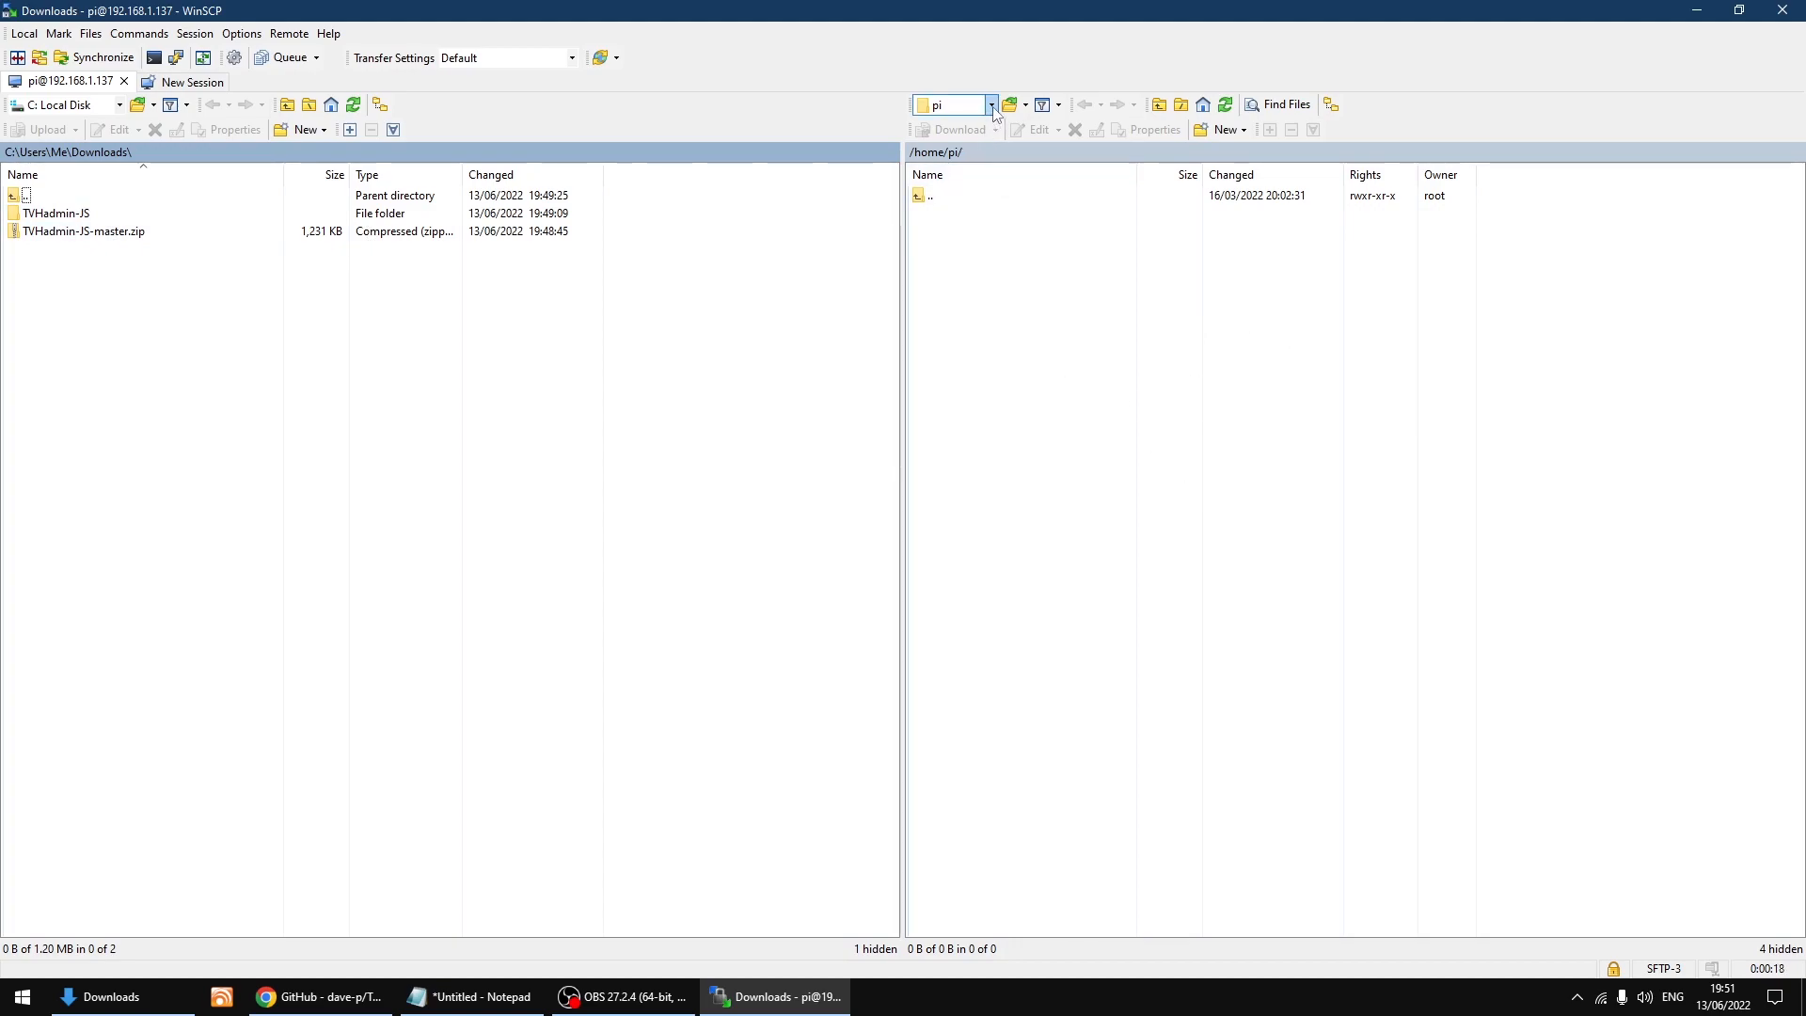
- Jump the remote pane to the Pi's / root folder via the path dropdown
click(987, 105)
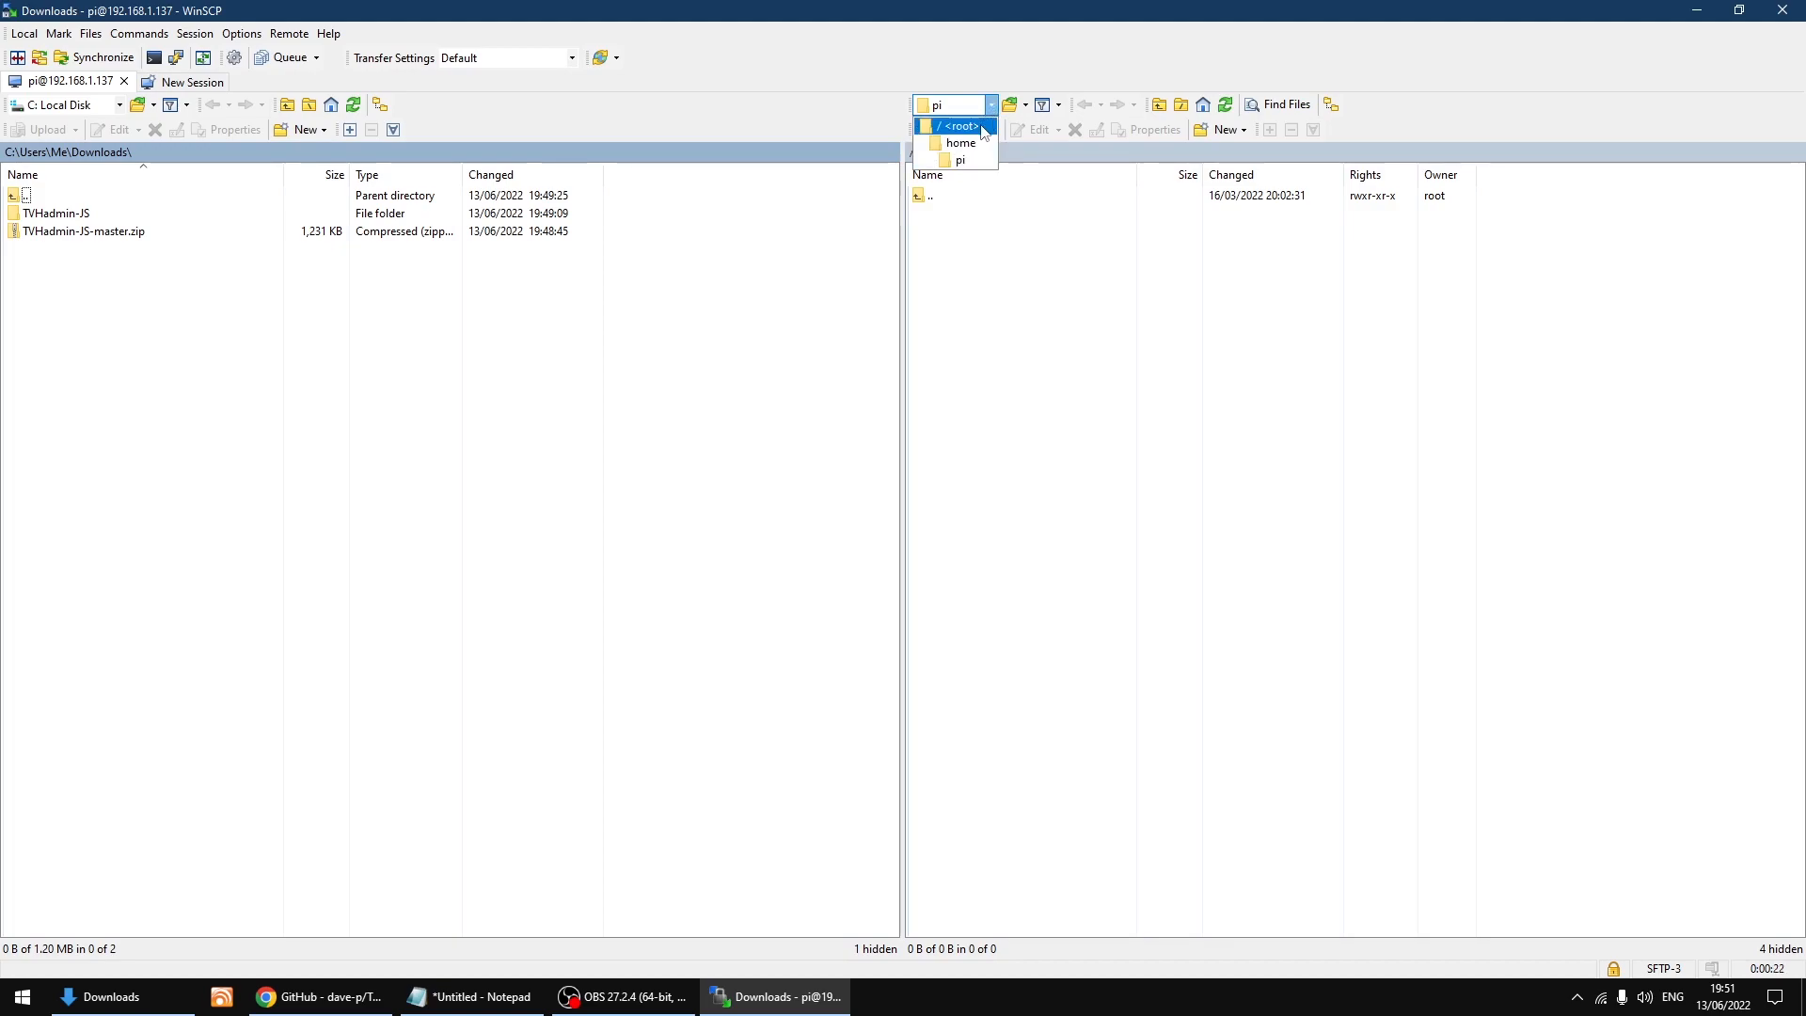
click(955, 126)
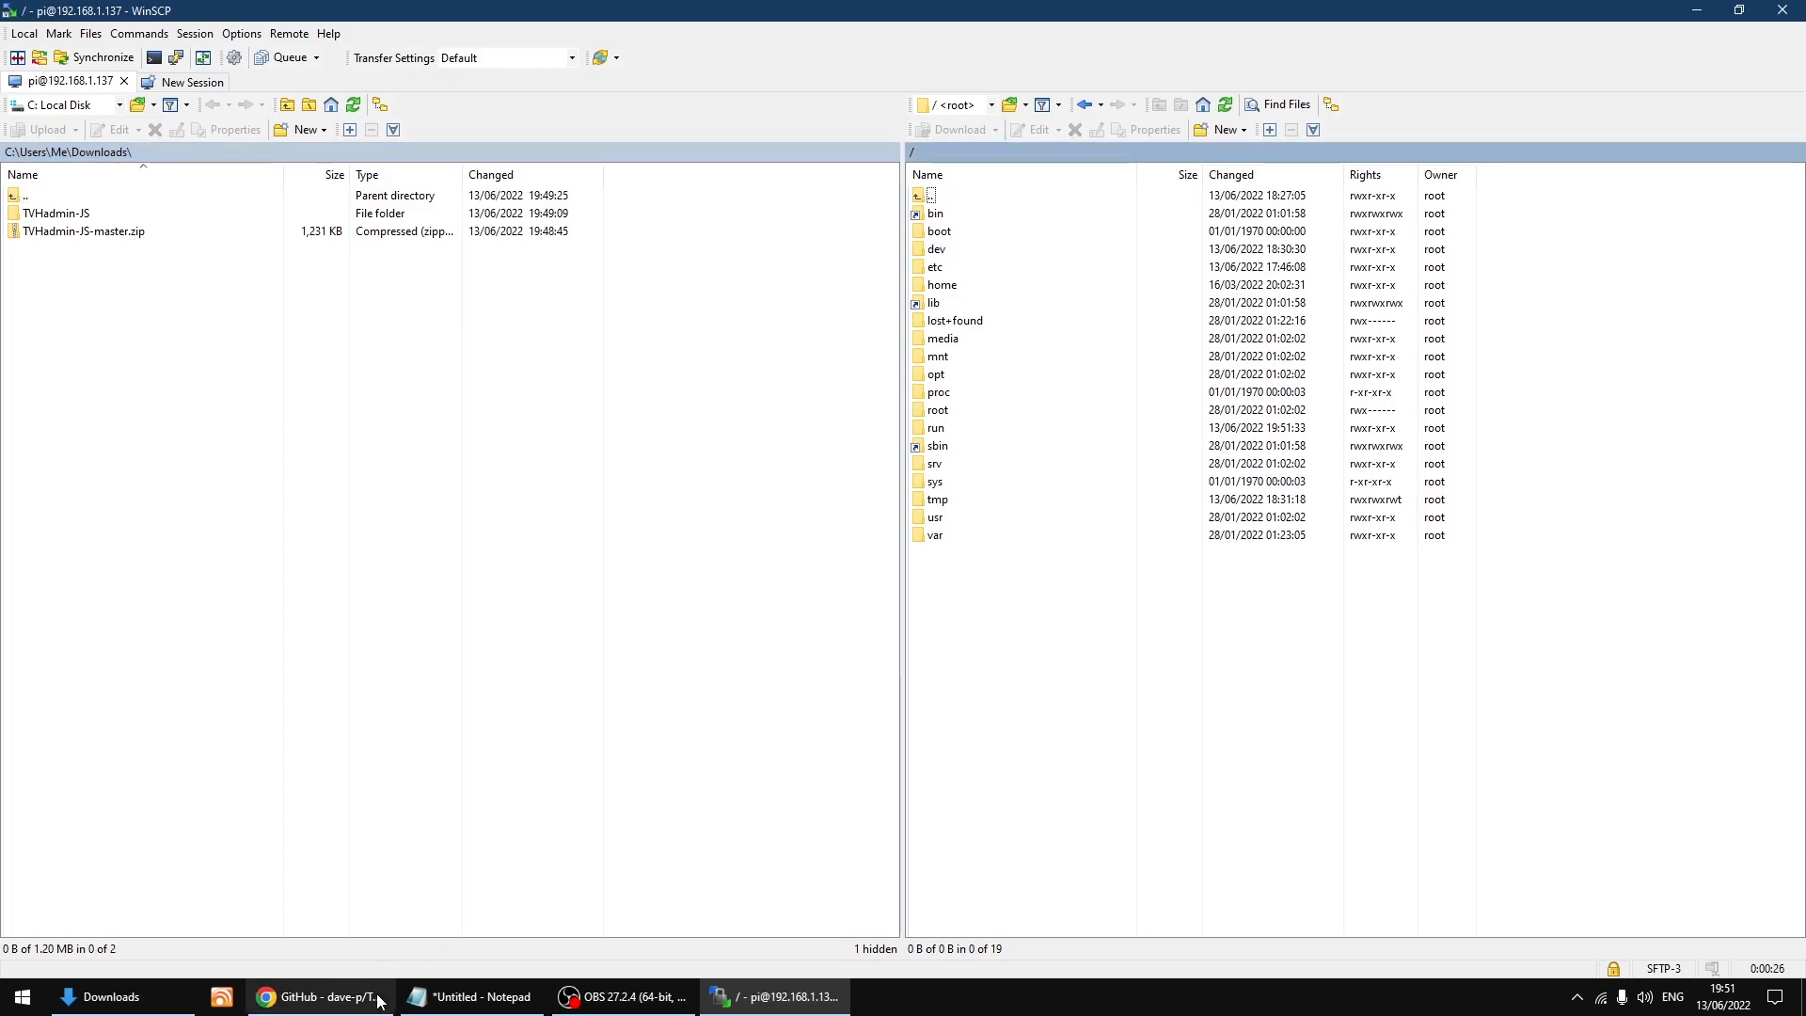
click(320, 997)
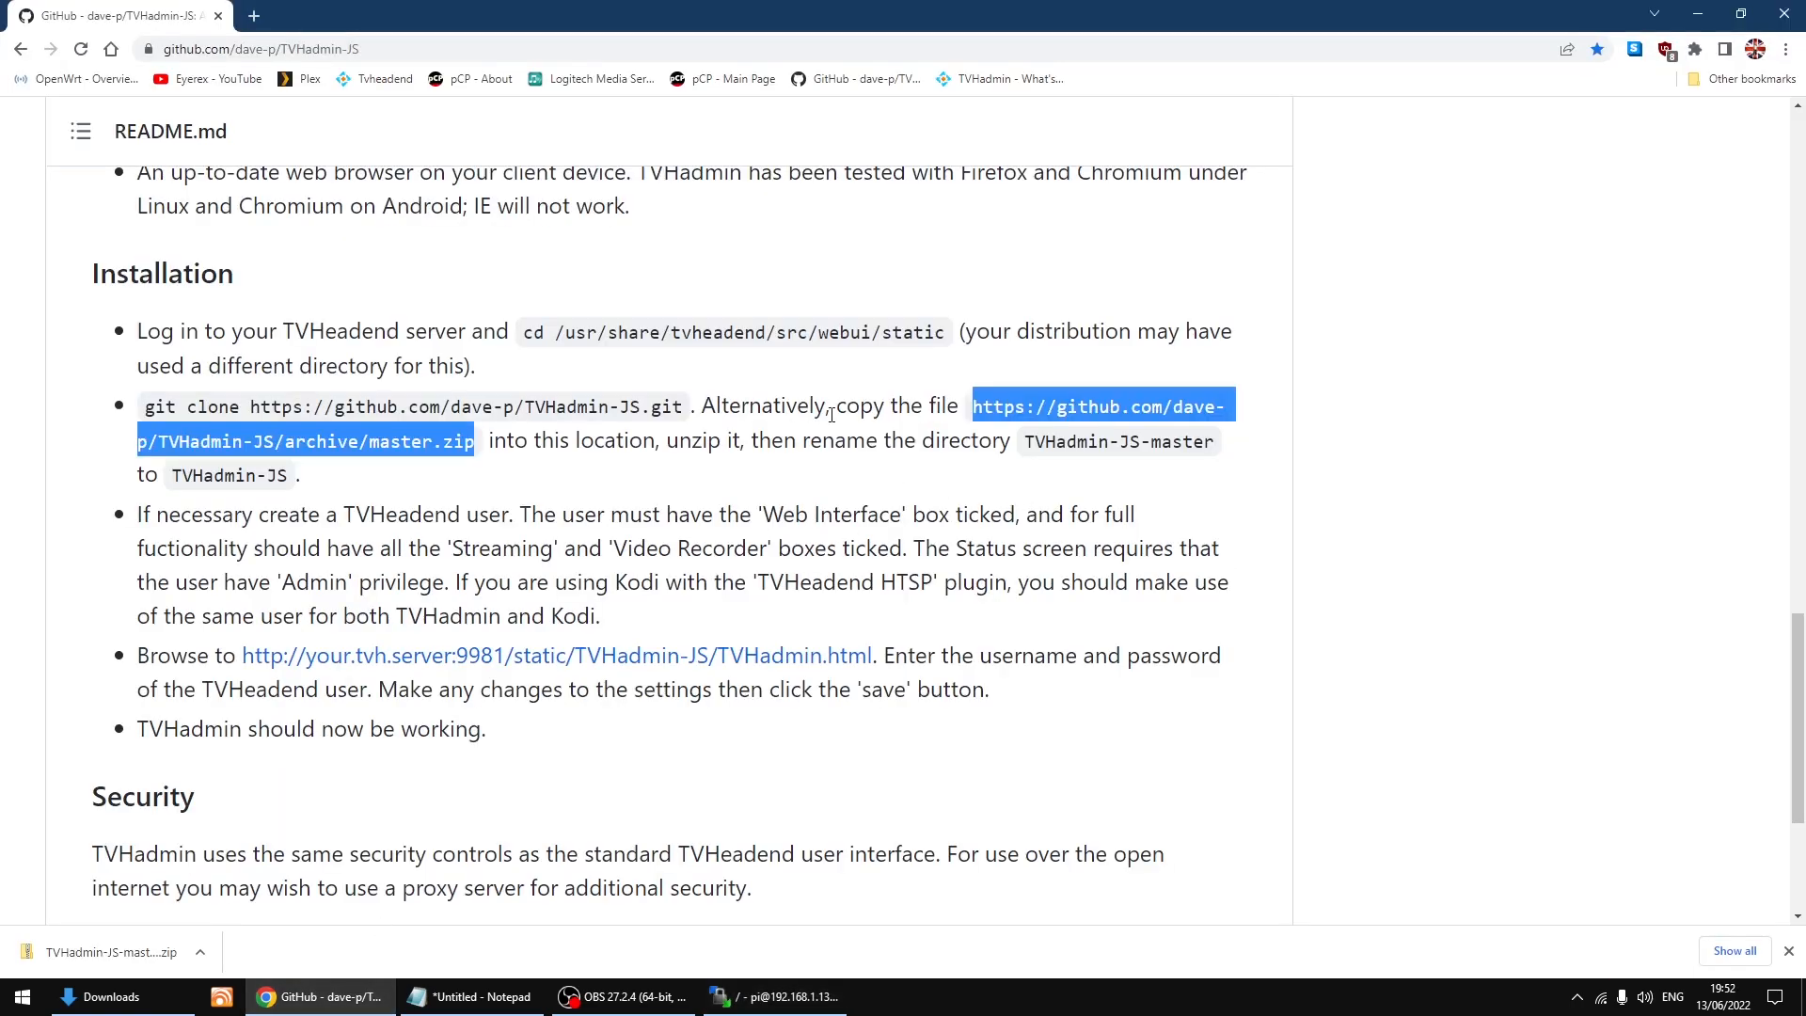
- Review the README's installation folder path in Chrome and return to the WinSCP session
click(581, 355)
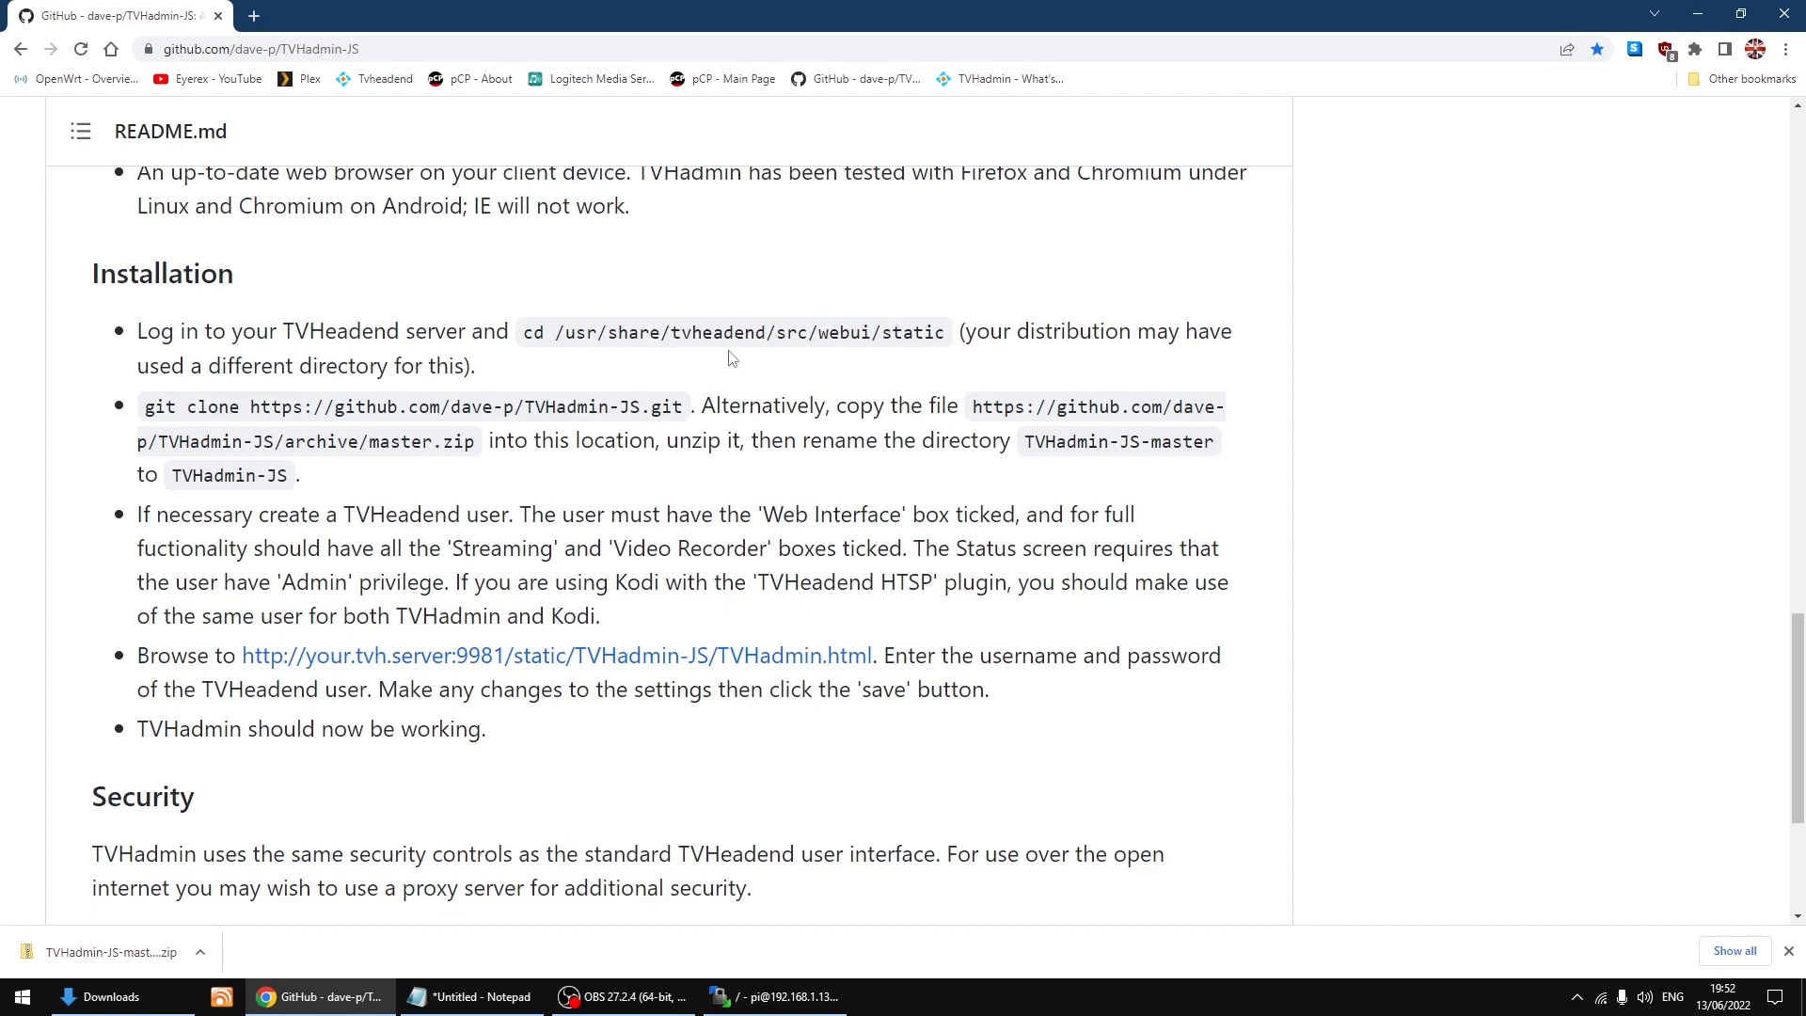
mouse_move(839, 341)
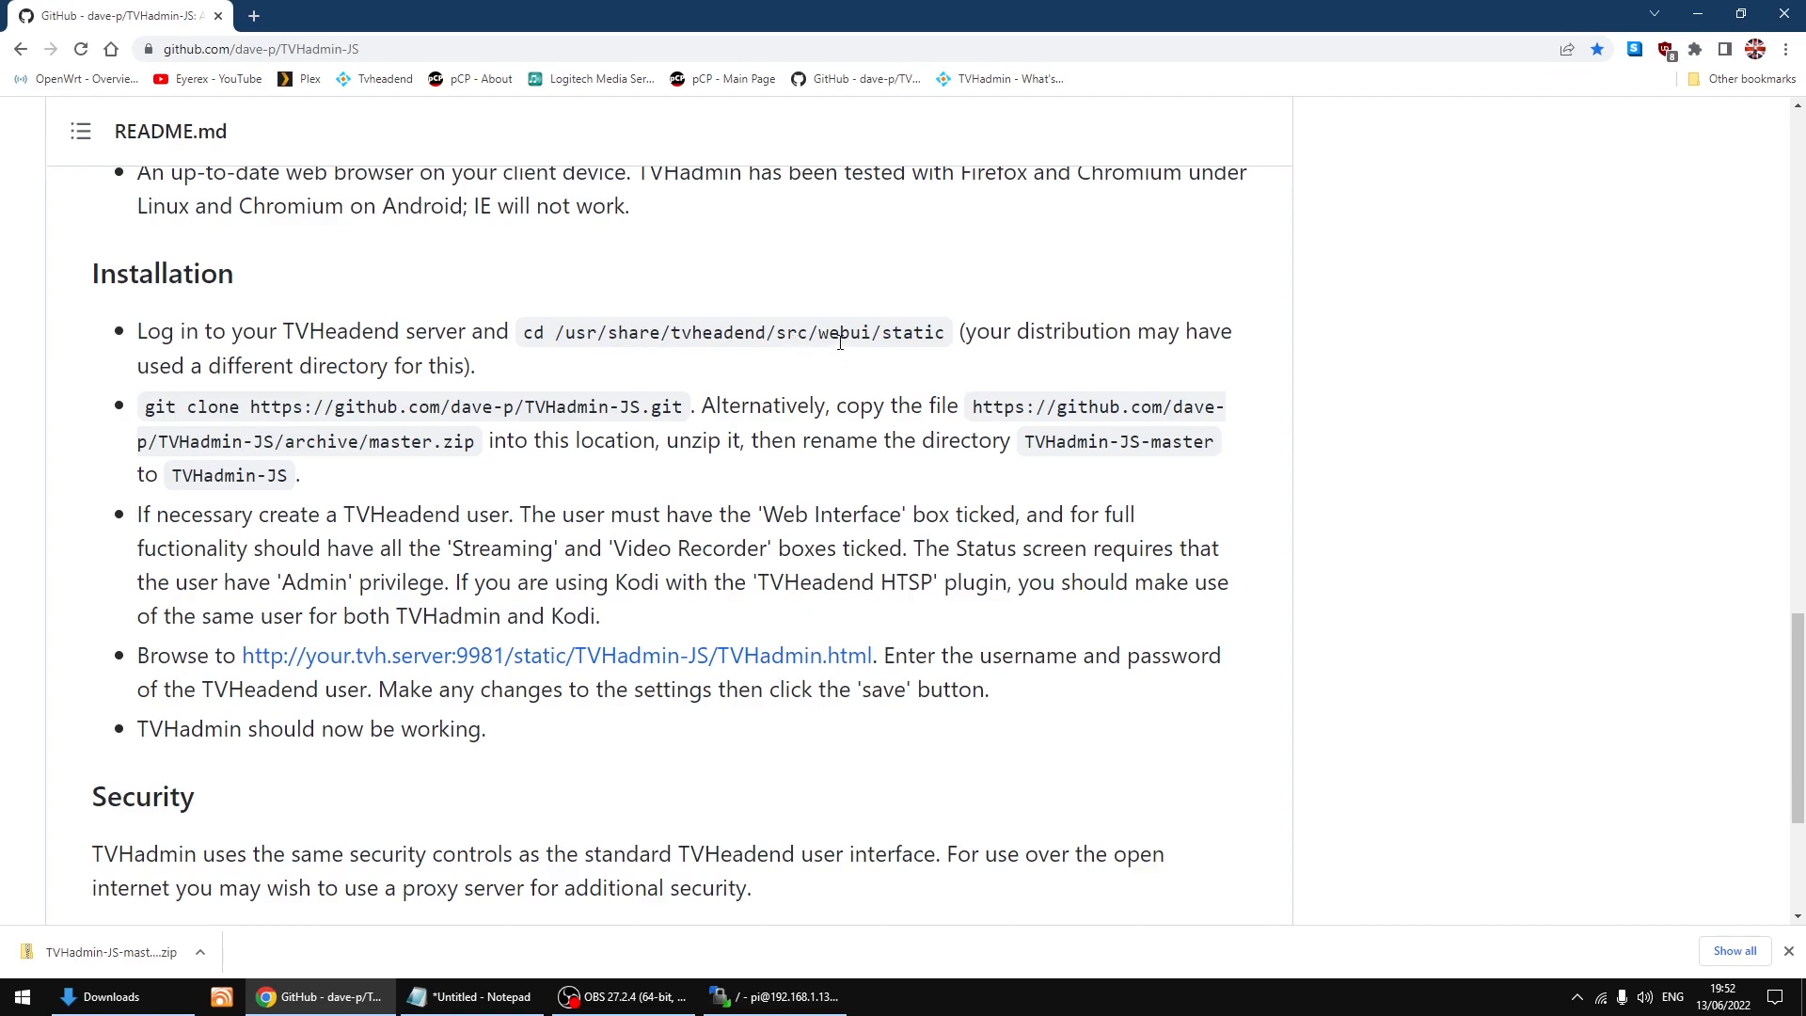
mouse_move(911, 335)
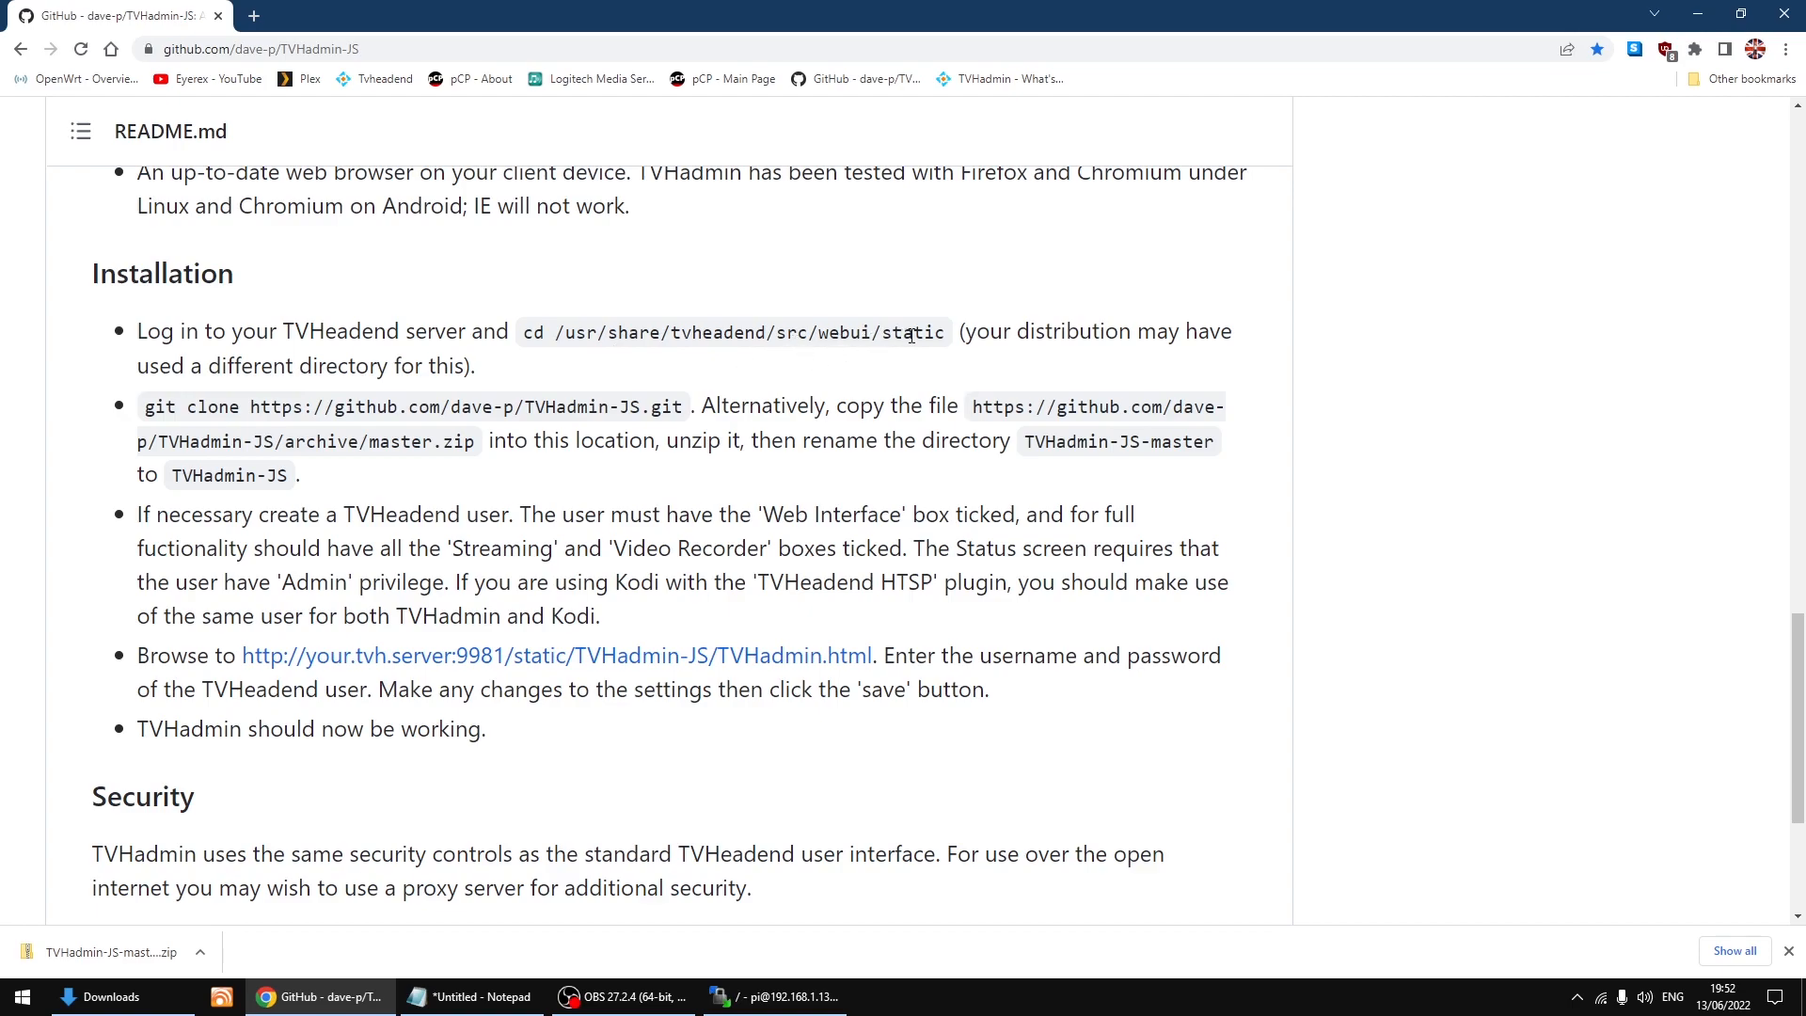
mouse_move(679, 929)
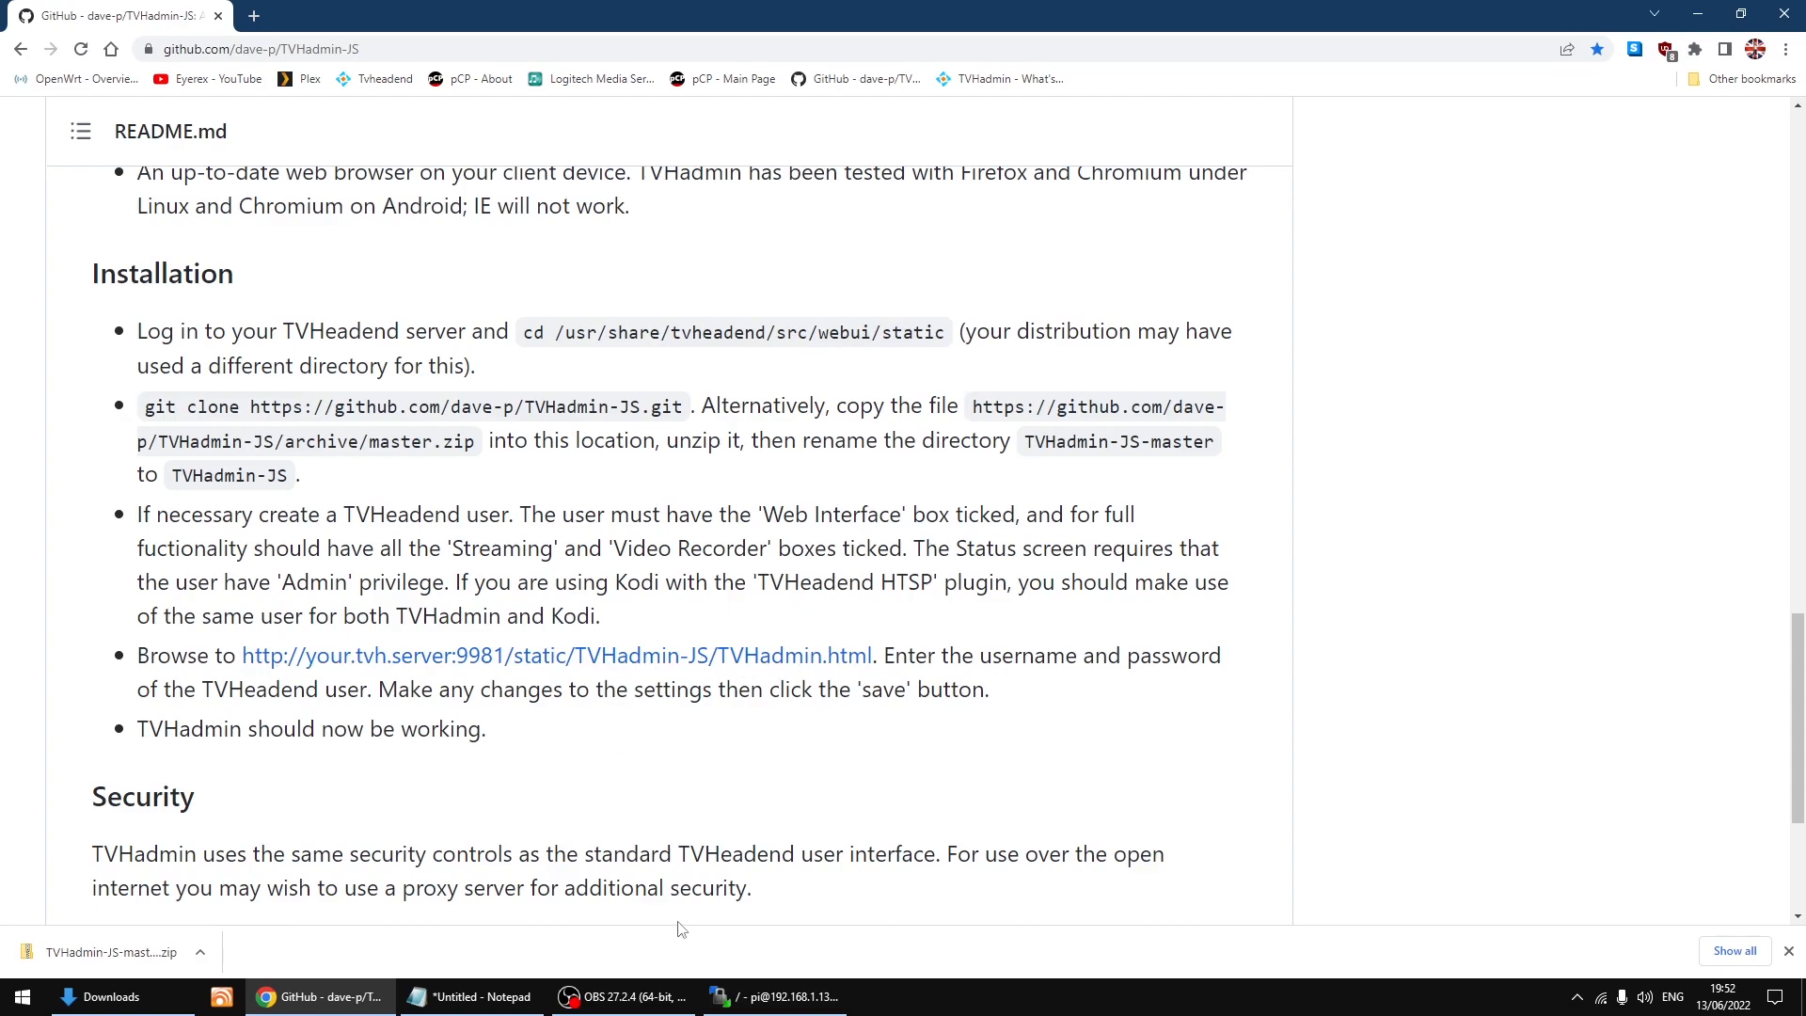
click(773, 997)
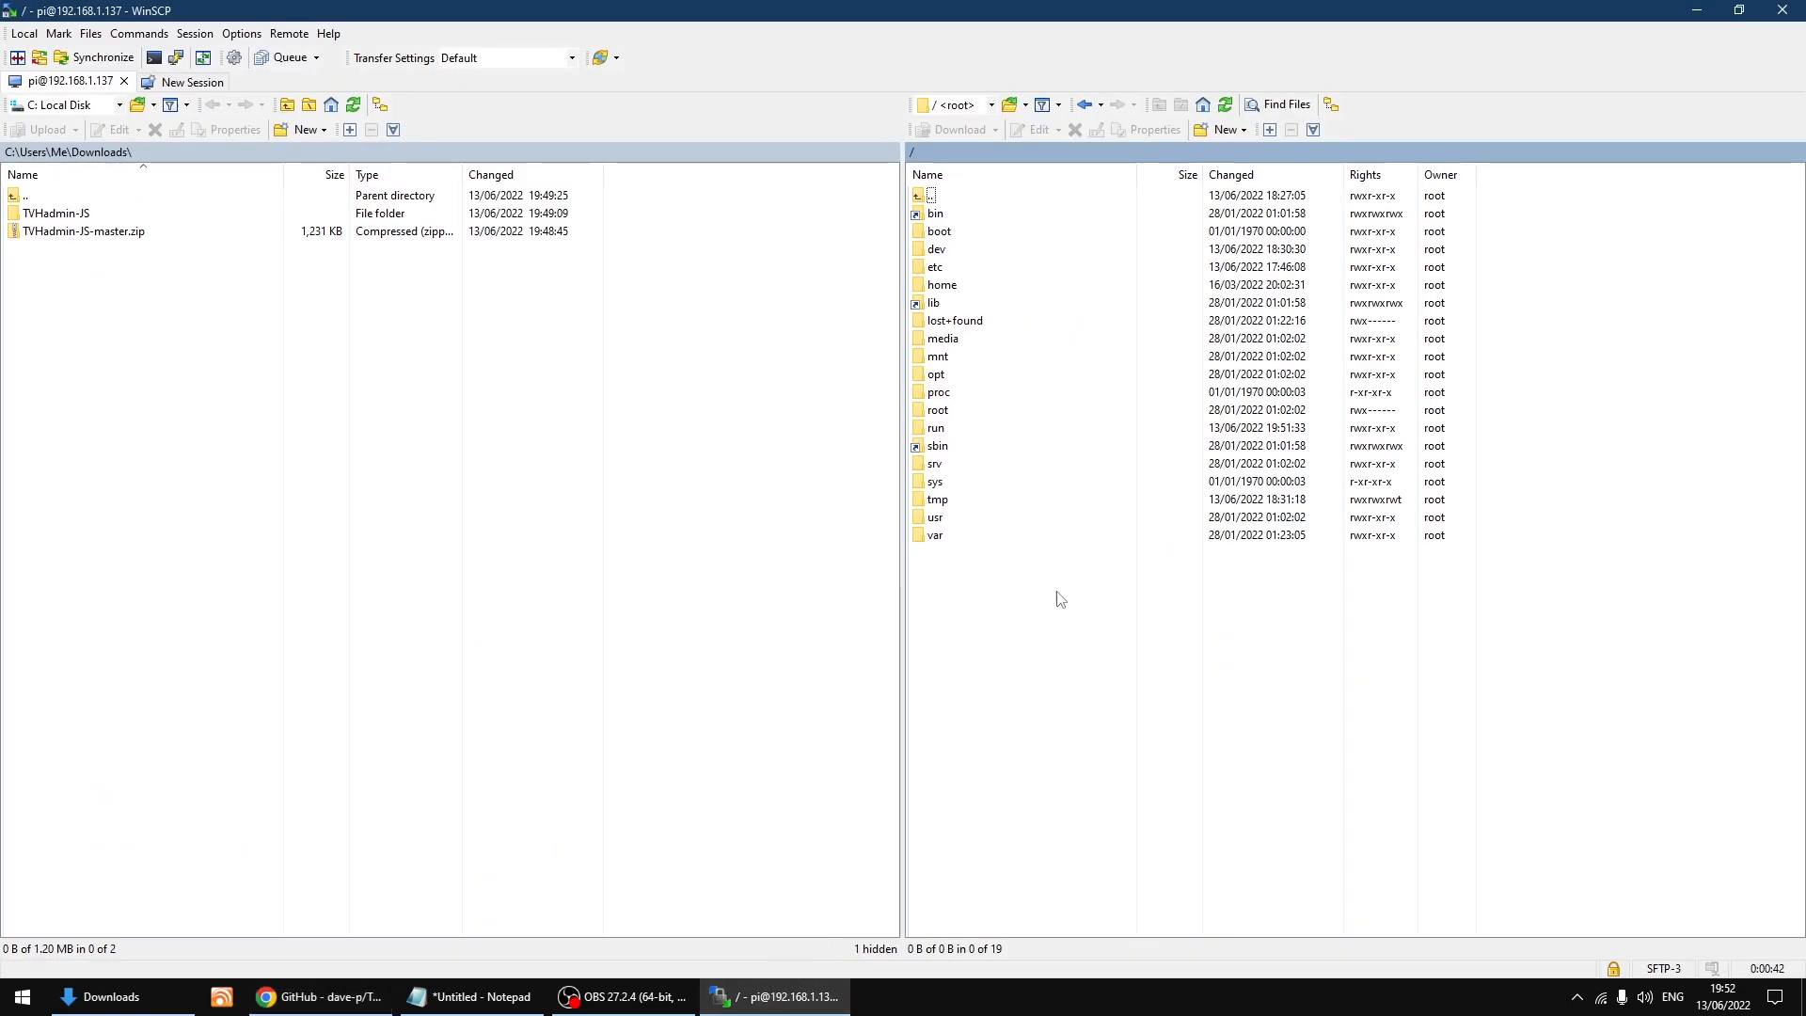
- Navigate the remote pane into /usr/share/tvheadend
click(935, 517)
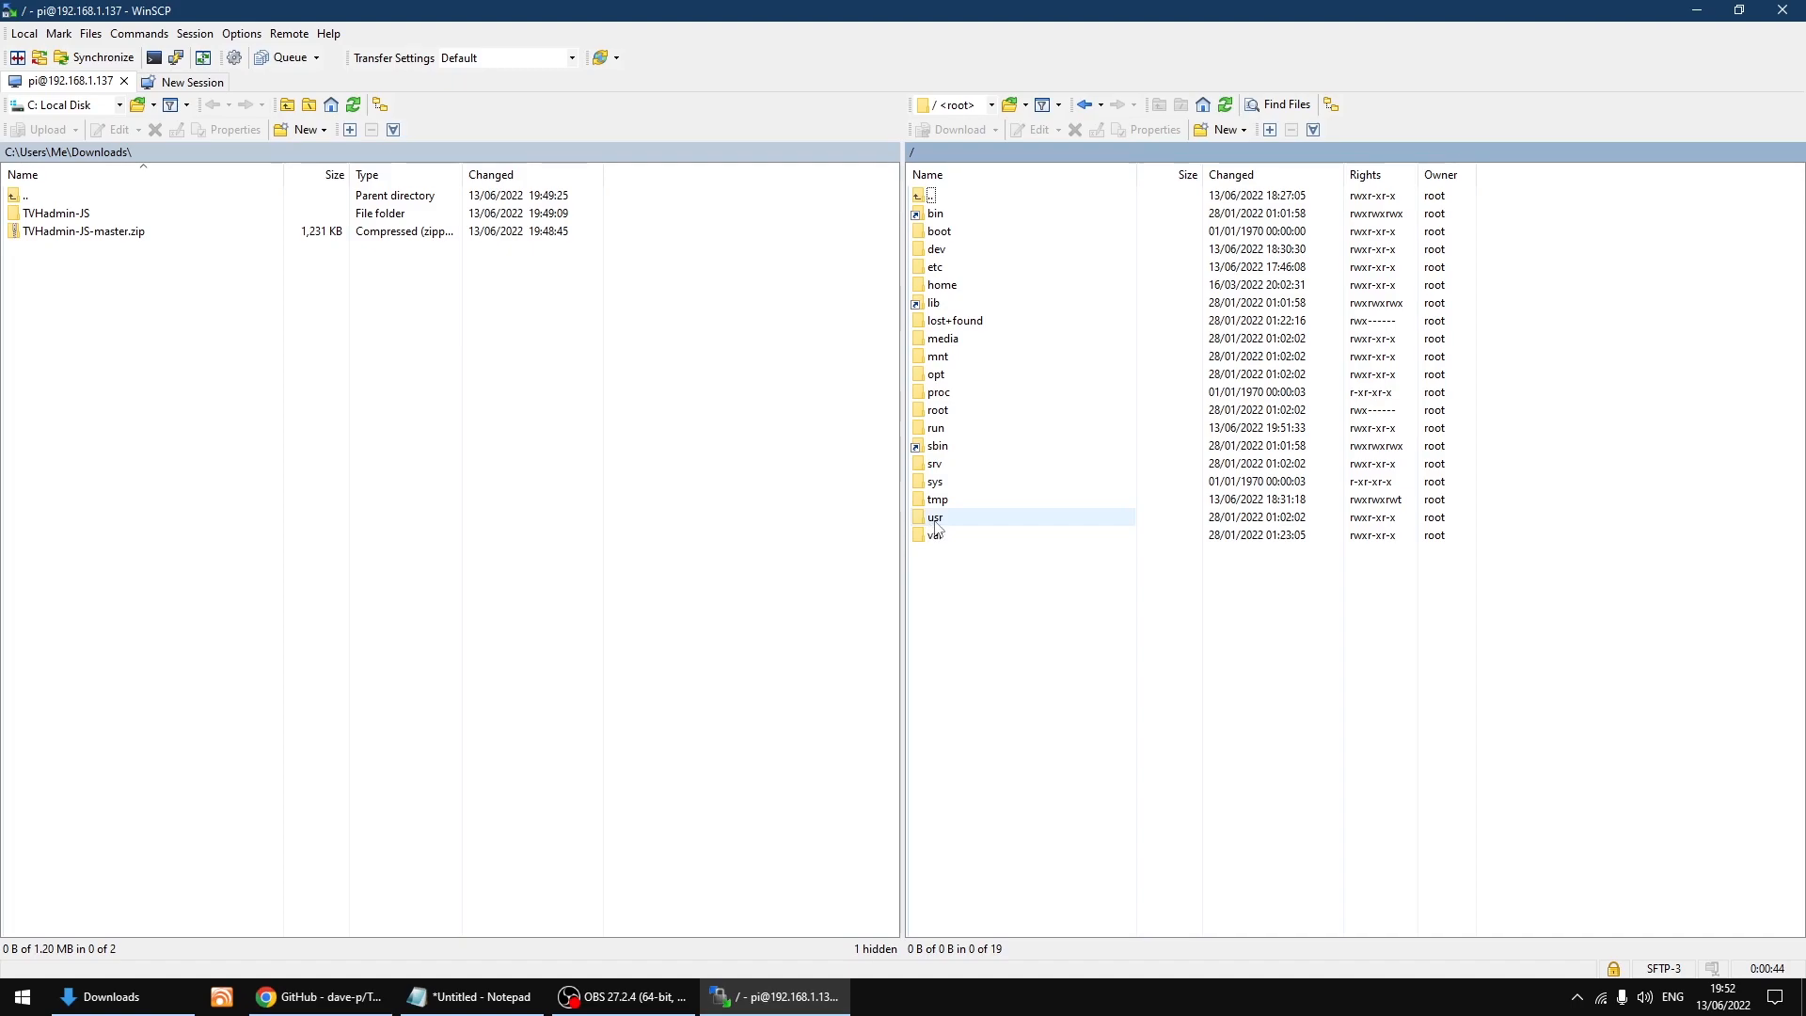
mouse_move(937, 527)
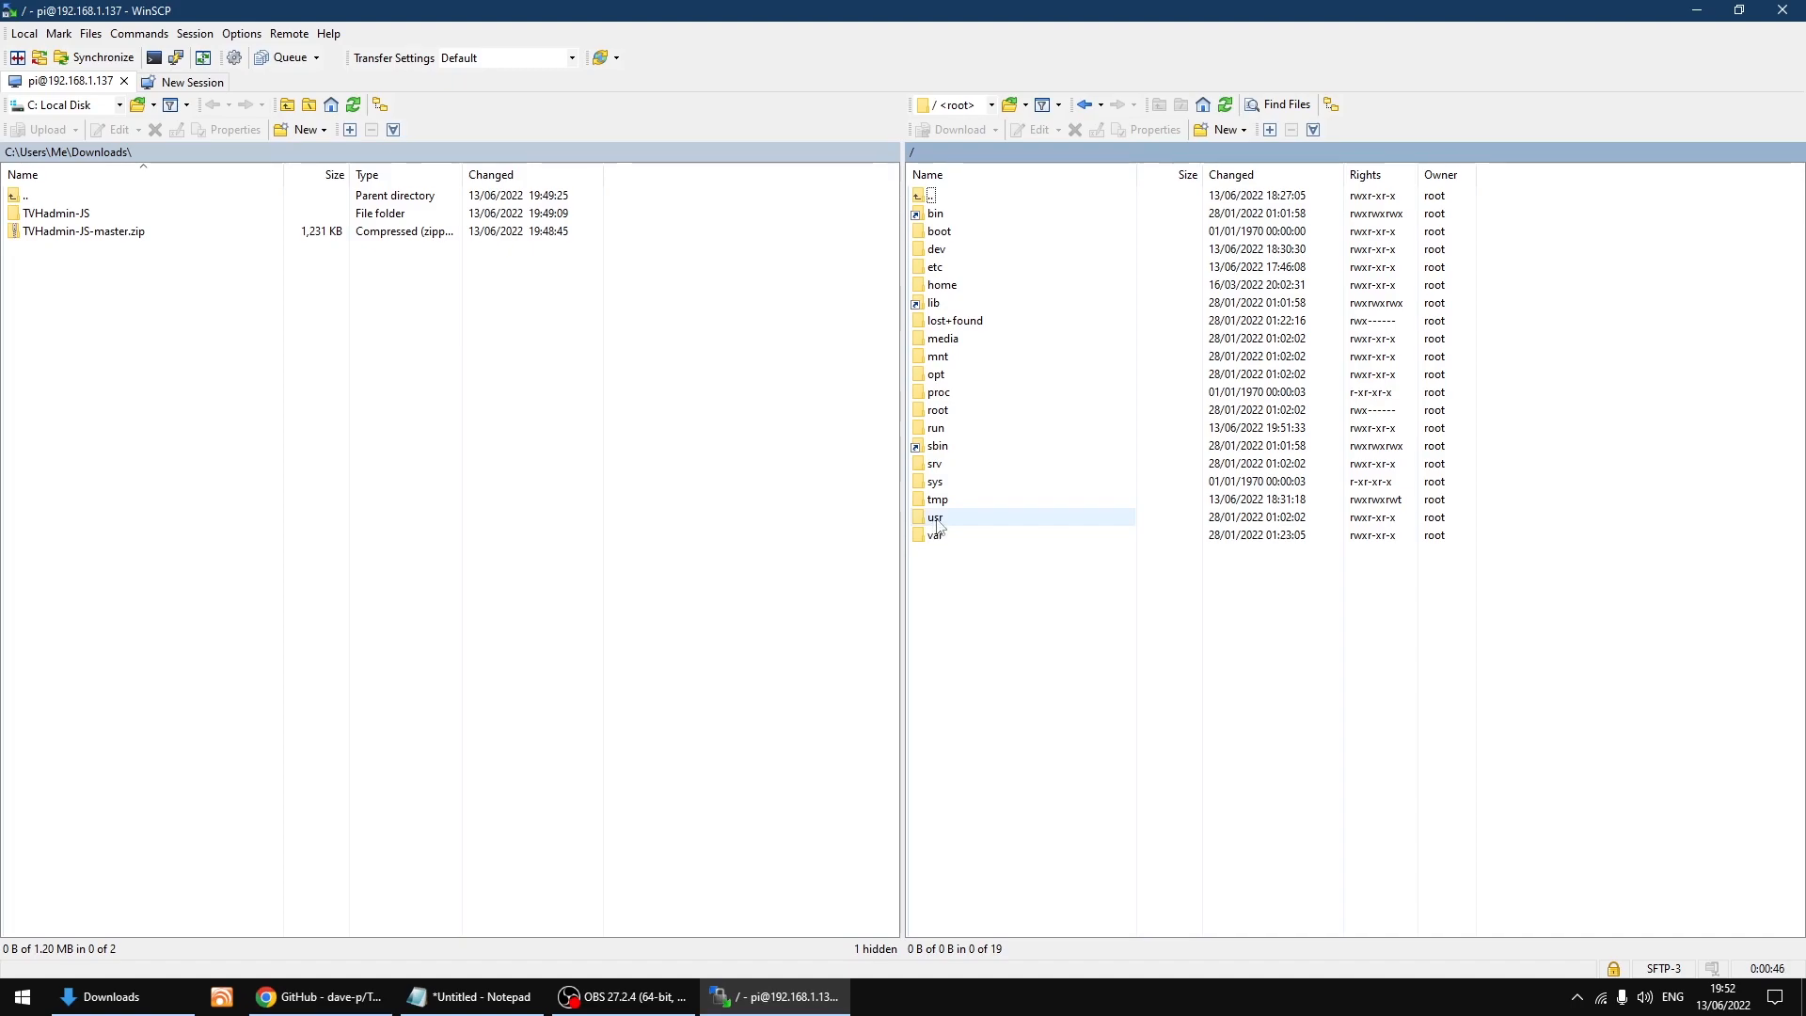
double_click(934, 515)
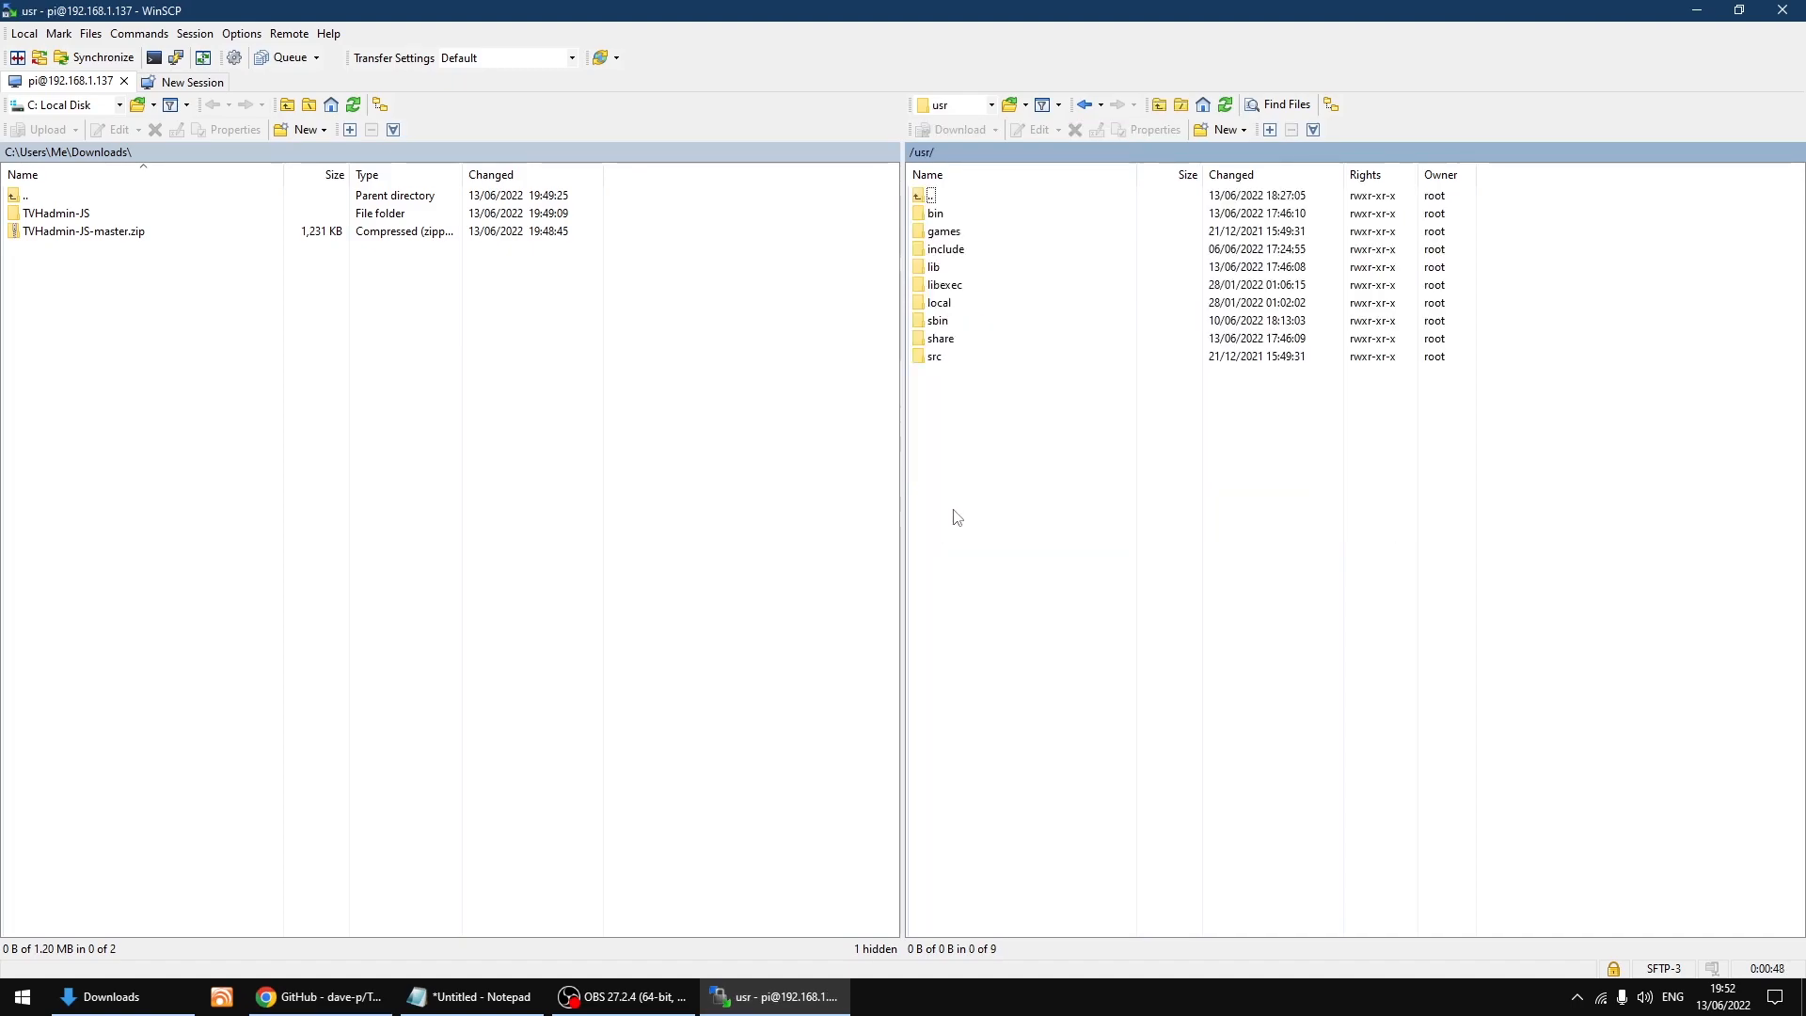
click(940, 336)
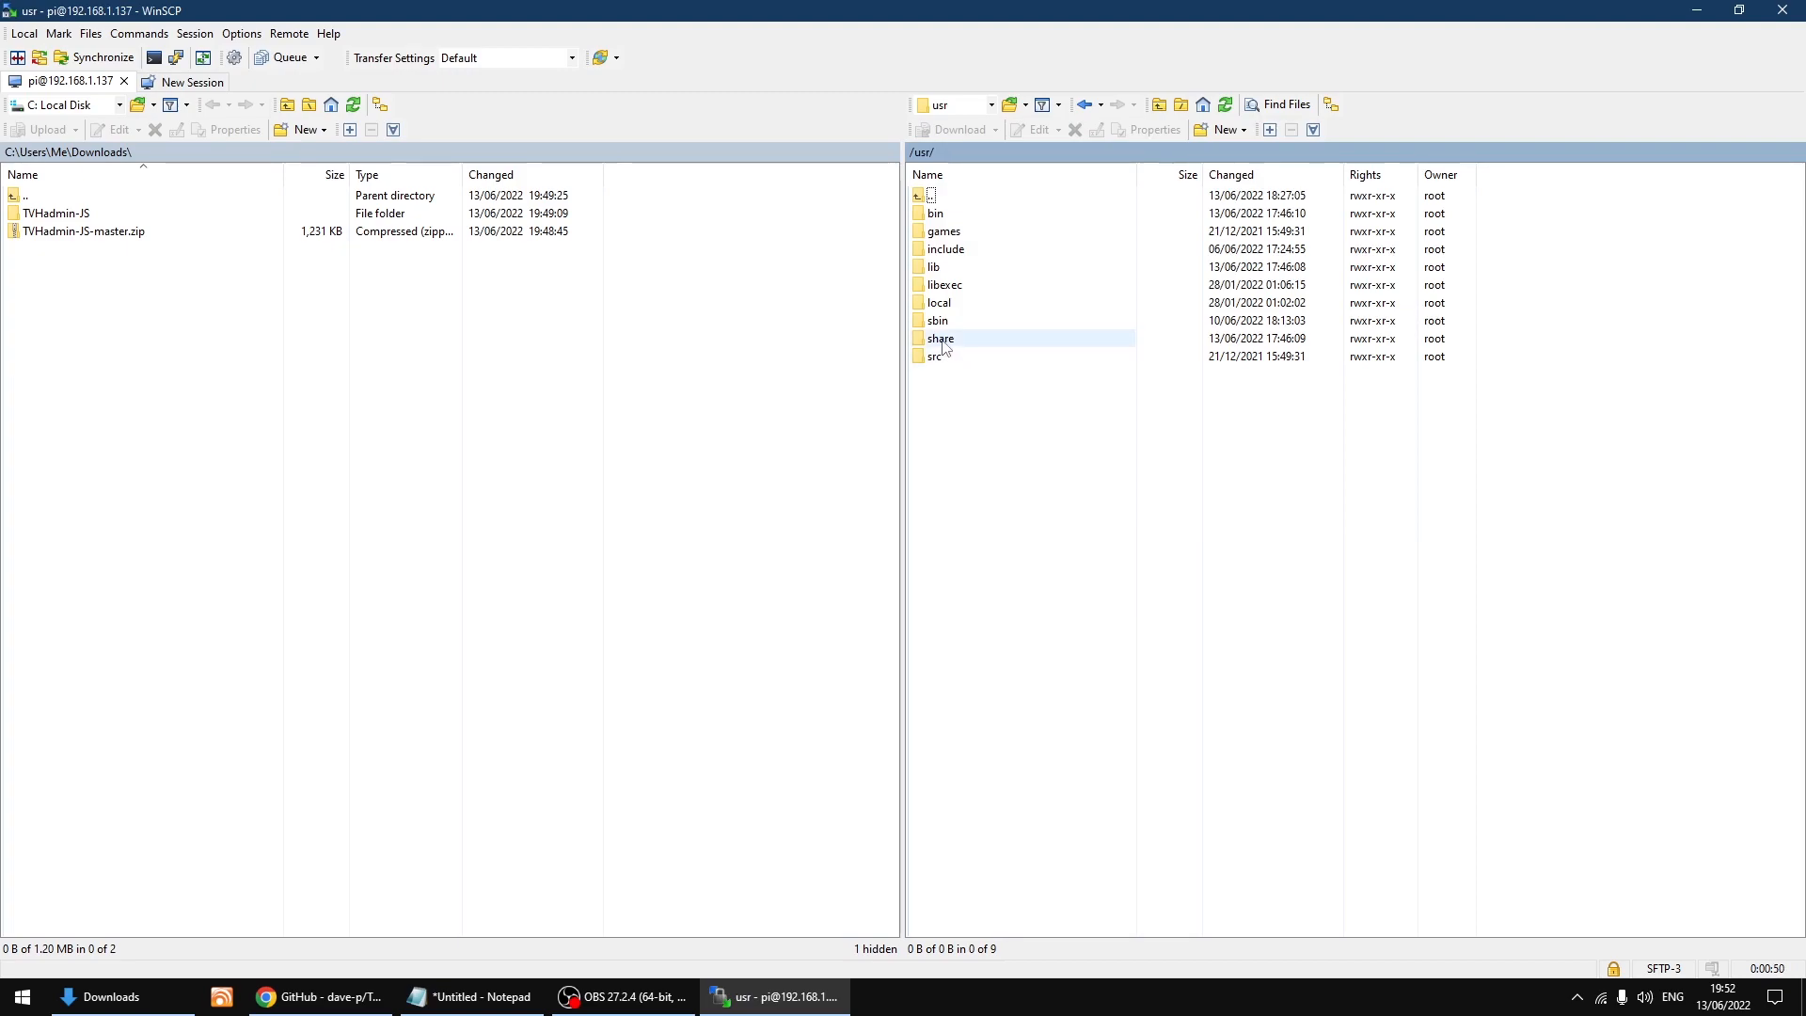
mouse_move(946, 352)
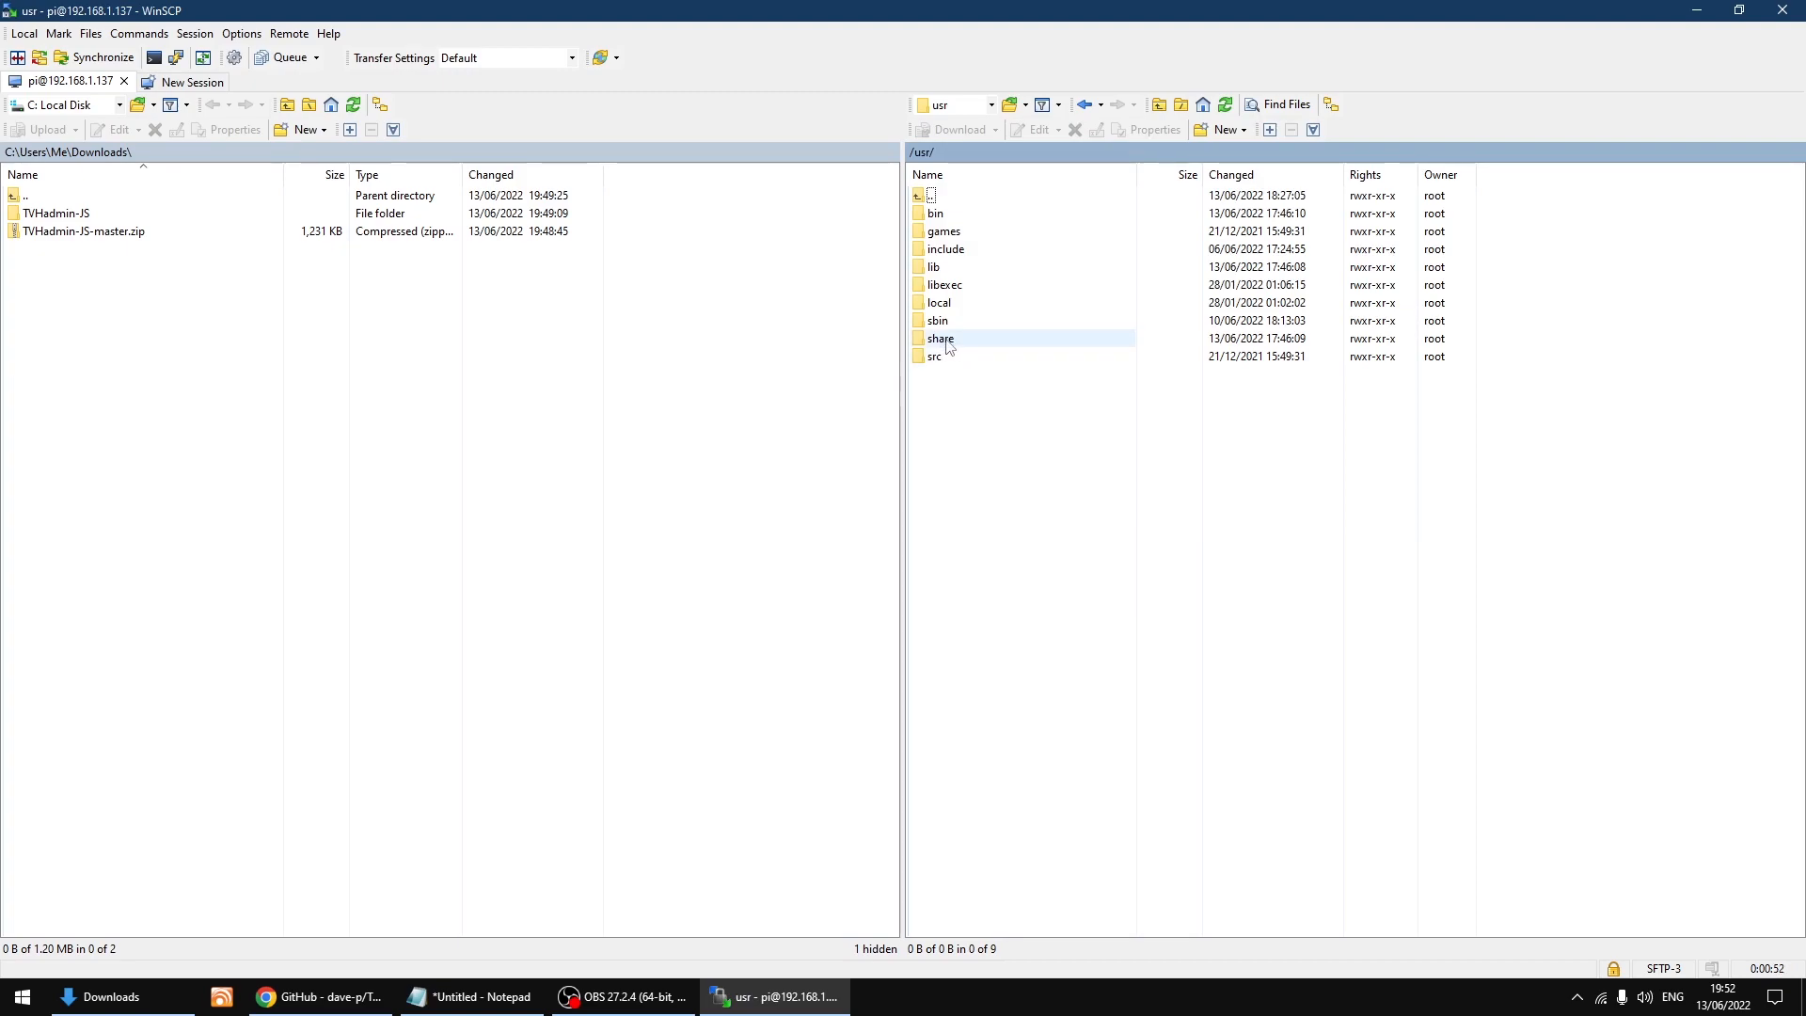
double_click(941, 337)
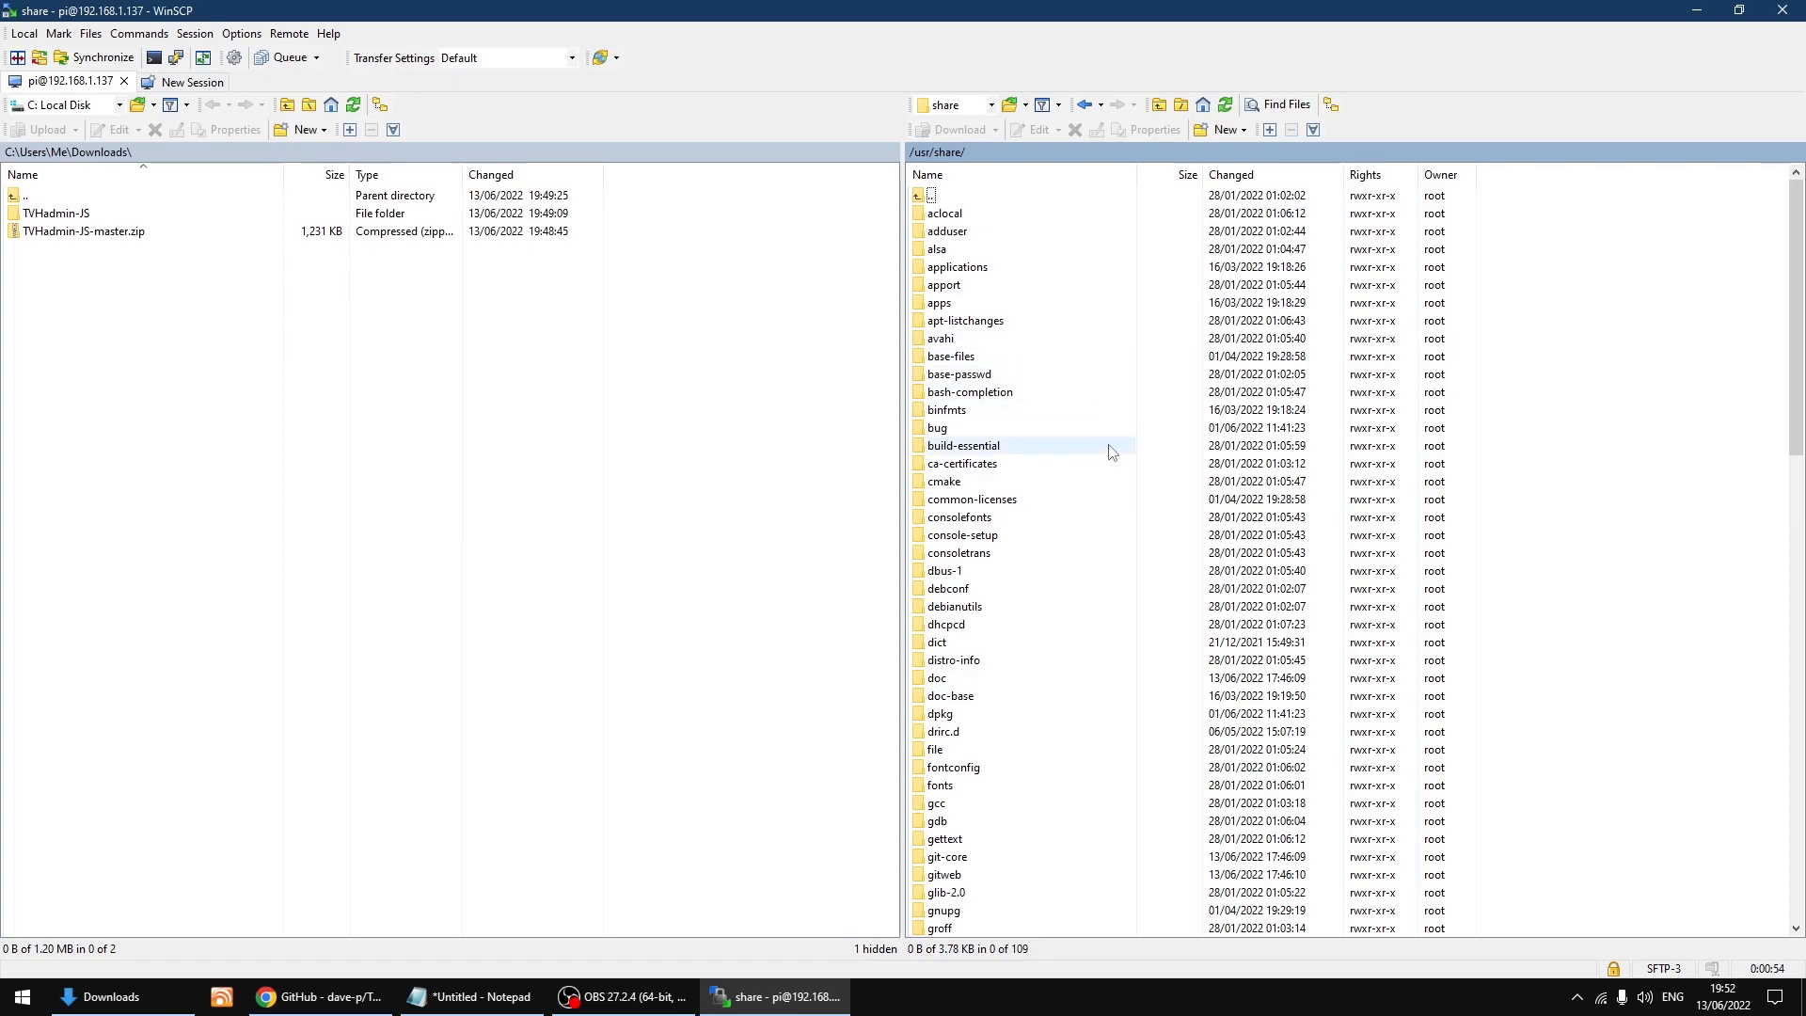
scroll(down, 3)
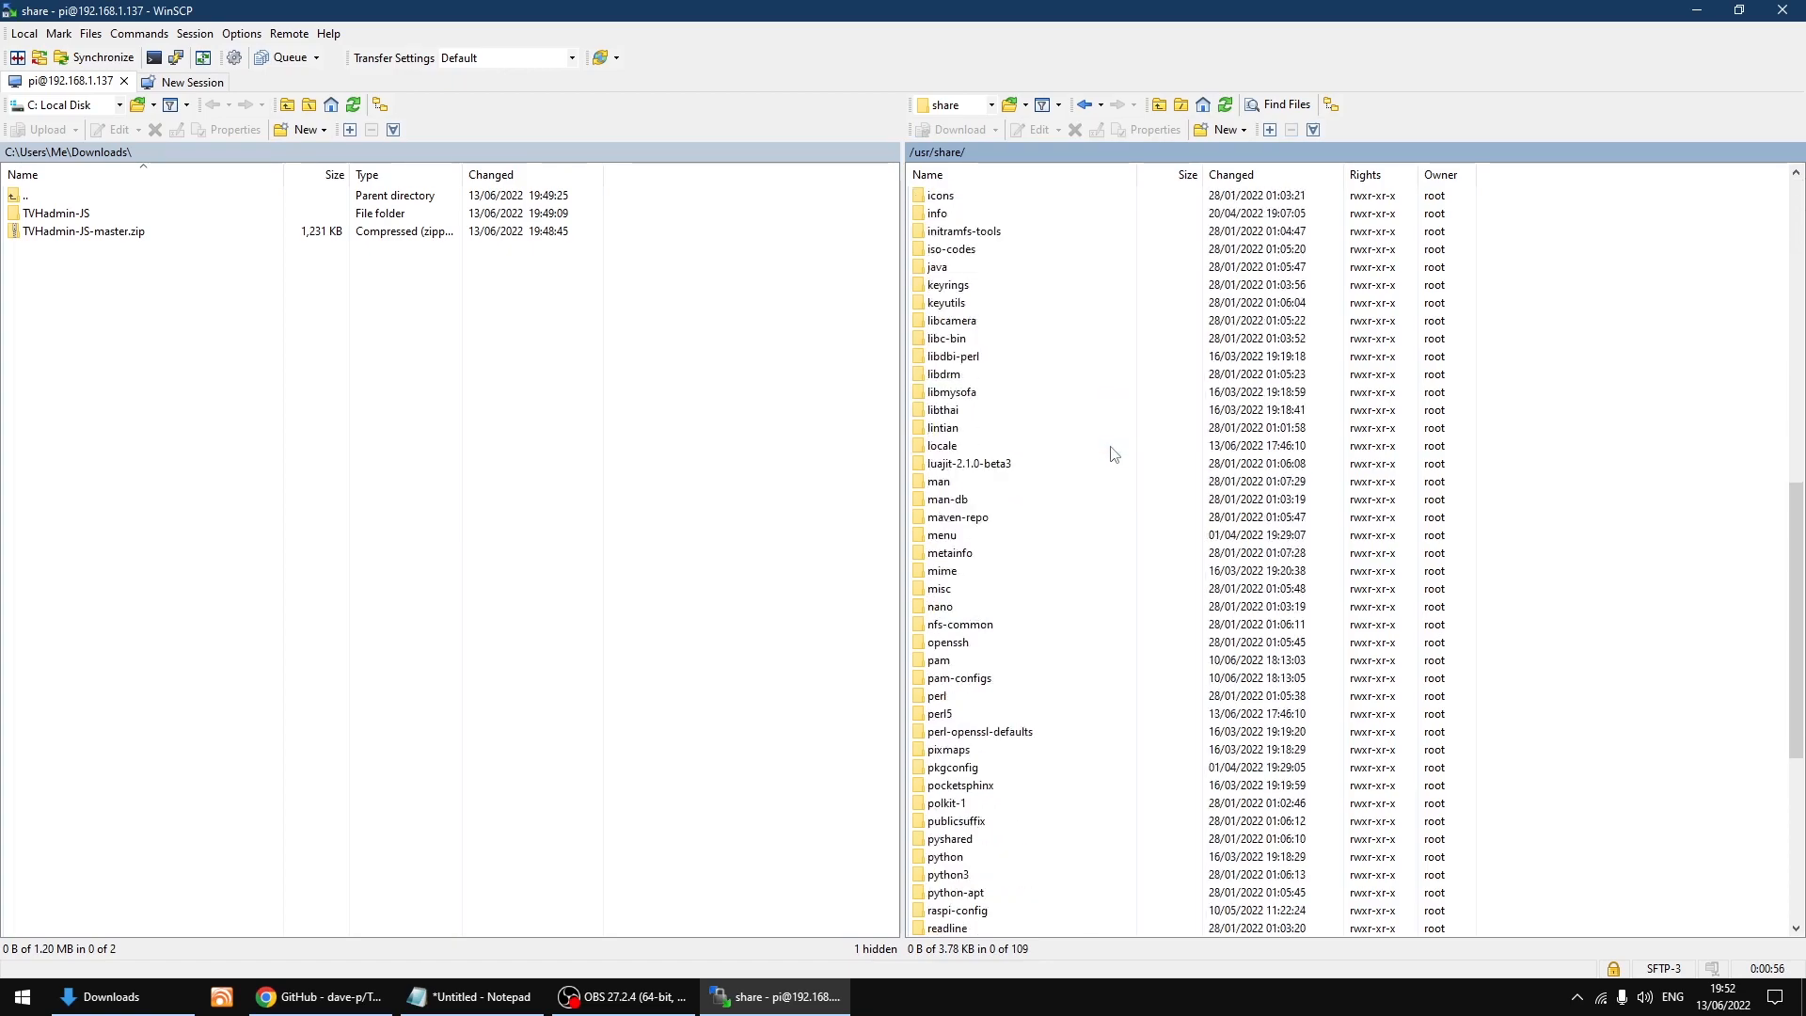
scroll(down, 3)
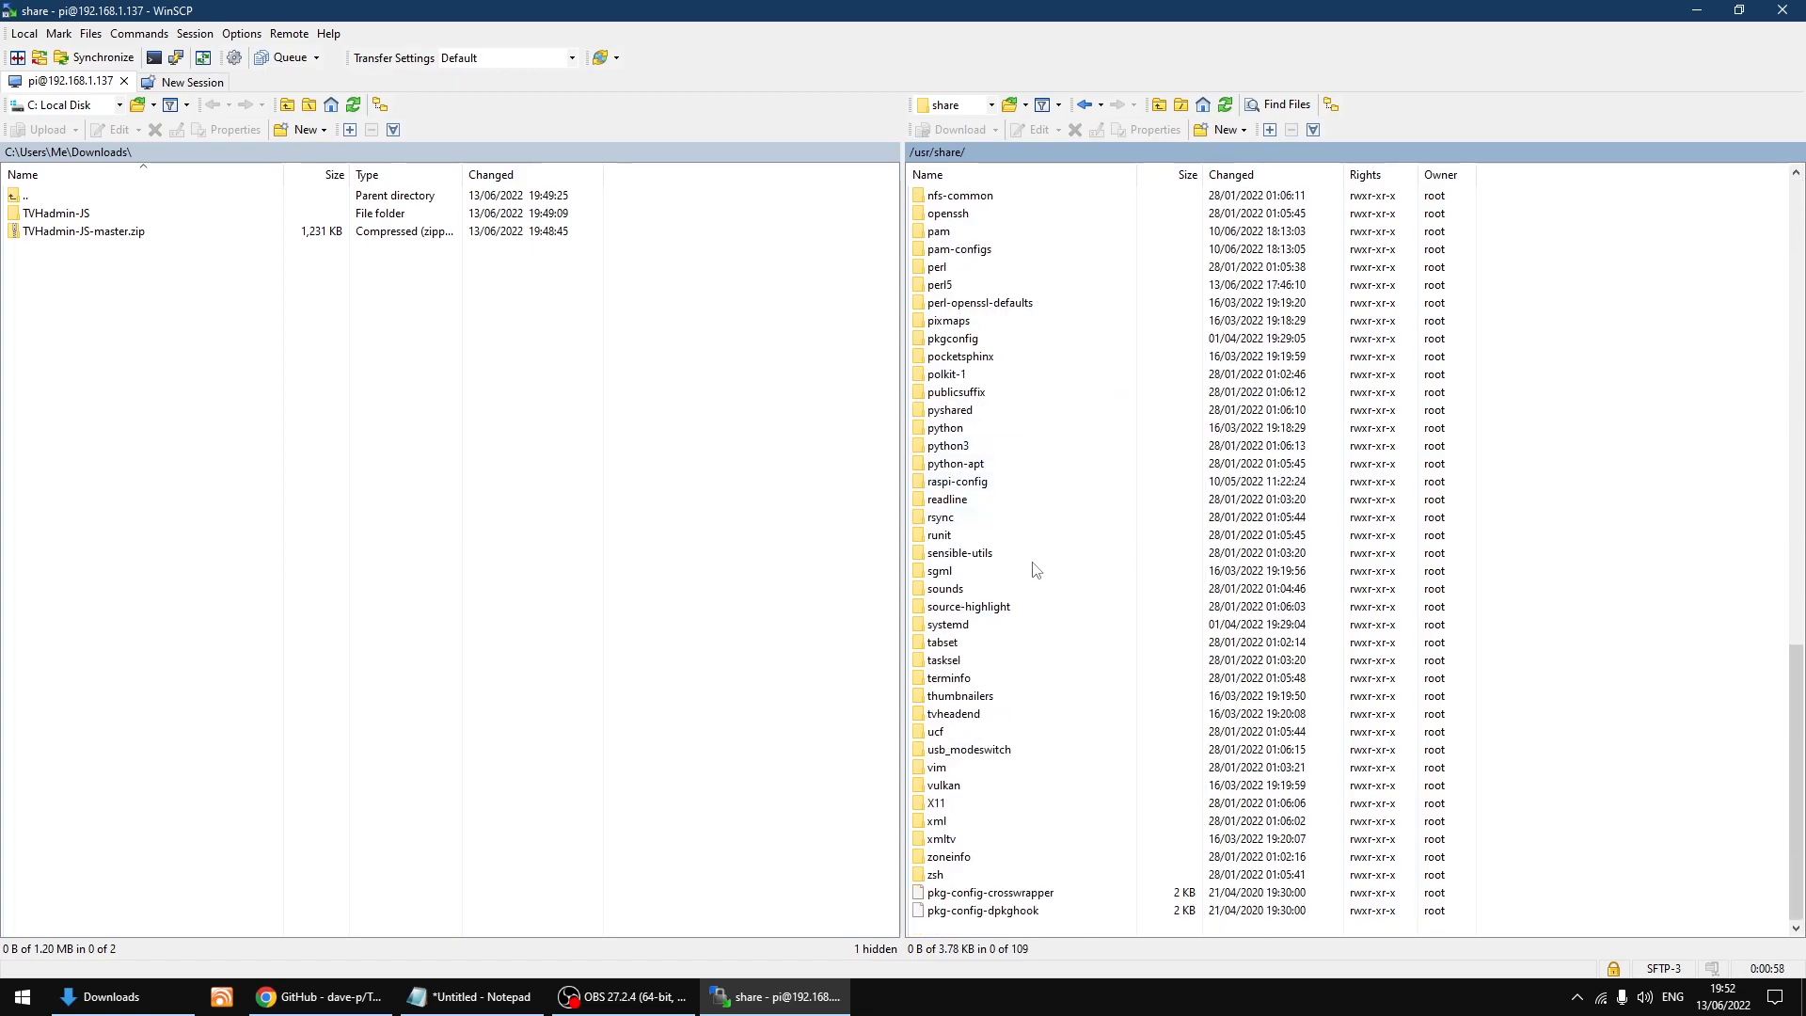
click(953, 713)
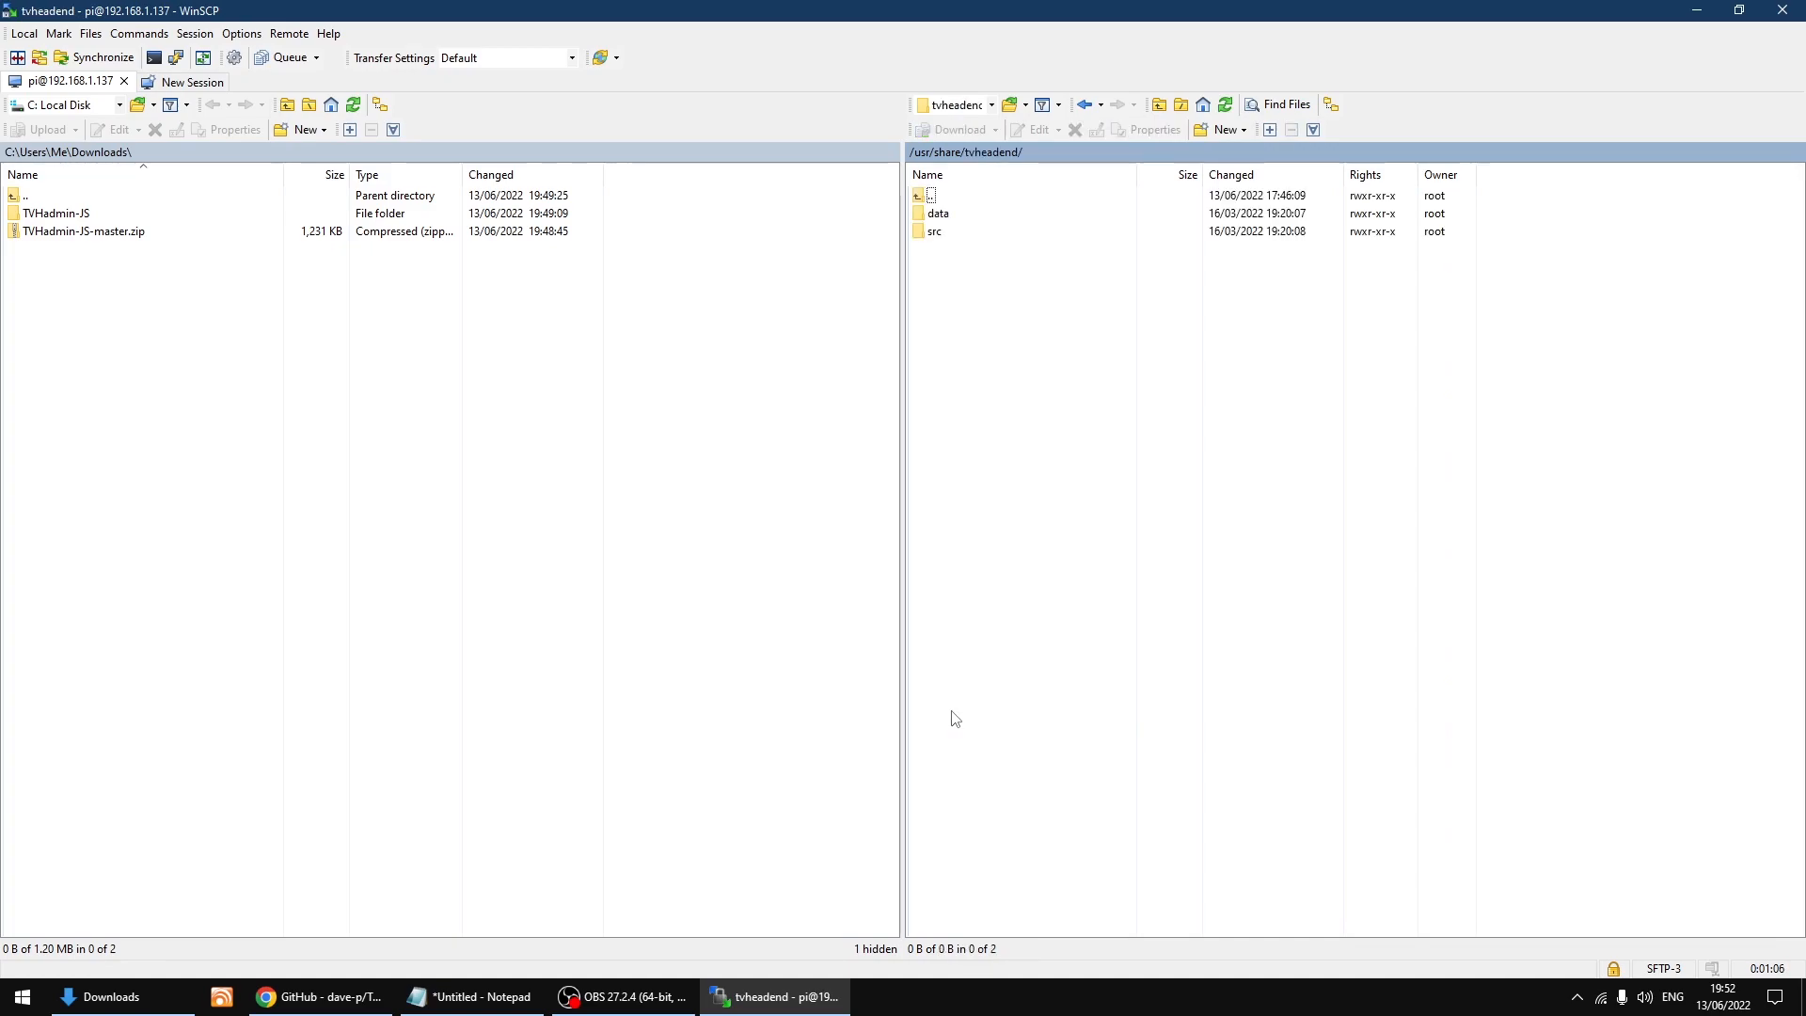
- Continue into src/webui/static and select the local TVHadmin-JS folder for upload
click(935, 232)
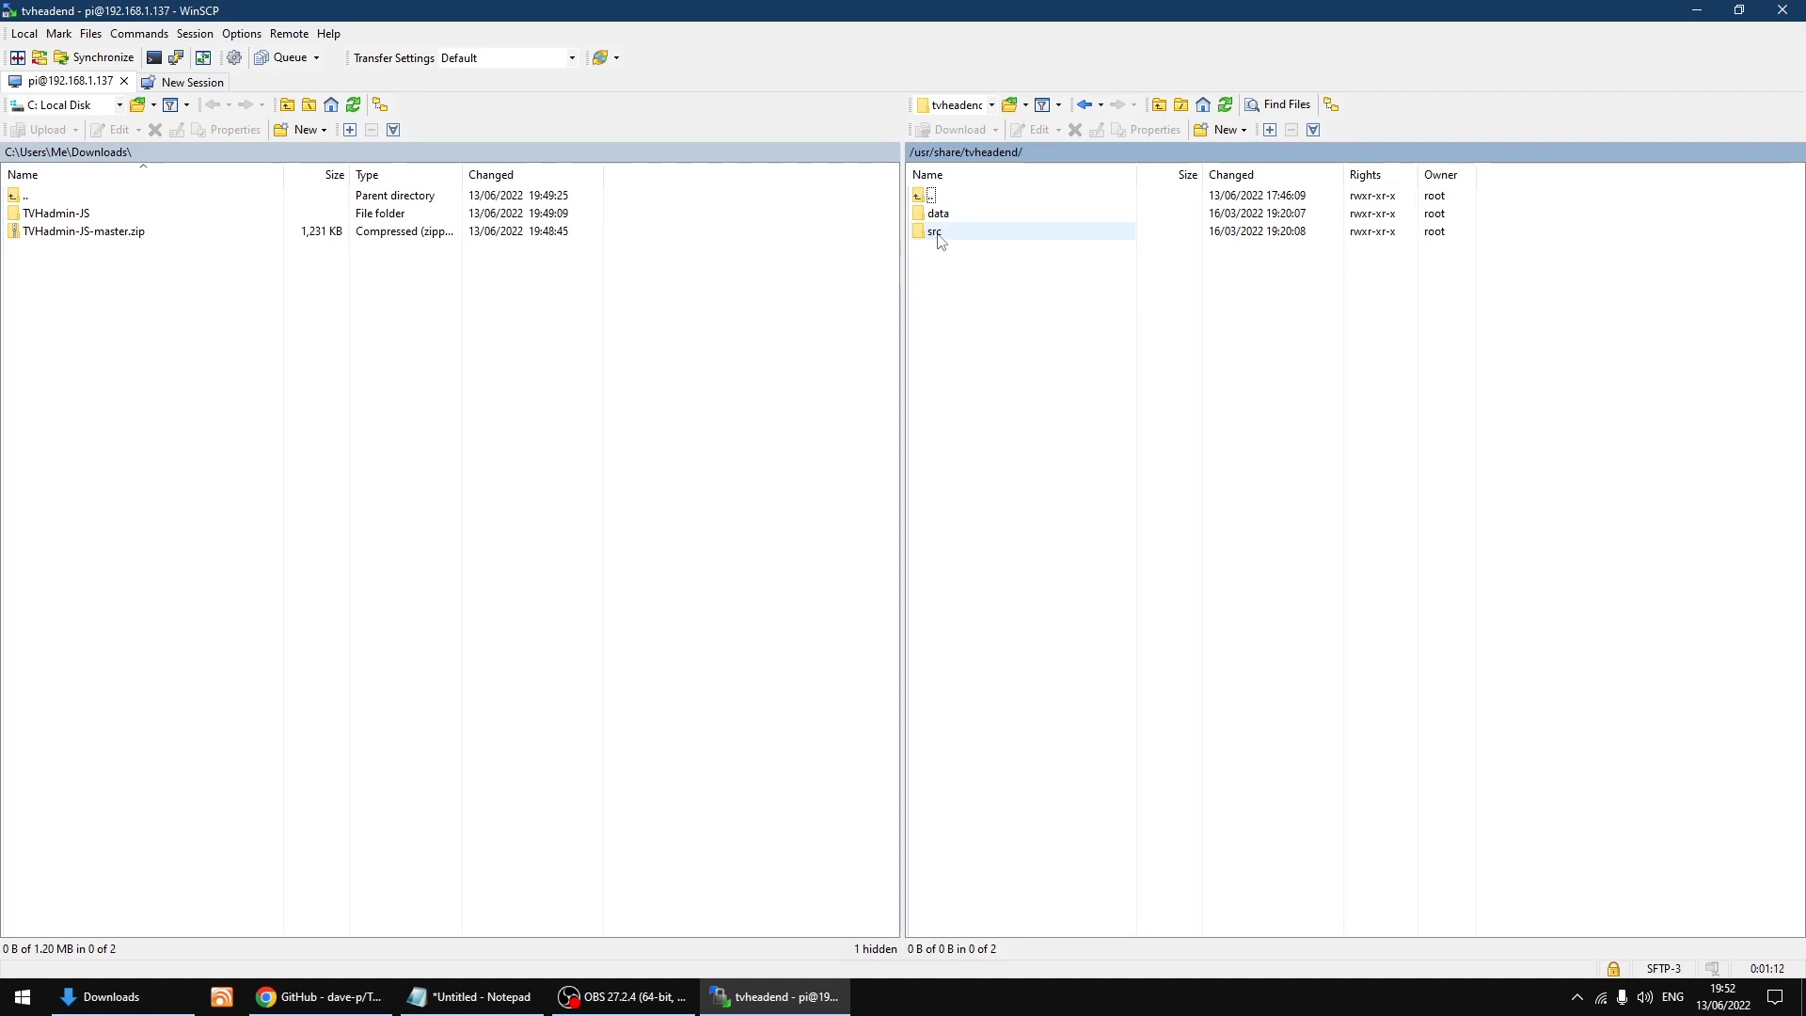
double_click(933, 229)
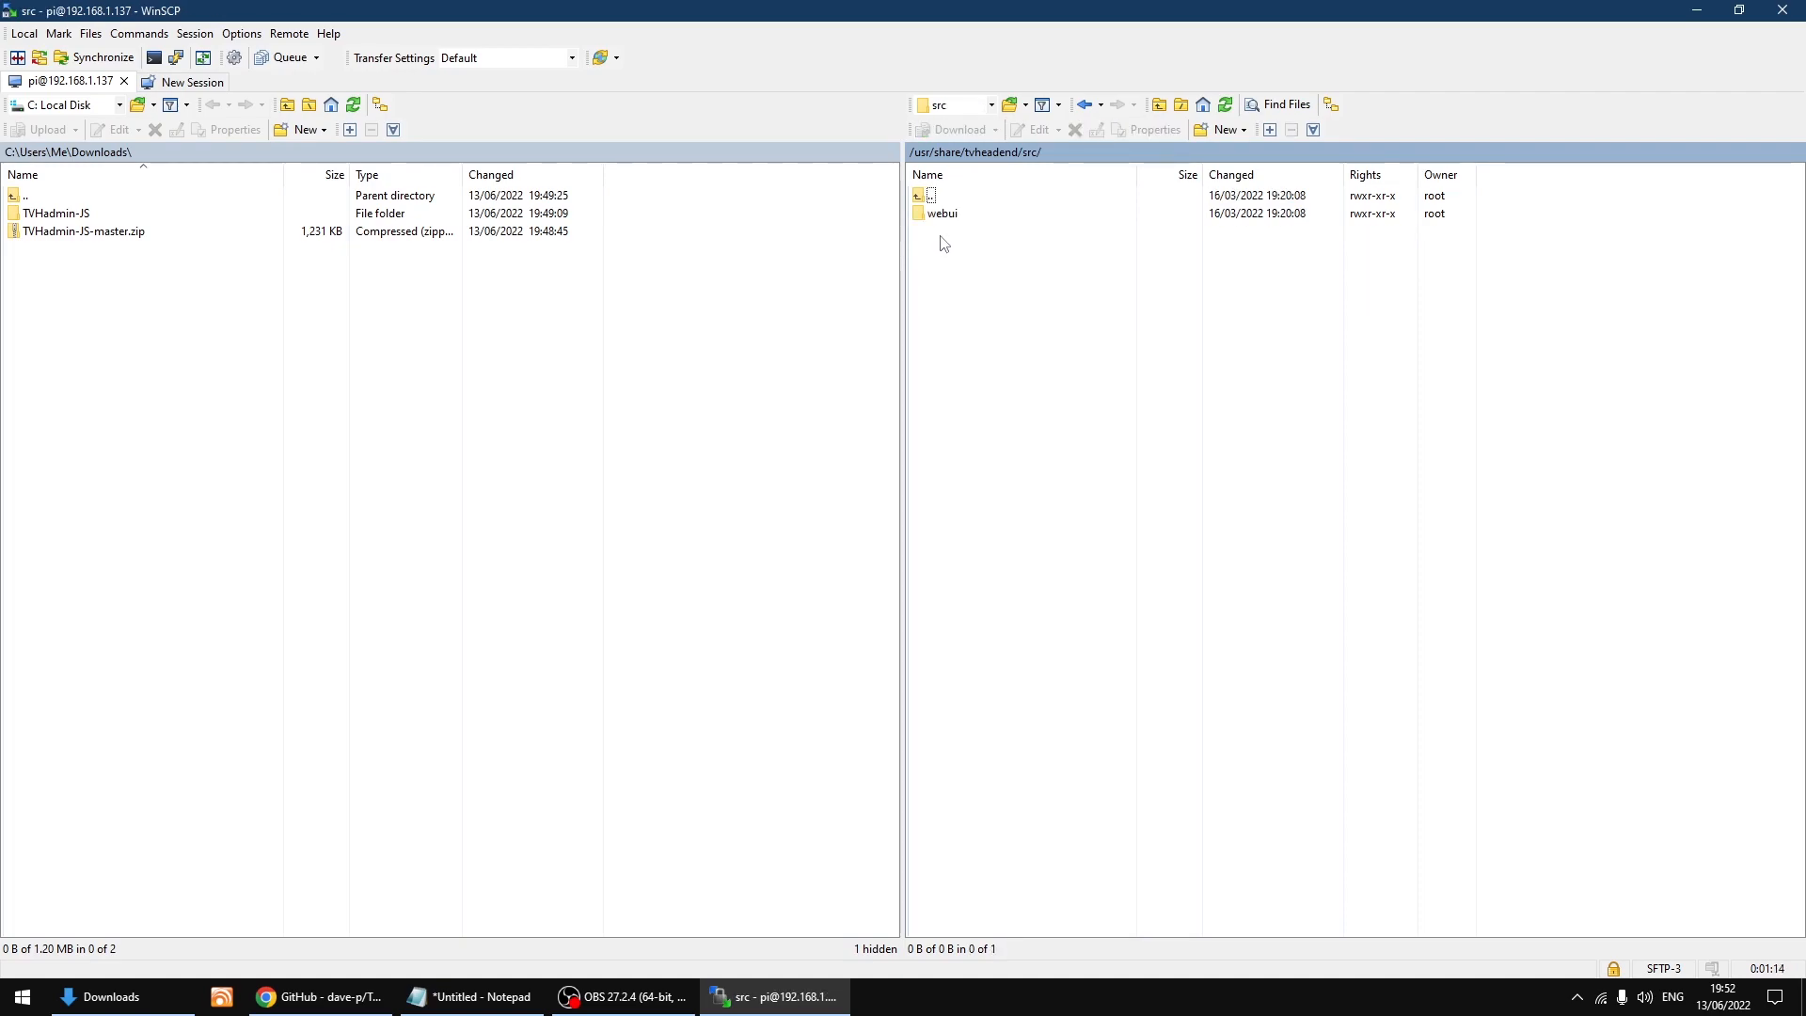
click(943, 213)
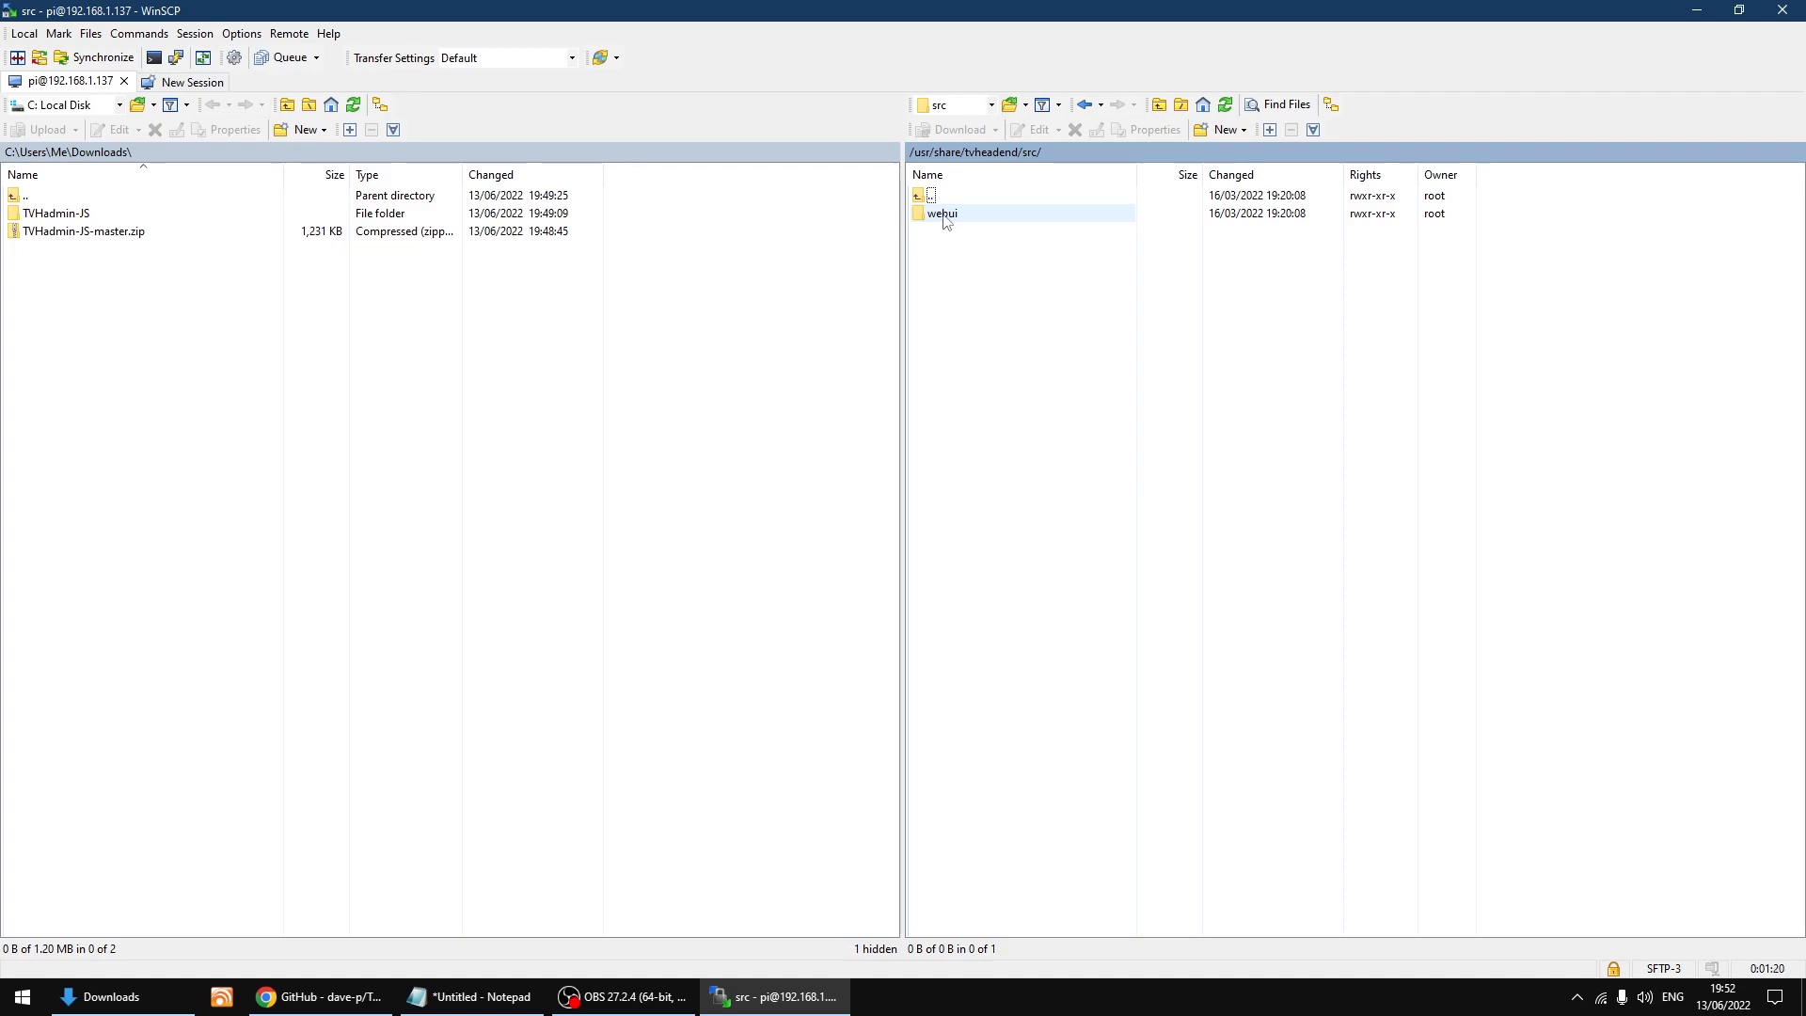
double_click(942, 212)
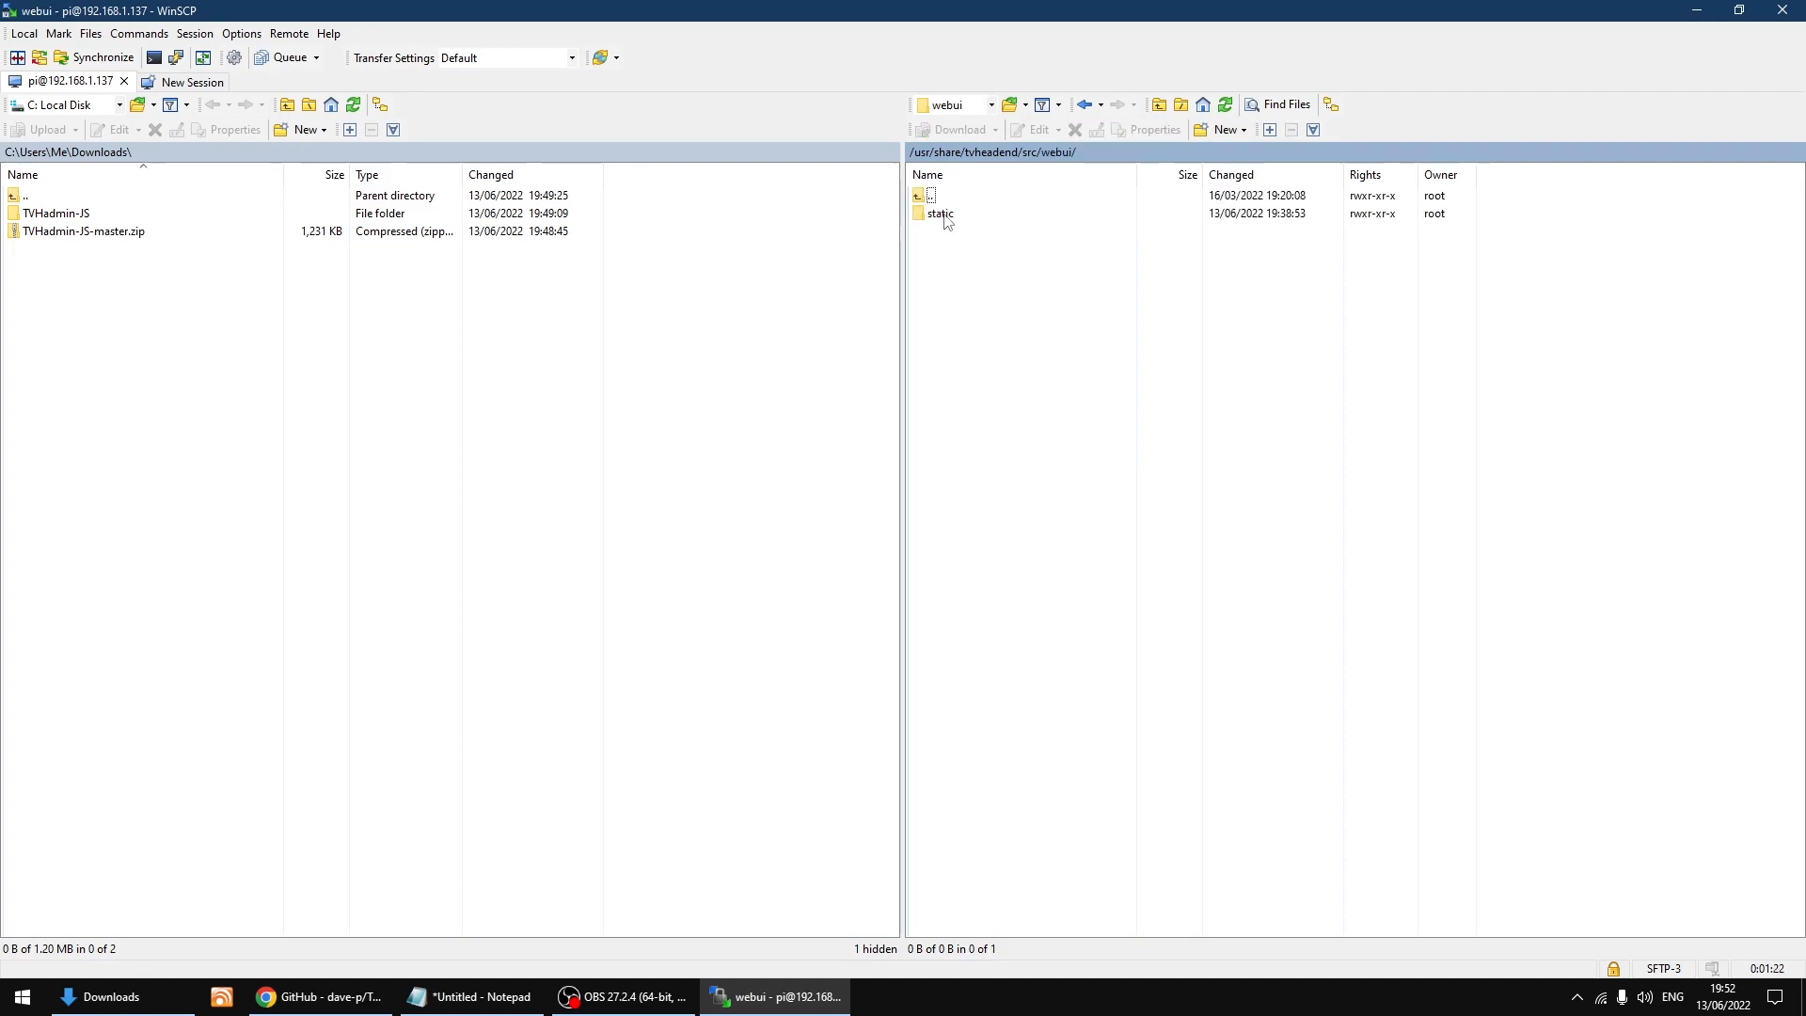
click(941, 212)
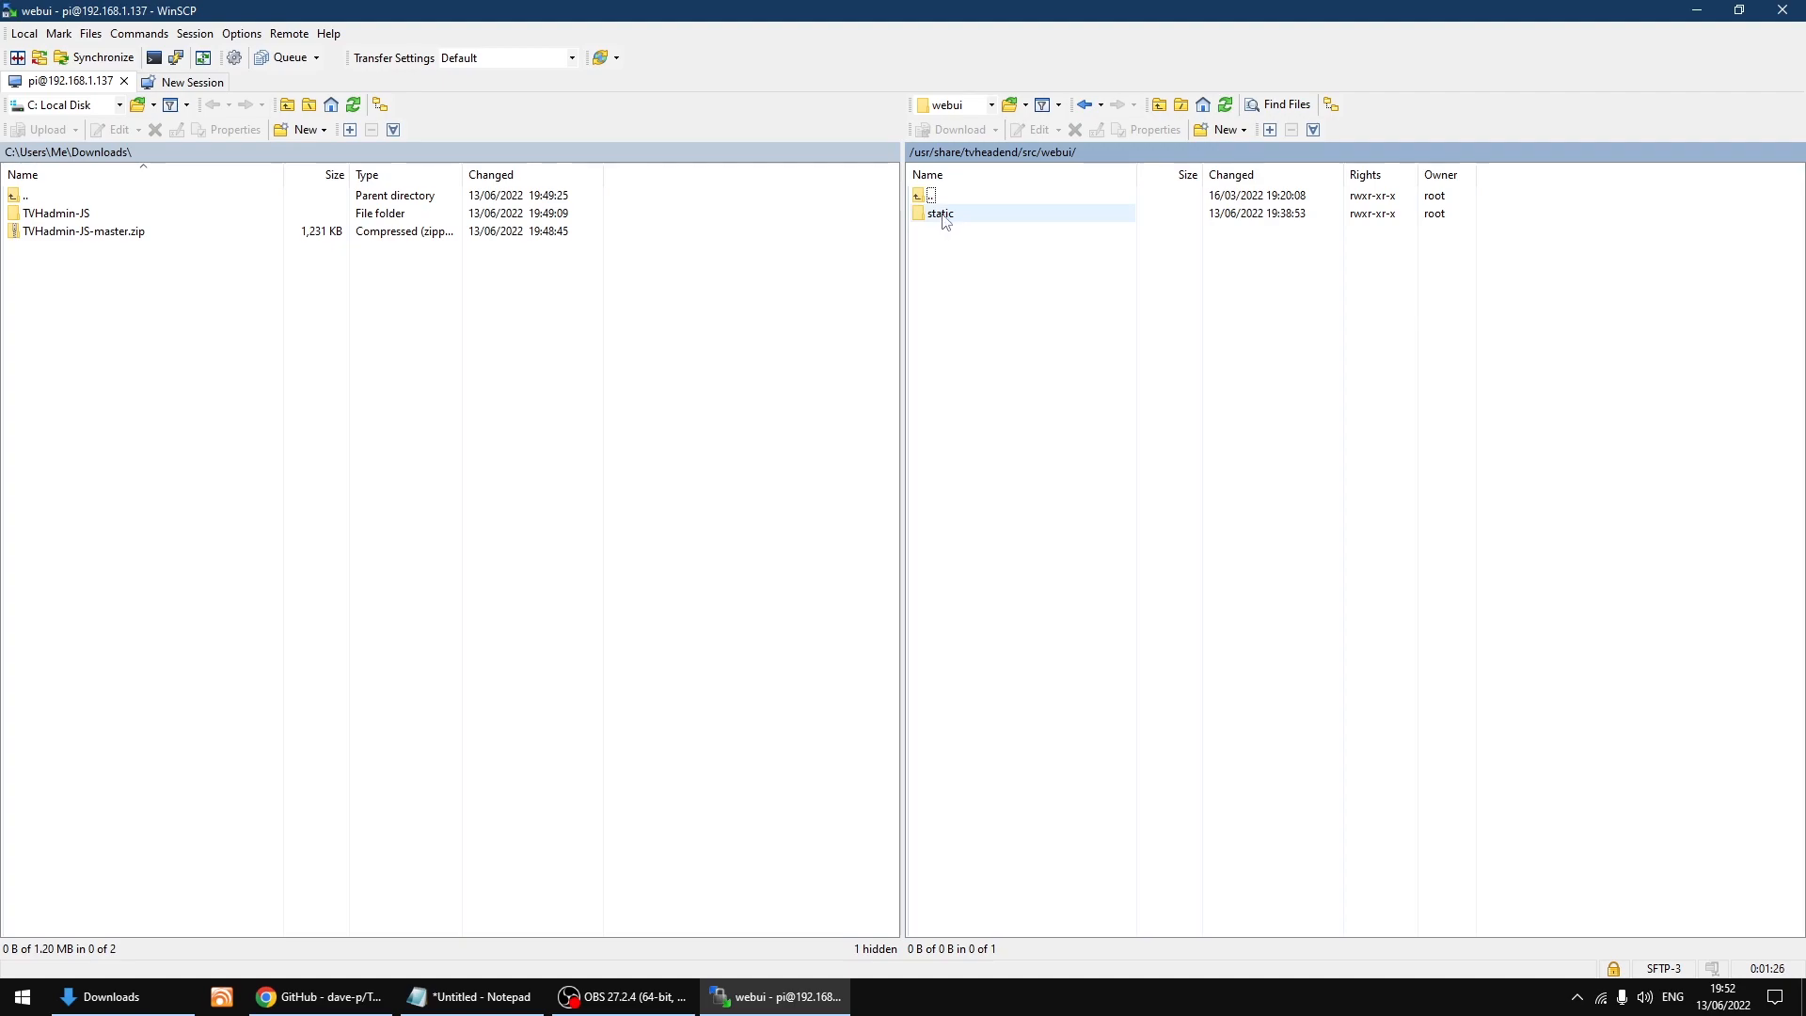
double_click(941, 212)
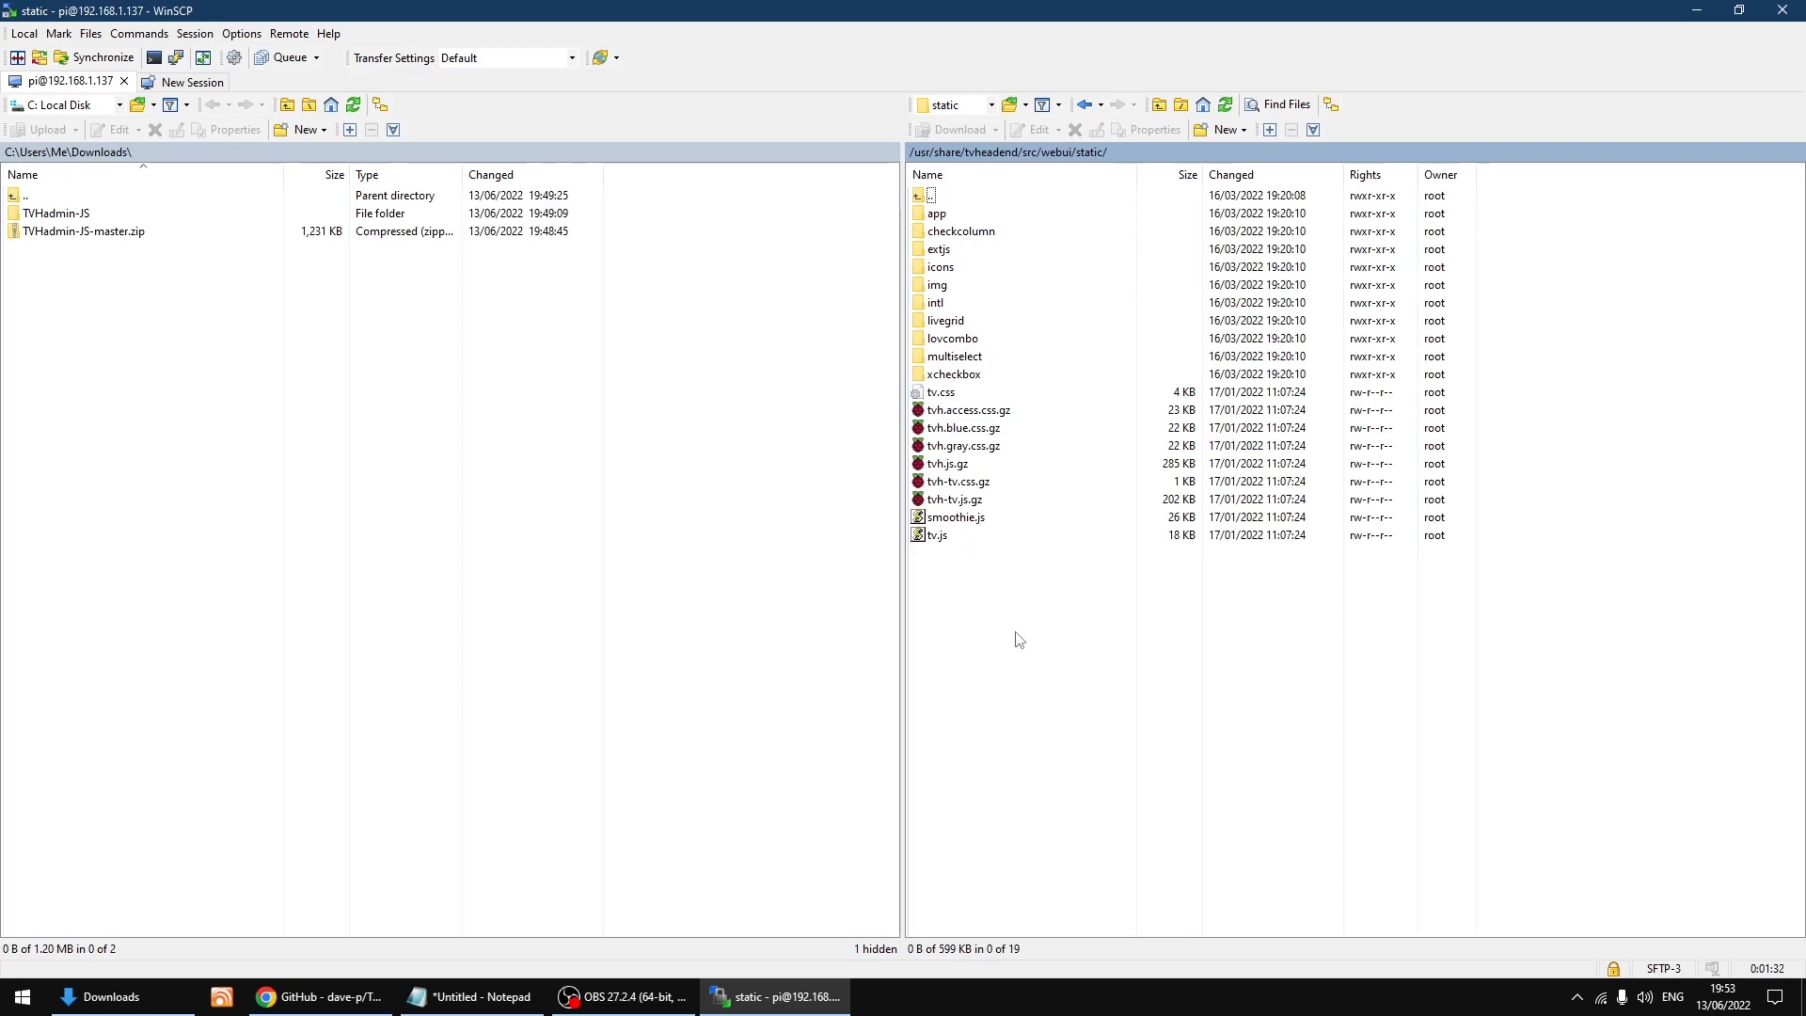
click(54, 212)
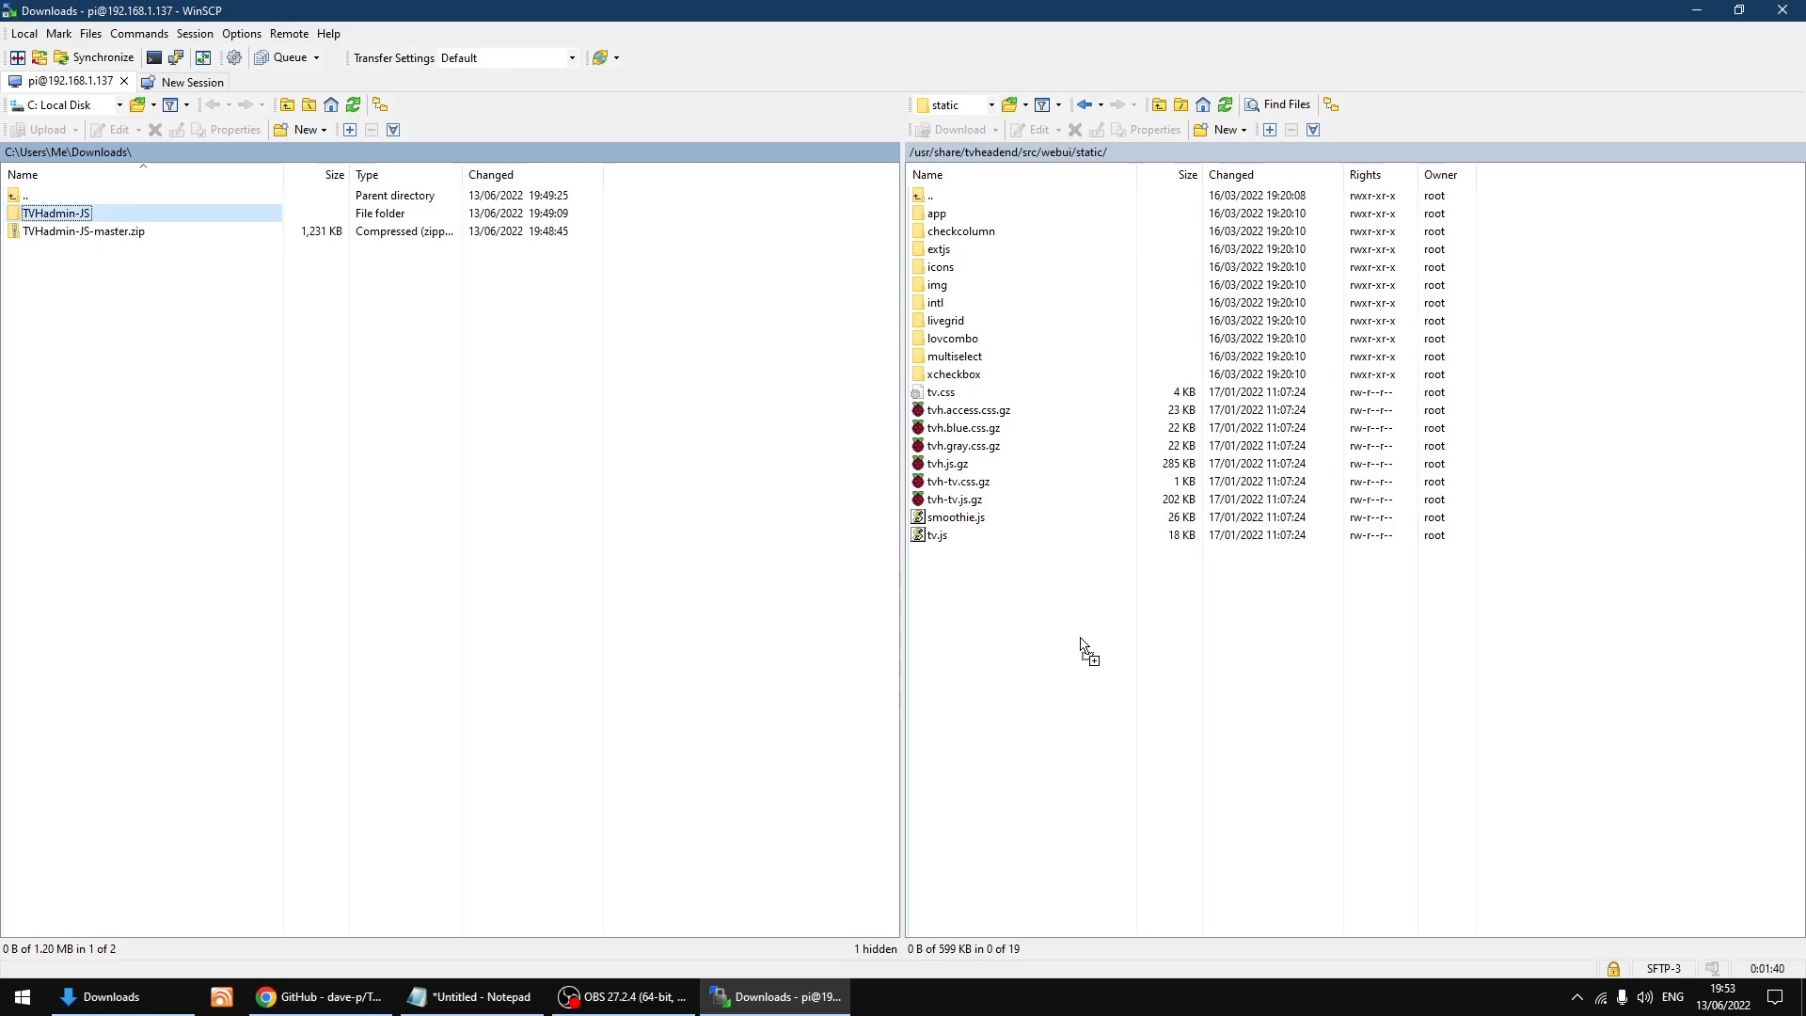
mouse_move(1082, 645)
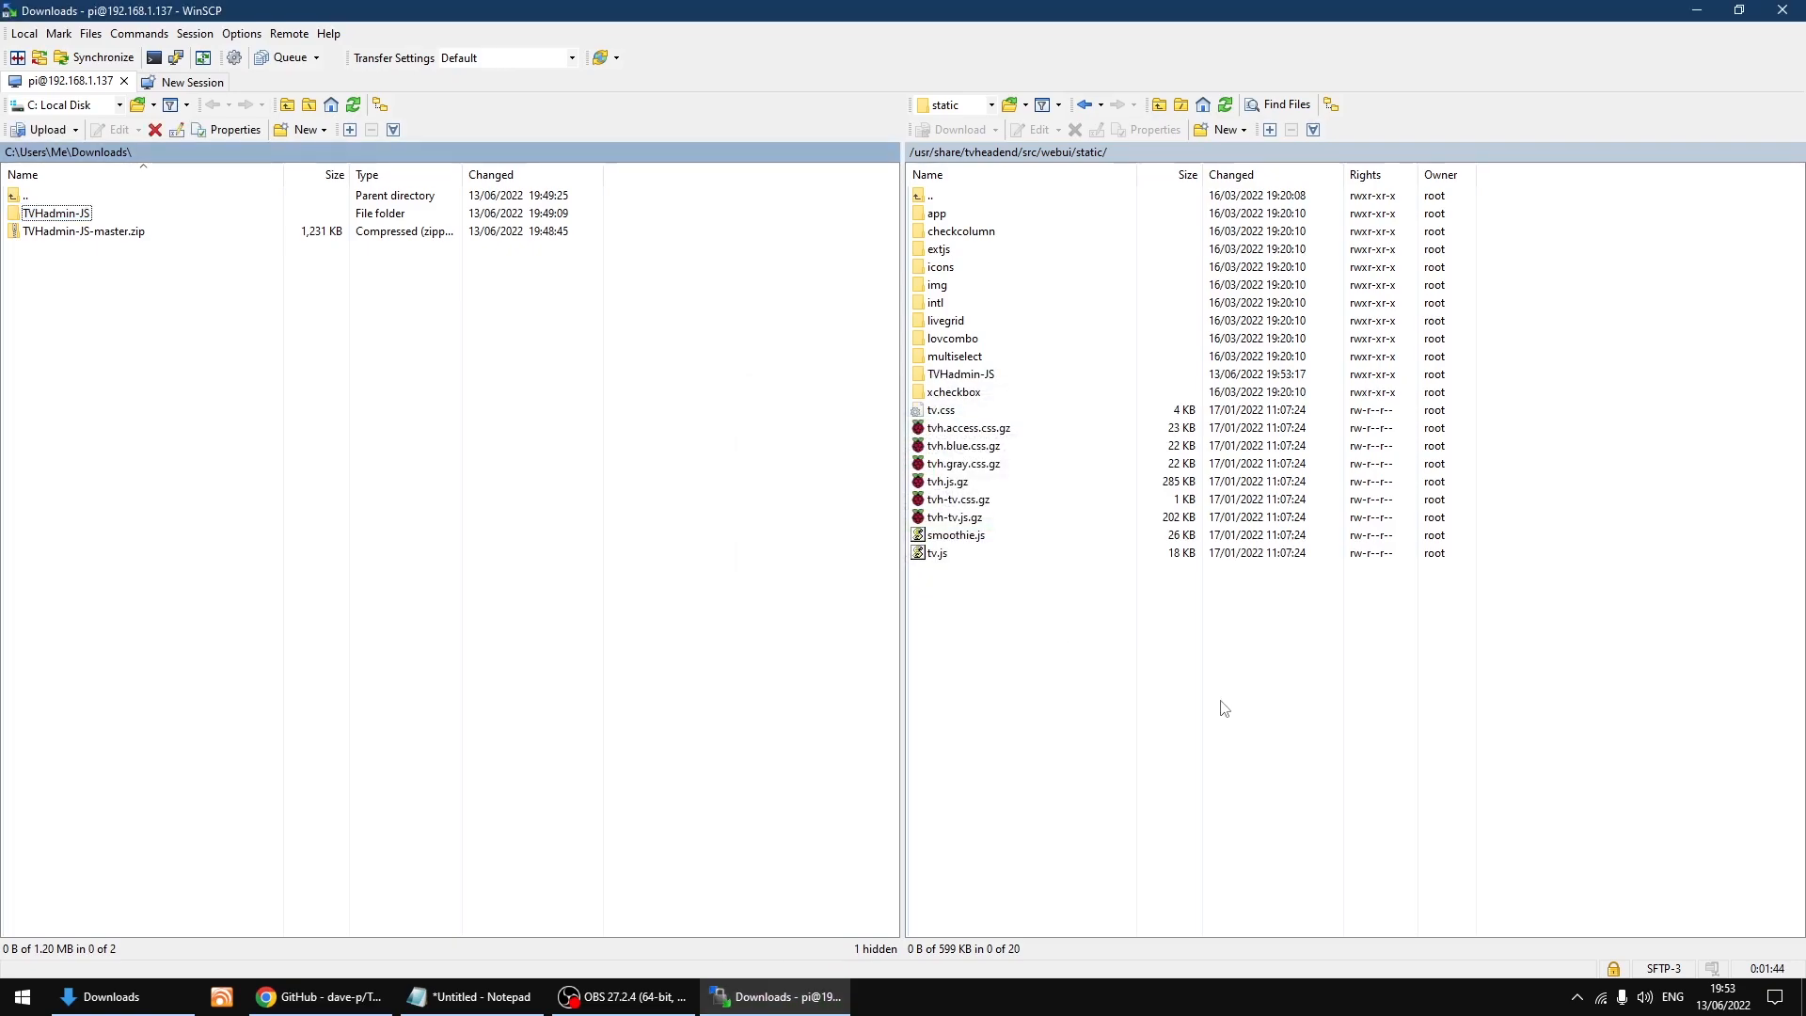
- Upload the TVHadmin-JS folder from Downloads into the Pi's static folder
click(954, 391)
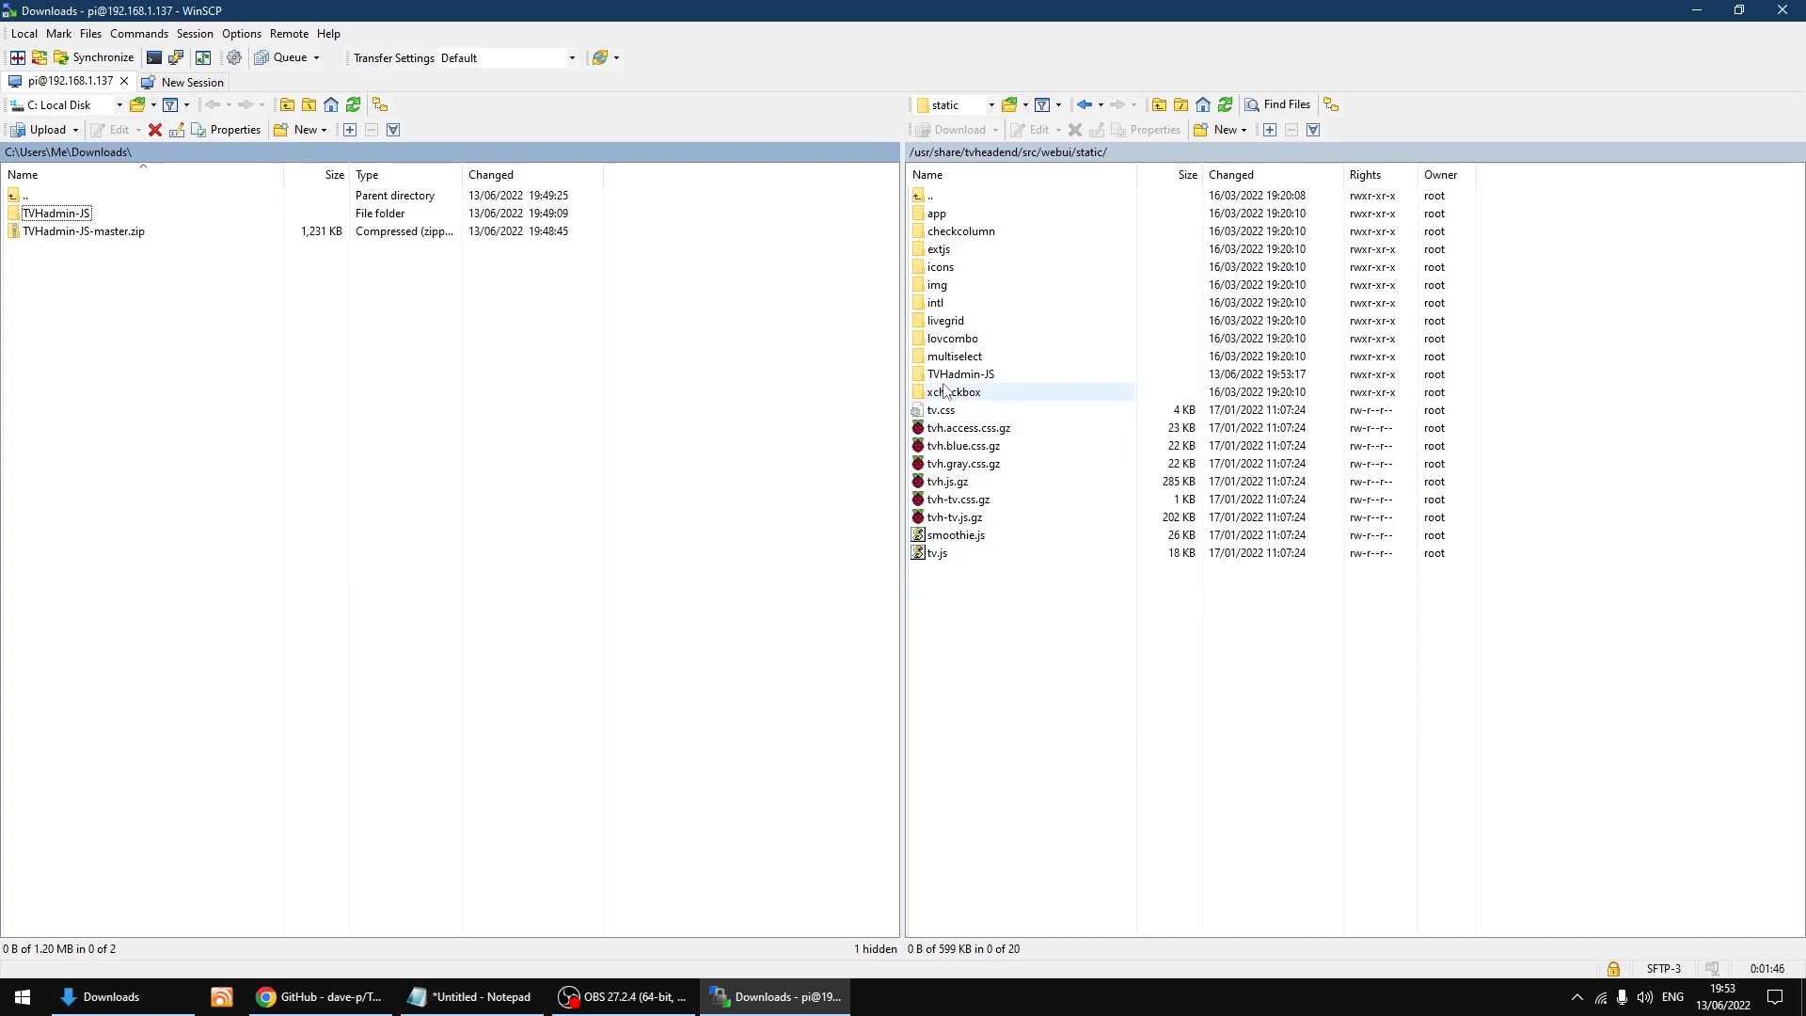
click(399, 497)
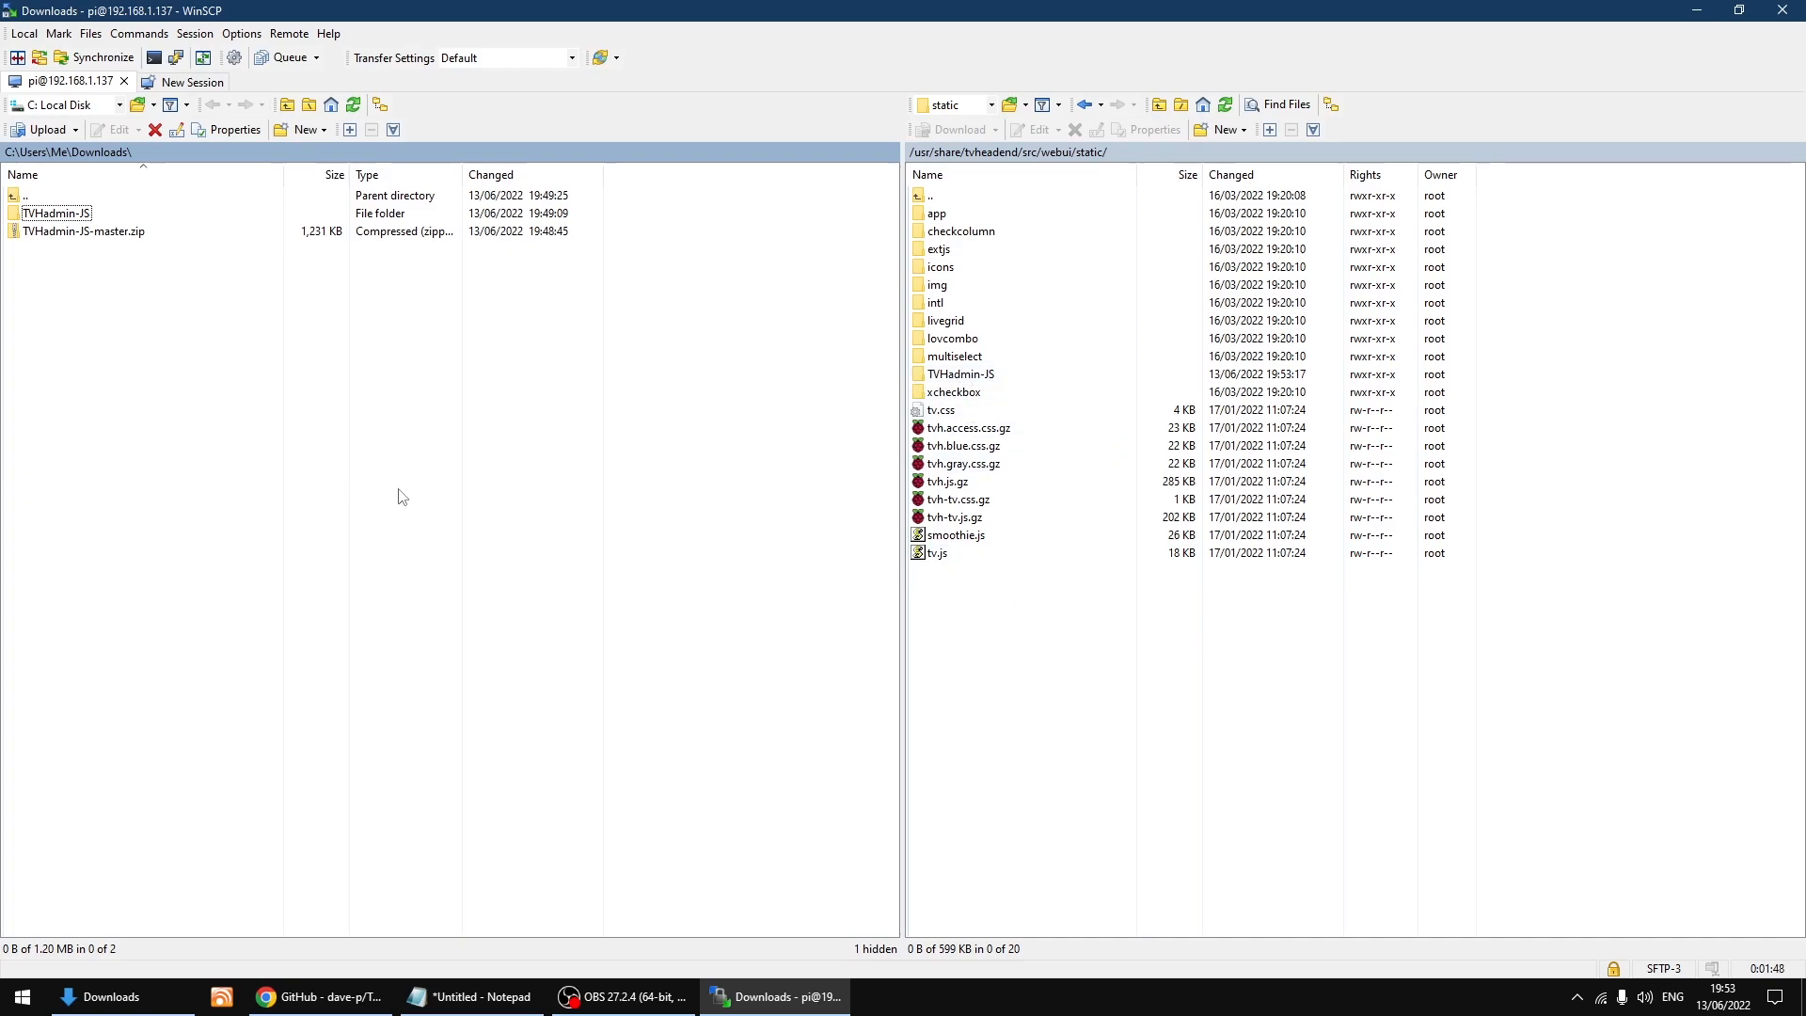
click(960, 372)
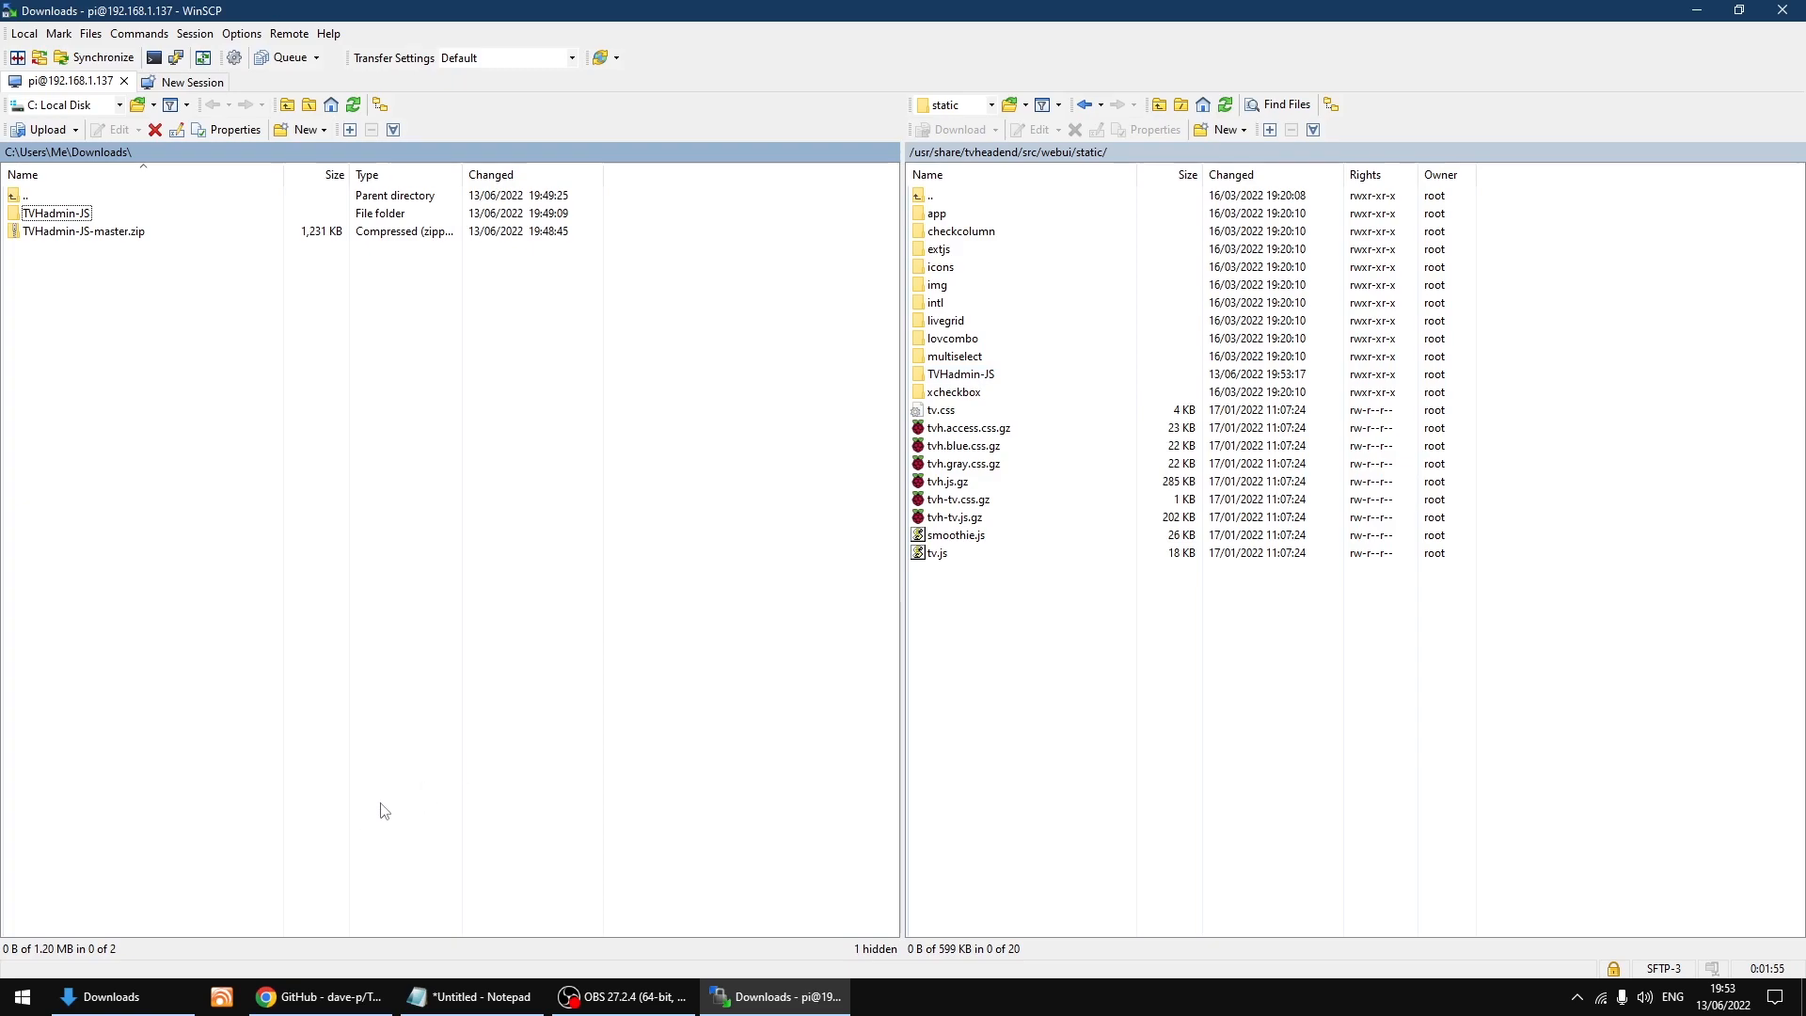
- Replace your.tvh.server with 192.168.1.137 in the Notepad TVHadmin URL and copy the address
click(320, 997)
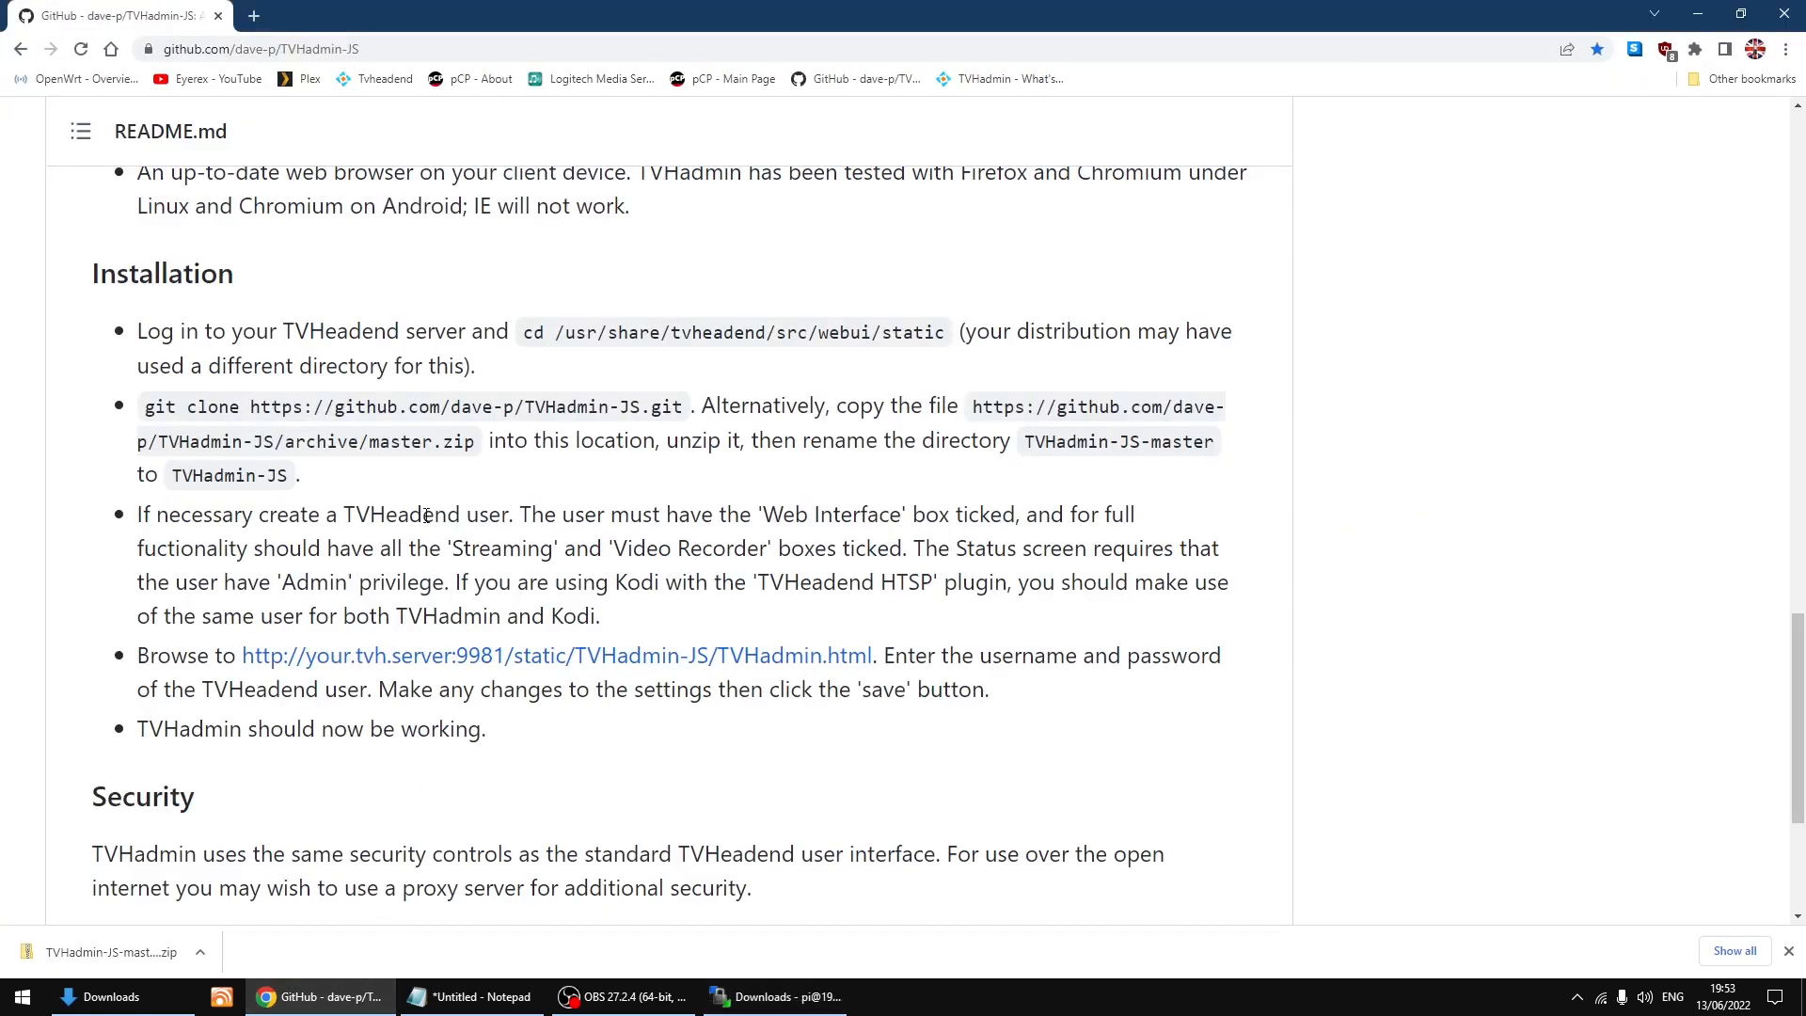
click(473, 996)
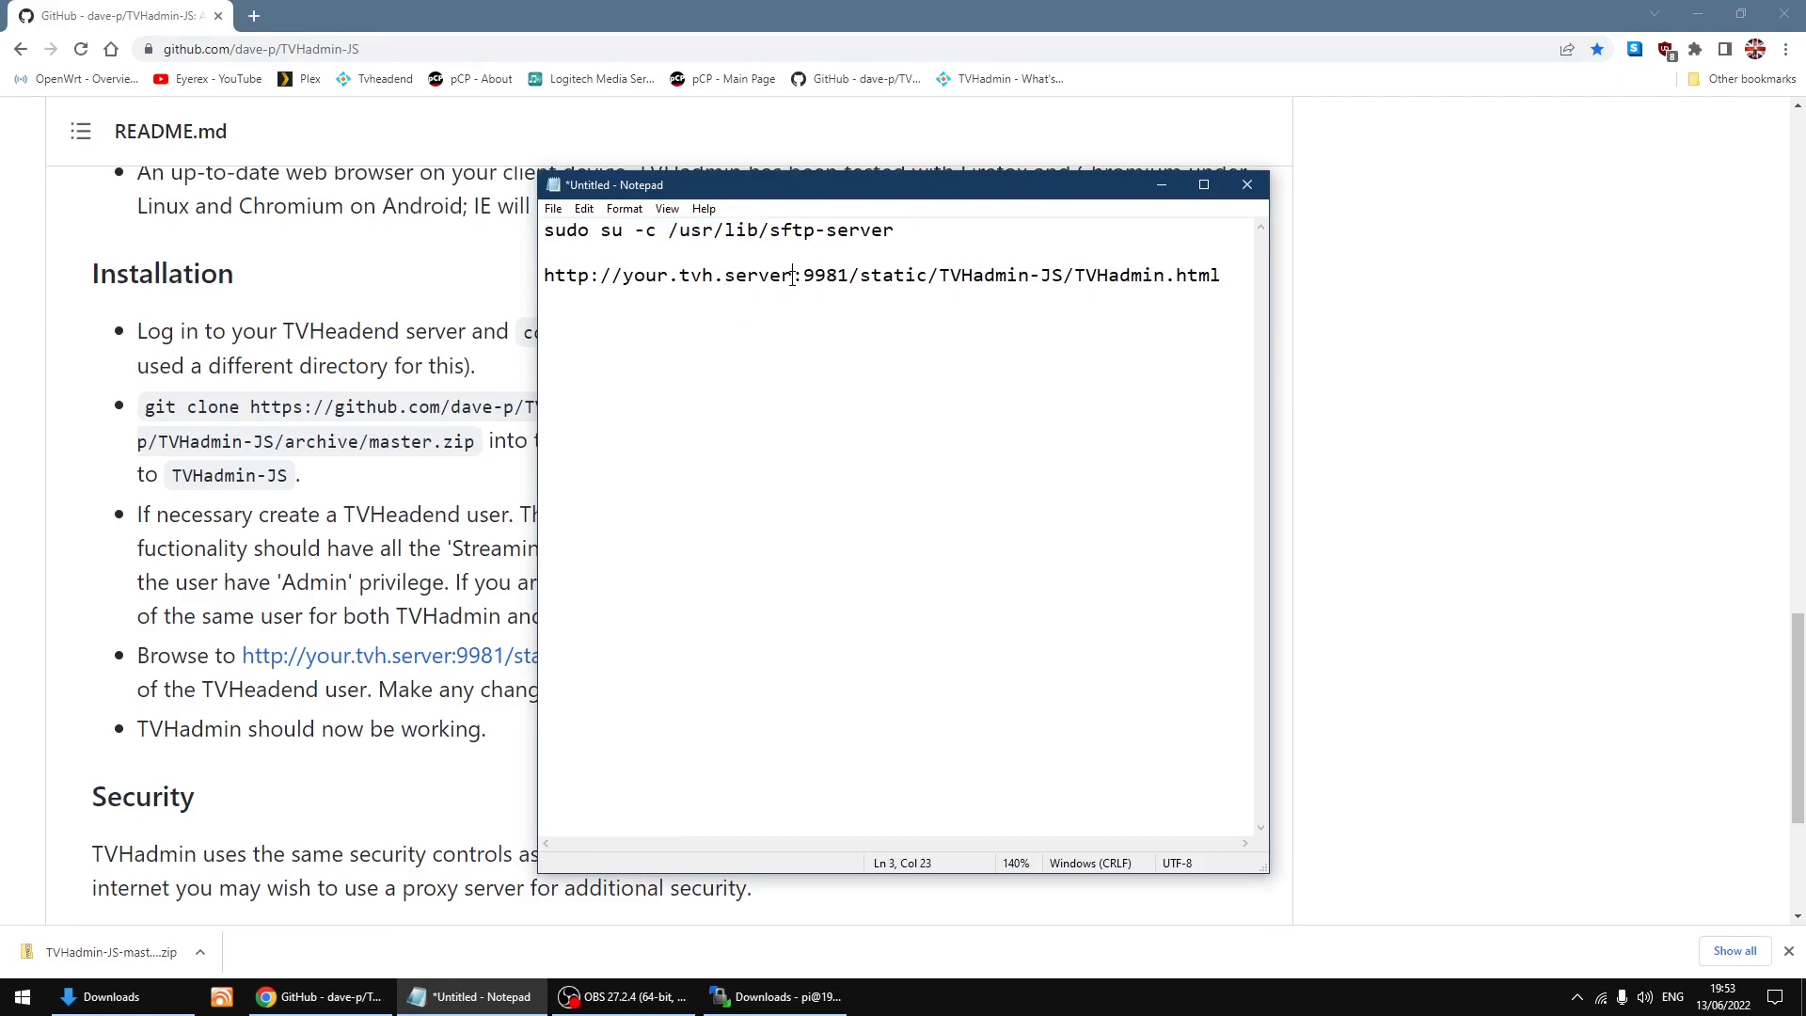
drag(792, 274, 600, 274)
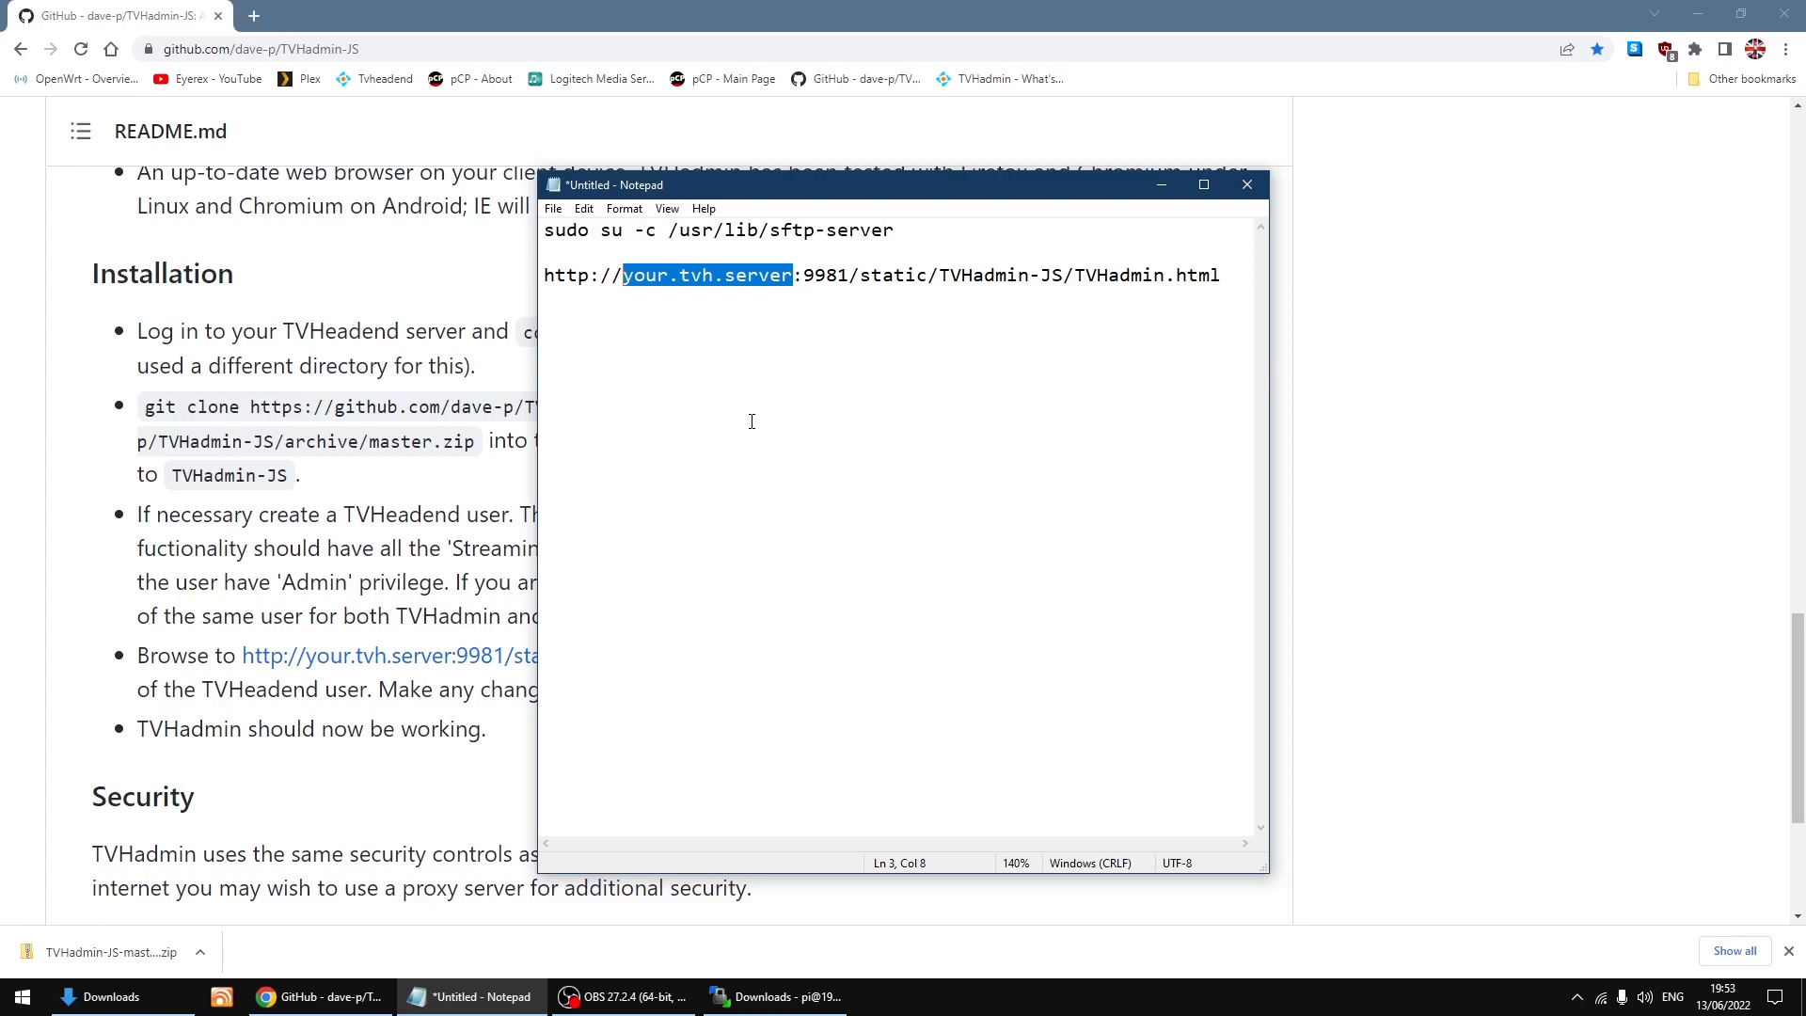
text(192.)
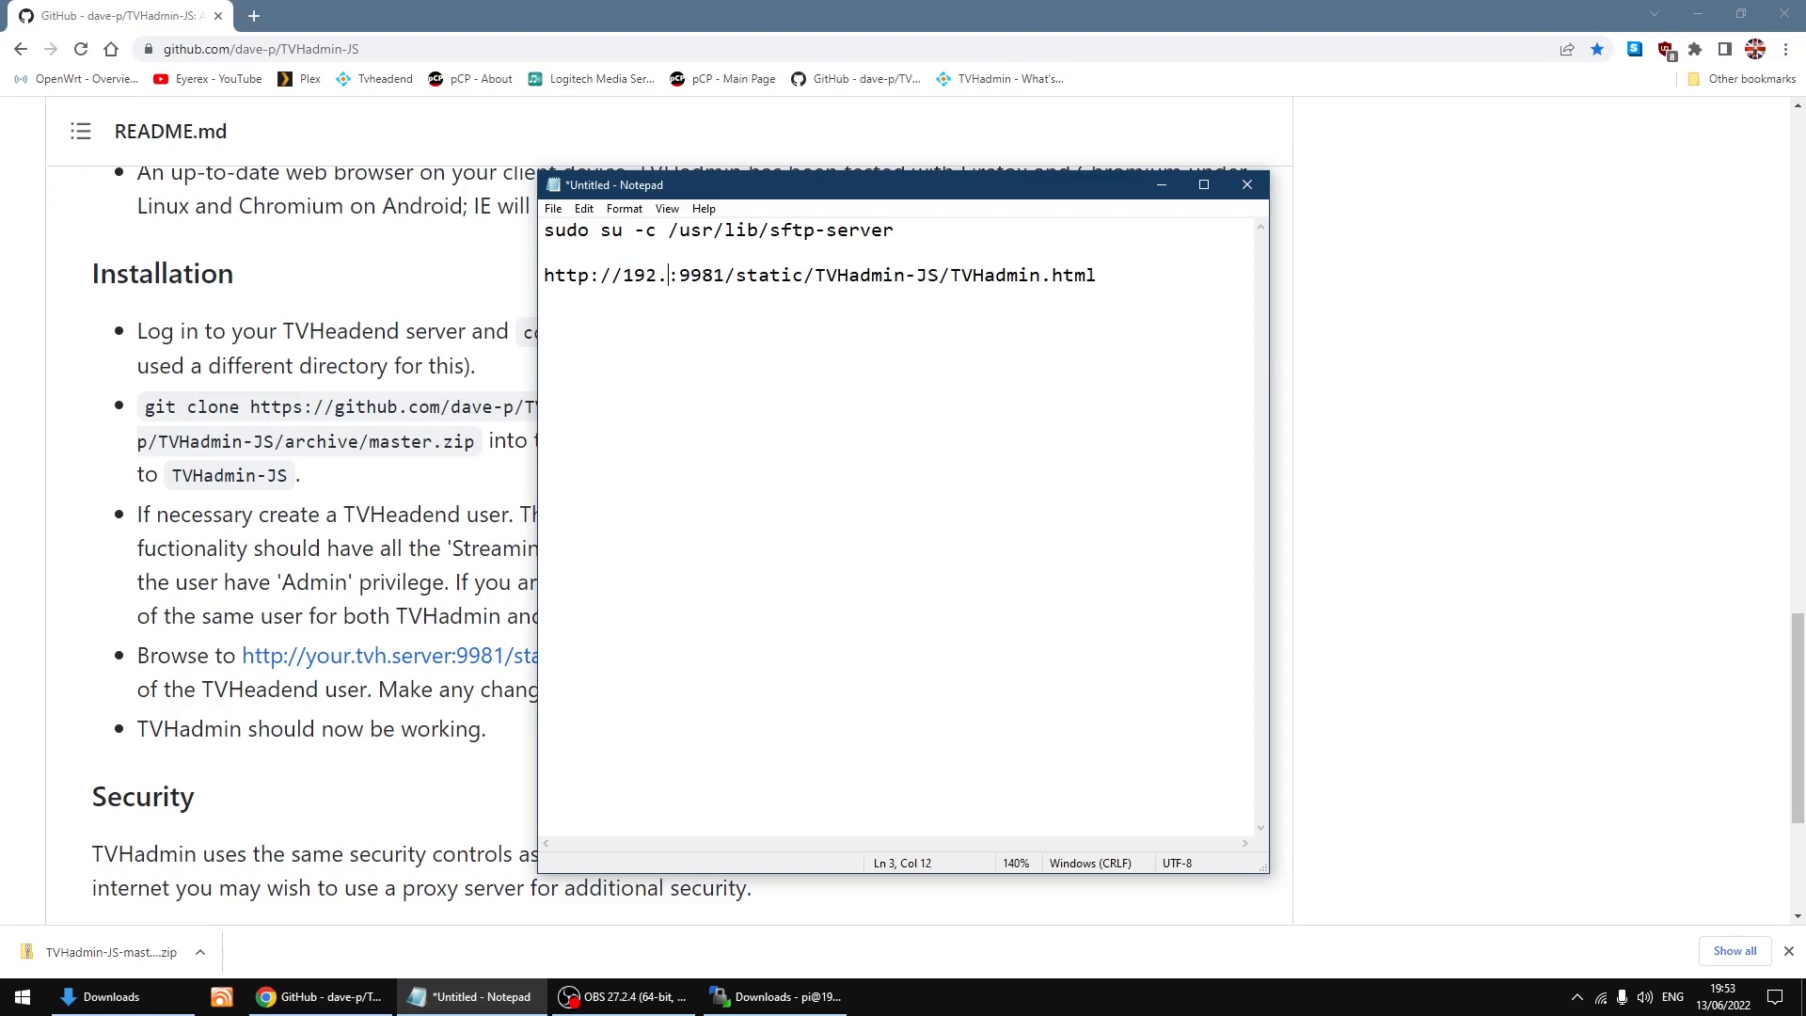
text(168.1)
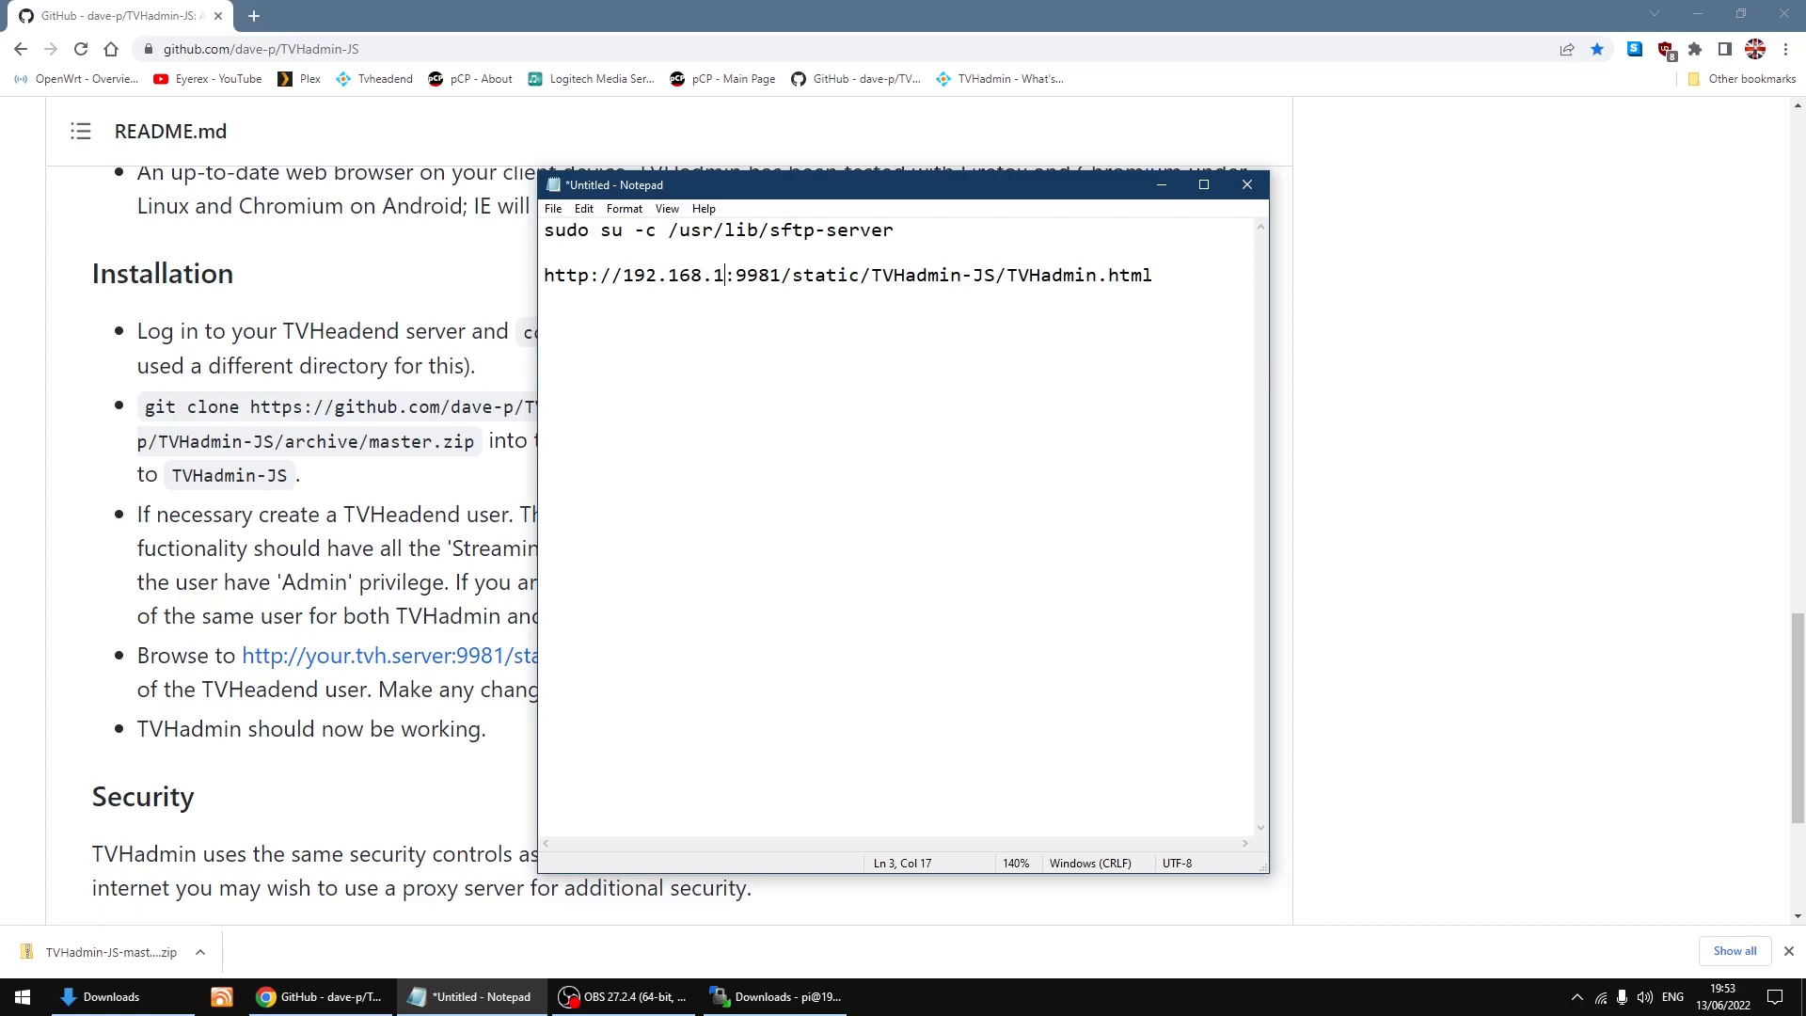
text(137)
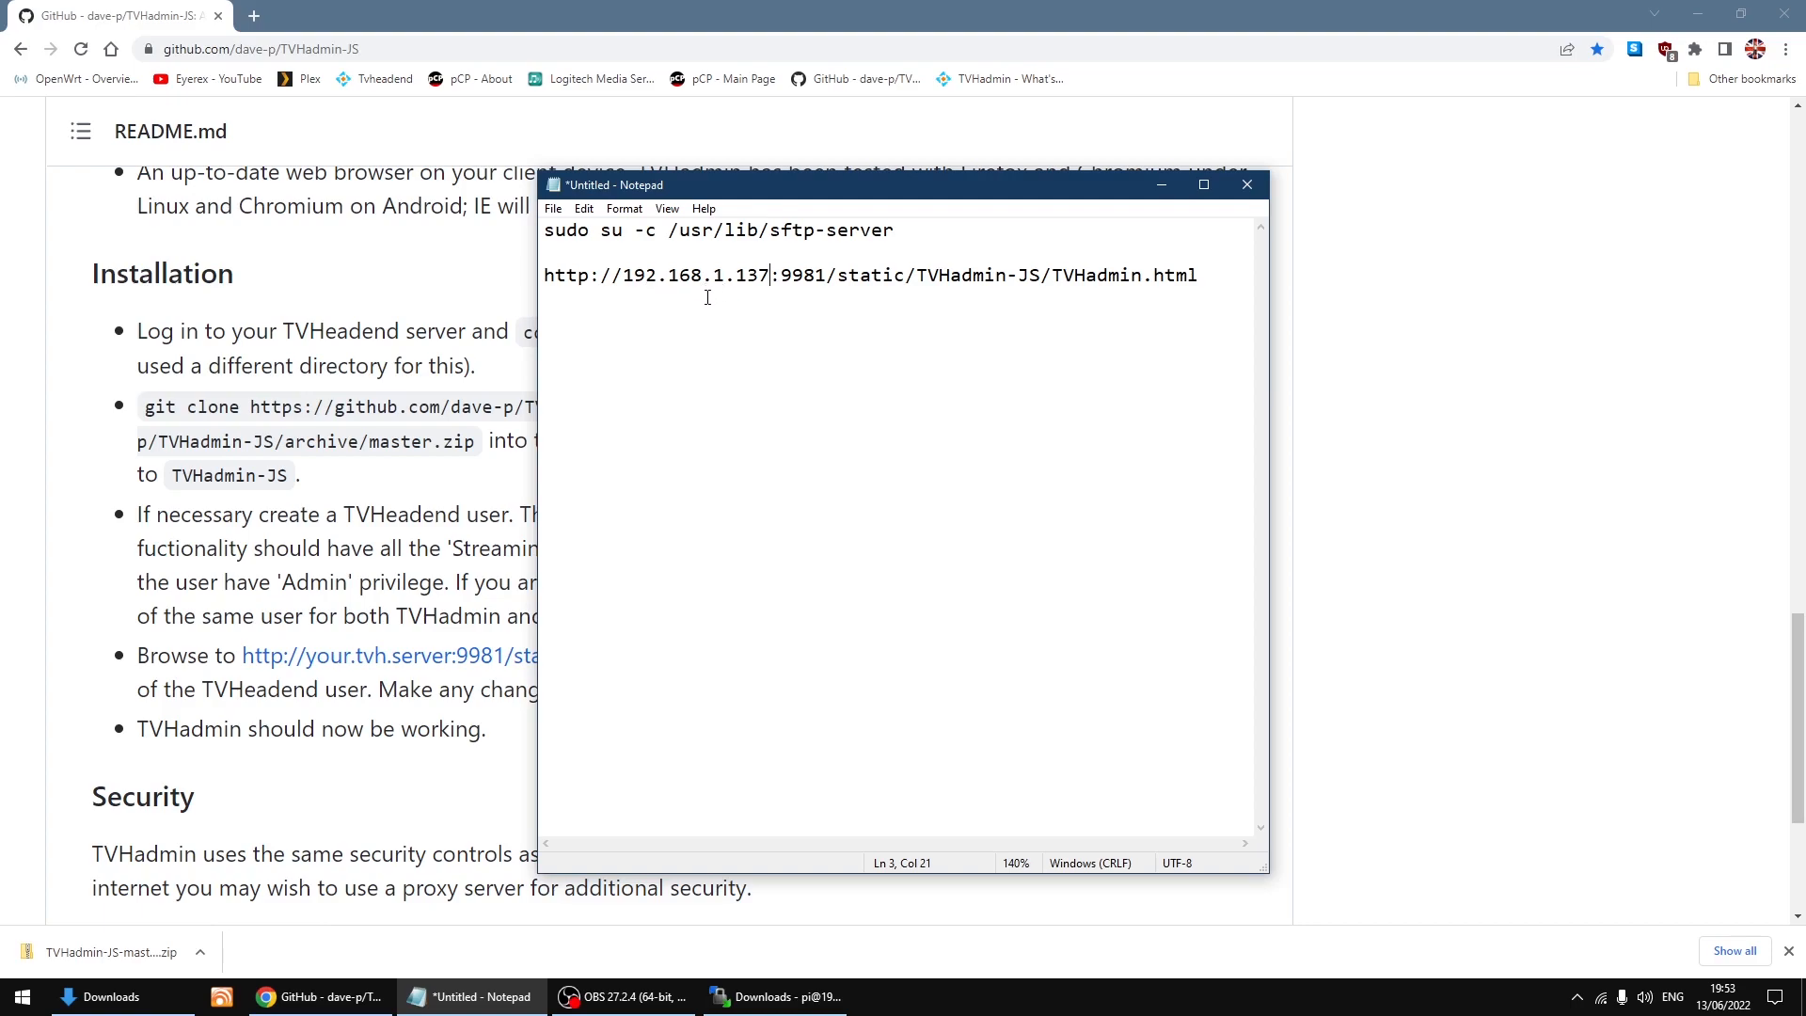
mouse_move(1134, 290)
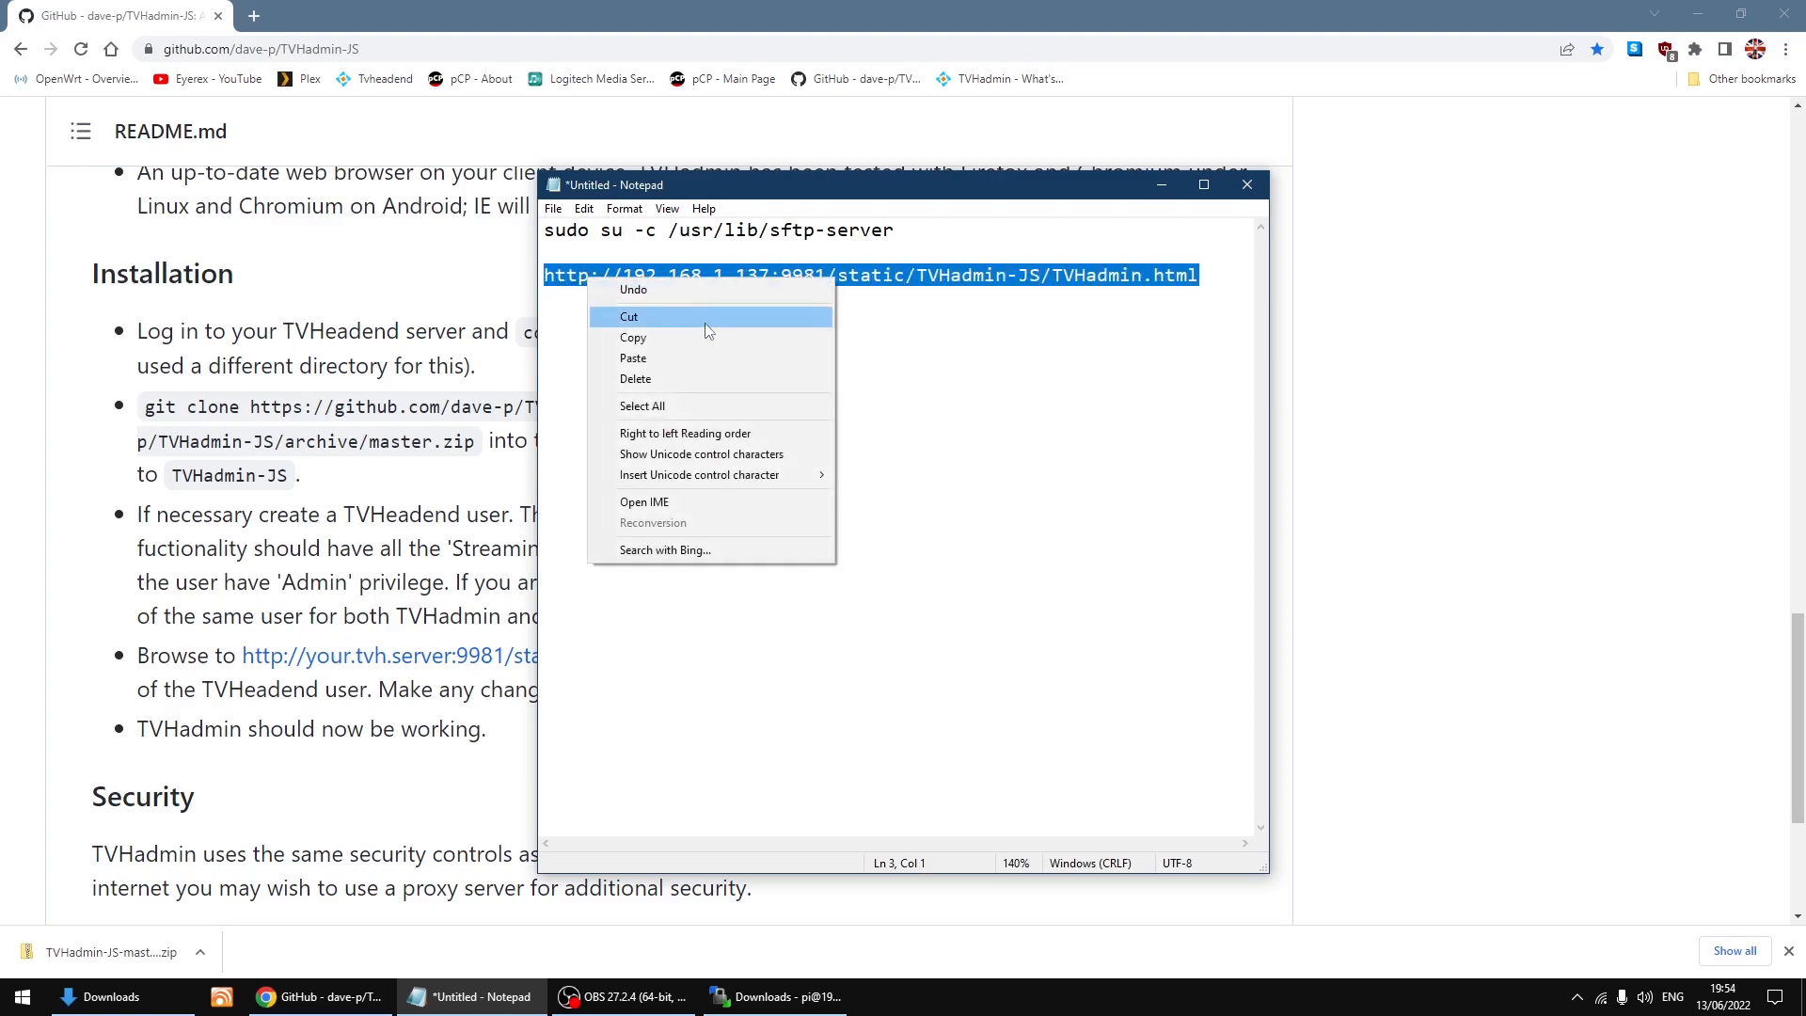
click(634, 337)
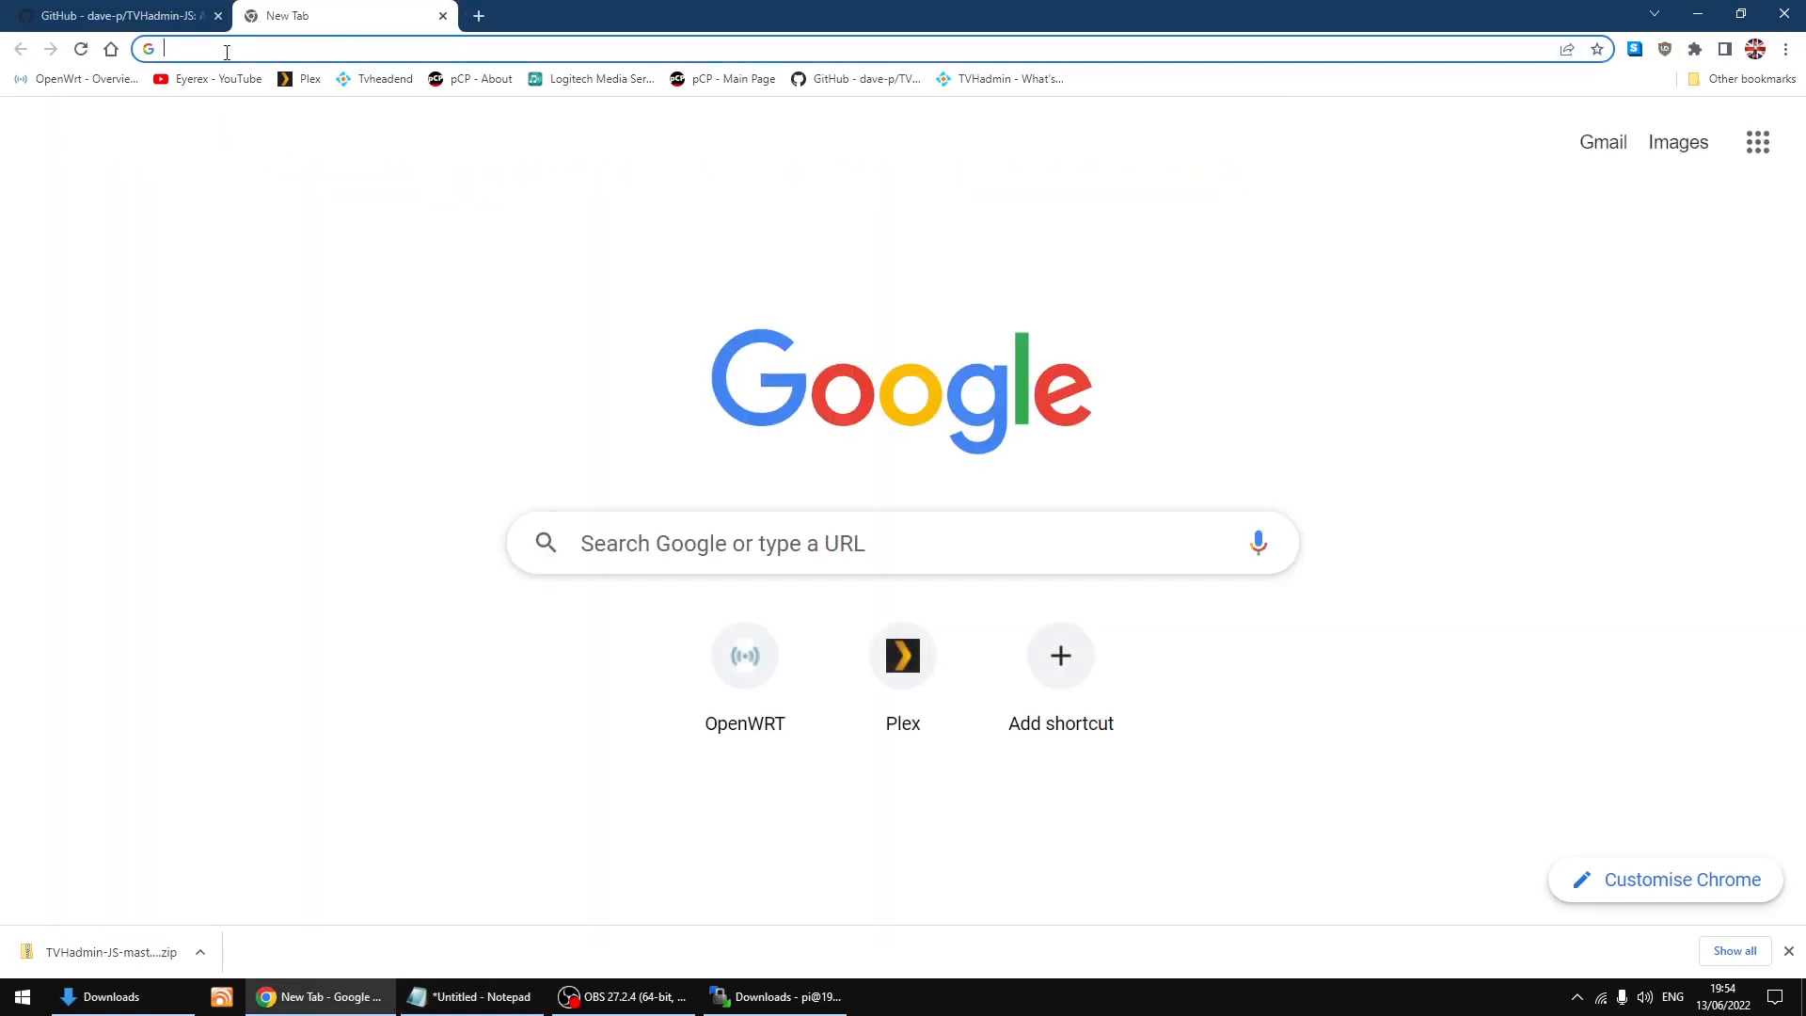
- Paste and go to the 192.168.1.137:9981 TVHadmin address, loading What's On Now
right_click(225, 49)
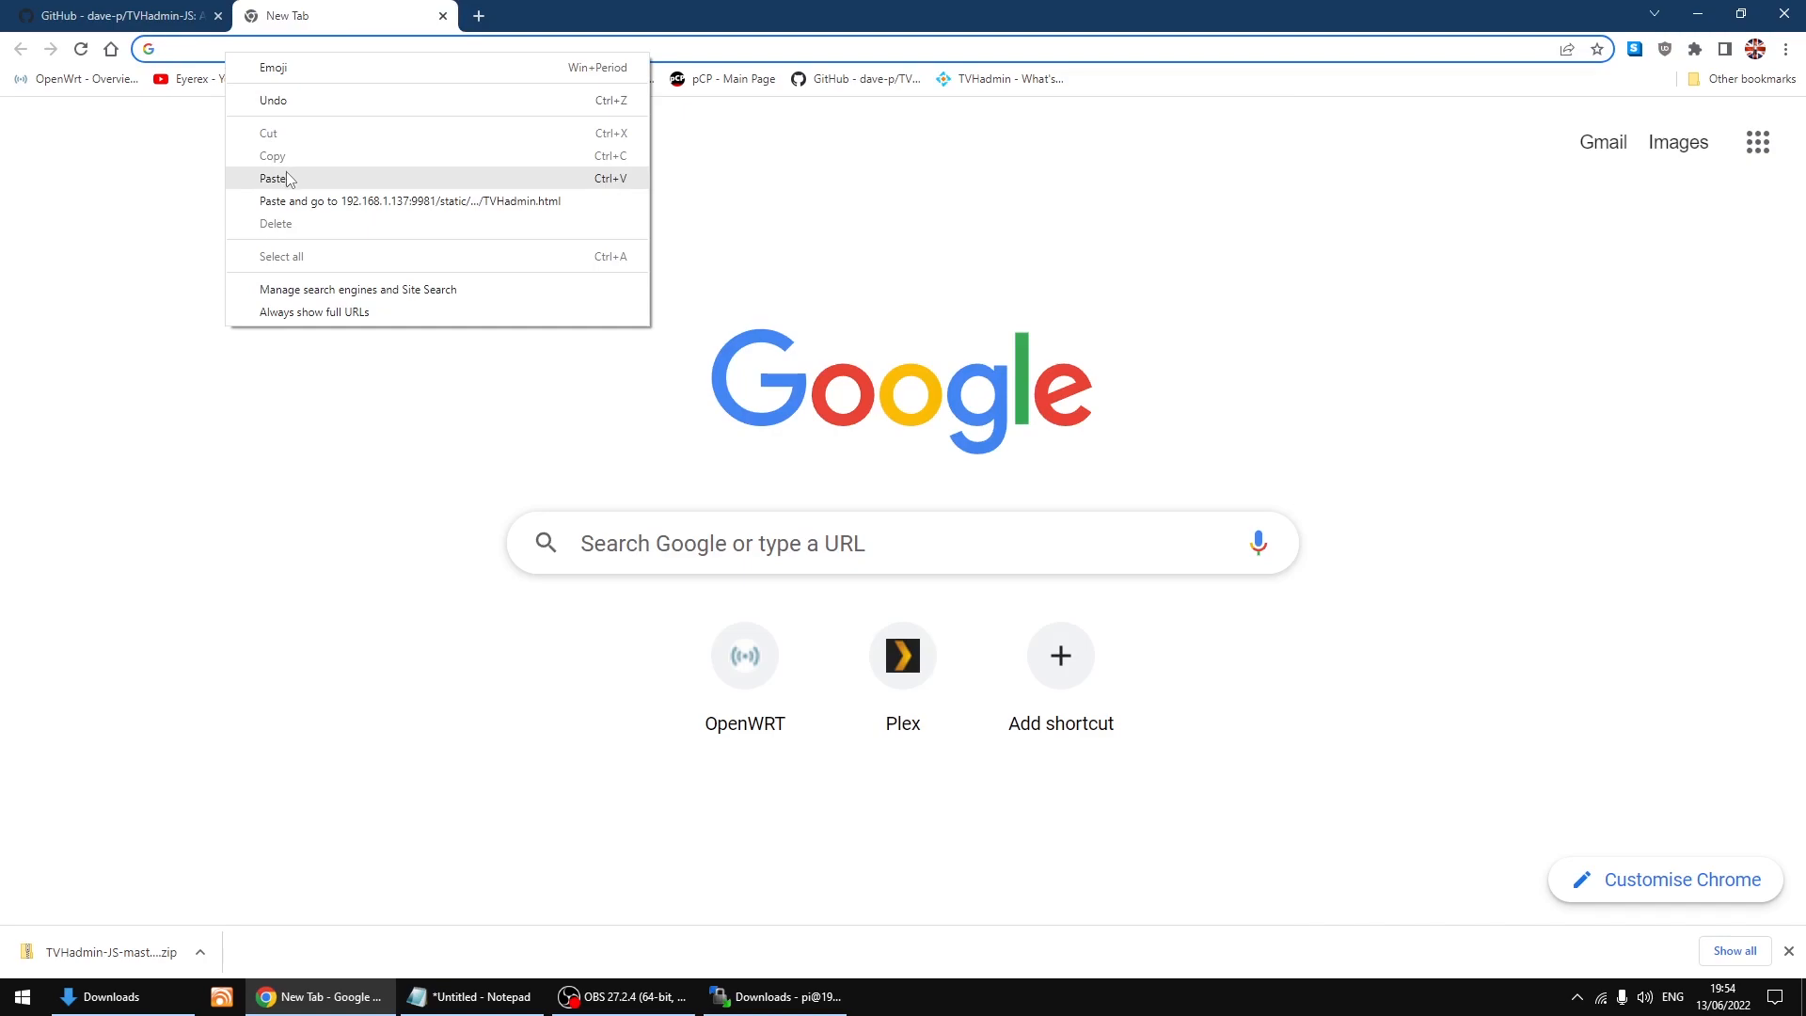
click(275, 177)
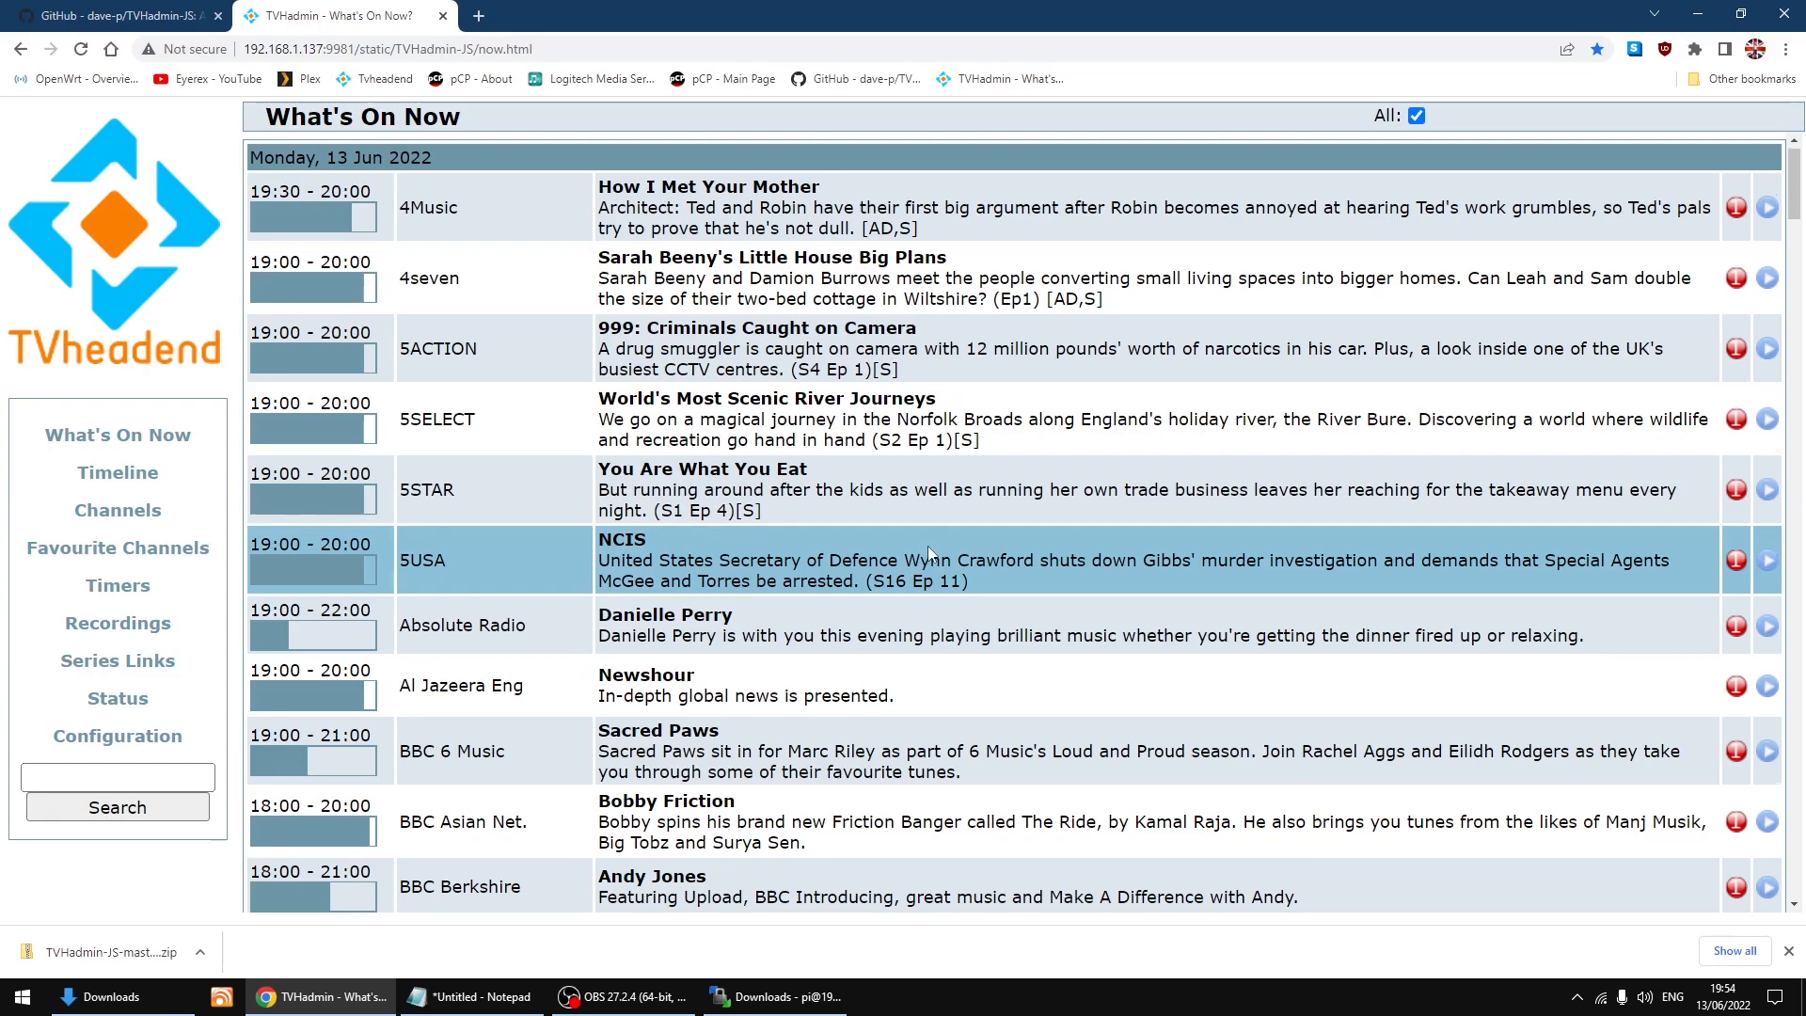
- Scroll through the What's On Now list, then go to the Timeline page
scroll(down, 3)
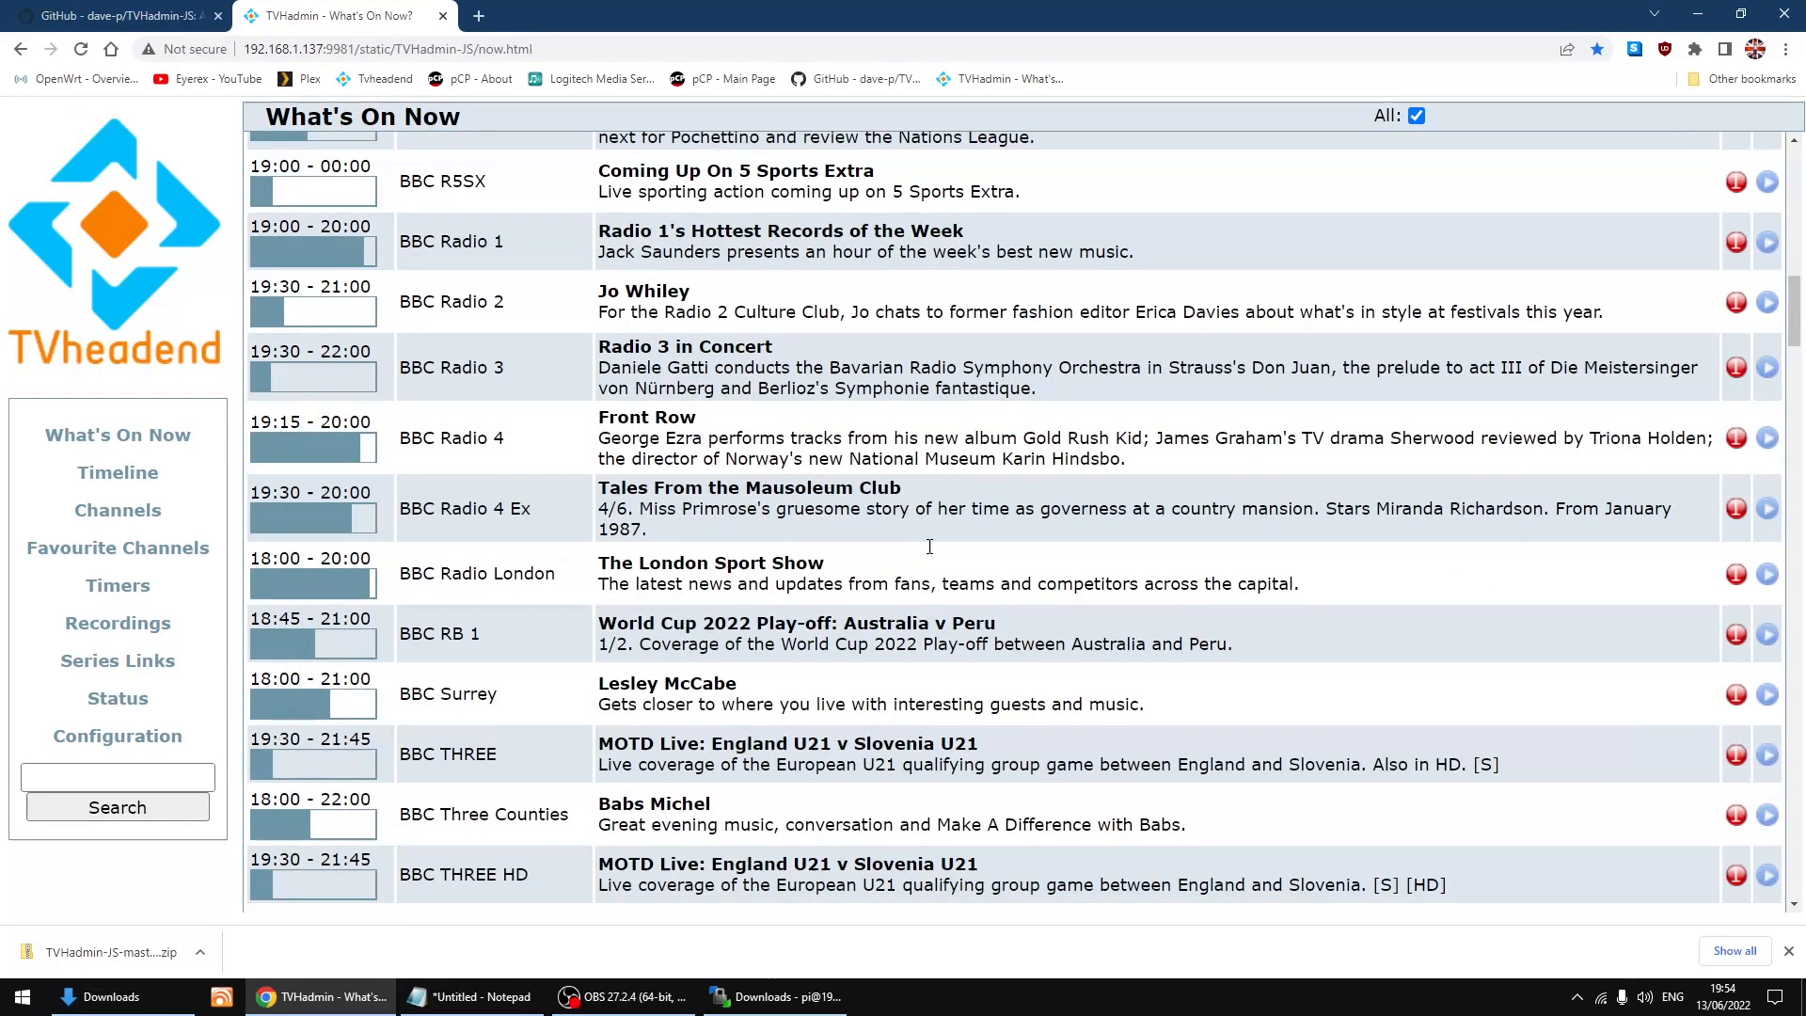
scroll(down, 3)
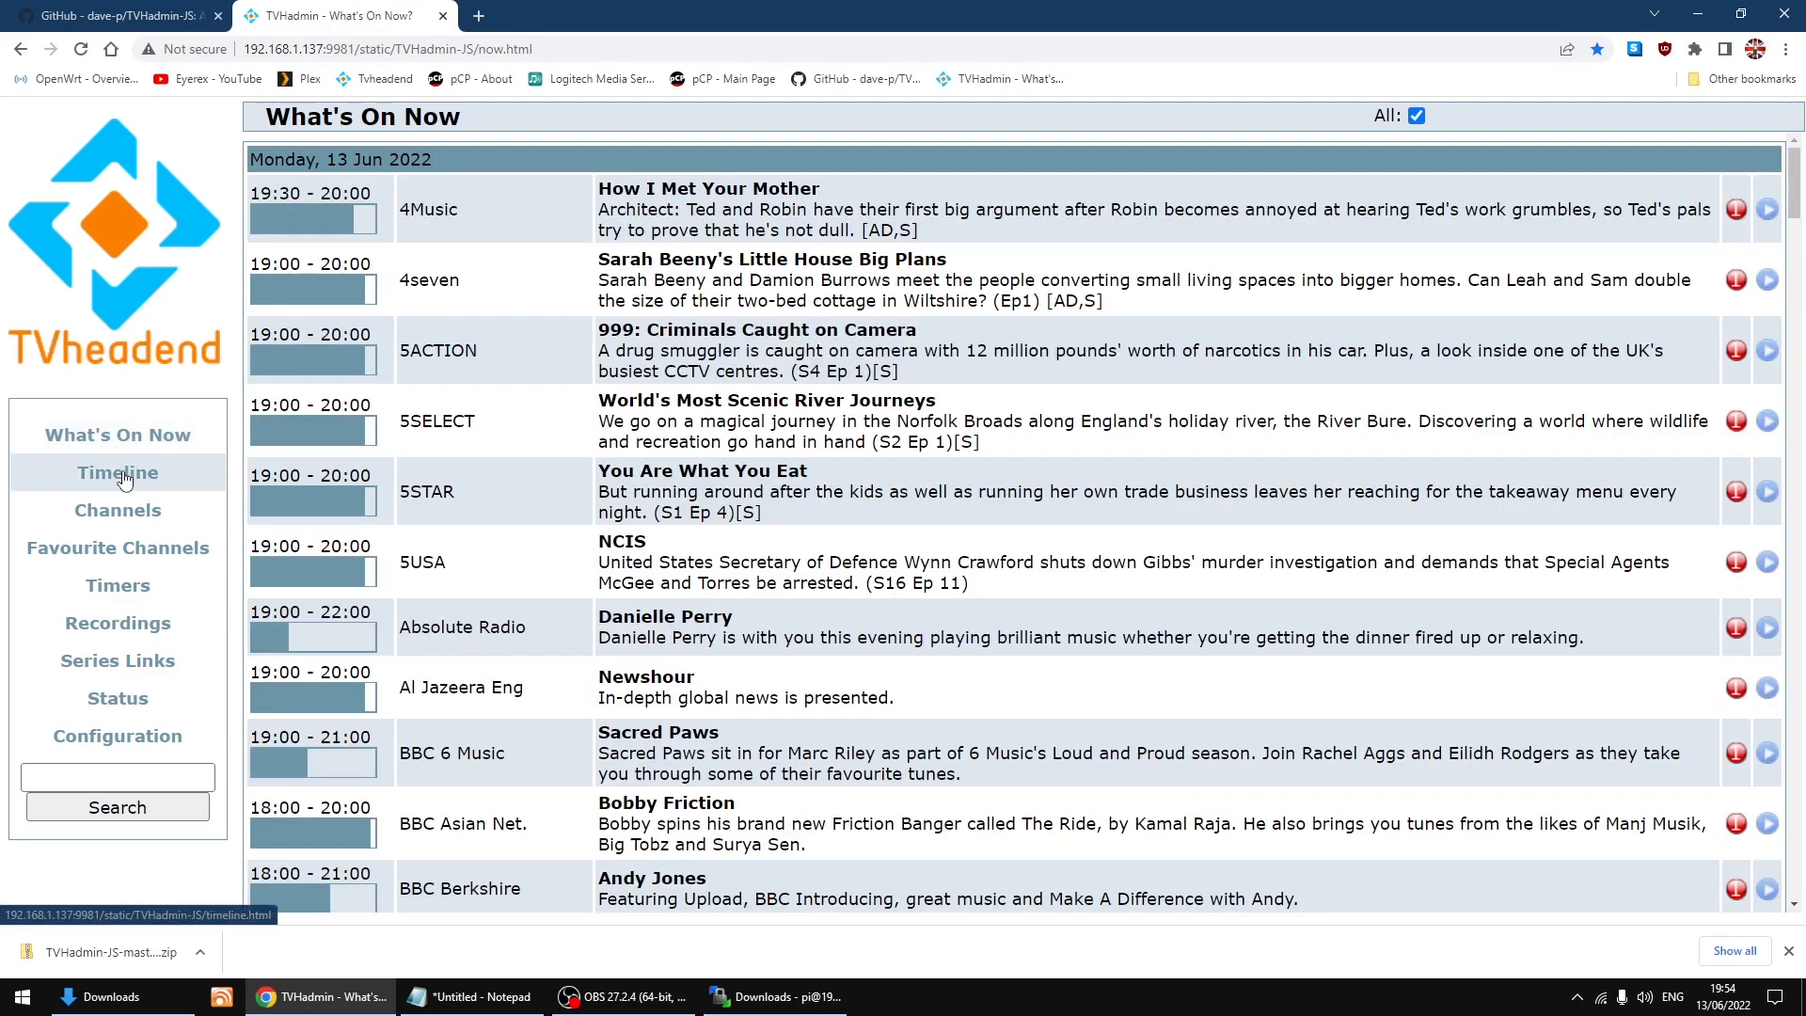
click(117, 472)
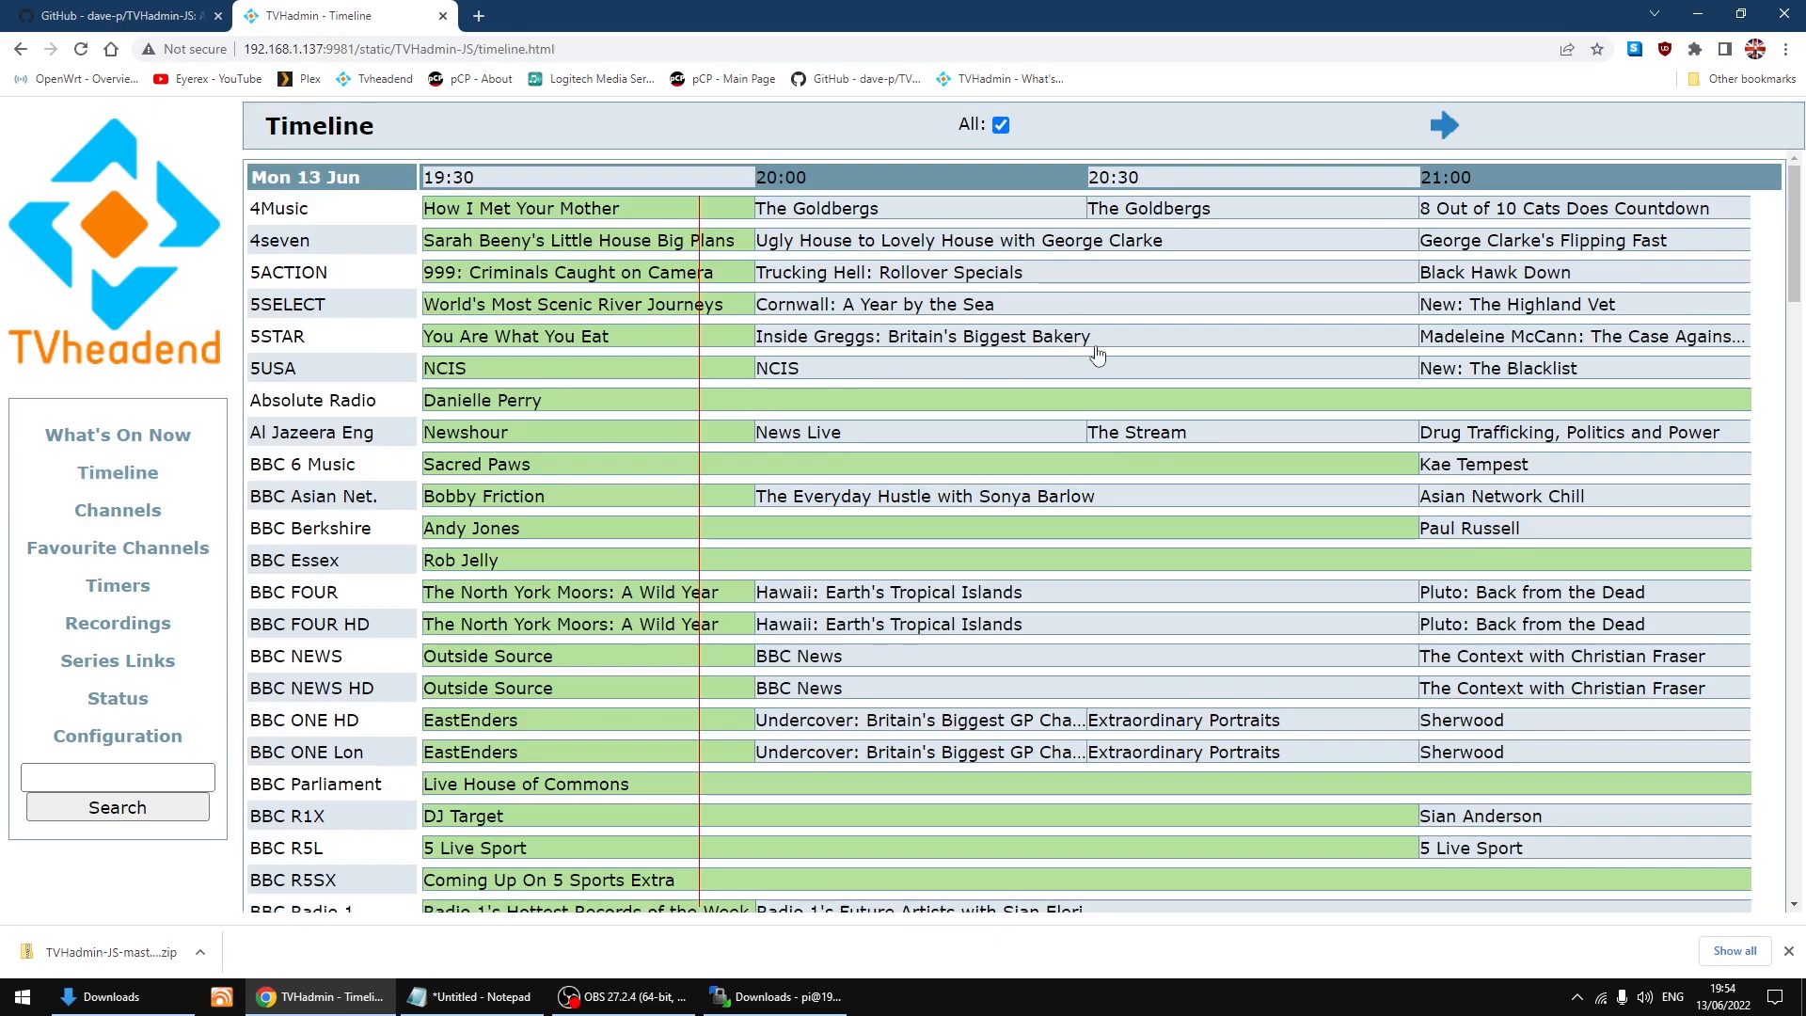
click(1441, 124)
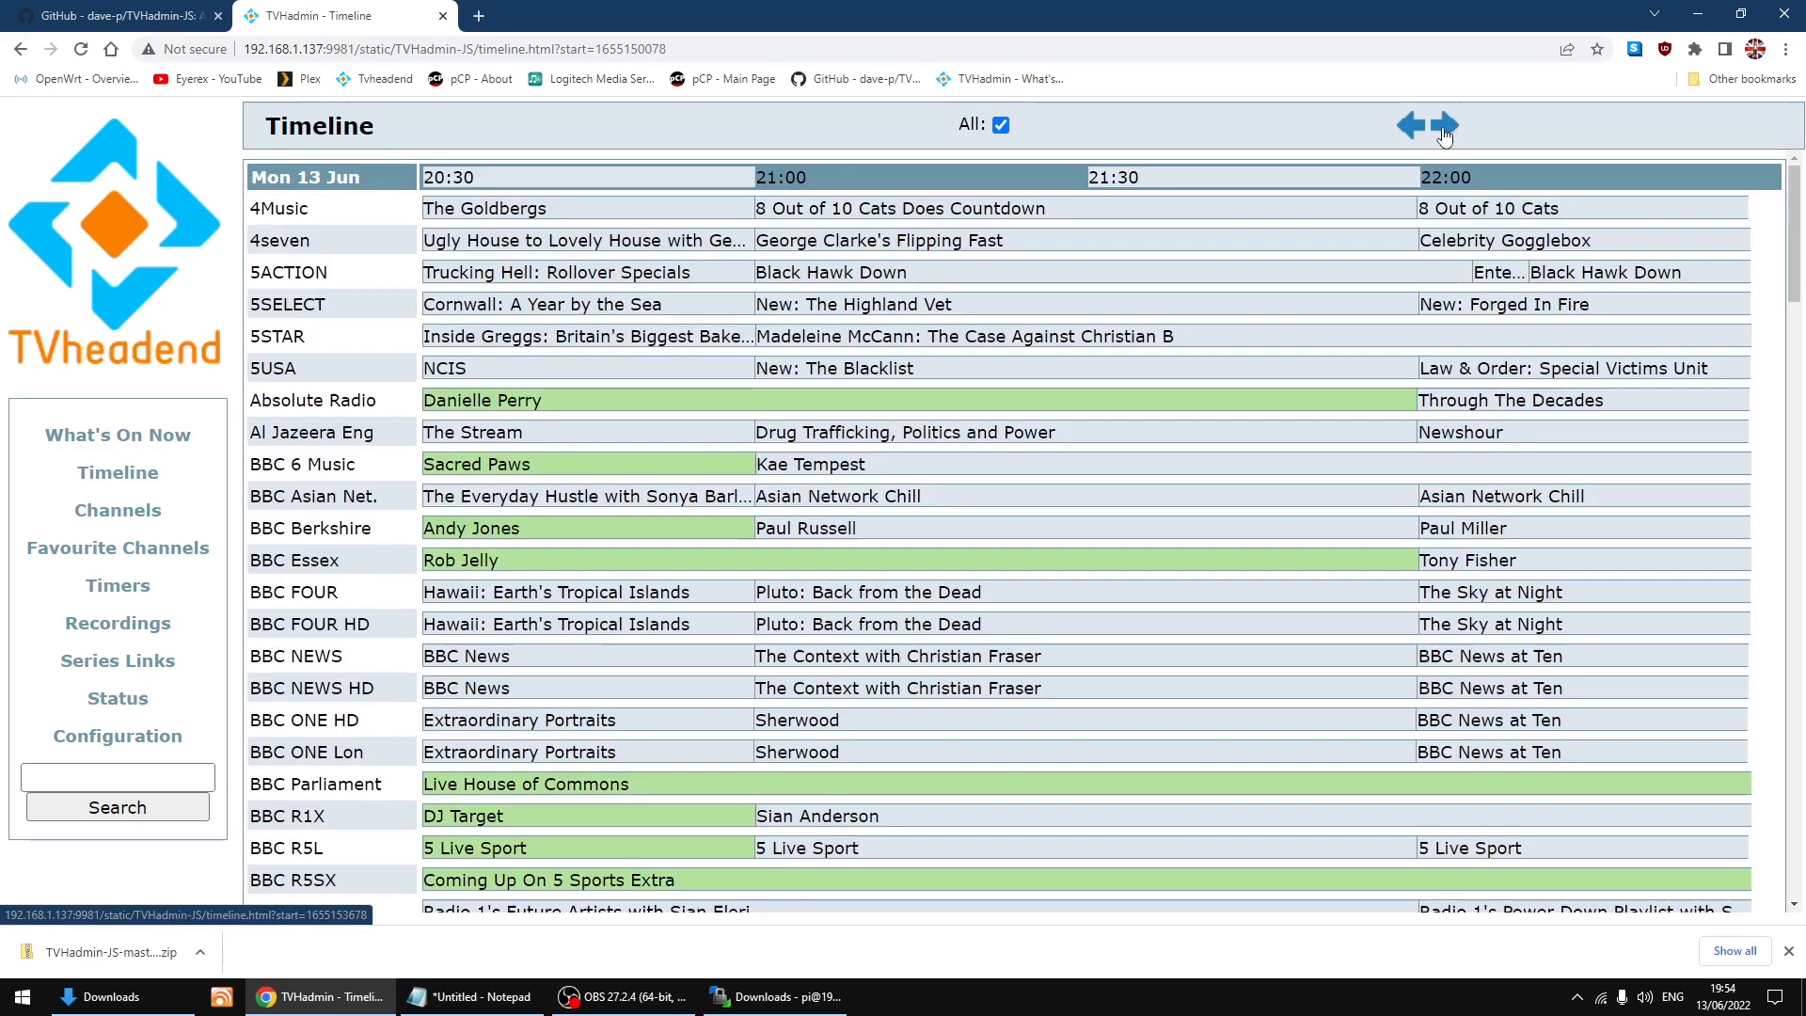
mouse_move(1448, 126)
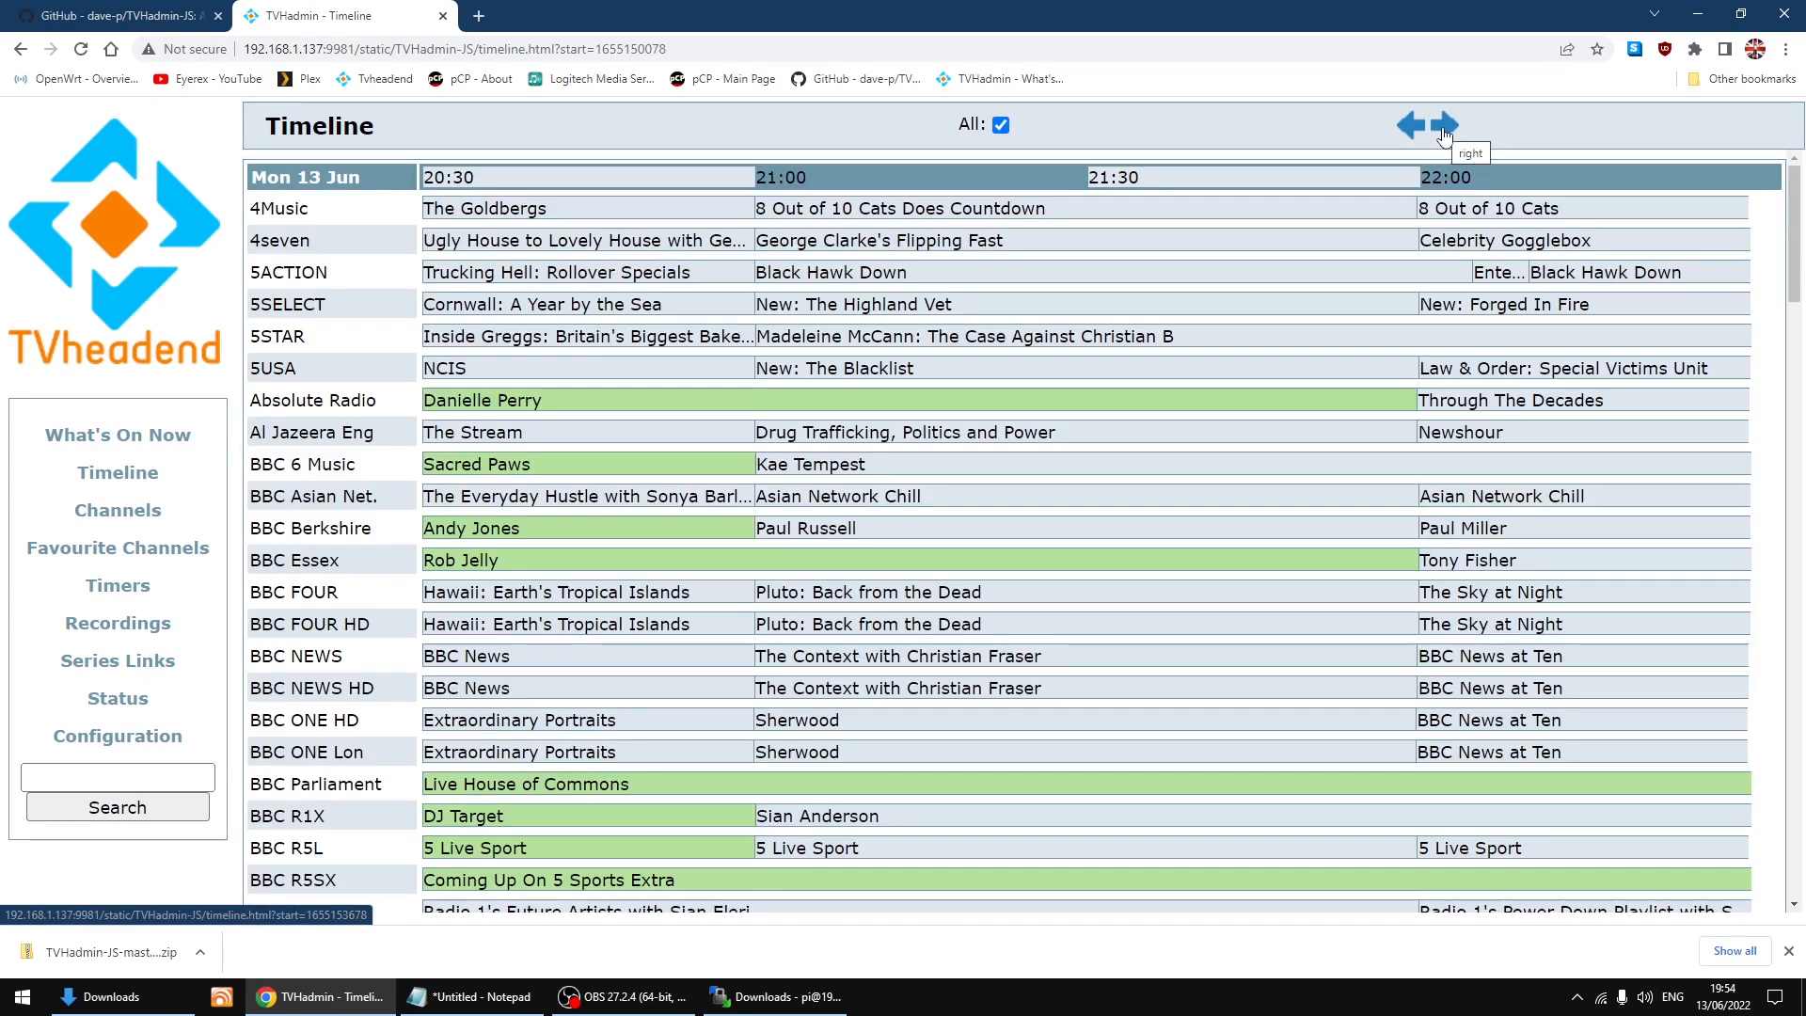
click(1442, 124)
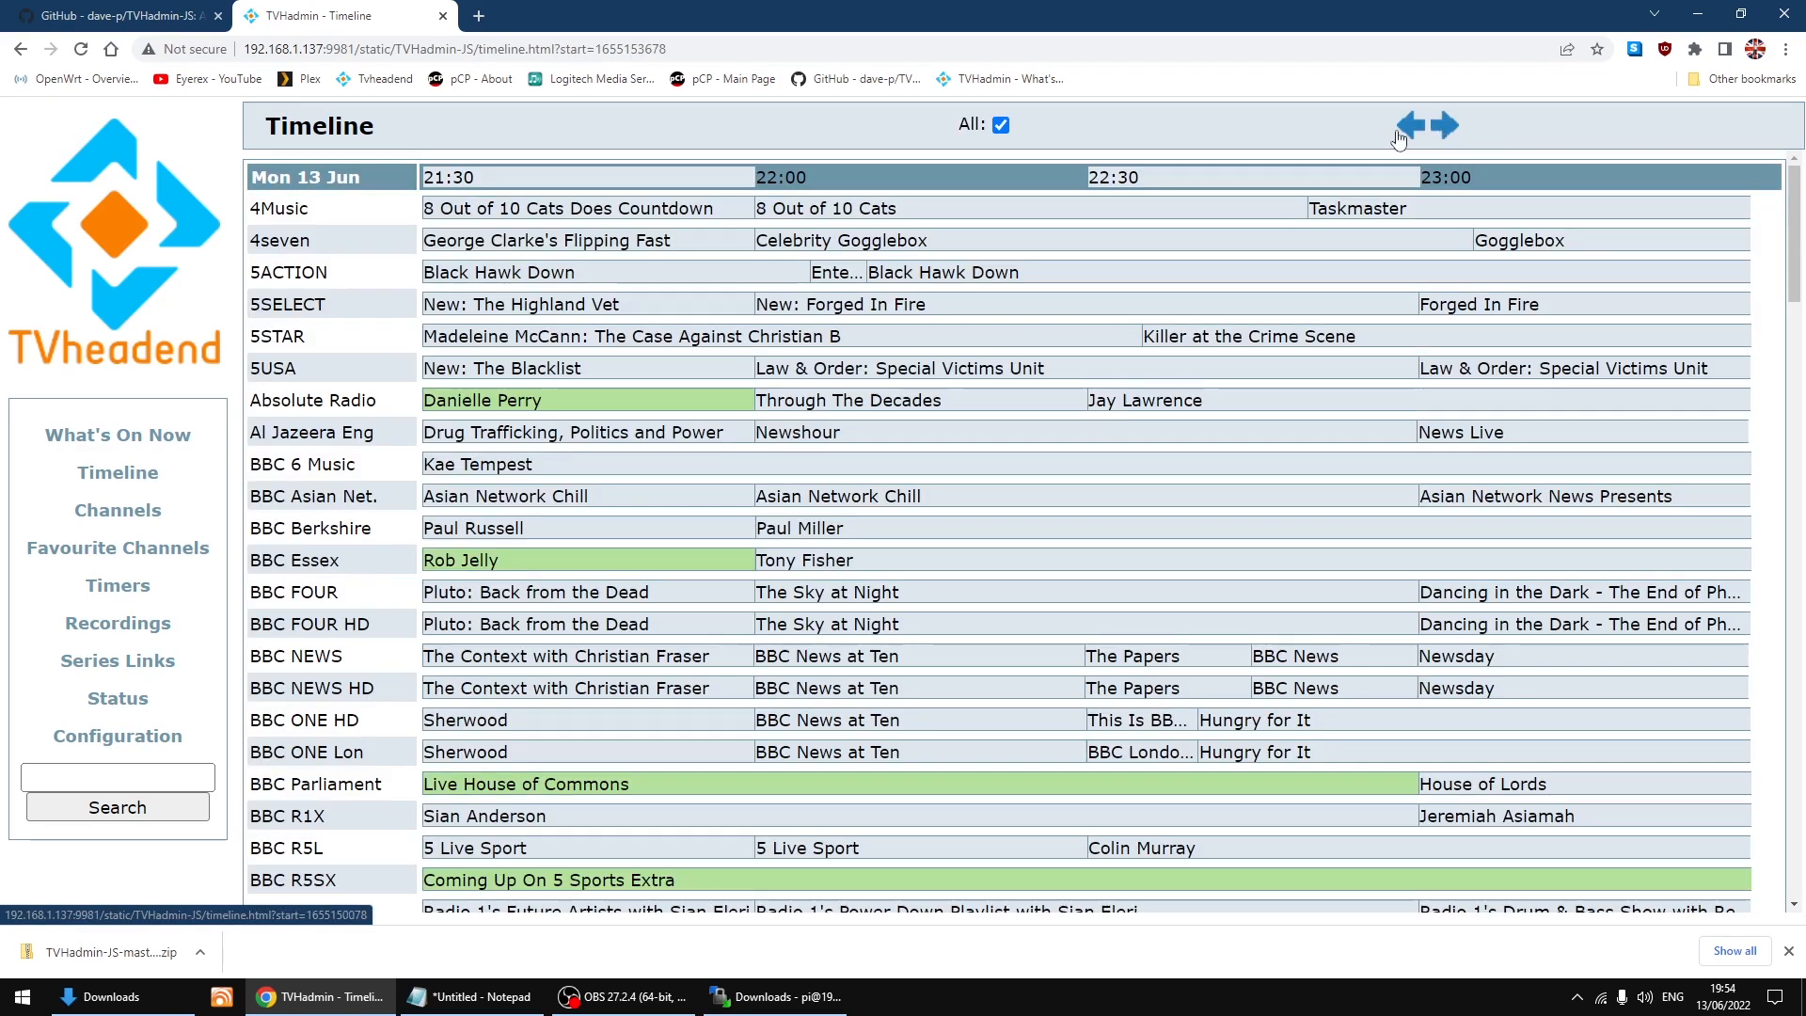
click(1407, 126)
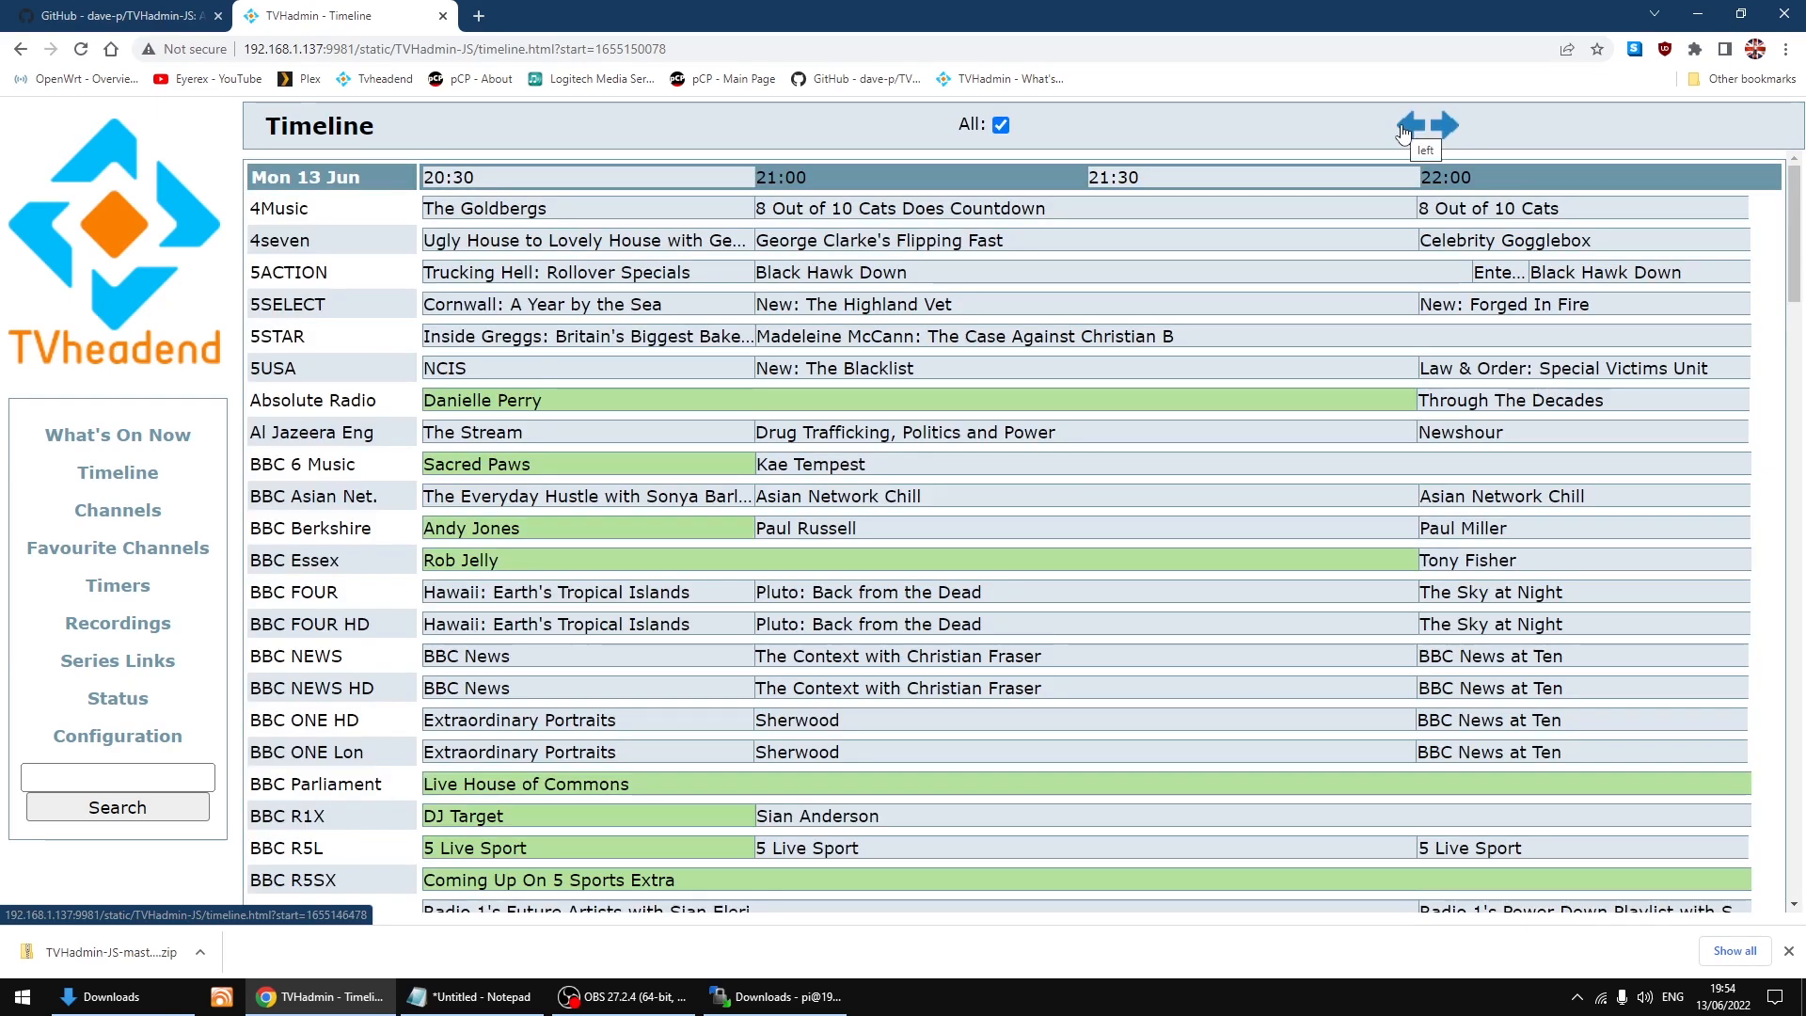
click(1403, 125)
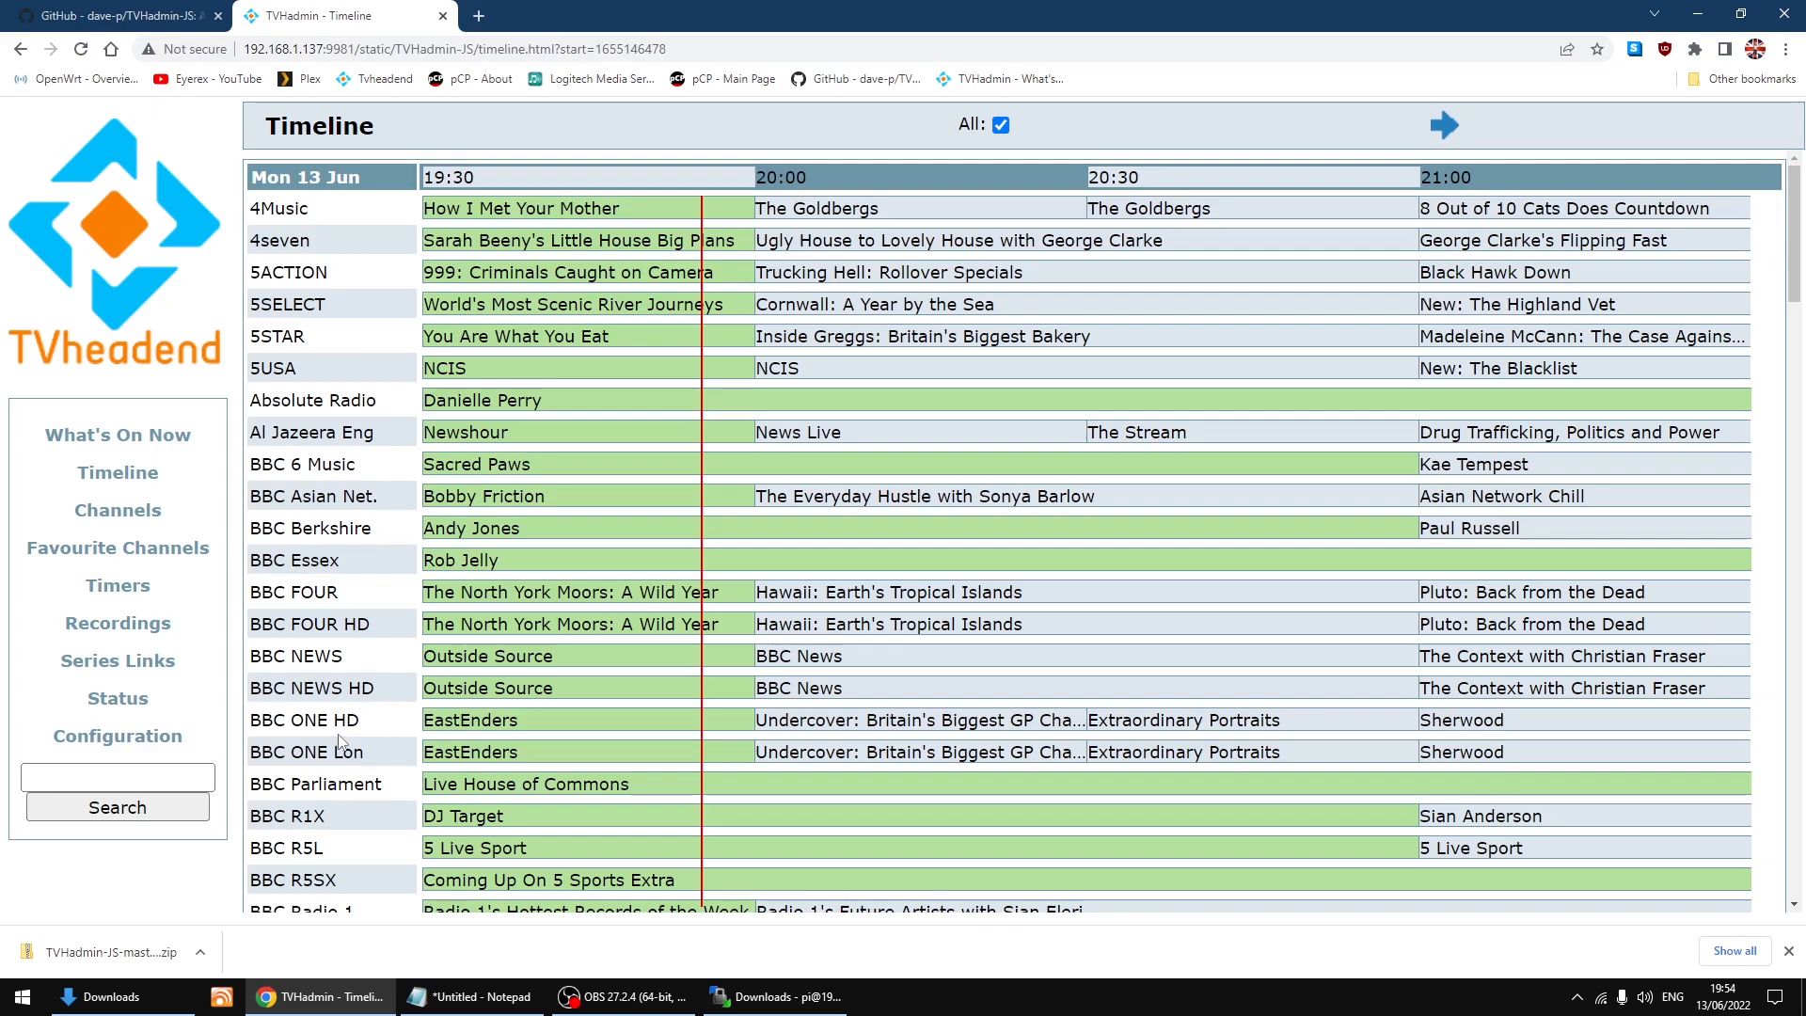
mouse_move(1129, 722)
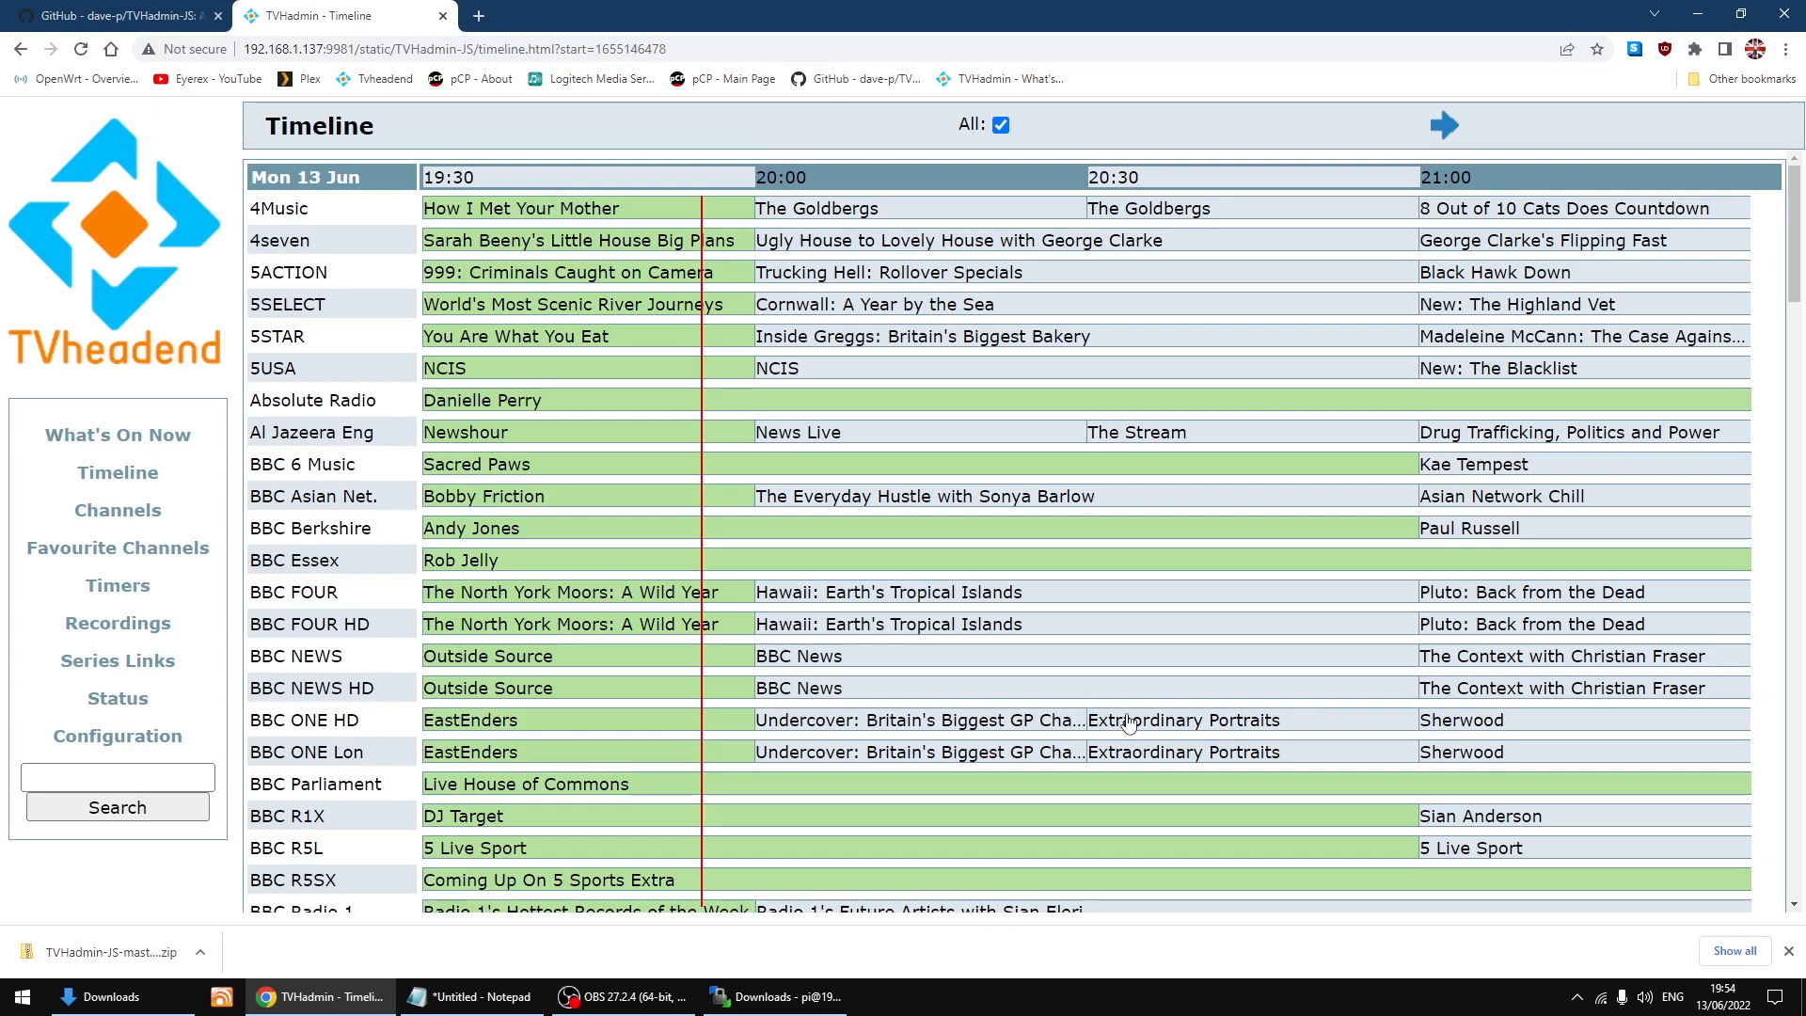
click(1183, 718)
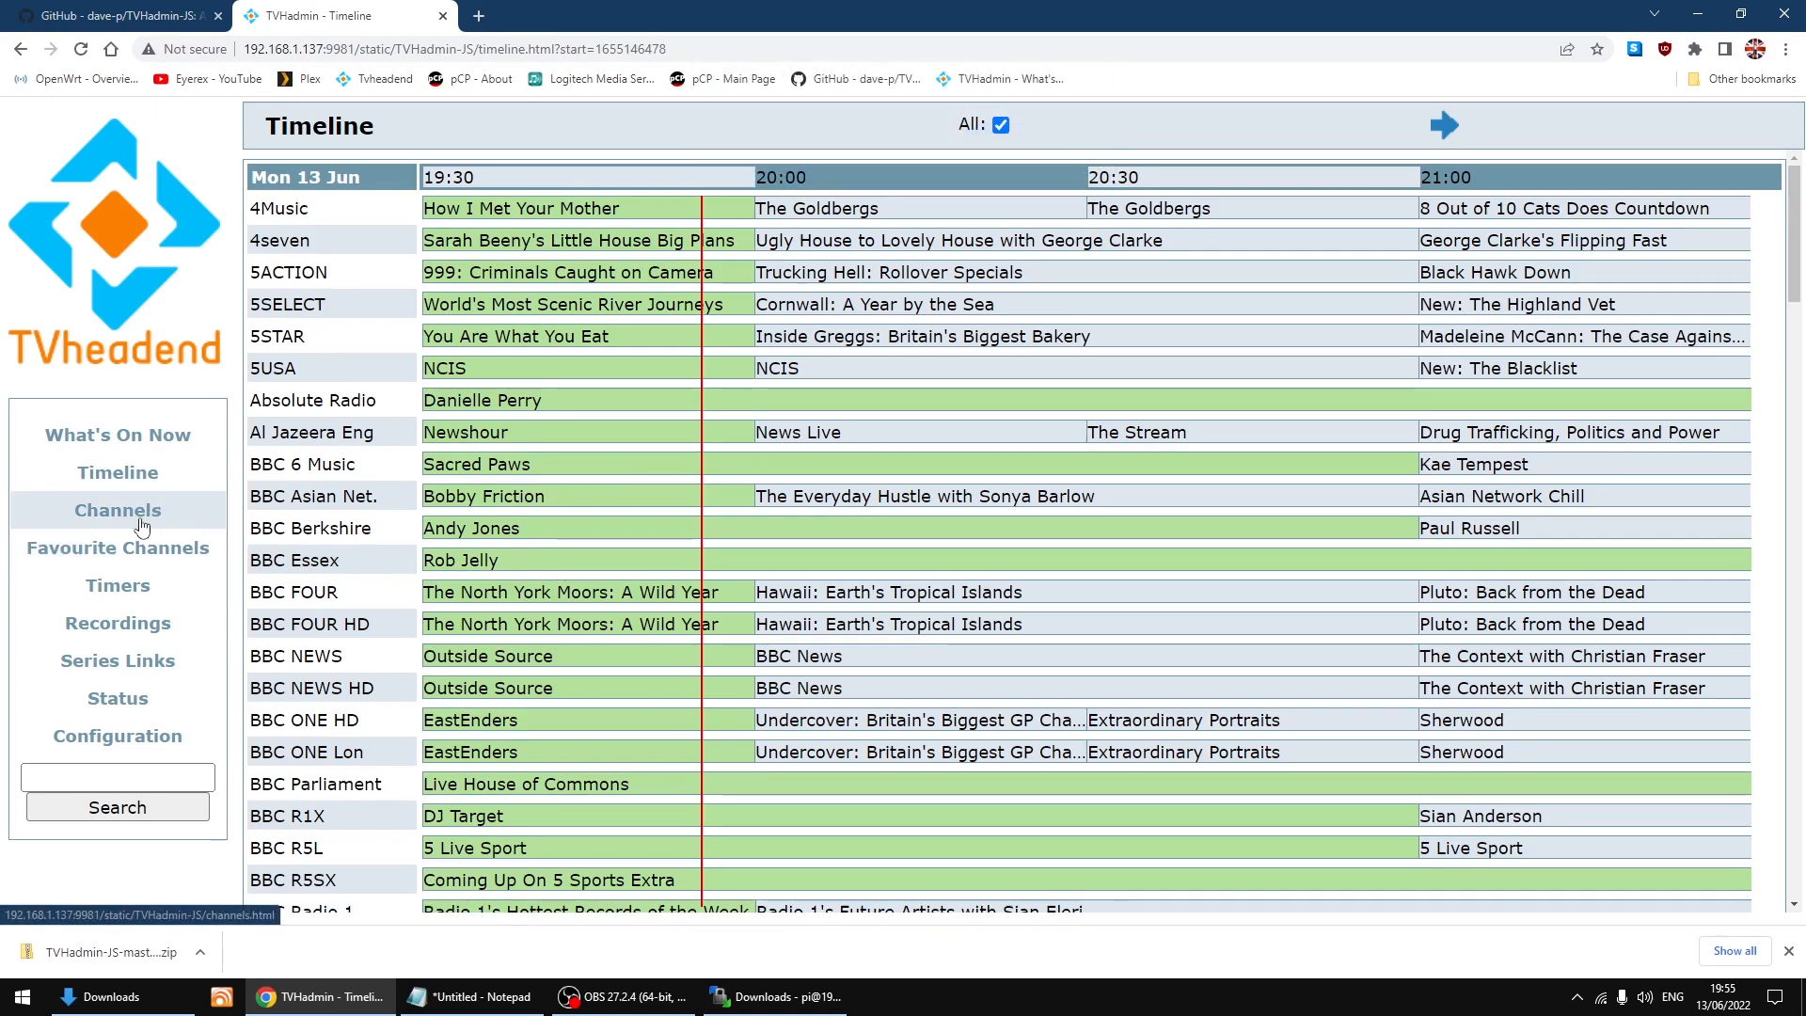
- Show BBC ONE HD's Channels listings for the next day, Tuesday 14 June, scrolled to the evening
click(116, 510)
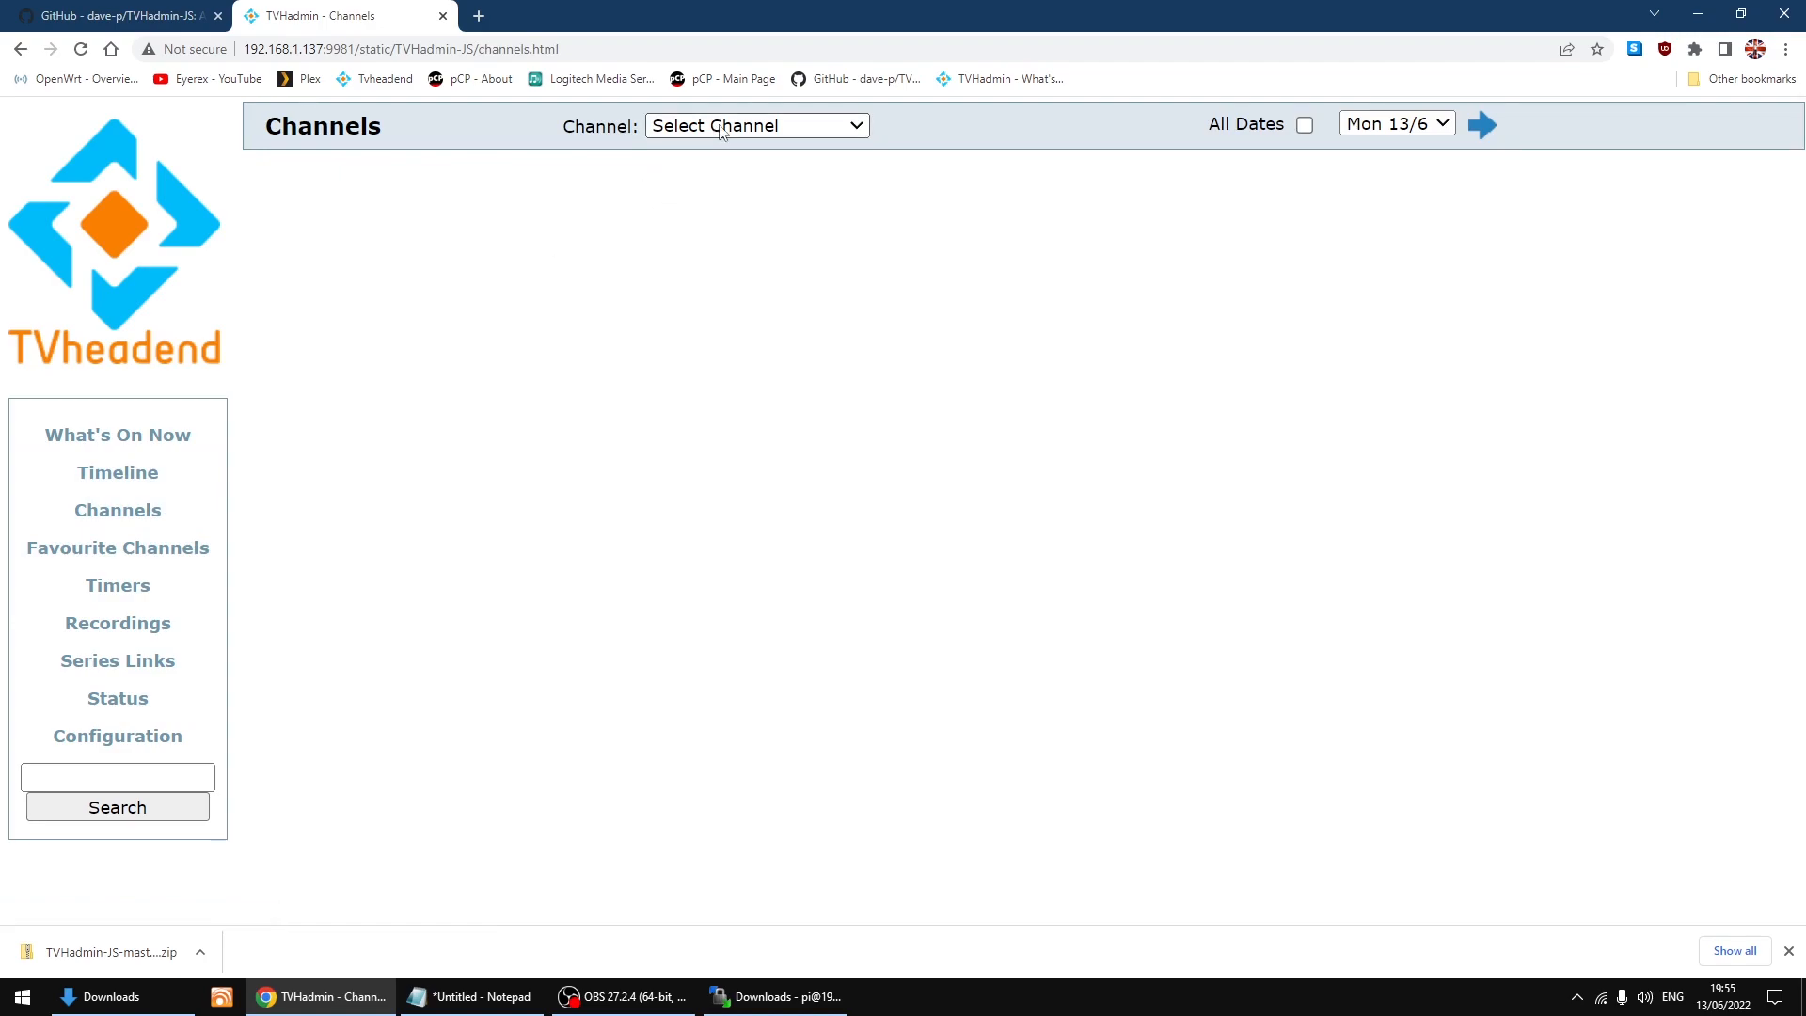
click(754, 124)
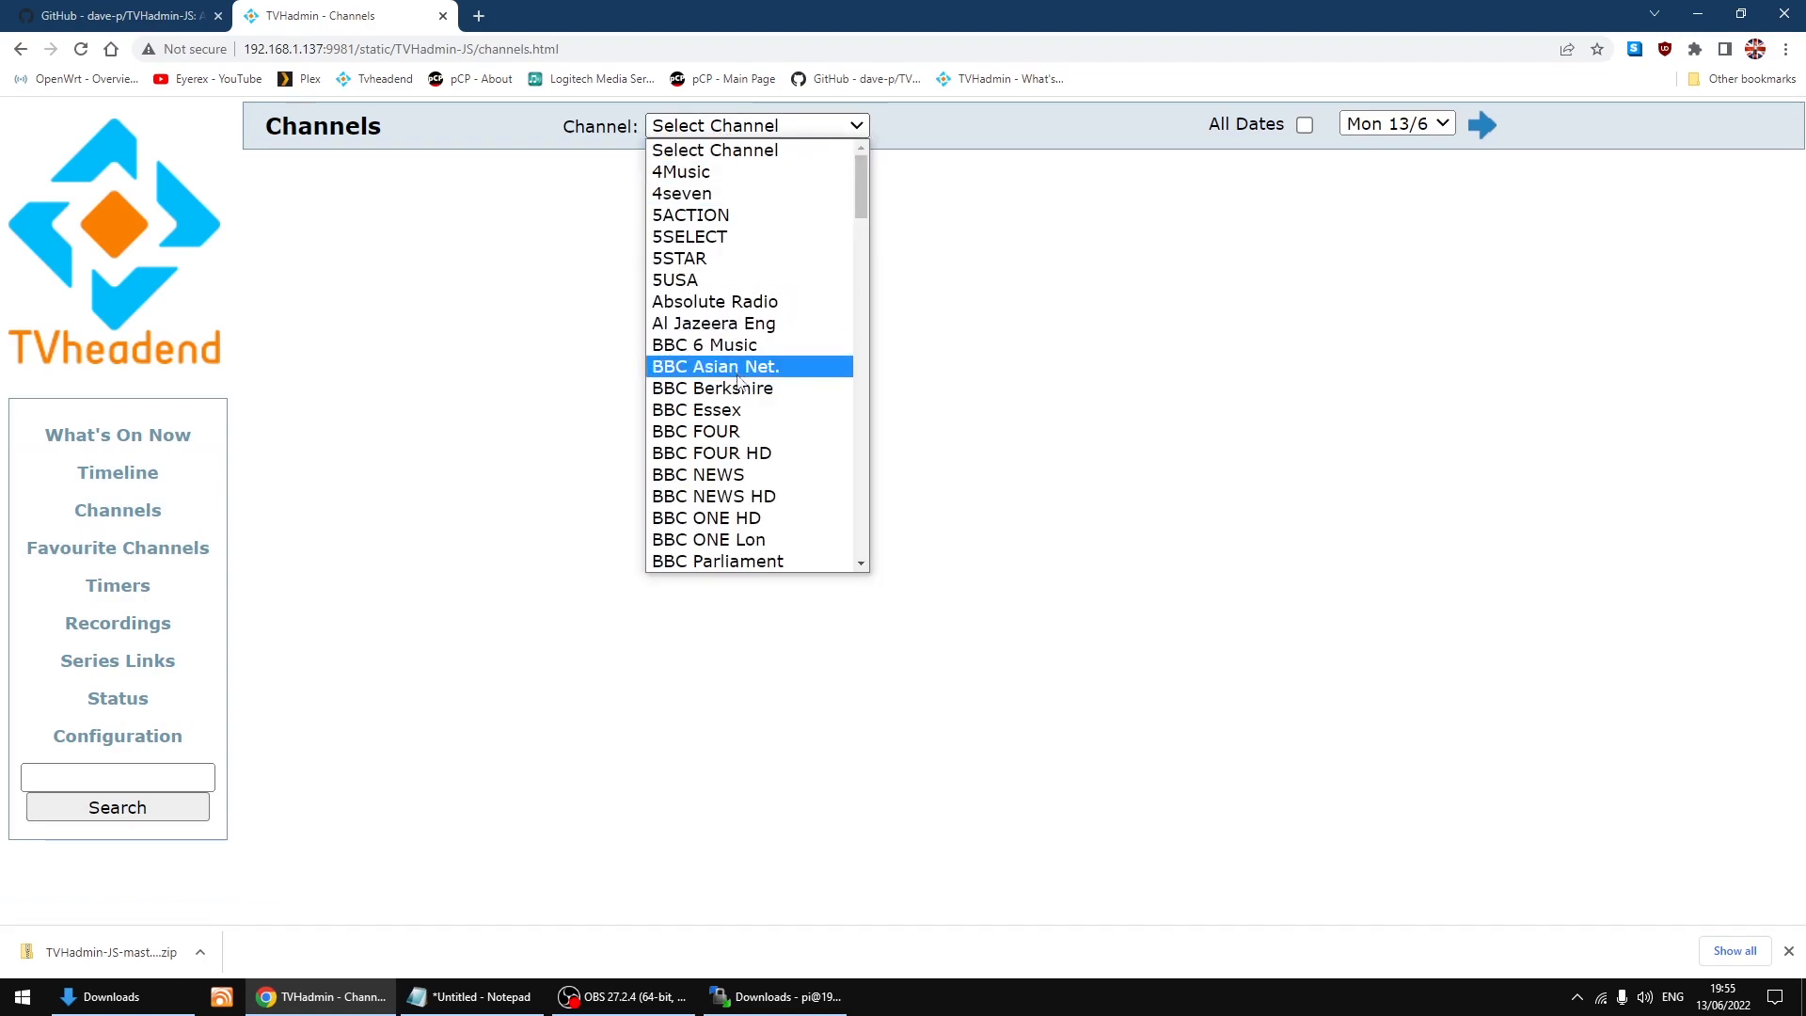
click(708, 517)
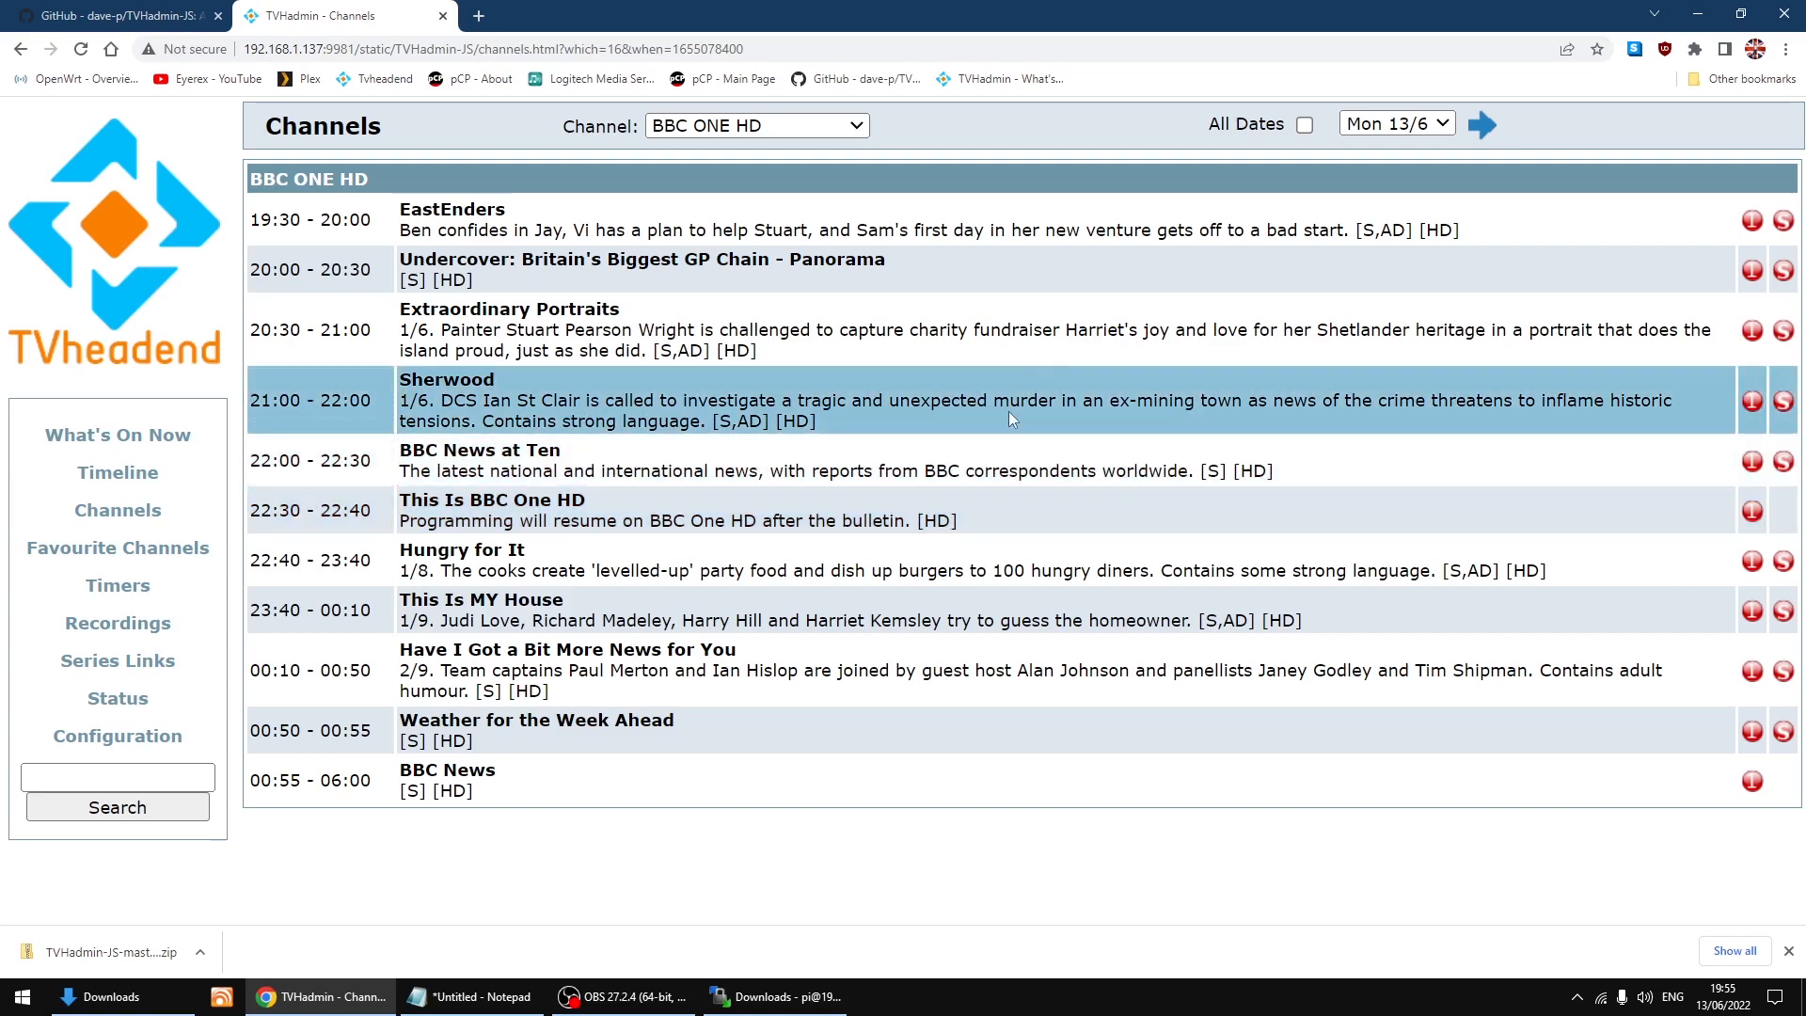
click(1484, 124)
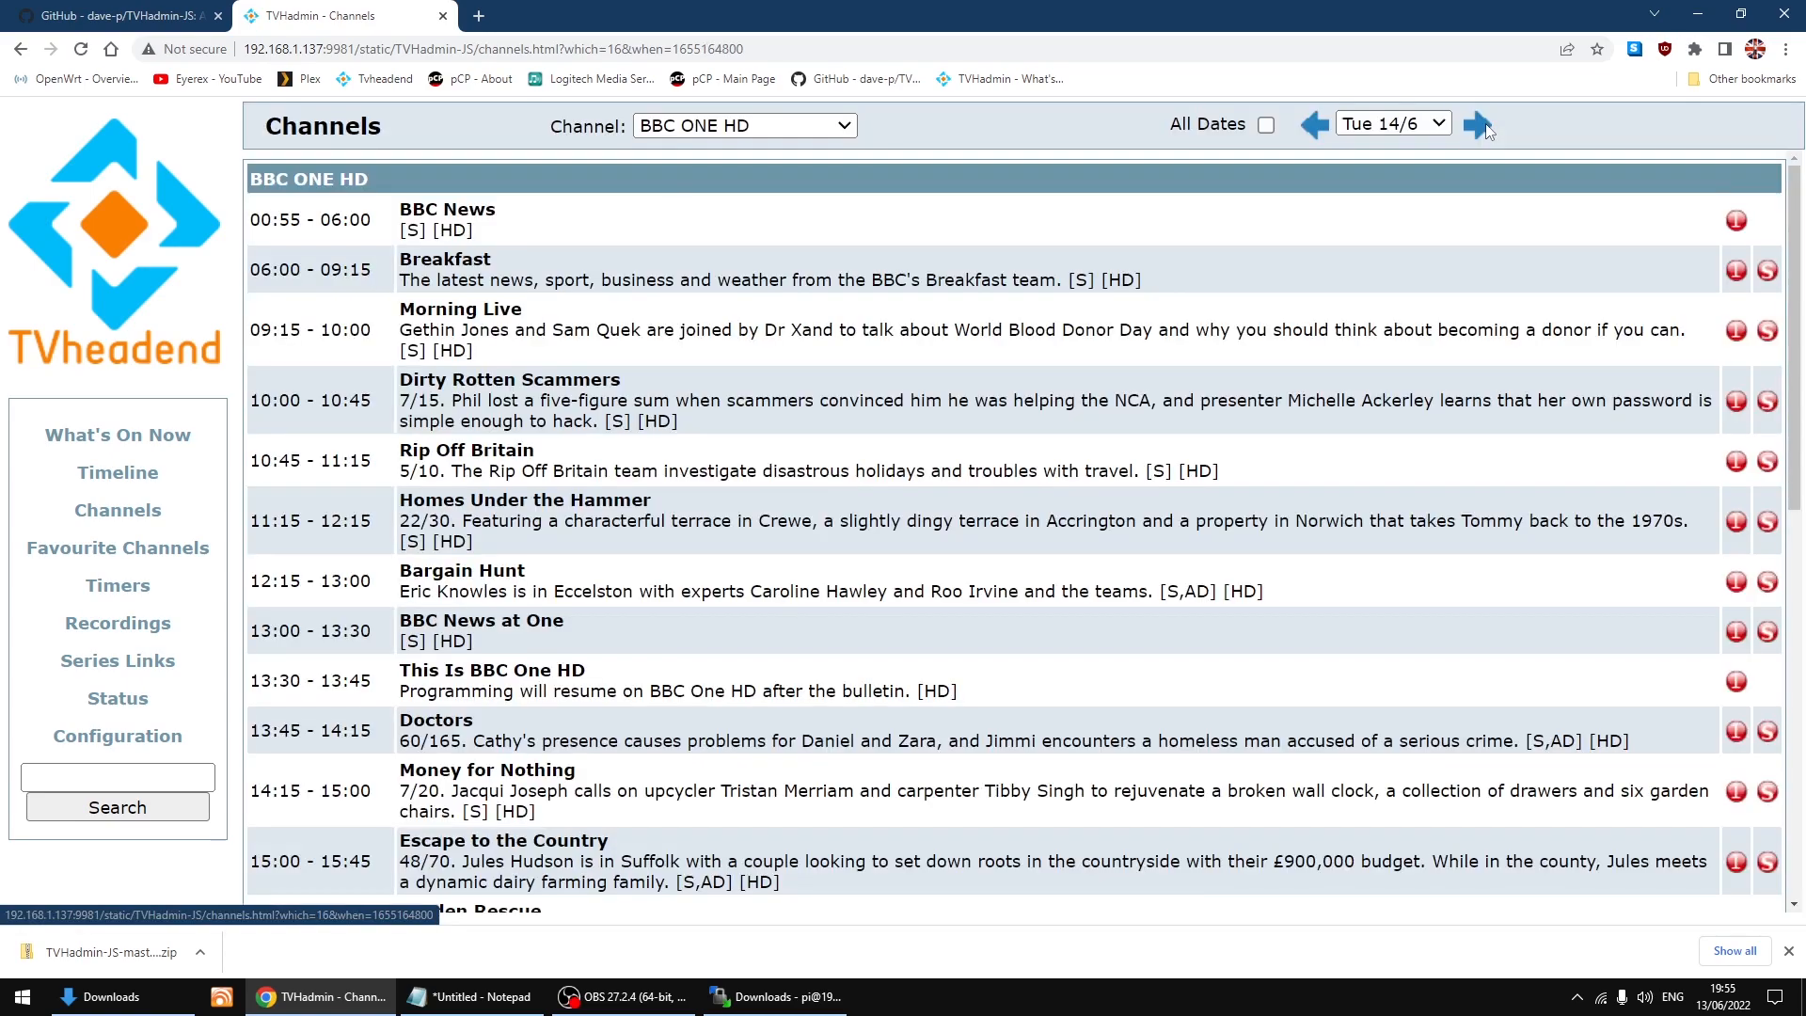
mouse_move(991, 401)
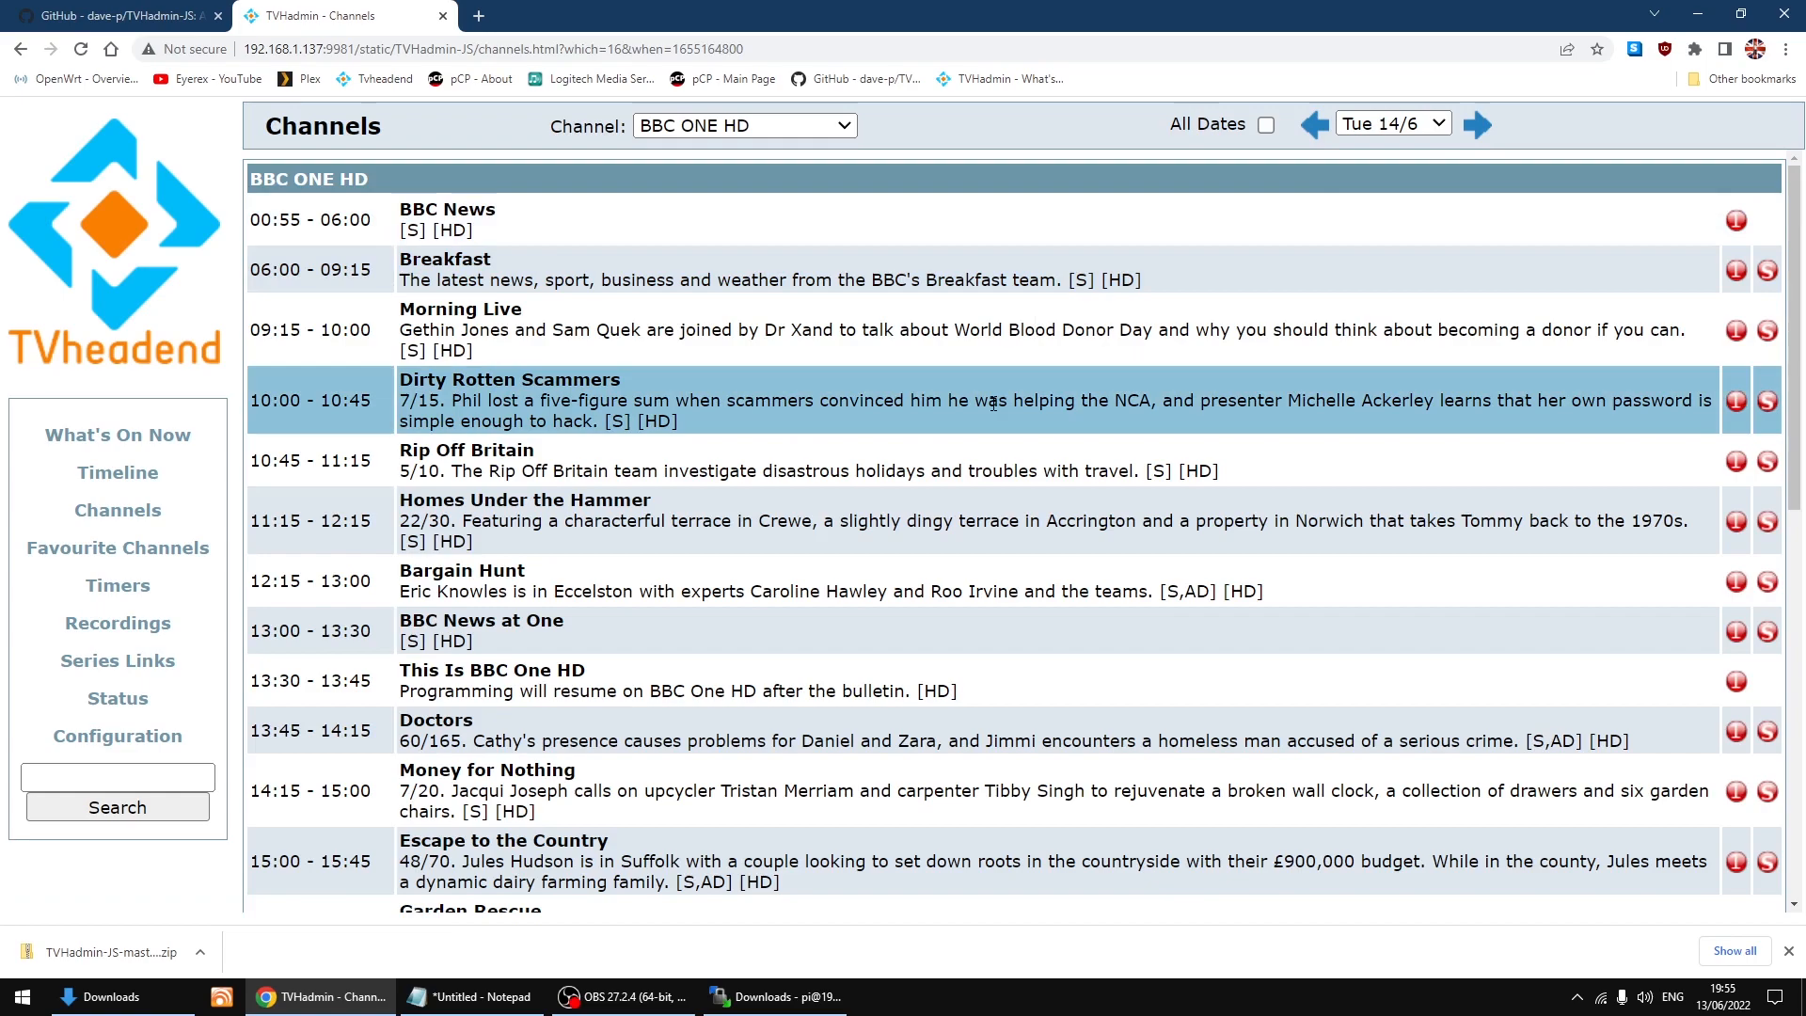
scroll(down, 3)
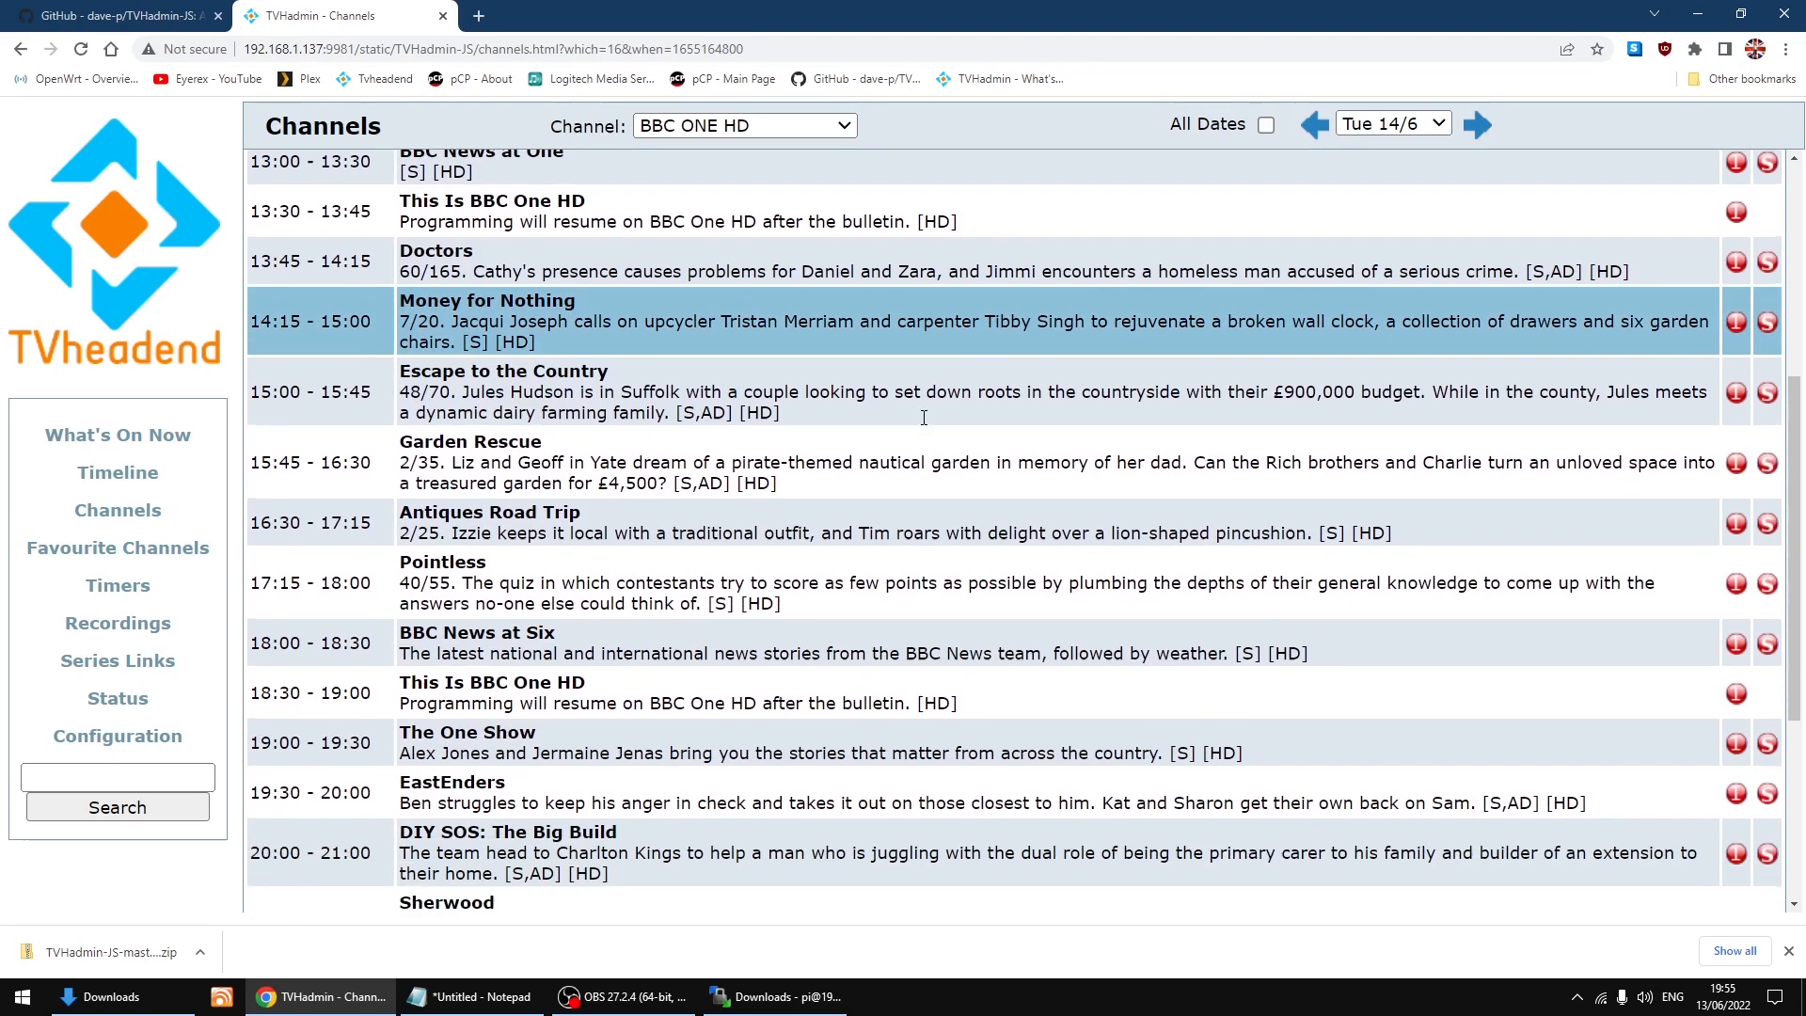
scroll(down, 3)
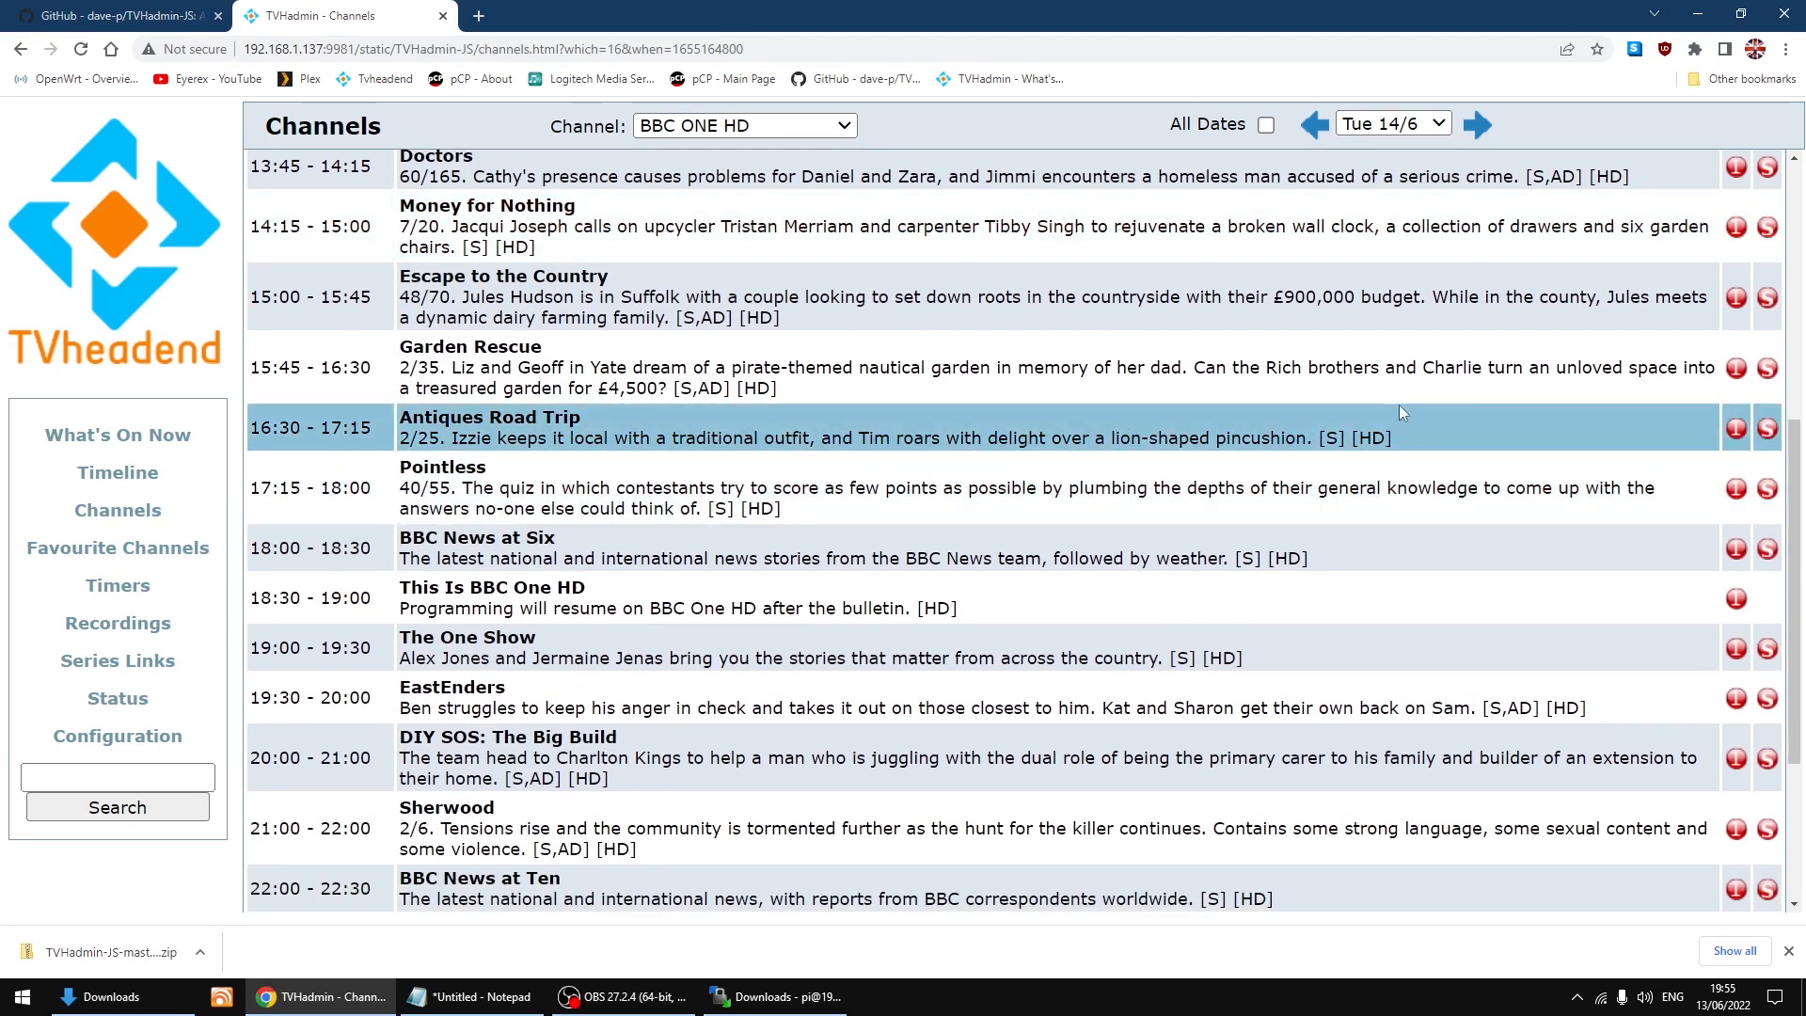
mouse_move(1680, 495)
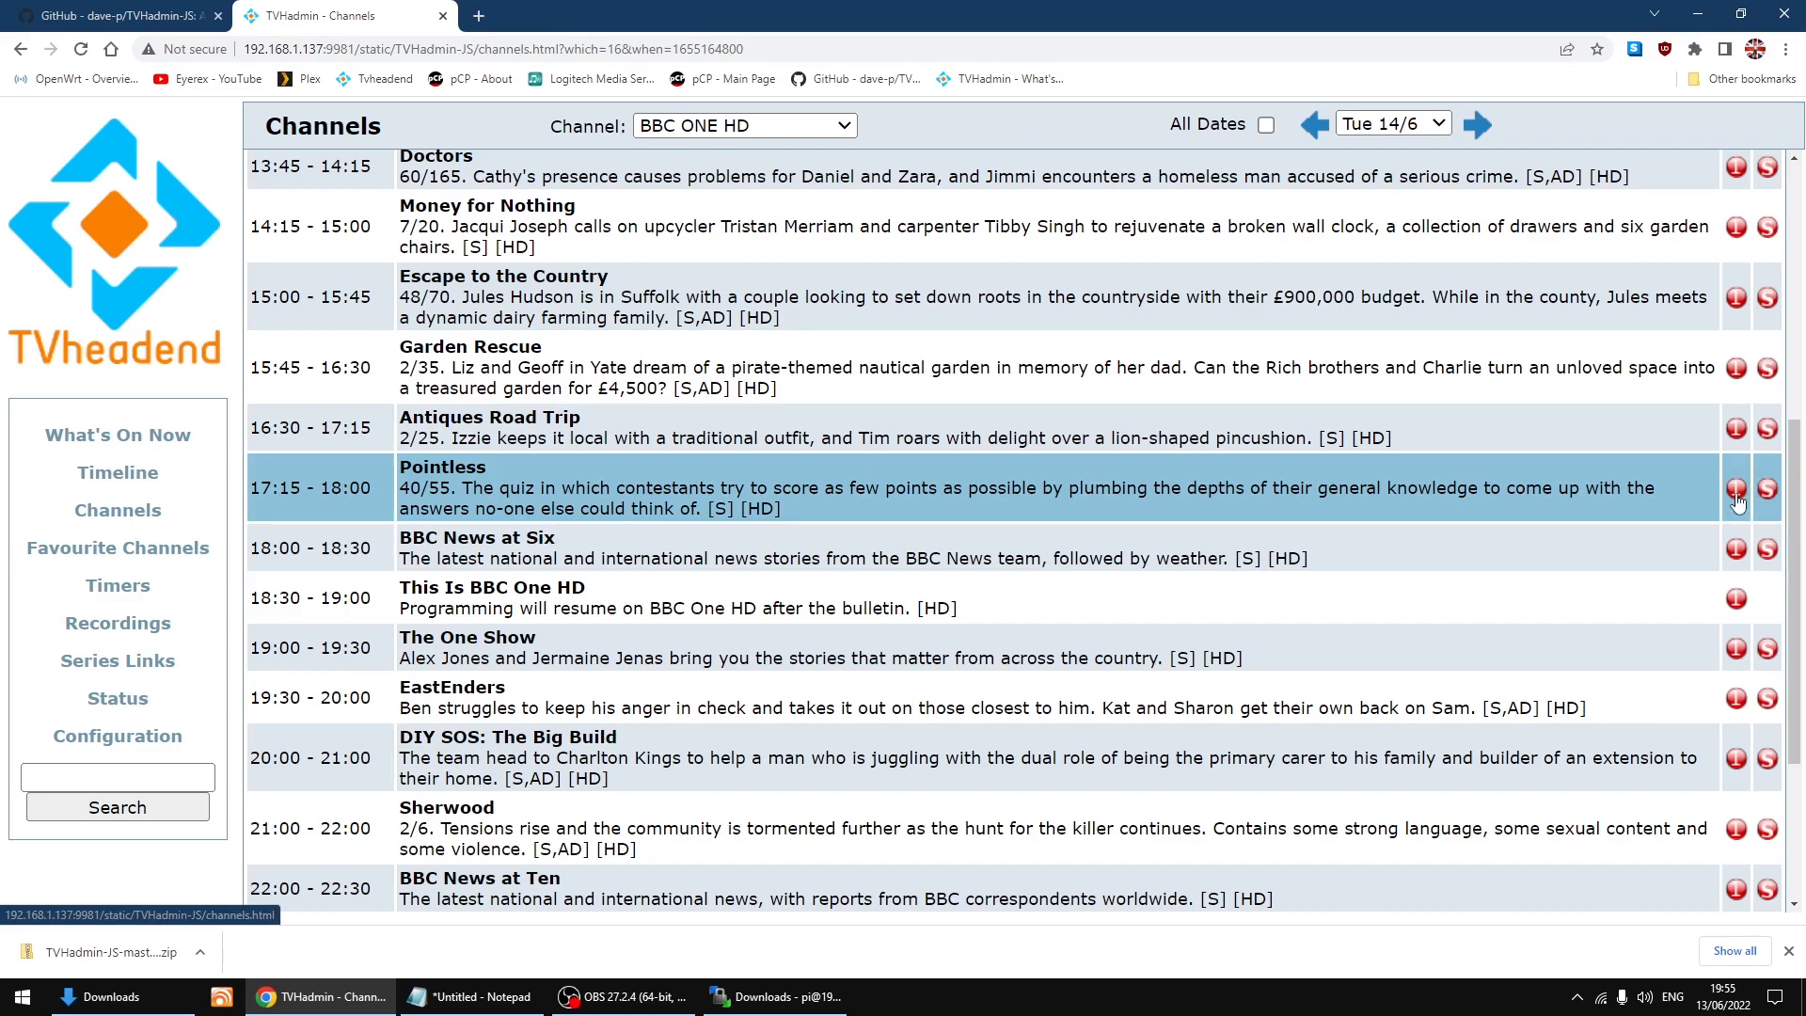
mouse_move(1751, 496)
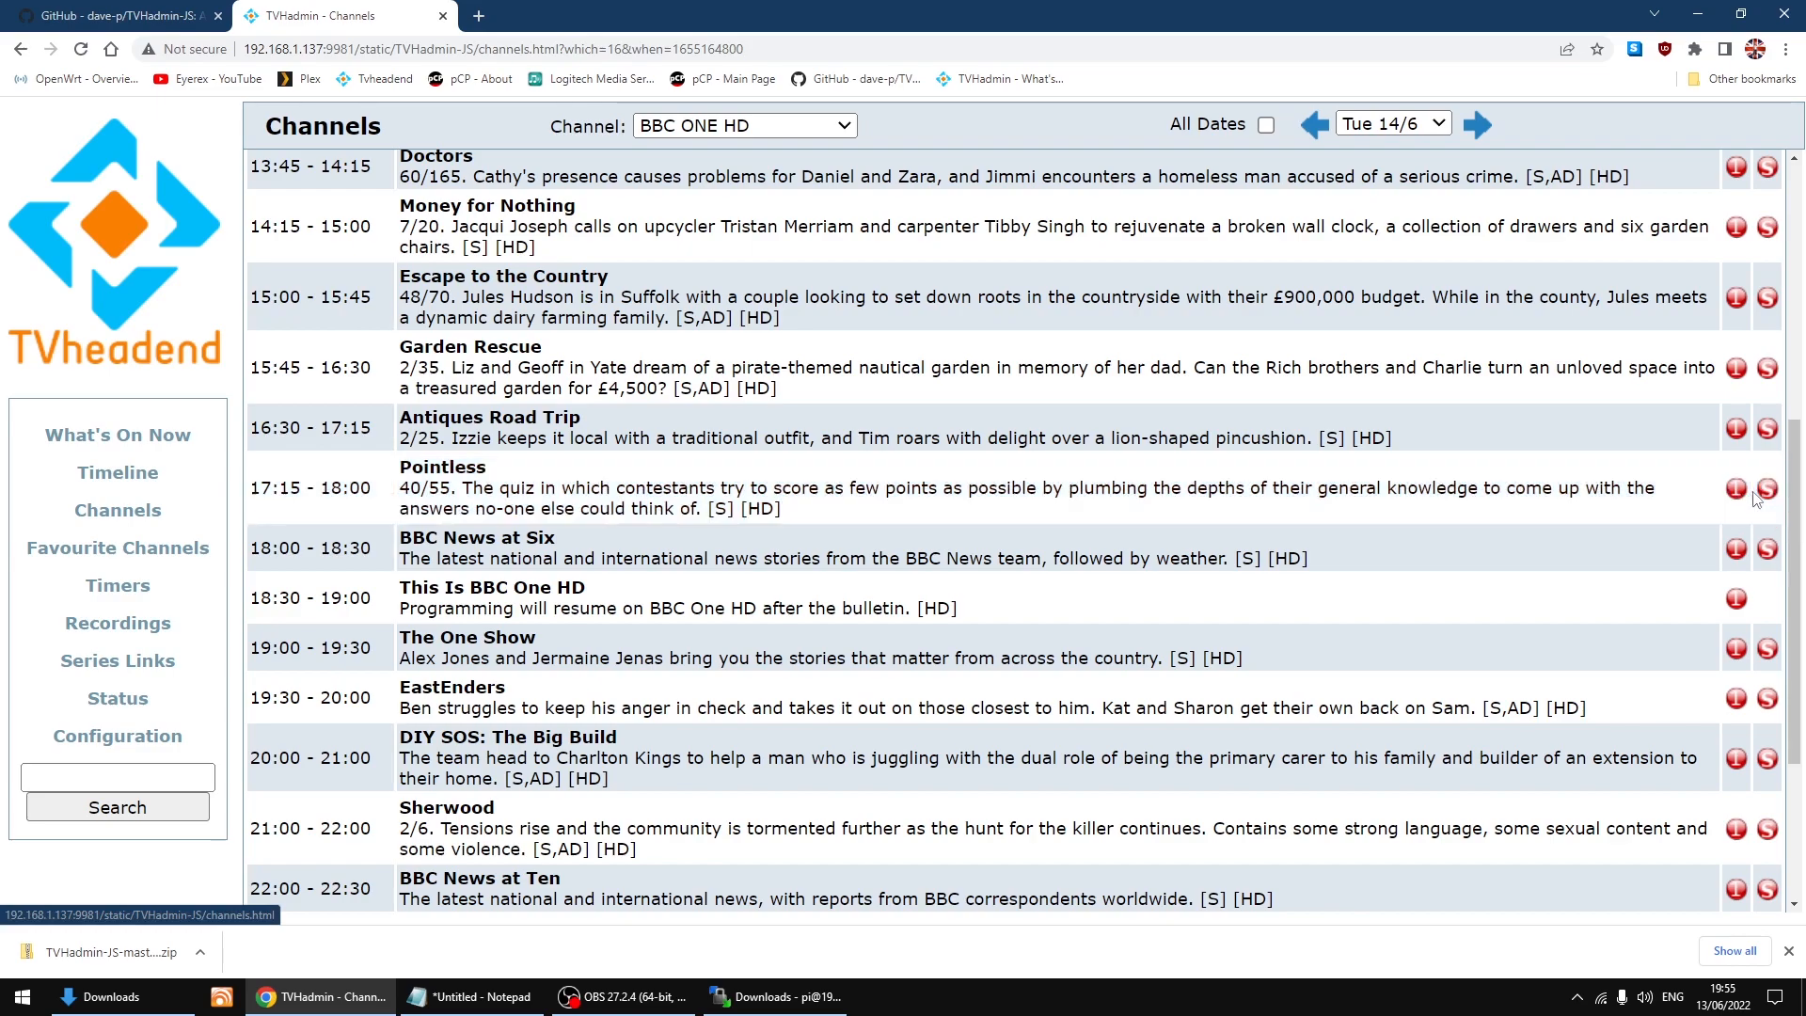
mouse_move(1766, 489)
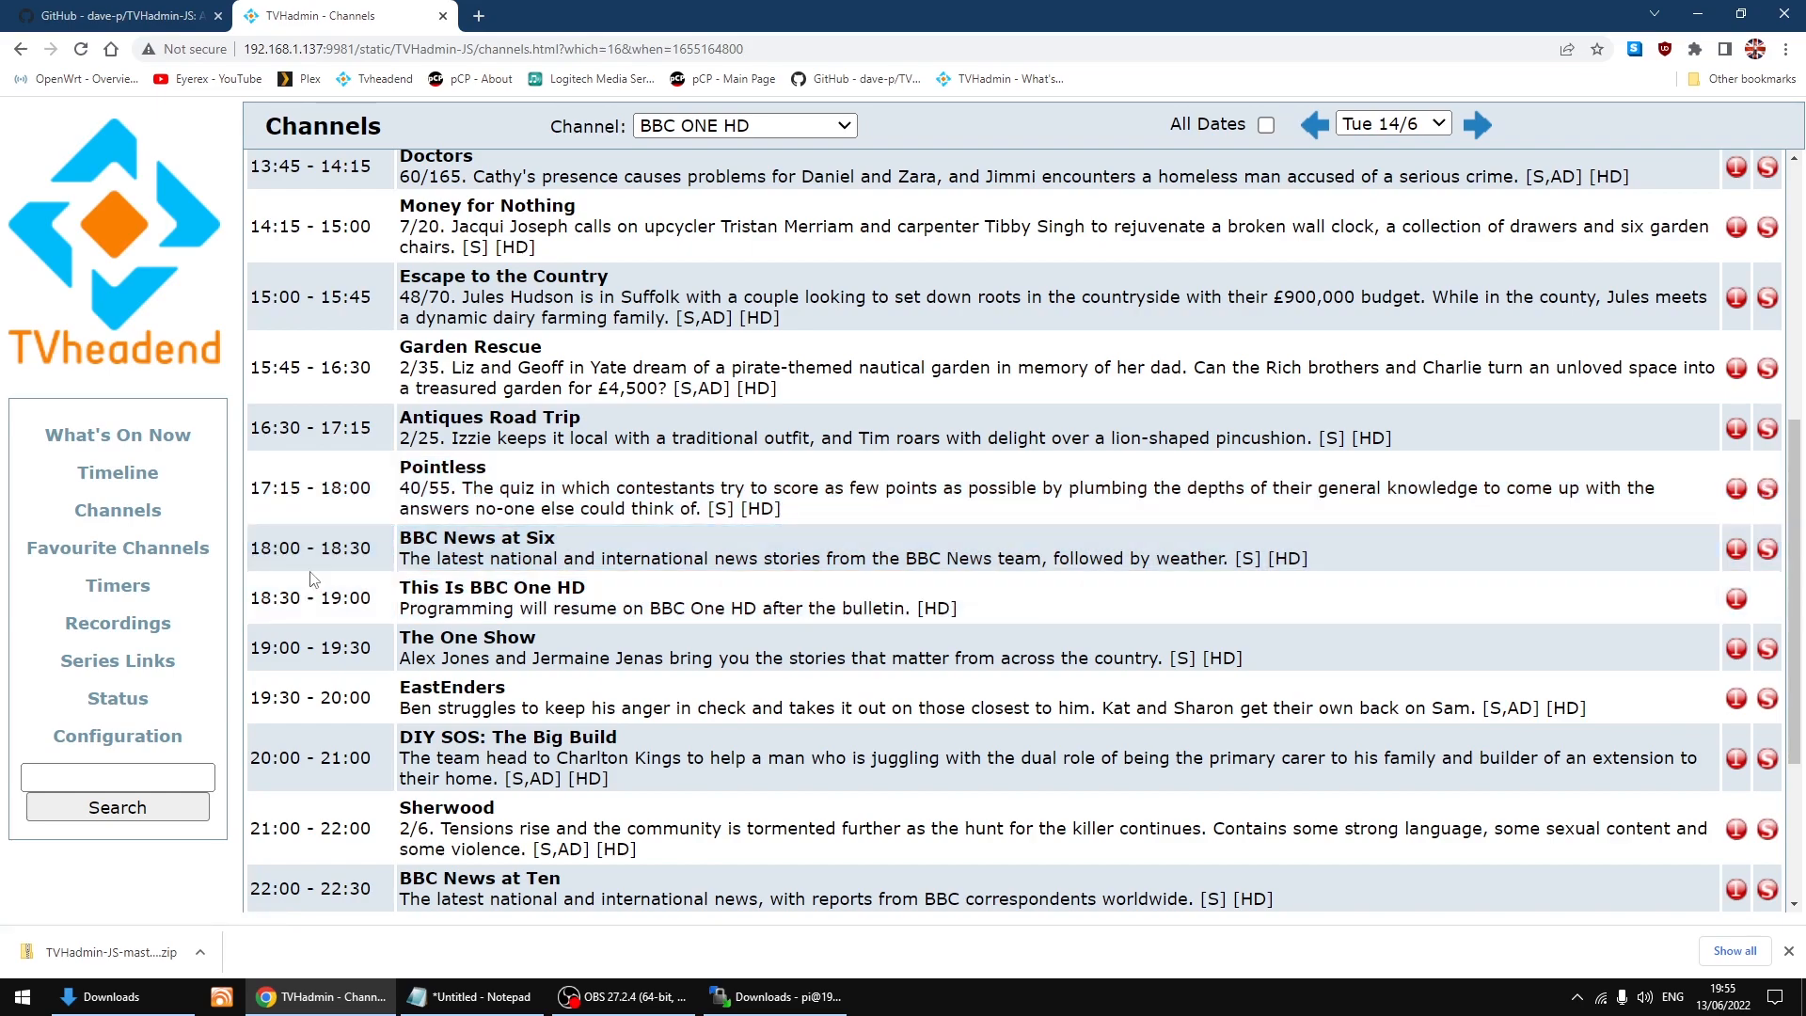
mouse_move(116, 548)
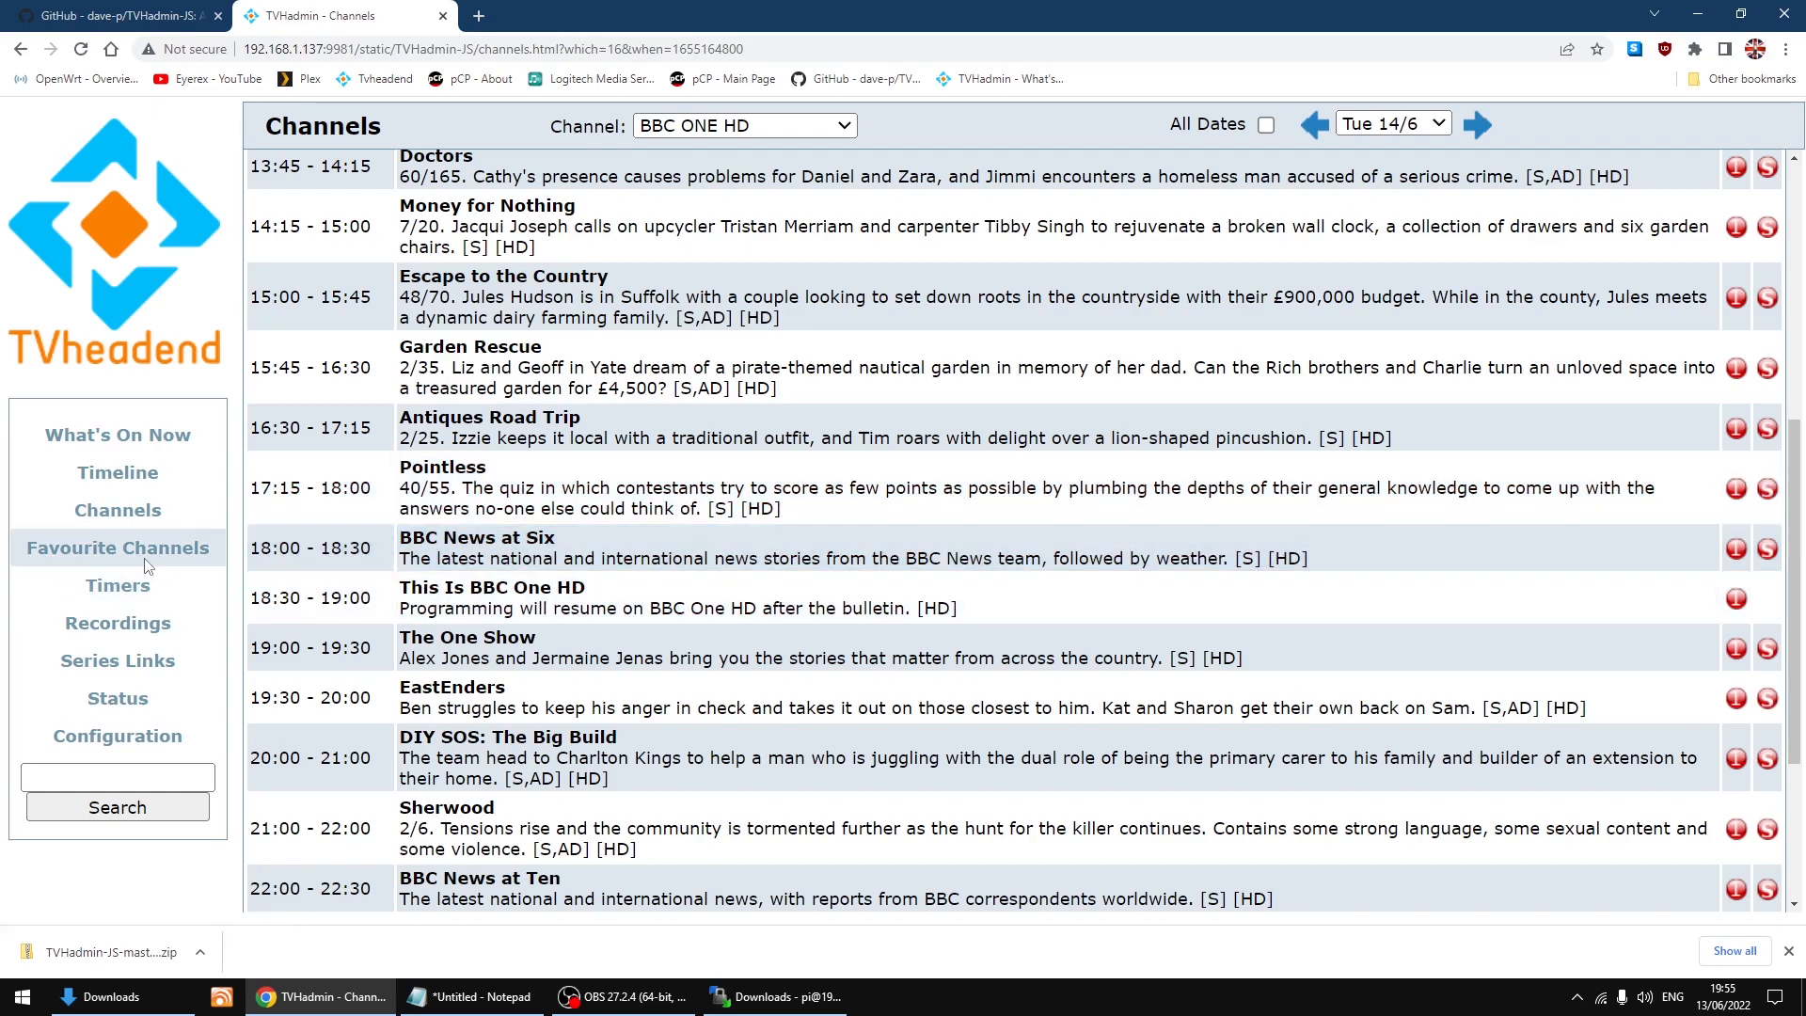
- Visit Favourites, Timers, Recordings and Series Links, ending on the Status page with tuner info
click(116, 547)
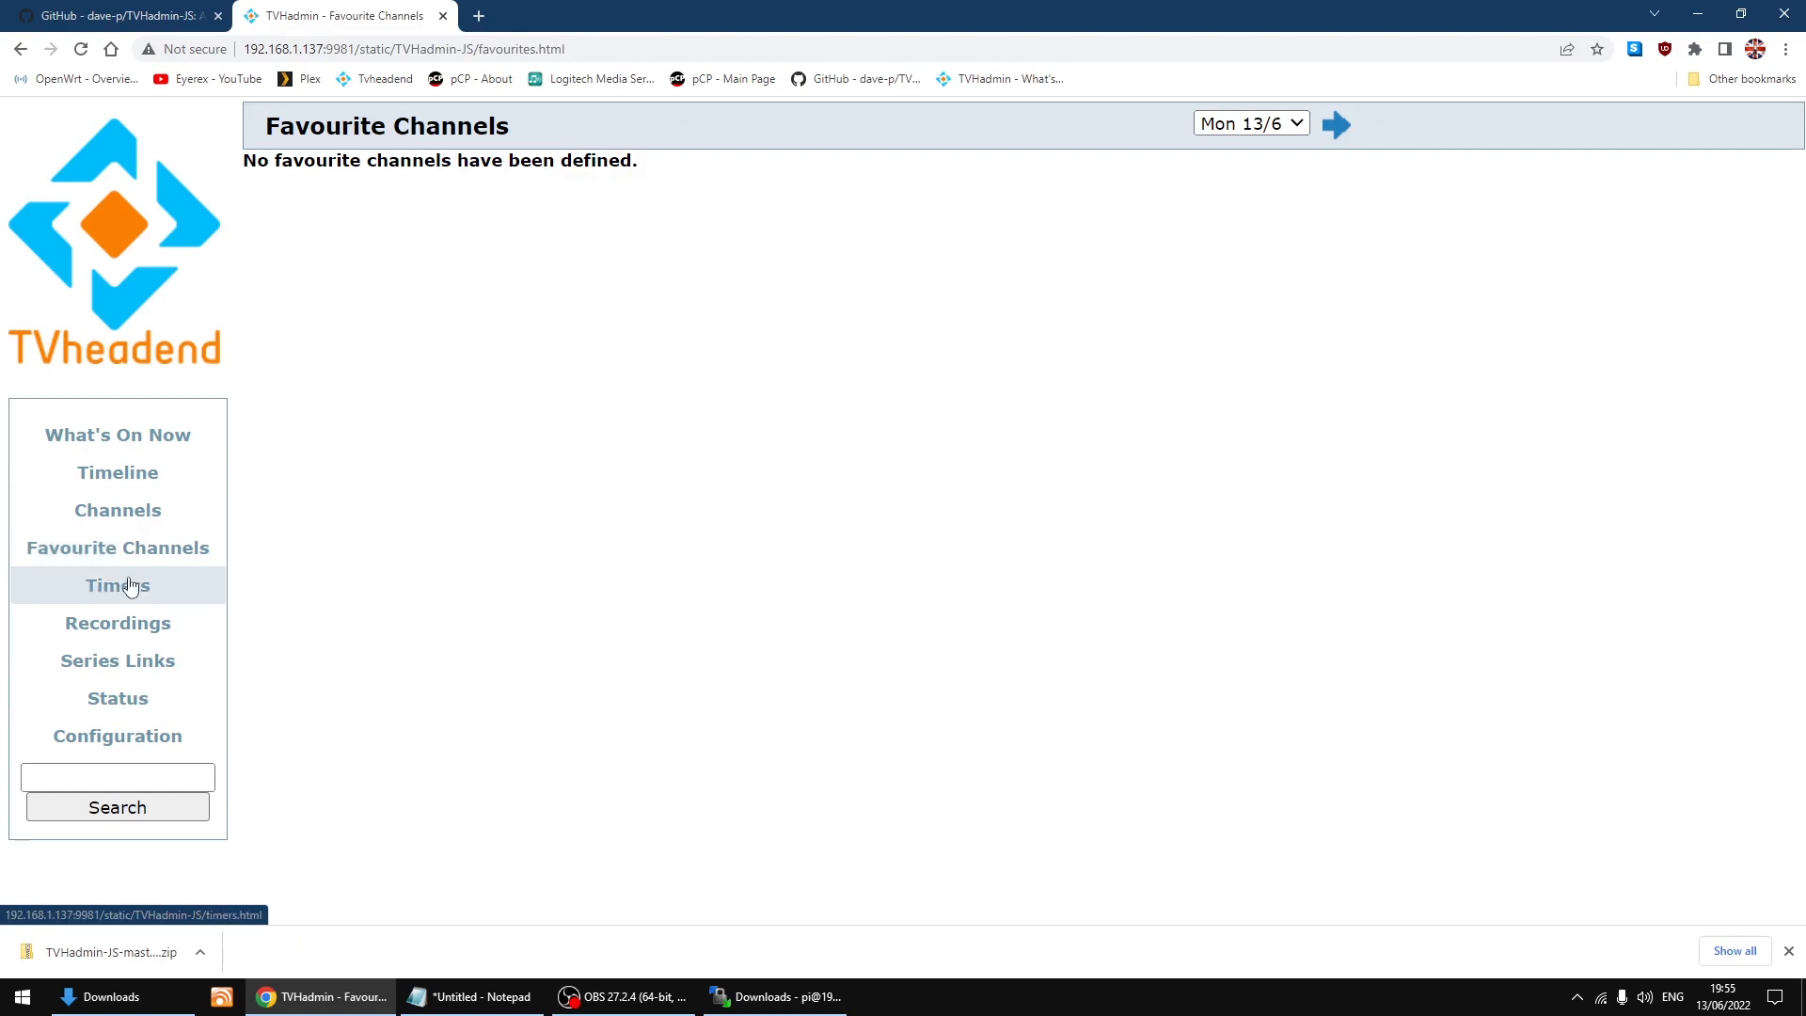
click(117, 585)
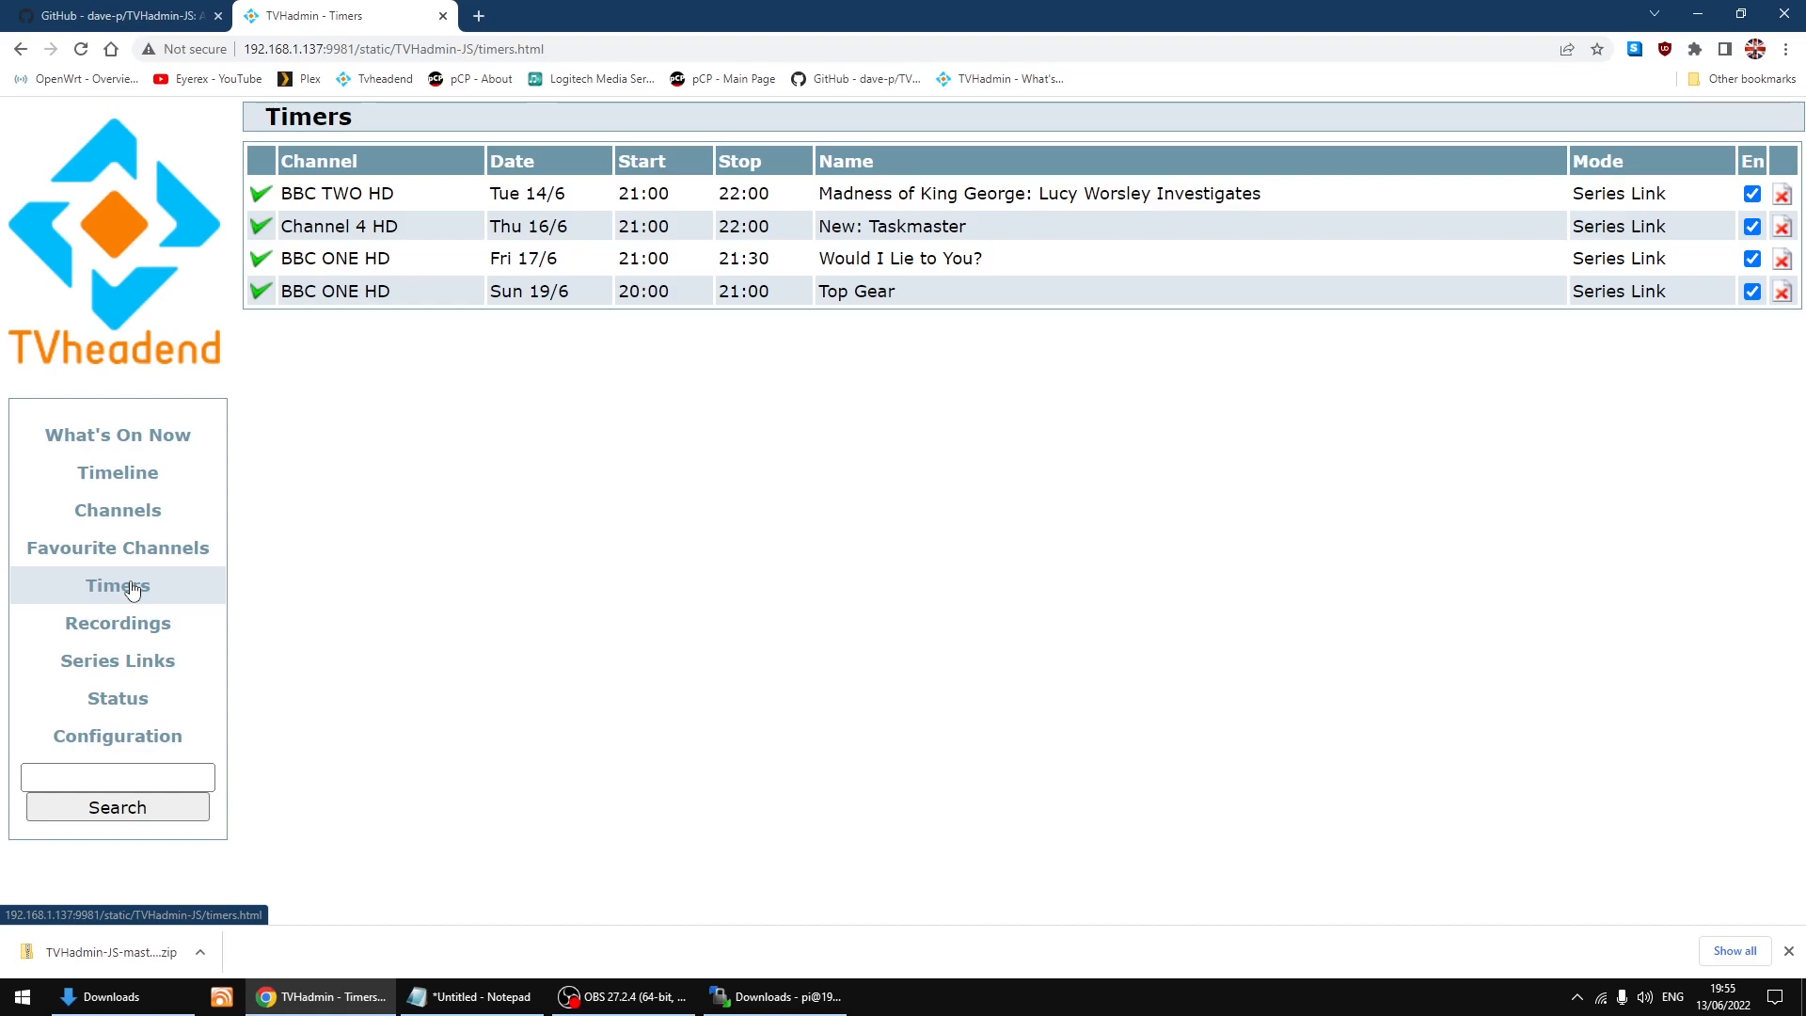
click(117, 623)
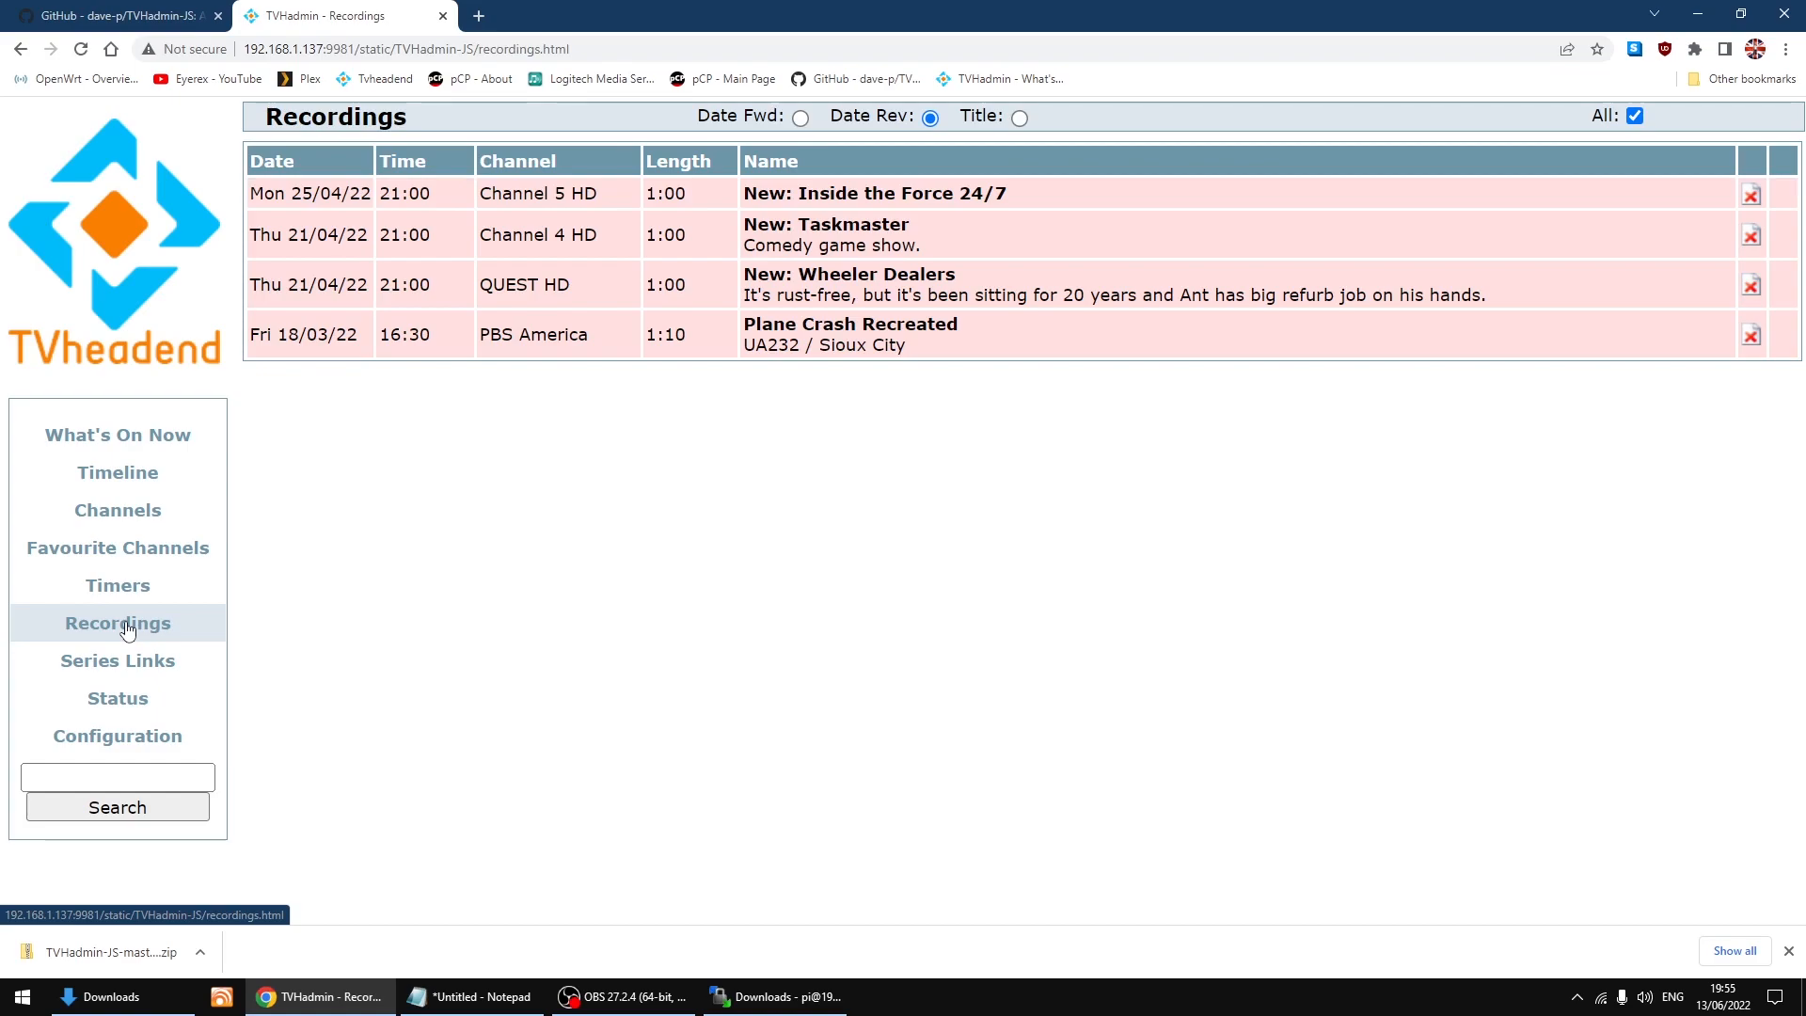
mouse_move(116, 660)
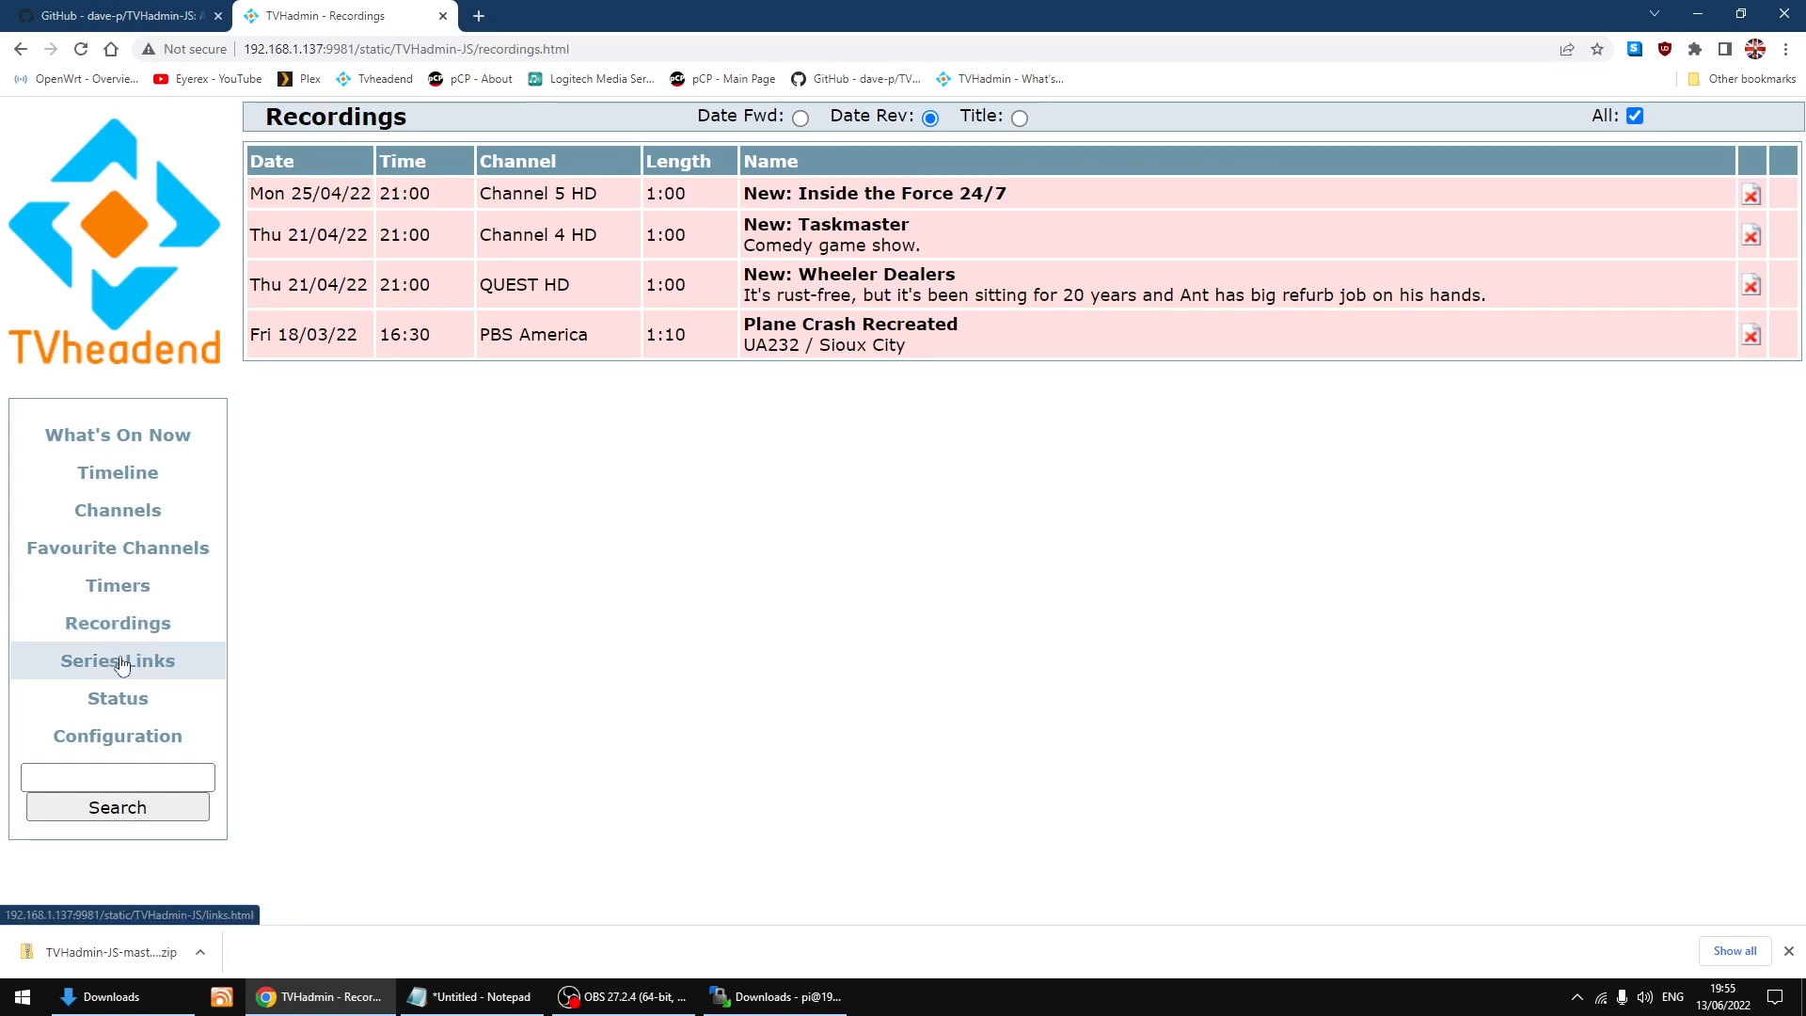
click(117, 660)
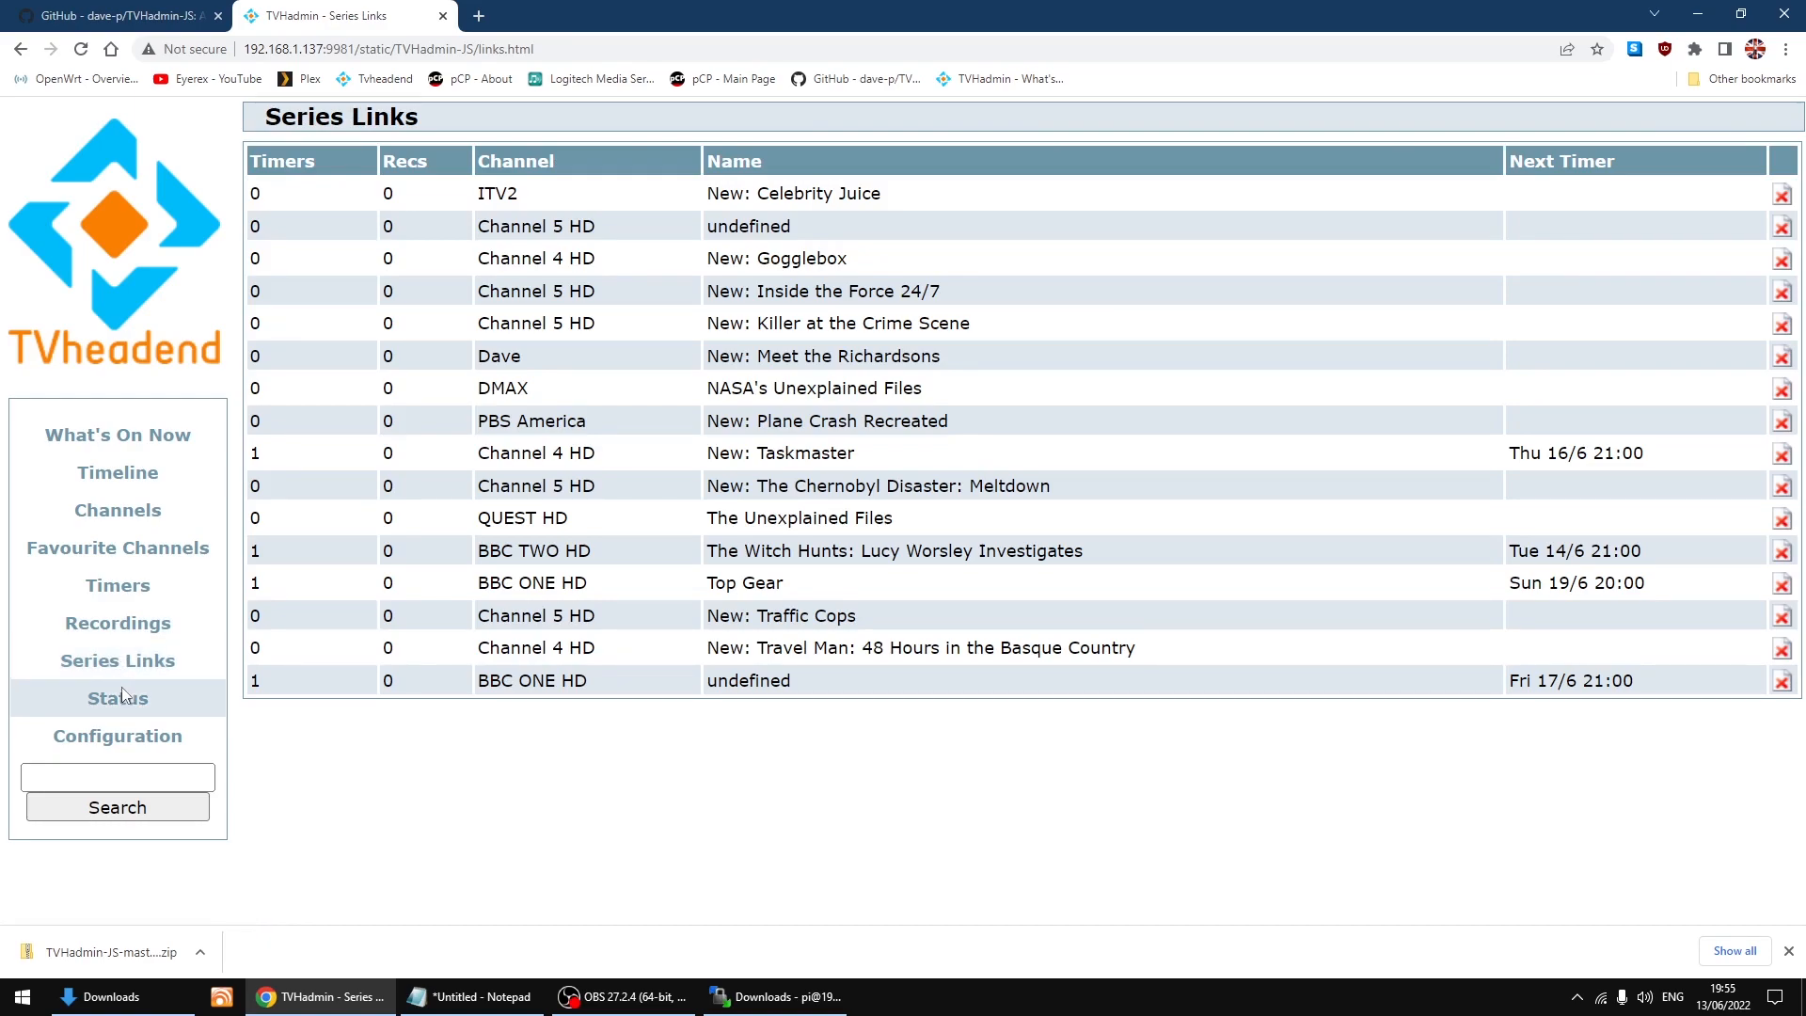
click(117, 698)
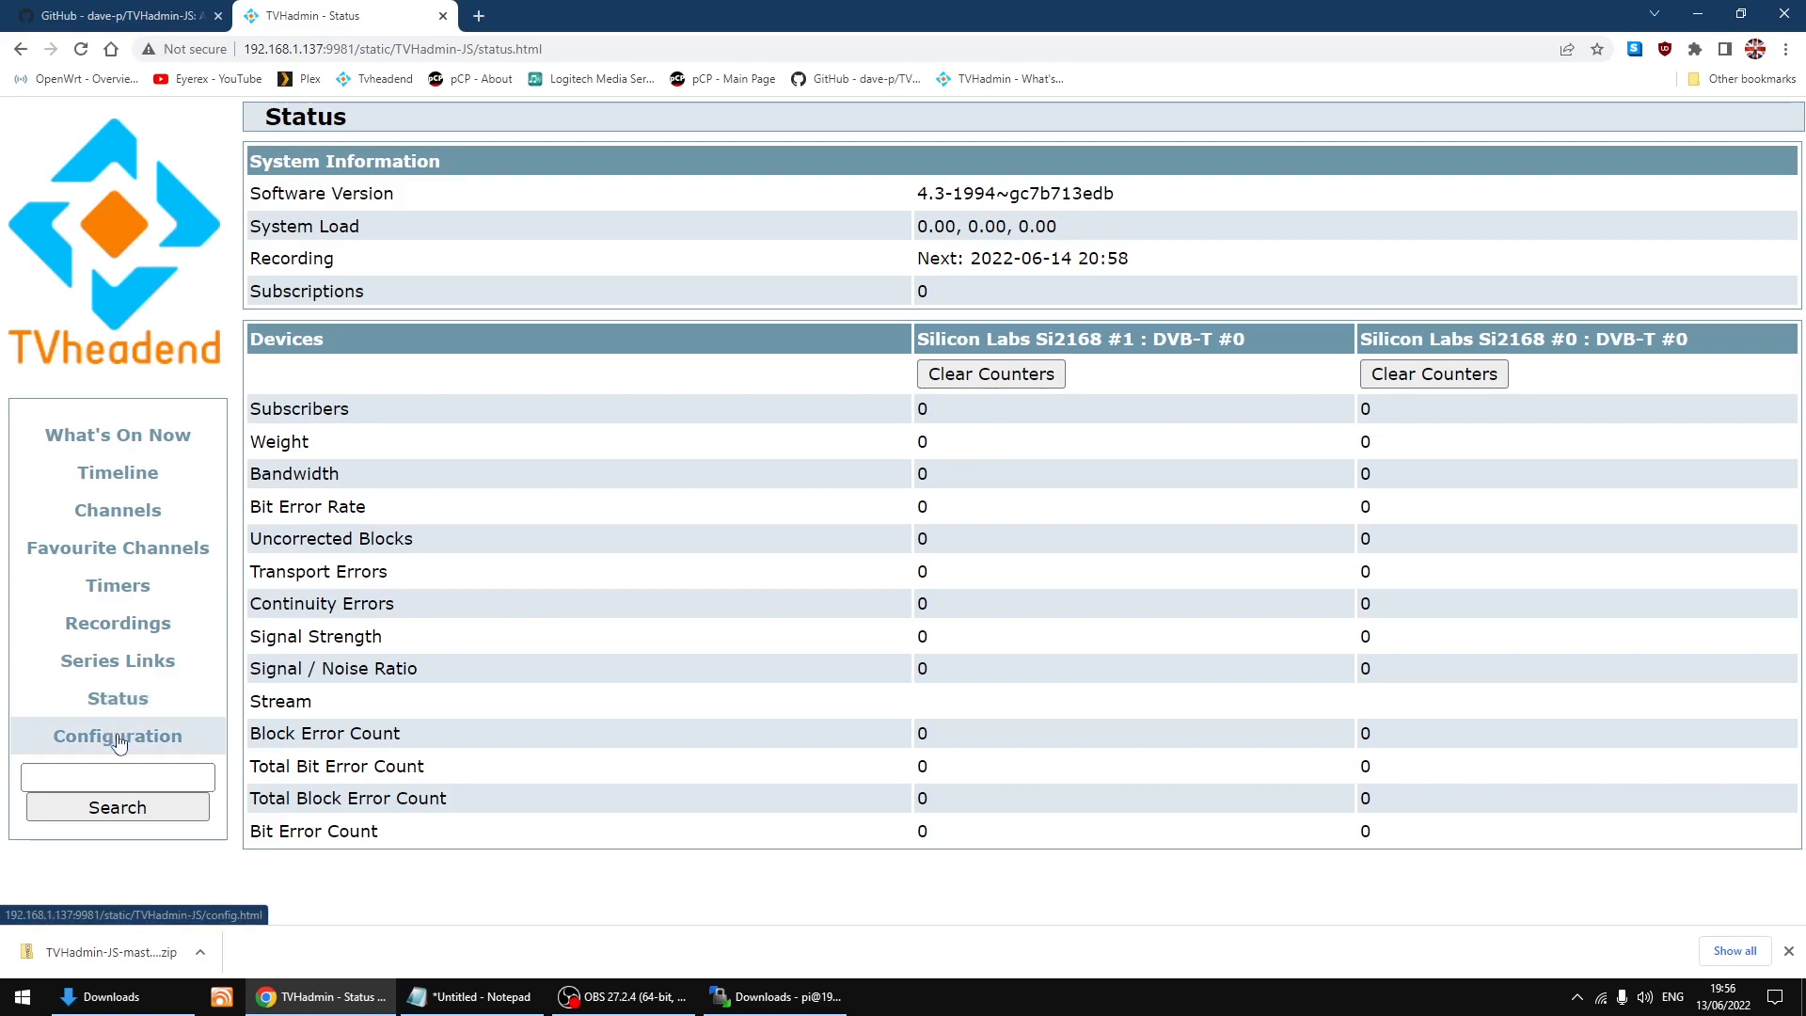
- On the Configuration page, switch Channels Sort Order from Name to LCN
click(117, 736)
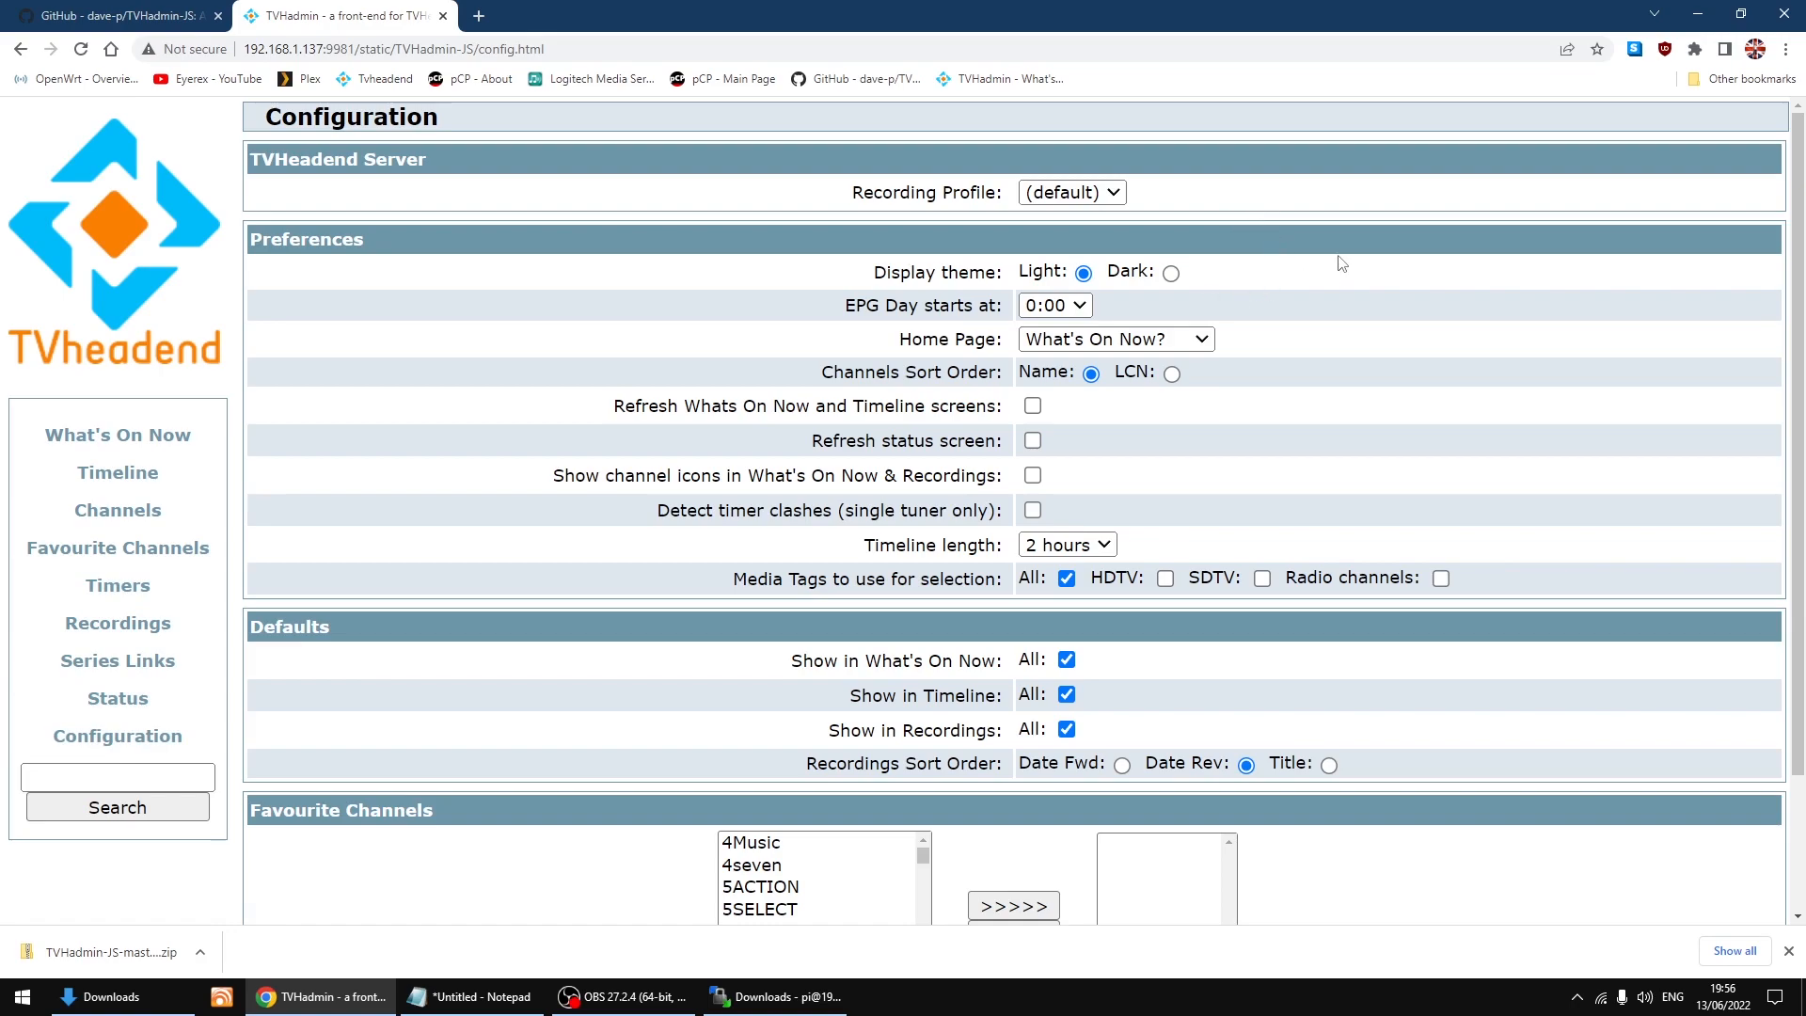
mouse_move(1369, 280)
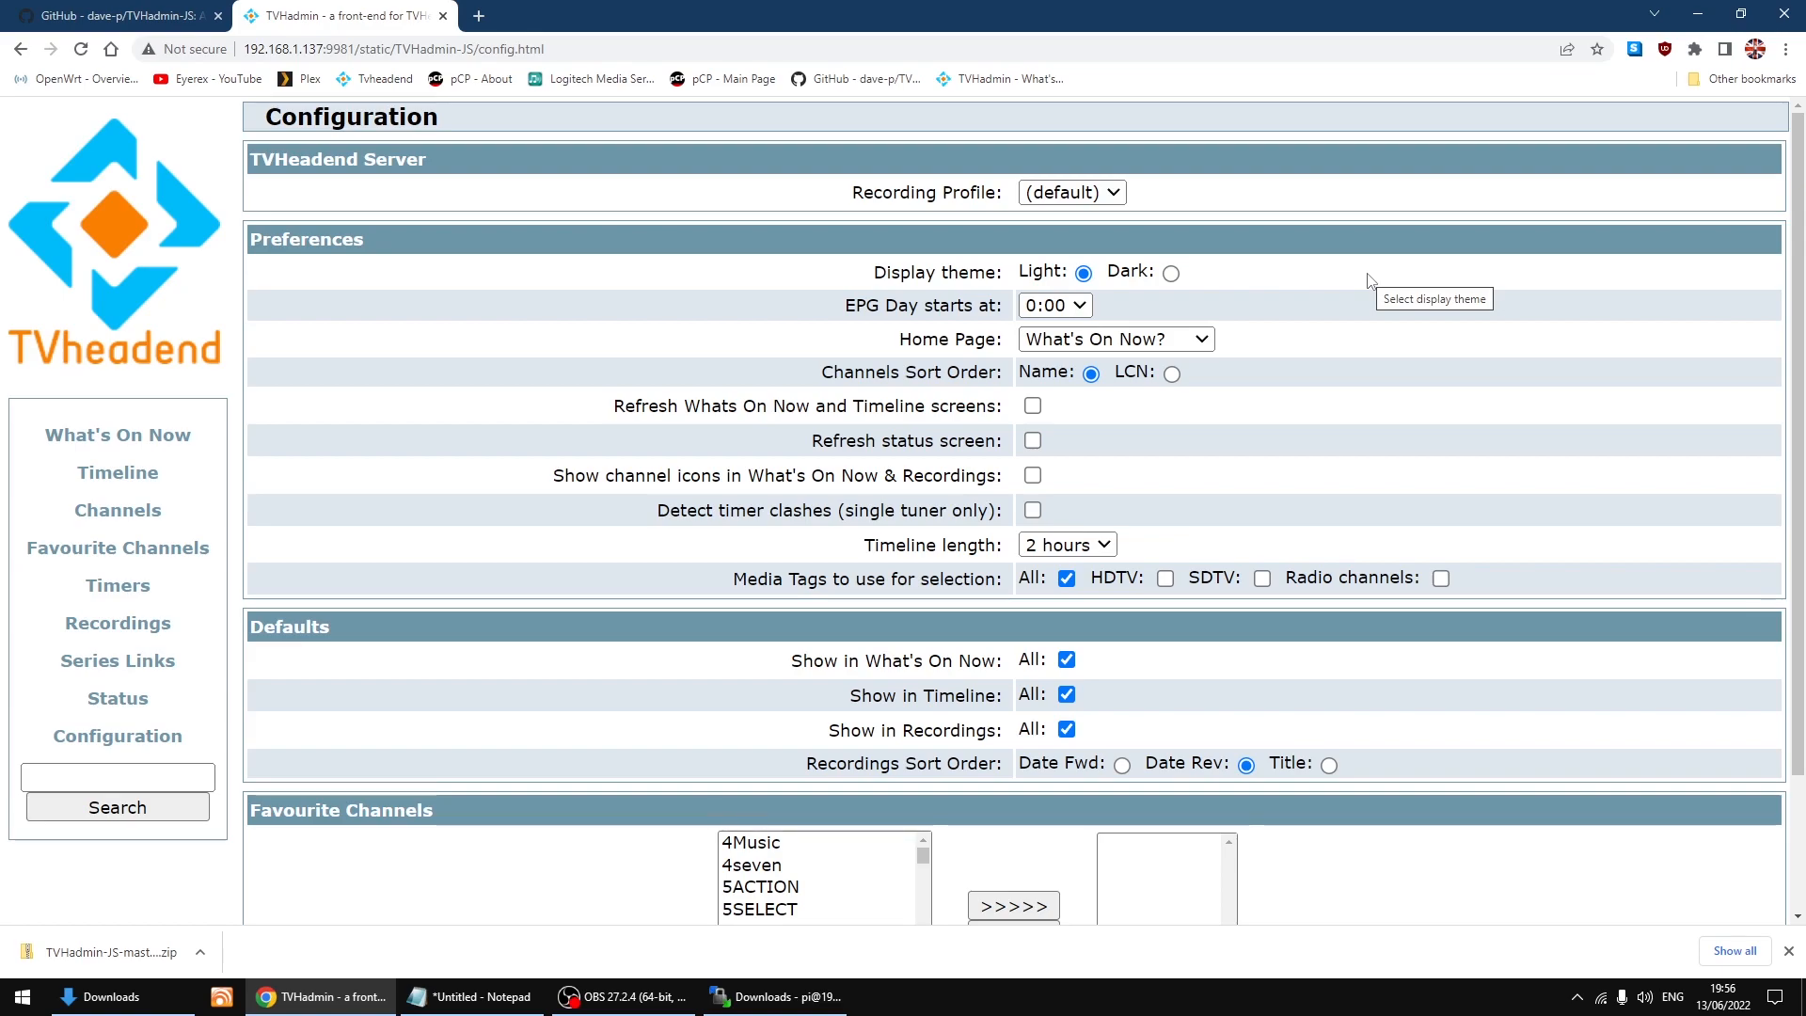
mouse_move(1362, 285)
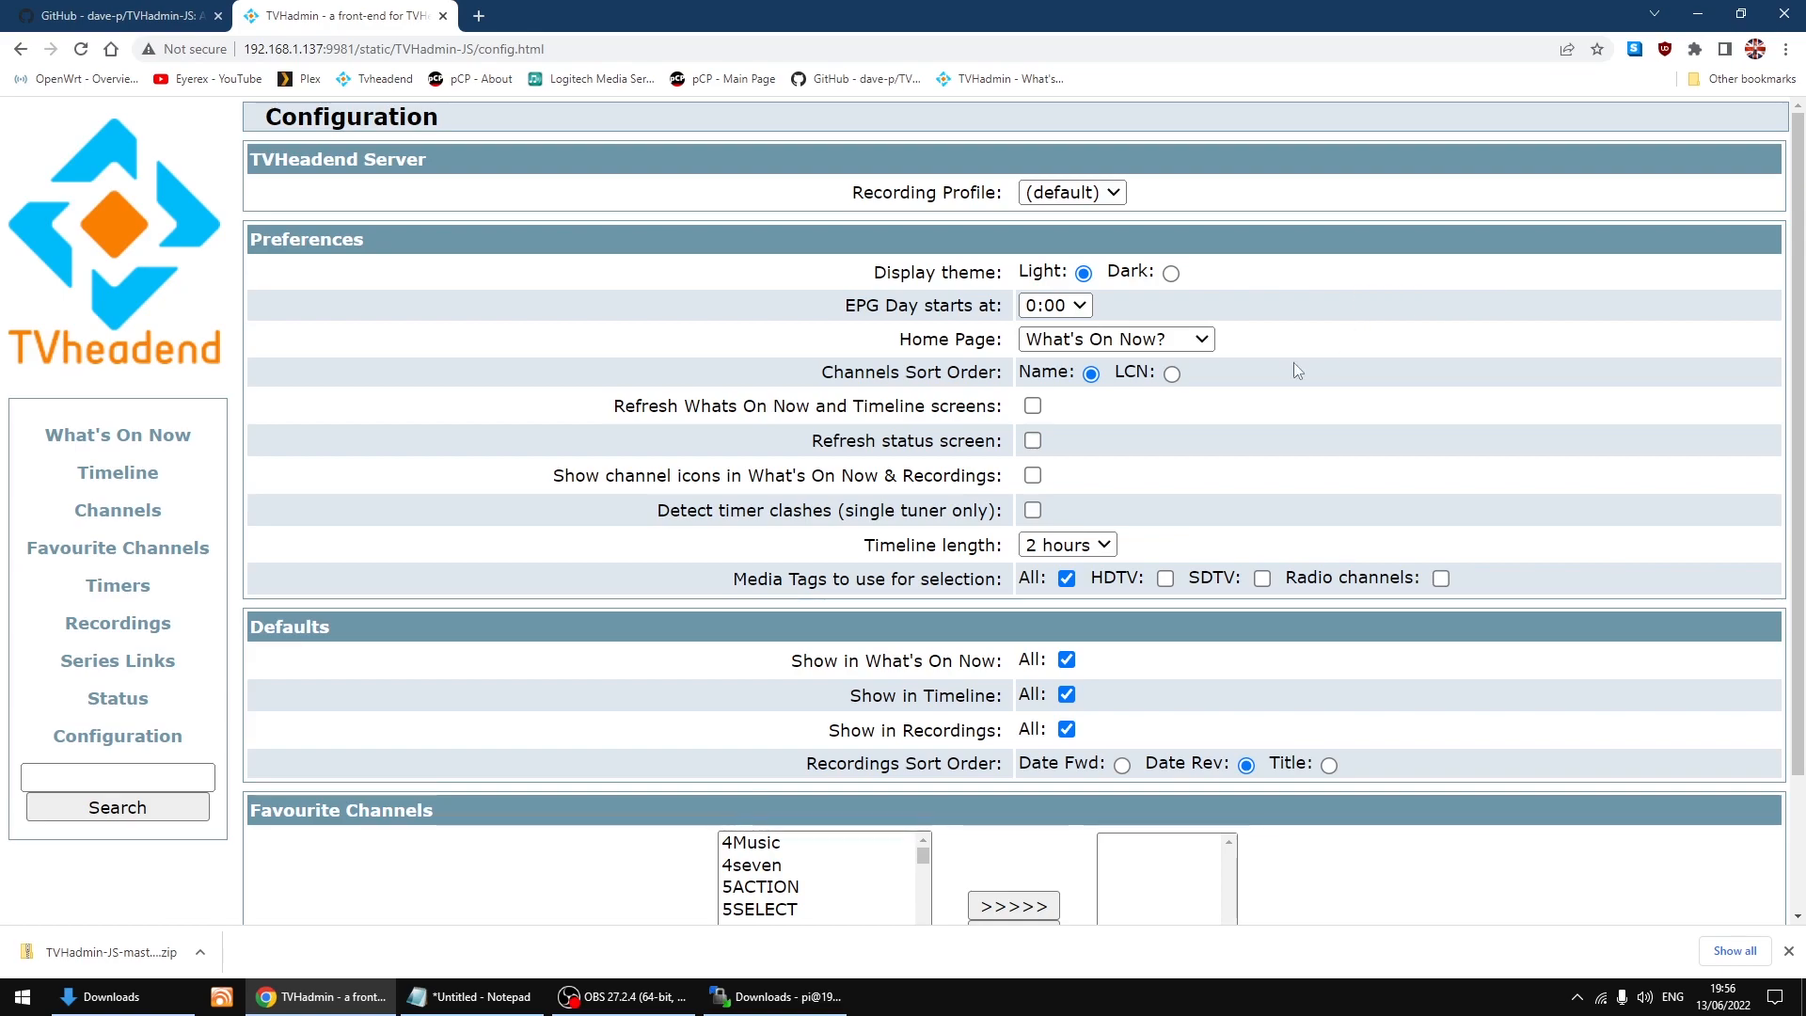
mouse_move(1172, 373)
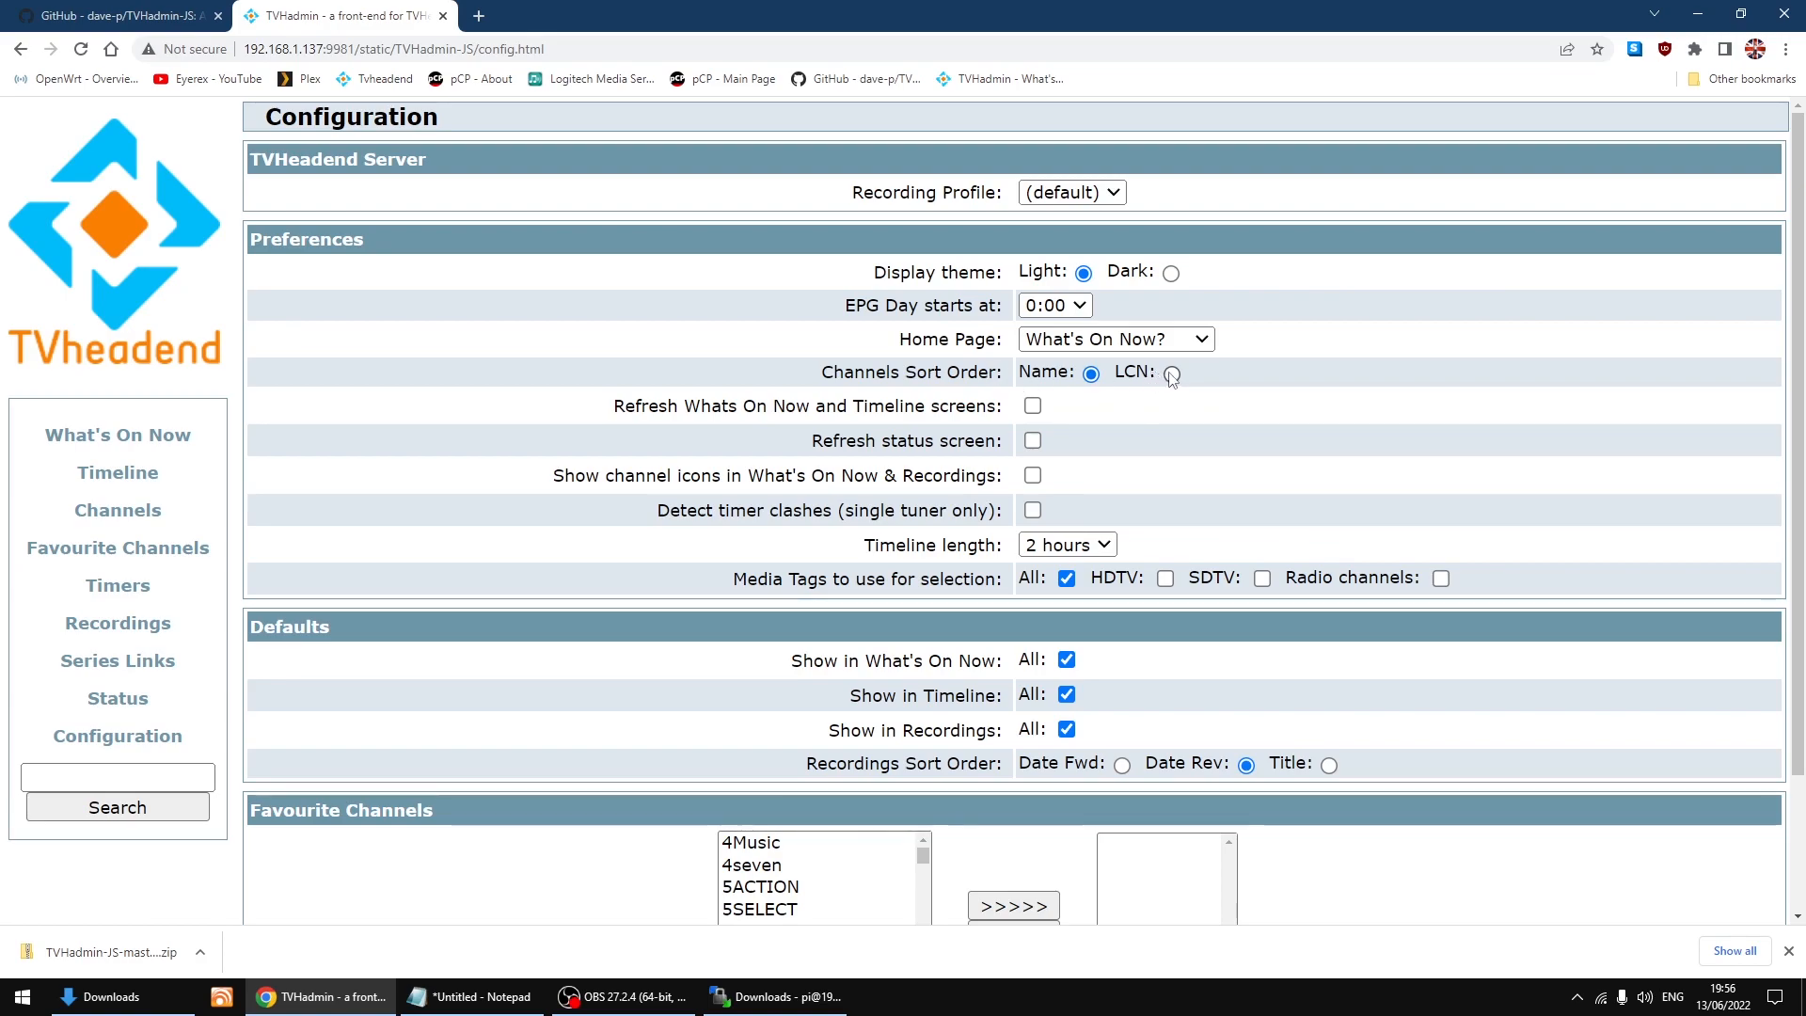
mouse_move(1172, 372)
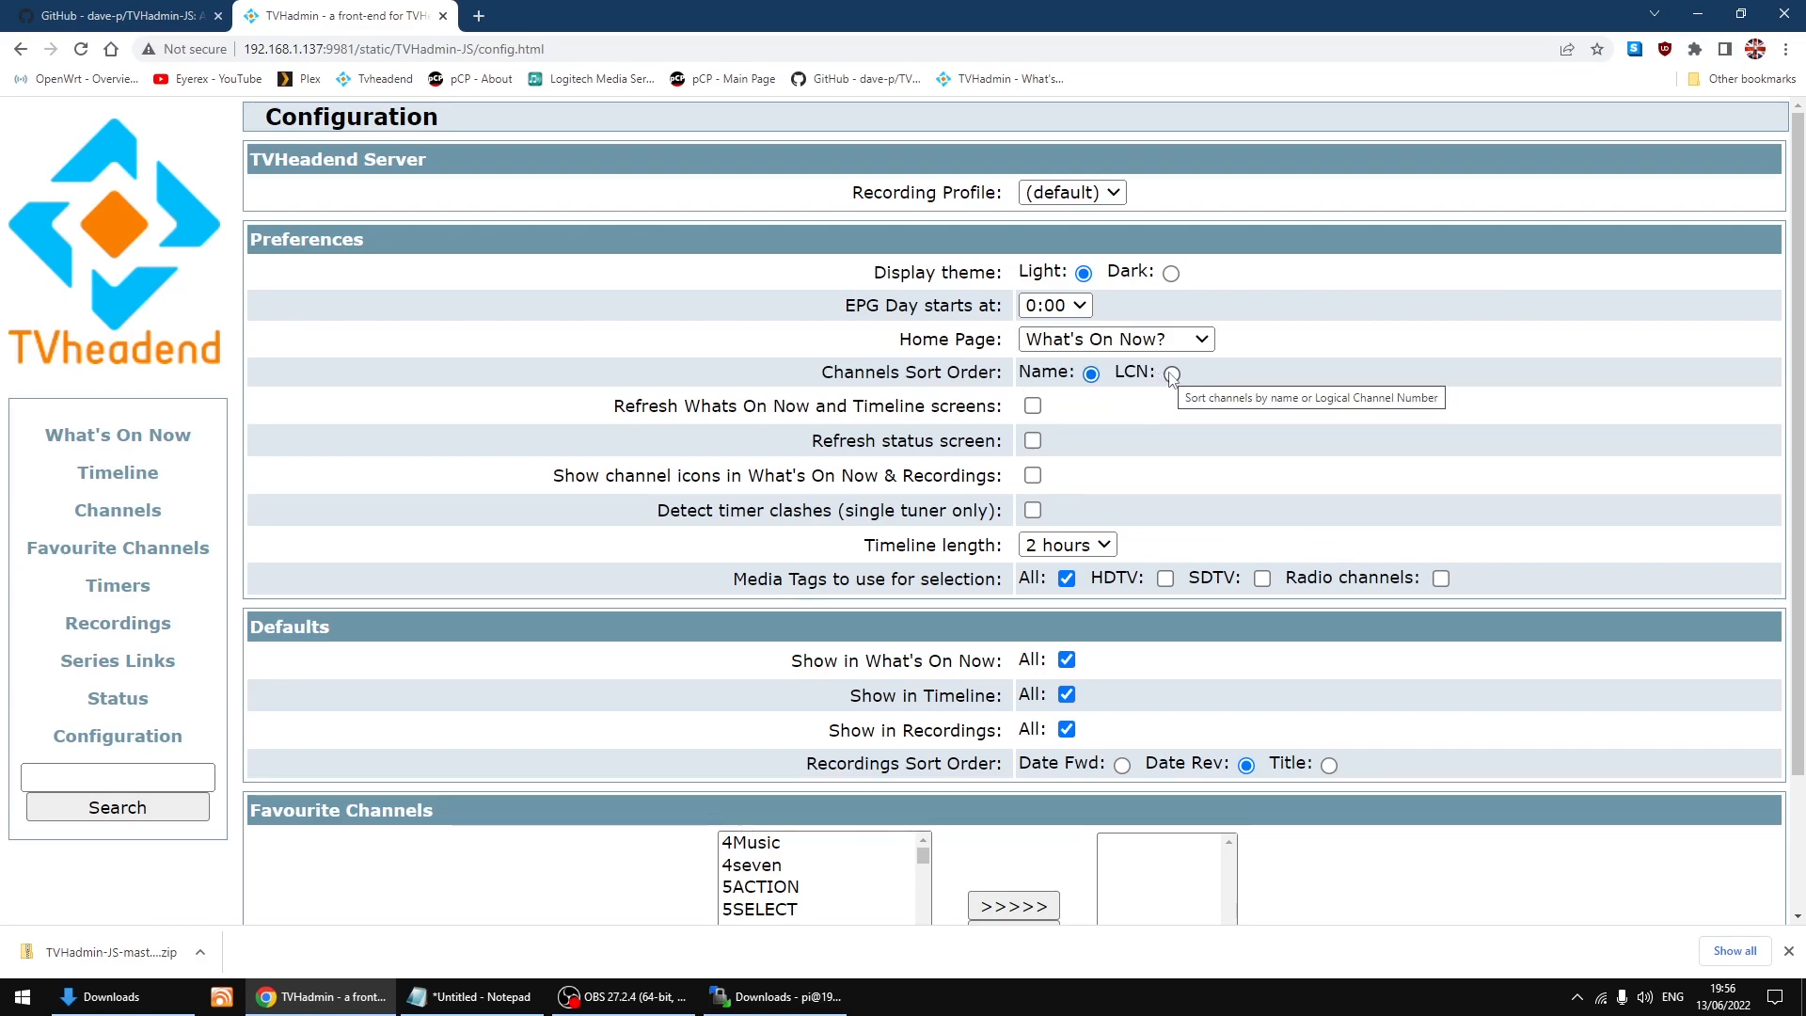
click(1171, 372)
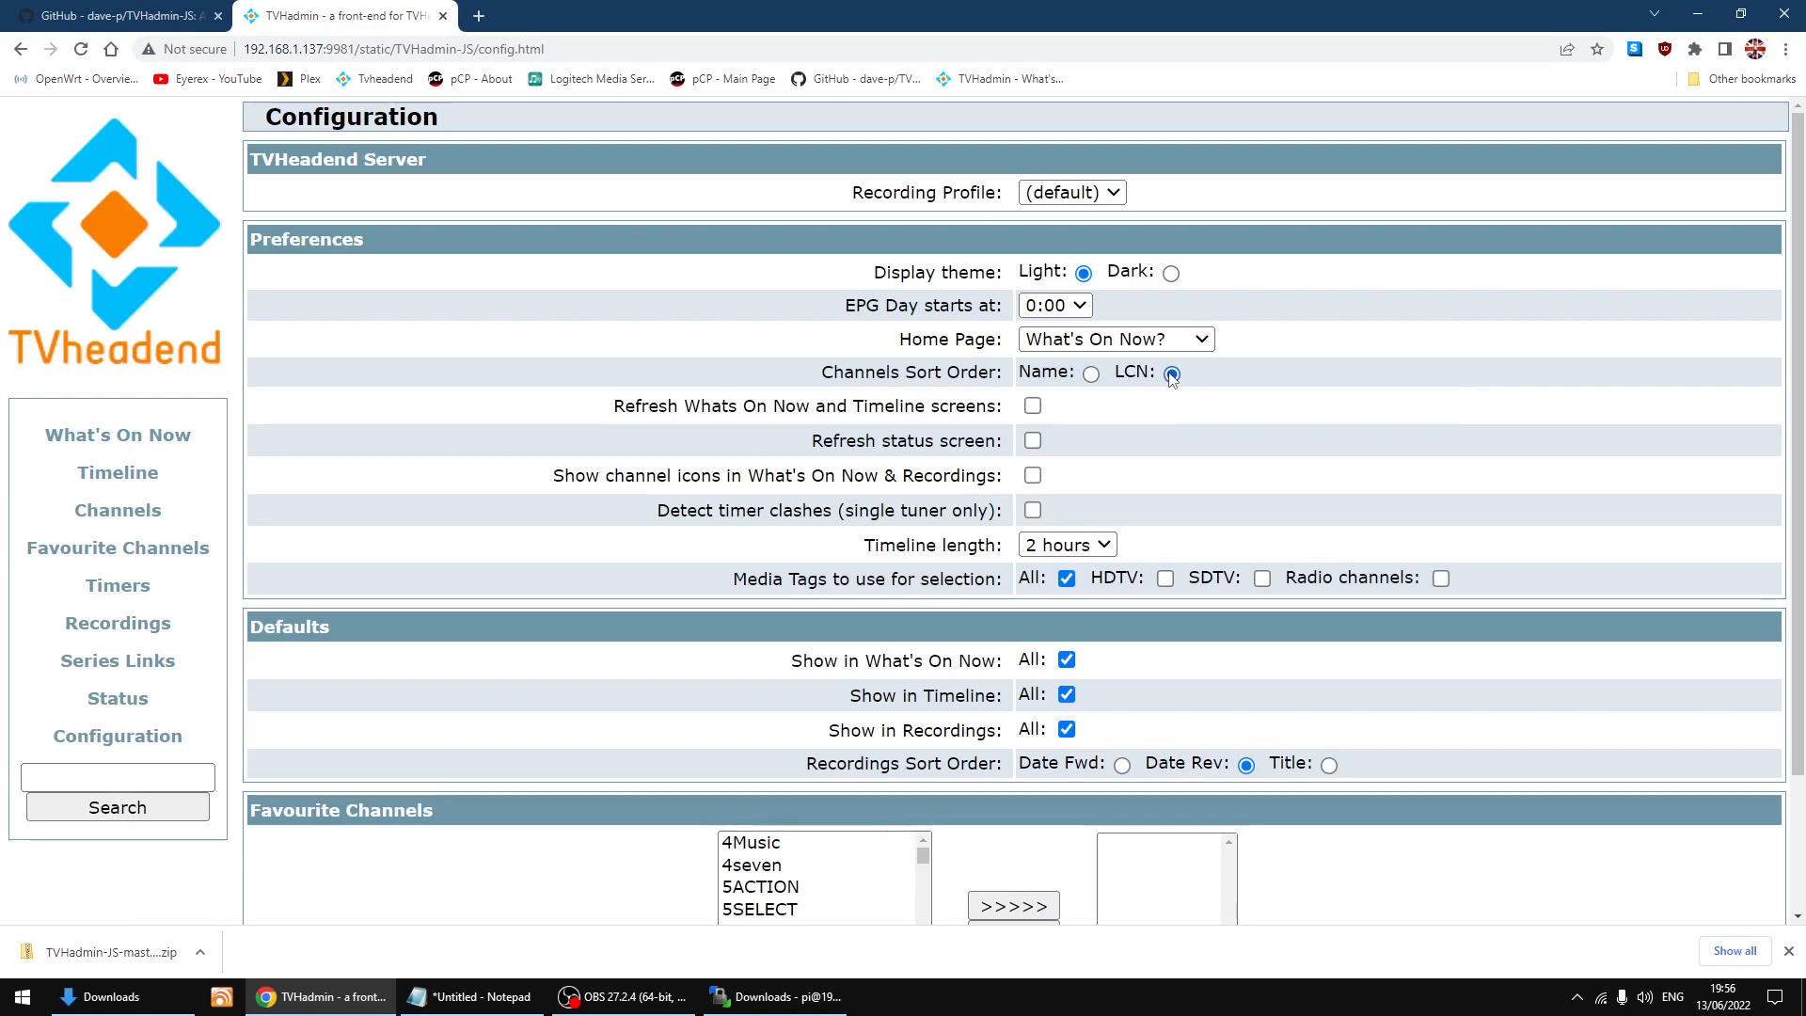
click(1172, 373)
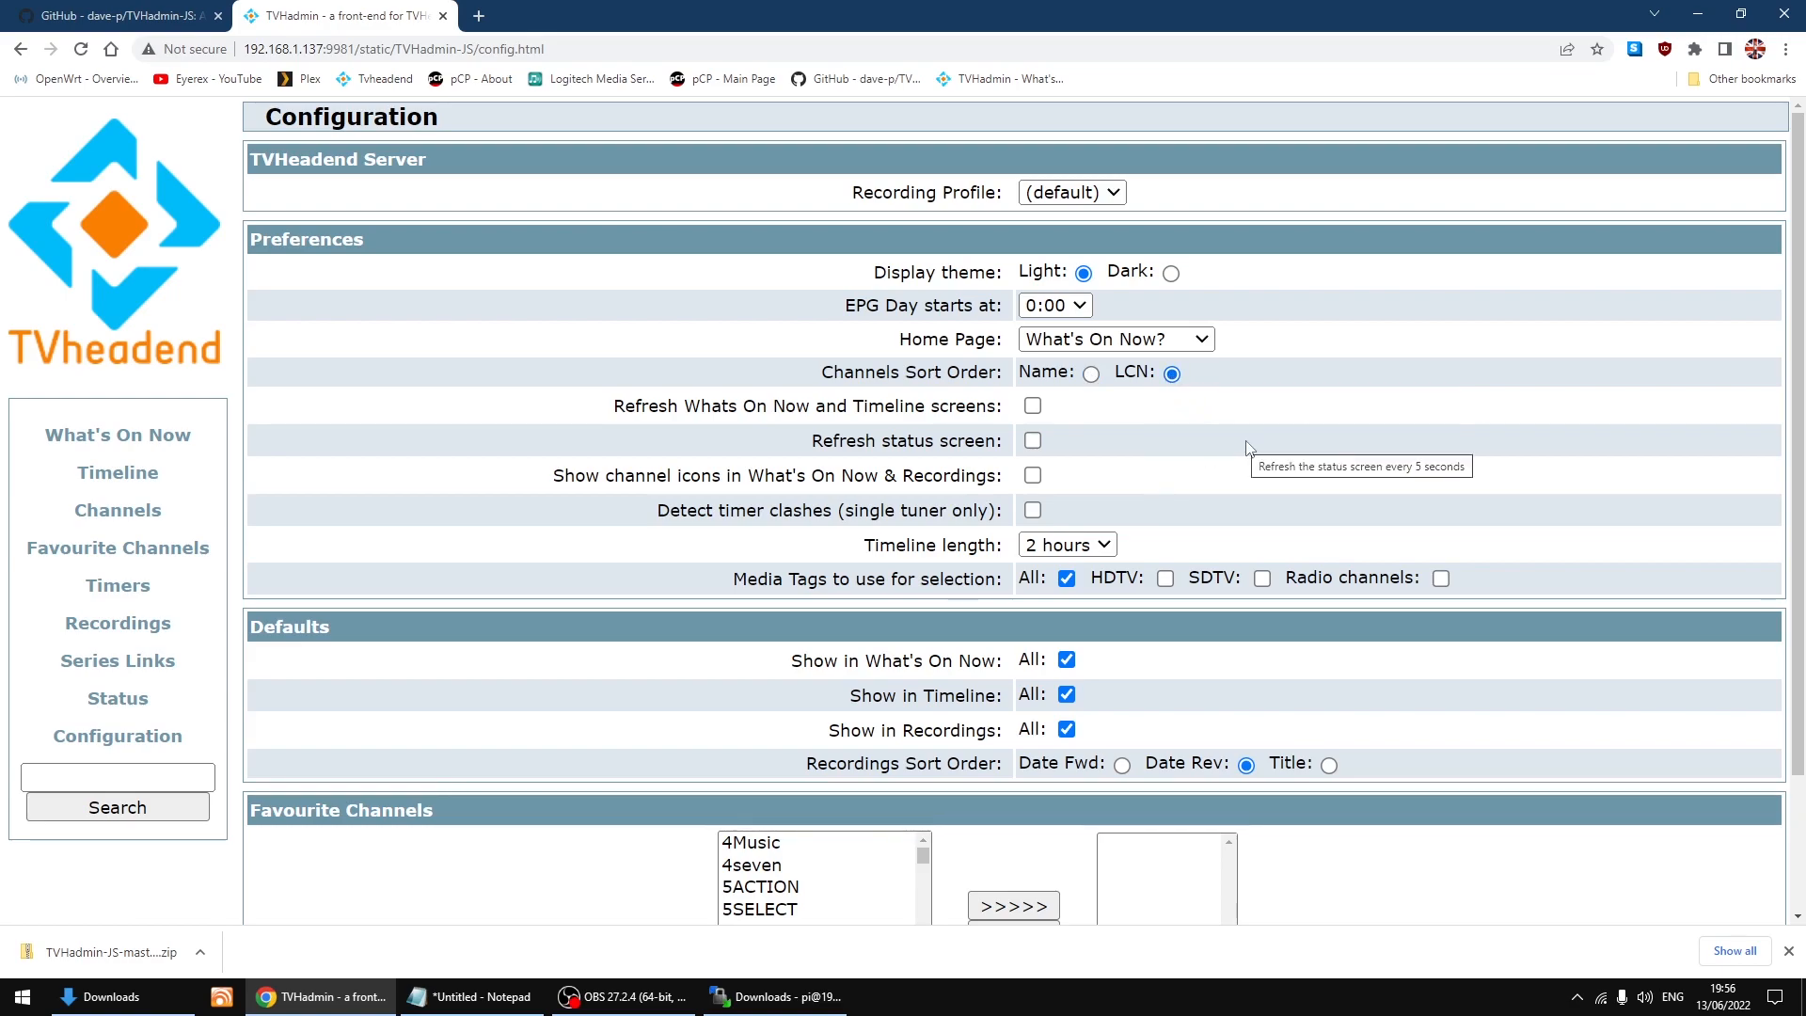
mouse_move(1002, 456)
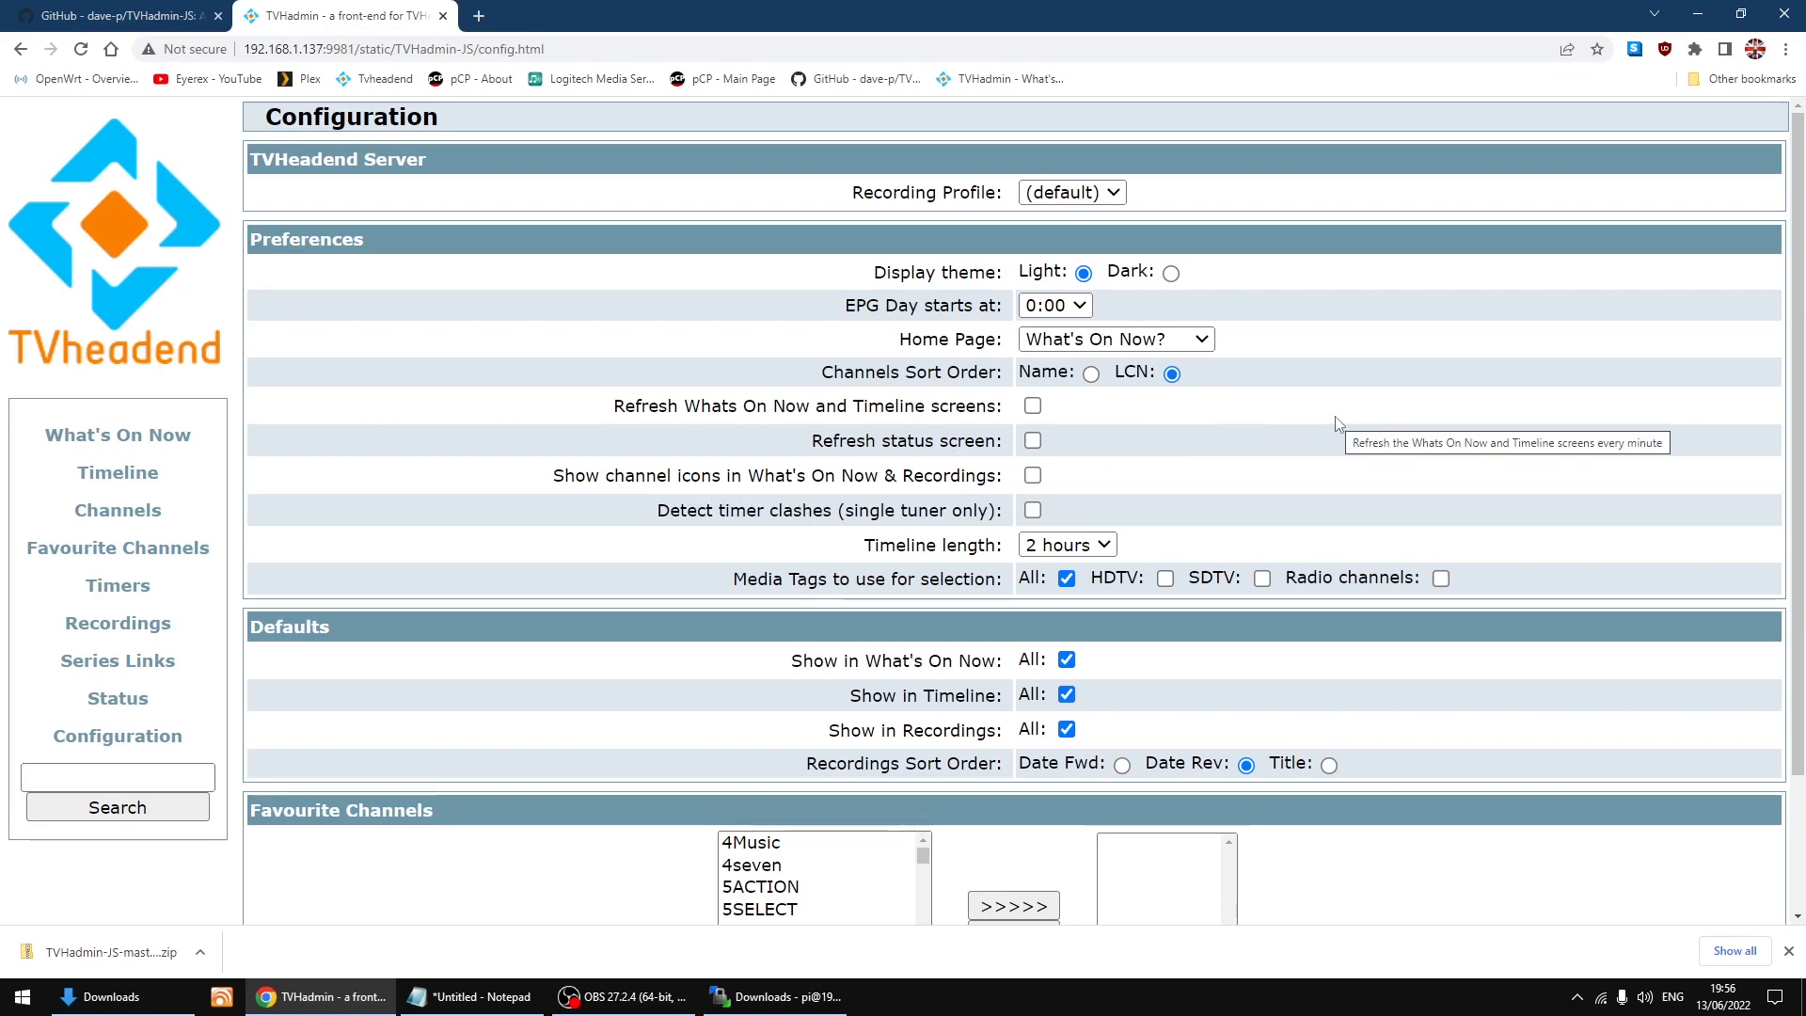
- Scroll to the bottom of the Configuration page to reach the Save control
scroll(down, 3)
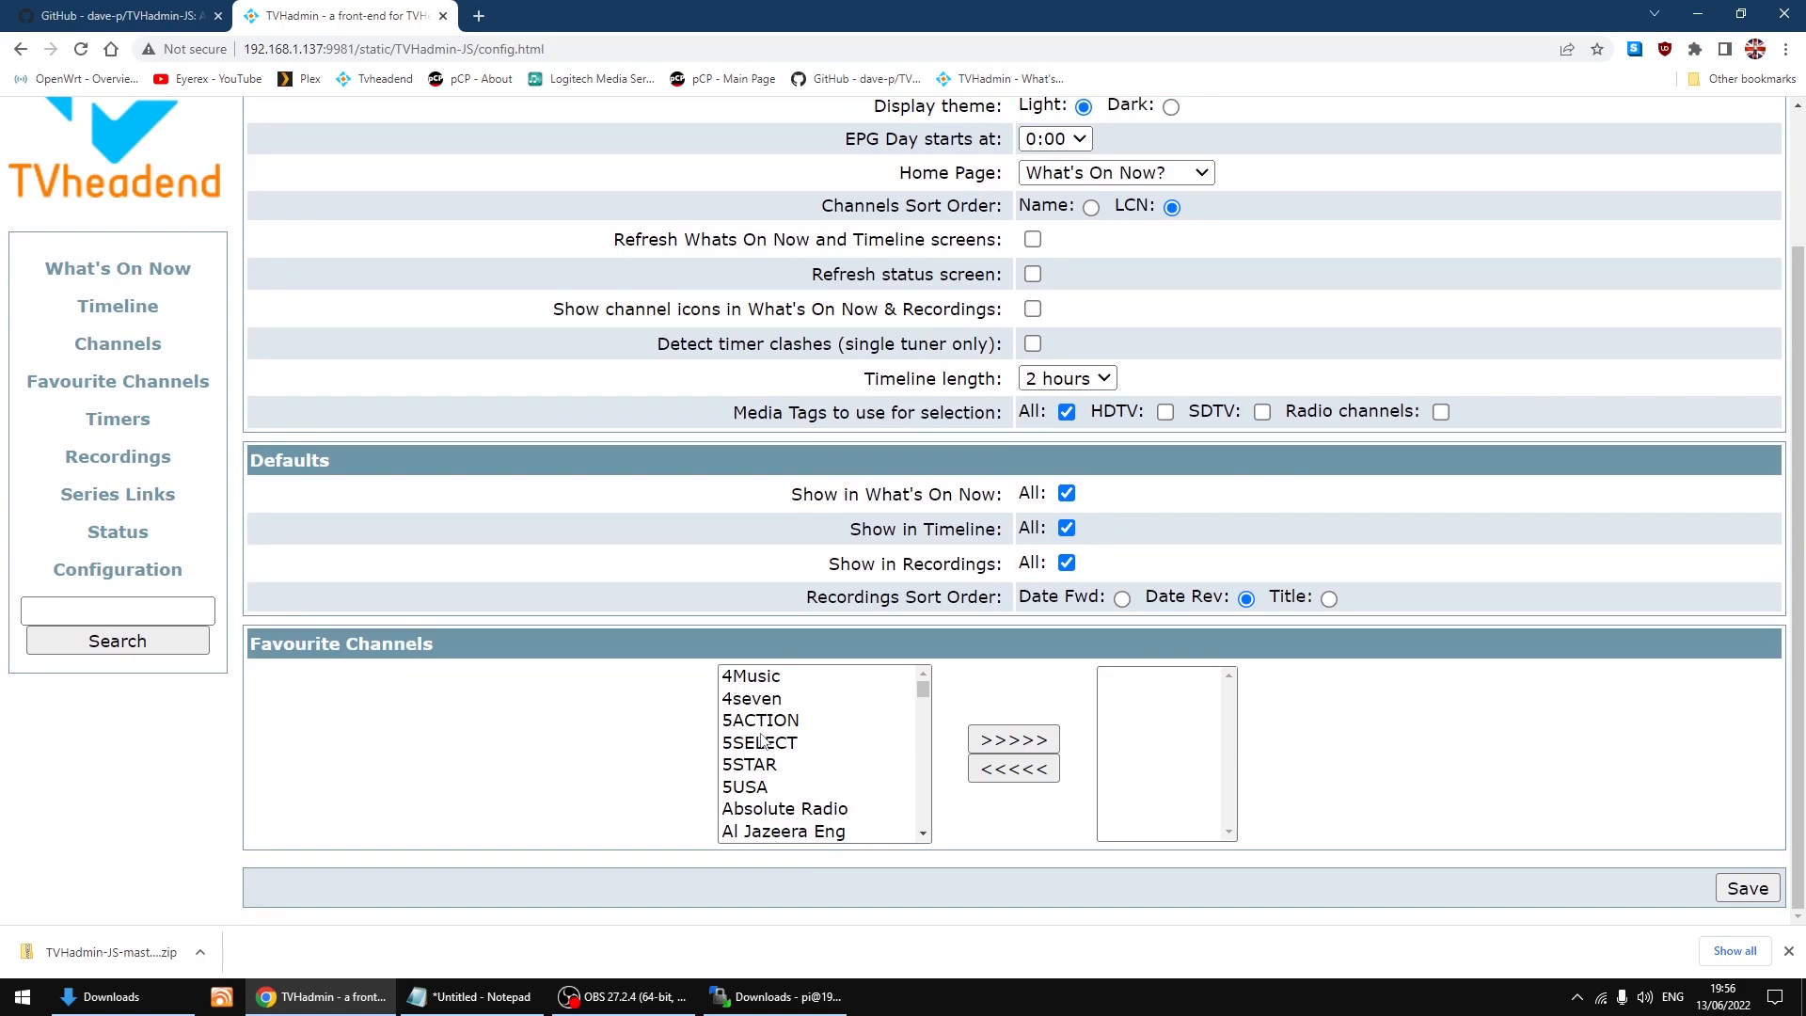
mouse_move(1128, 751)
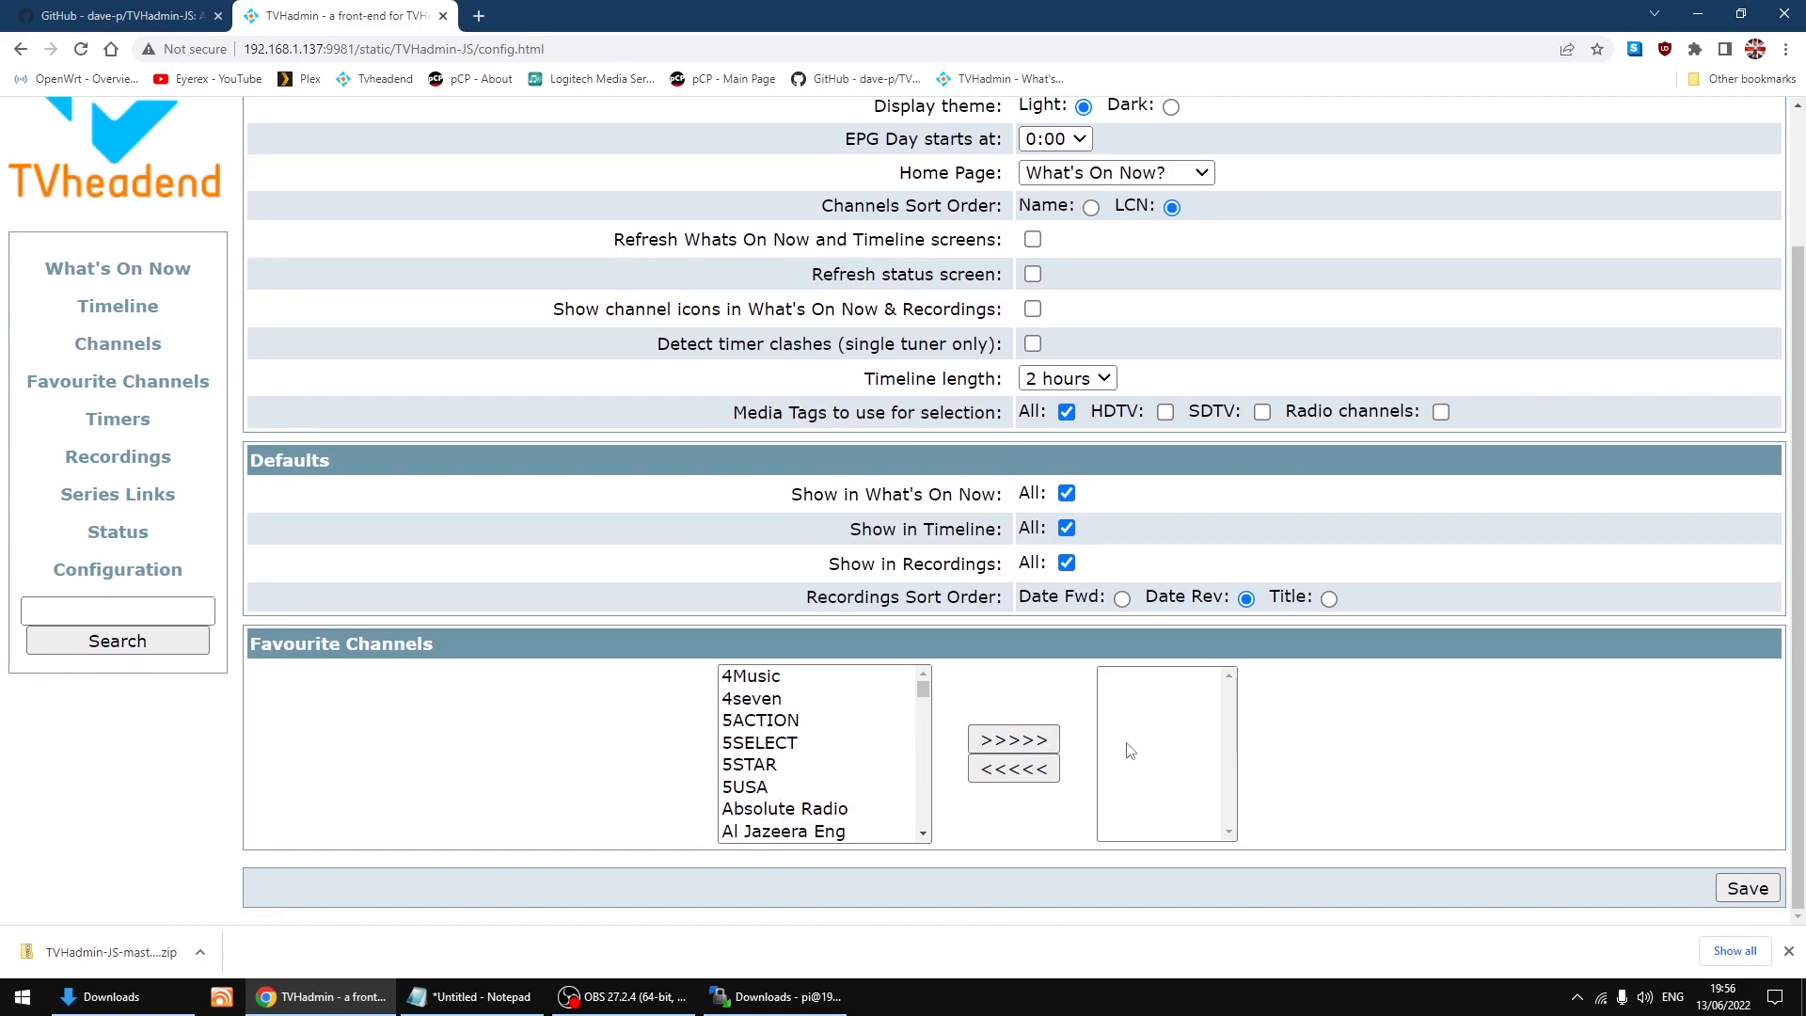
mouse_move(117, 417)
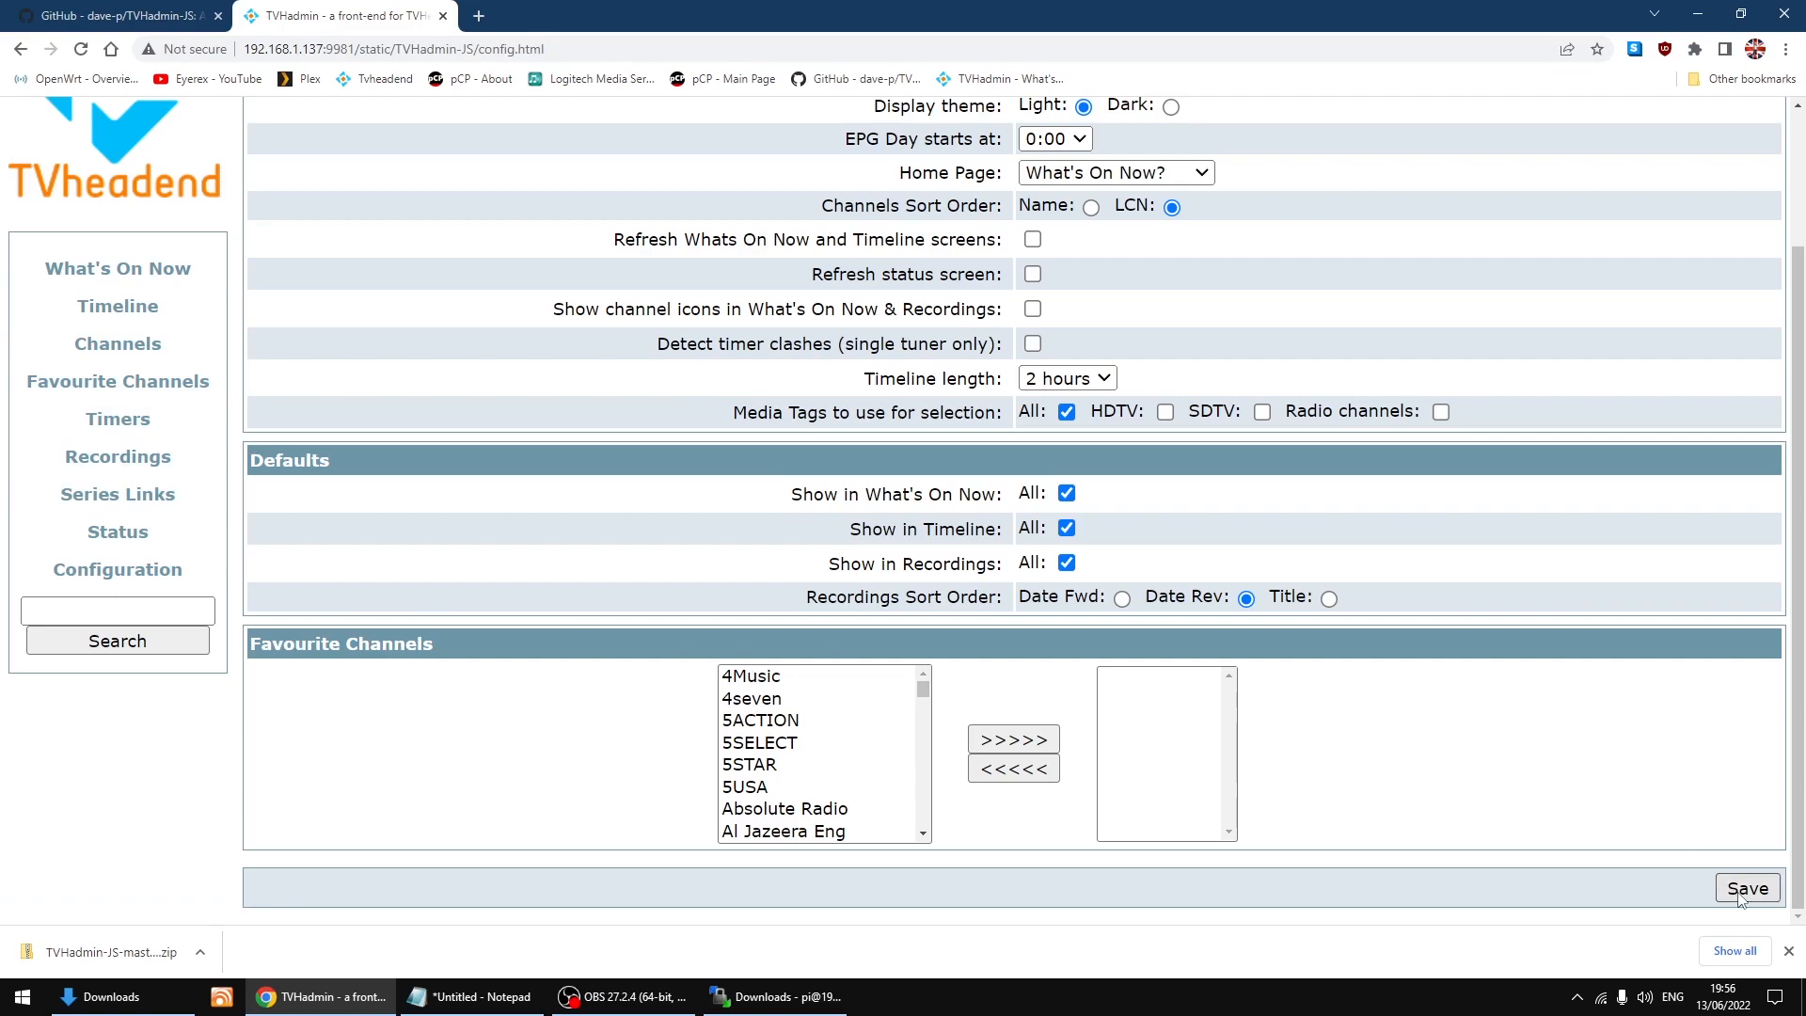
mouse_move(1749, 897)
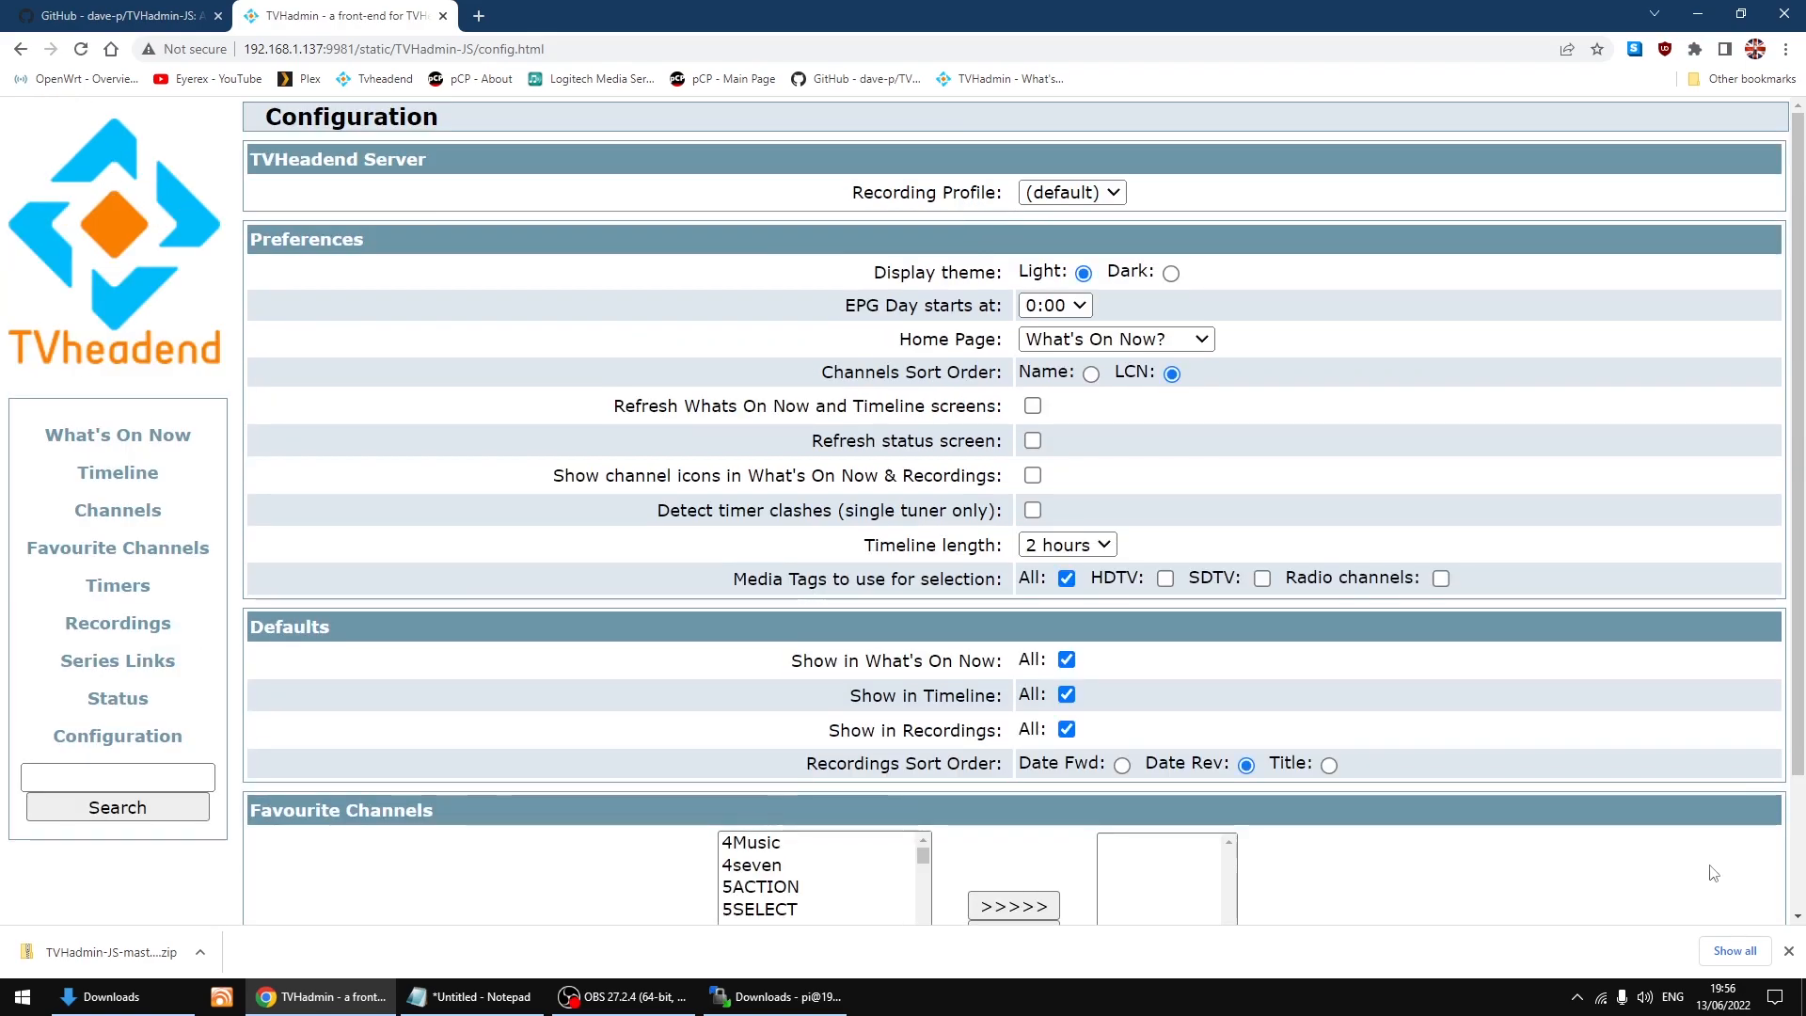
mouse_move(720, 563)
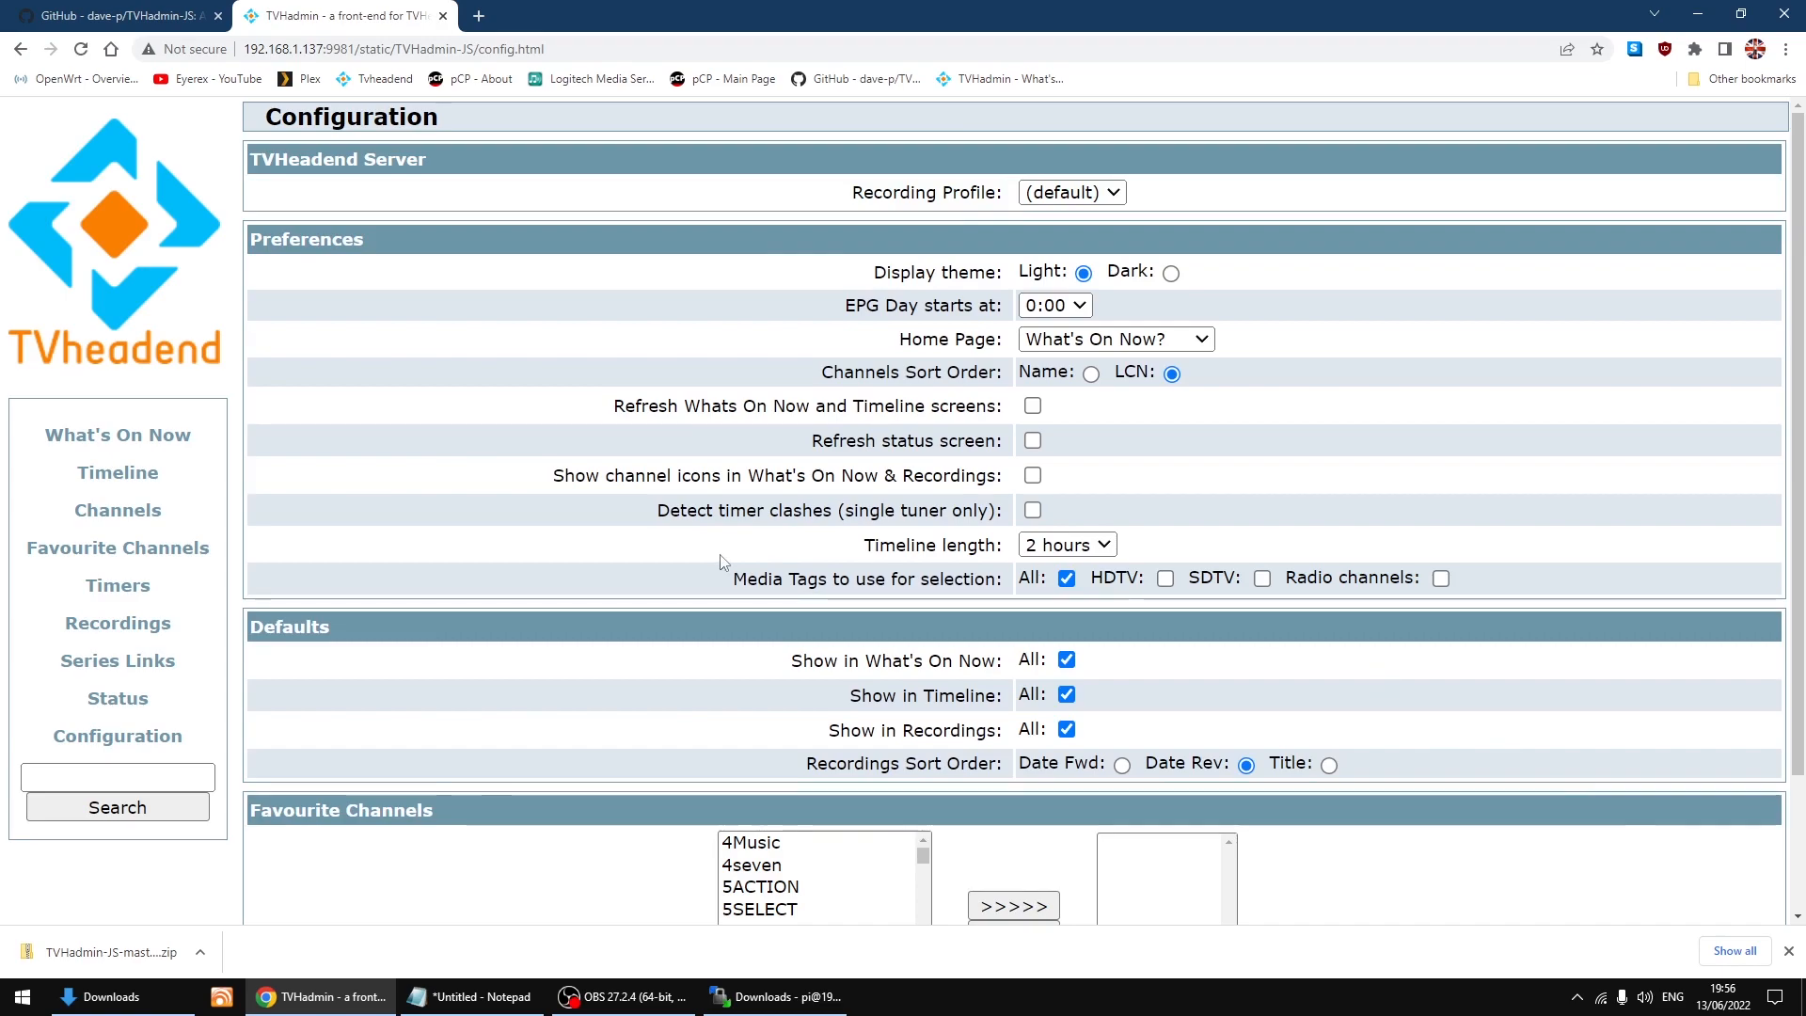
mouse_move(357, 474)
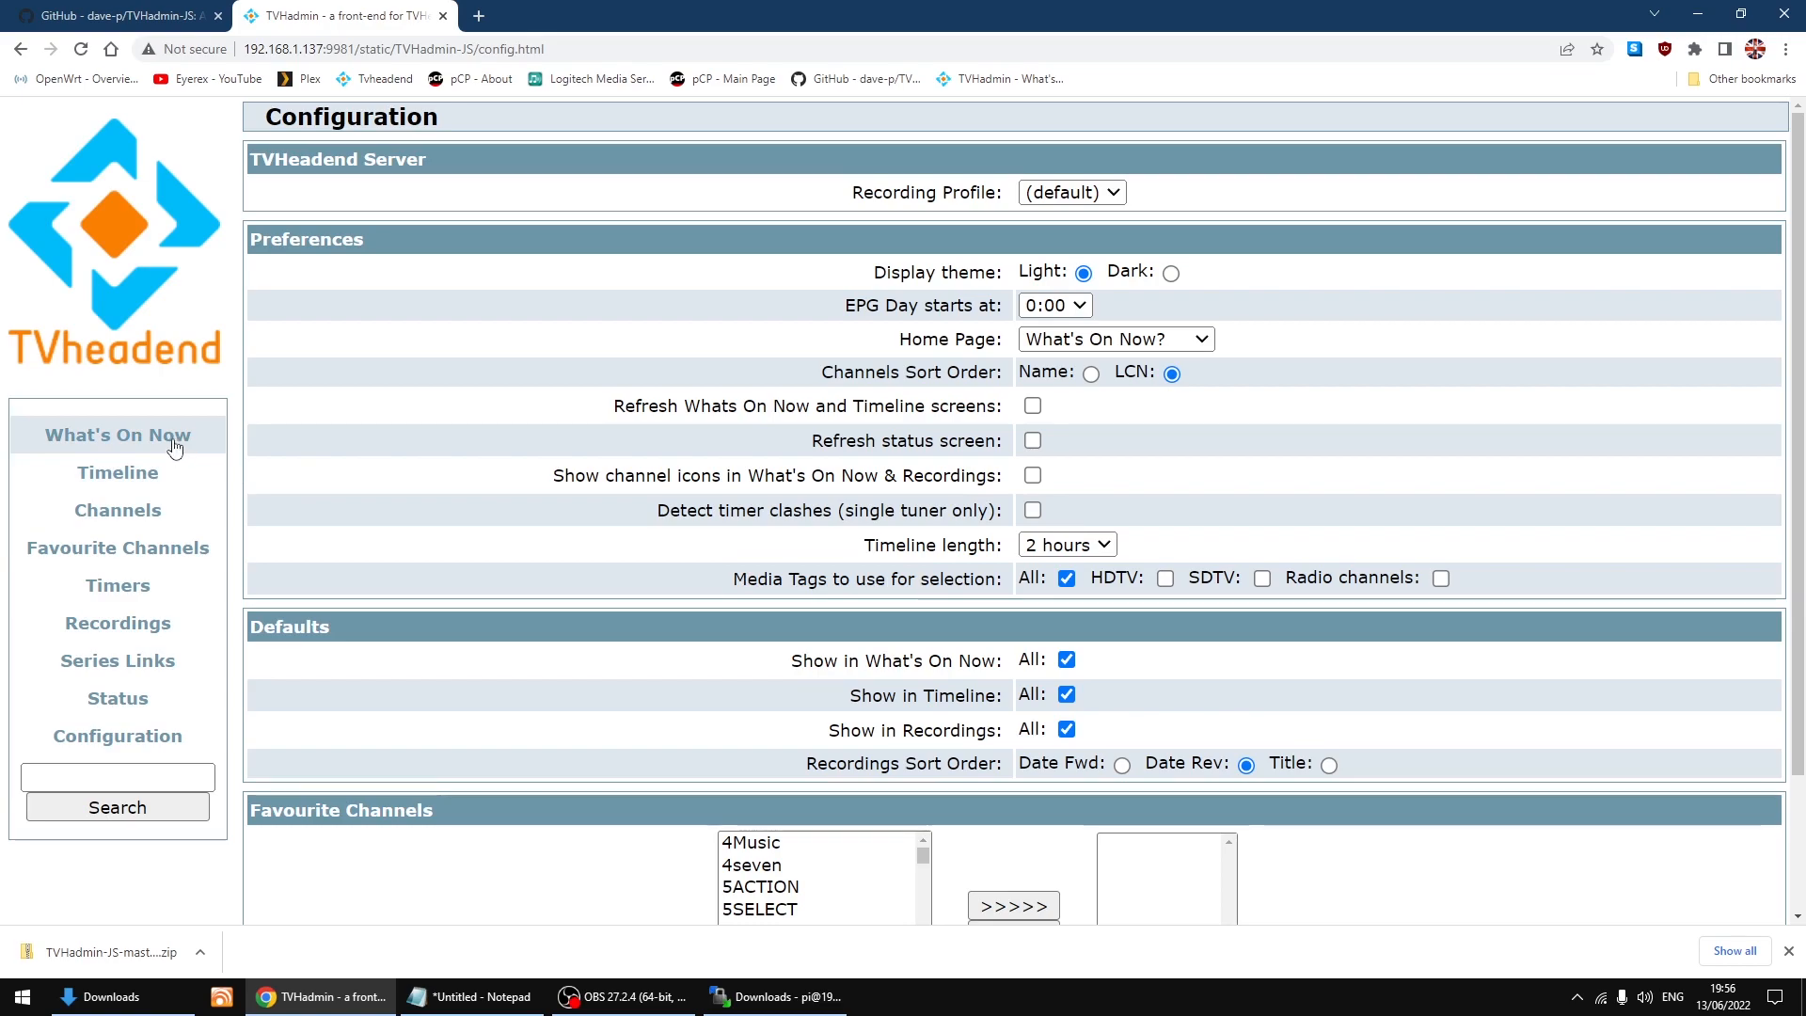
- Show What's On Now with channels in LCN order from 1 BBC ONE Lon, scrolling the list
click(117, 434)
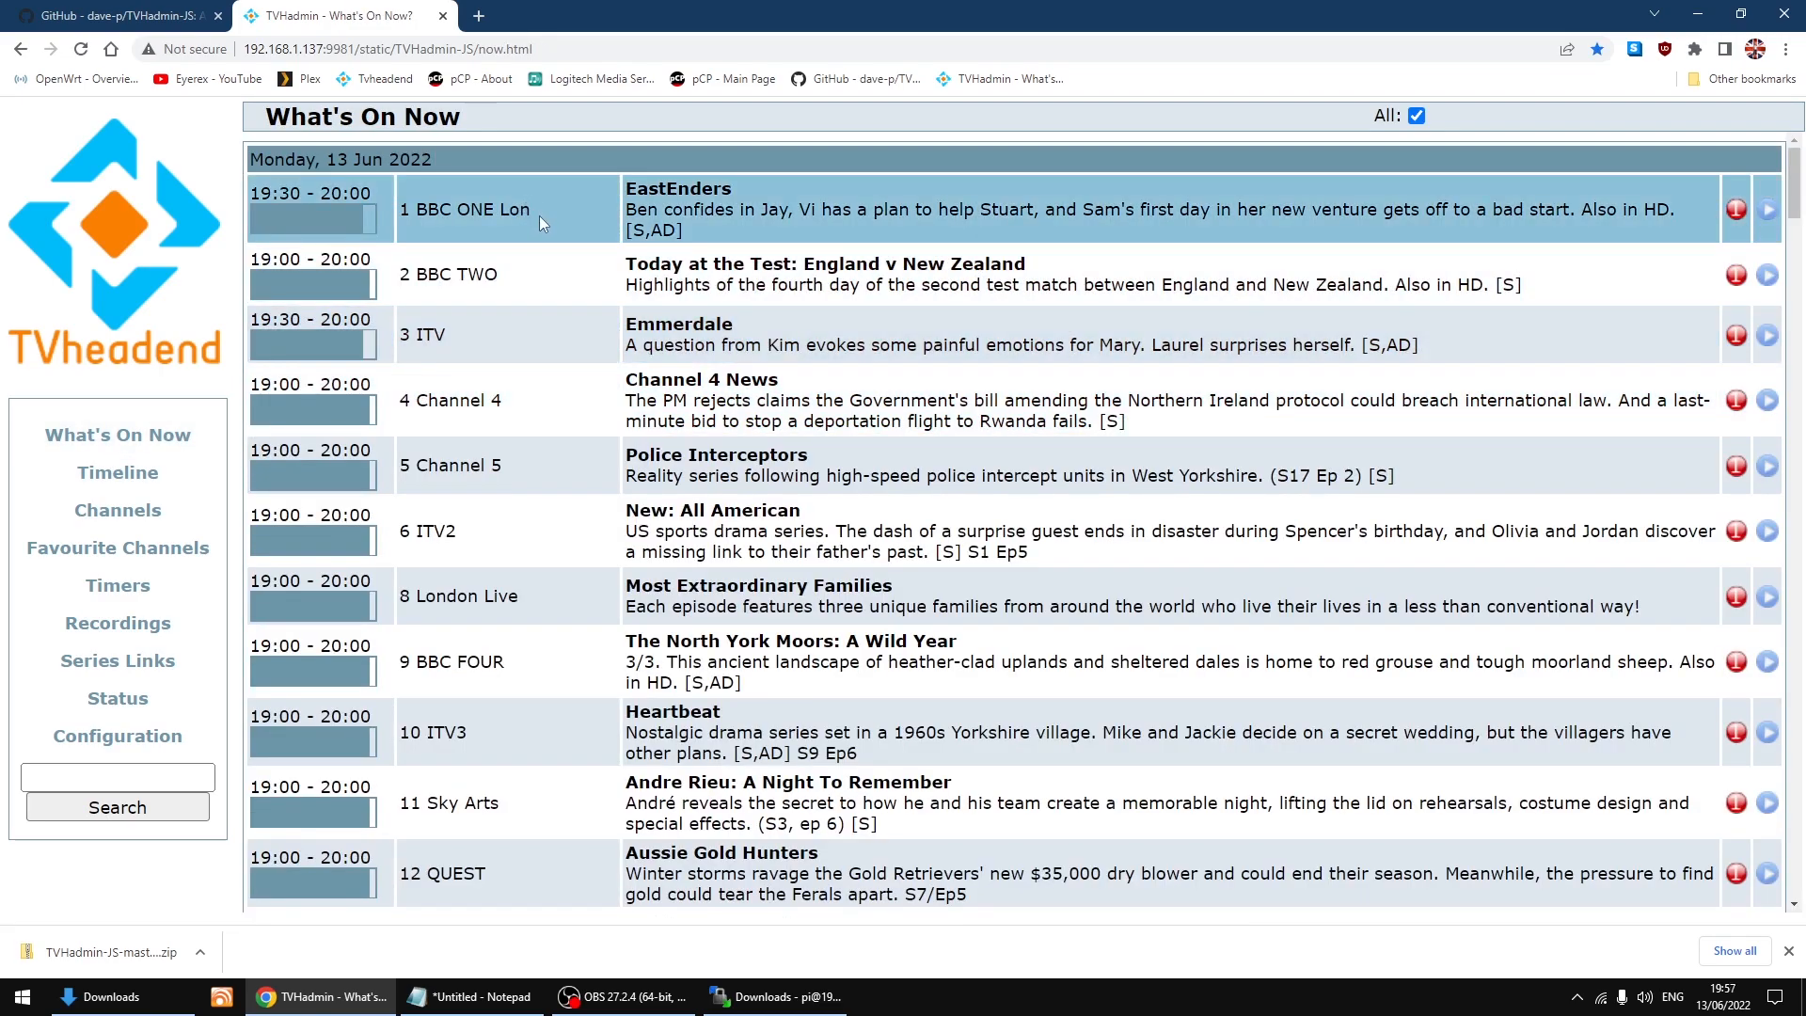
mouse_move(530, 485)
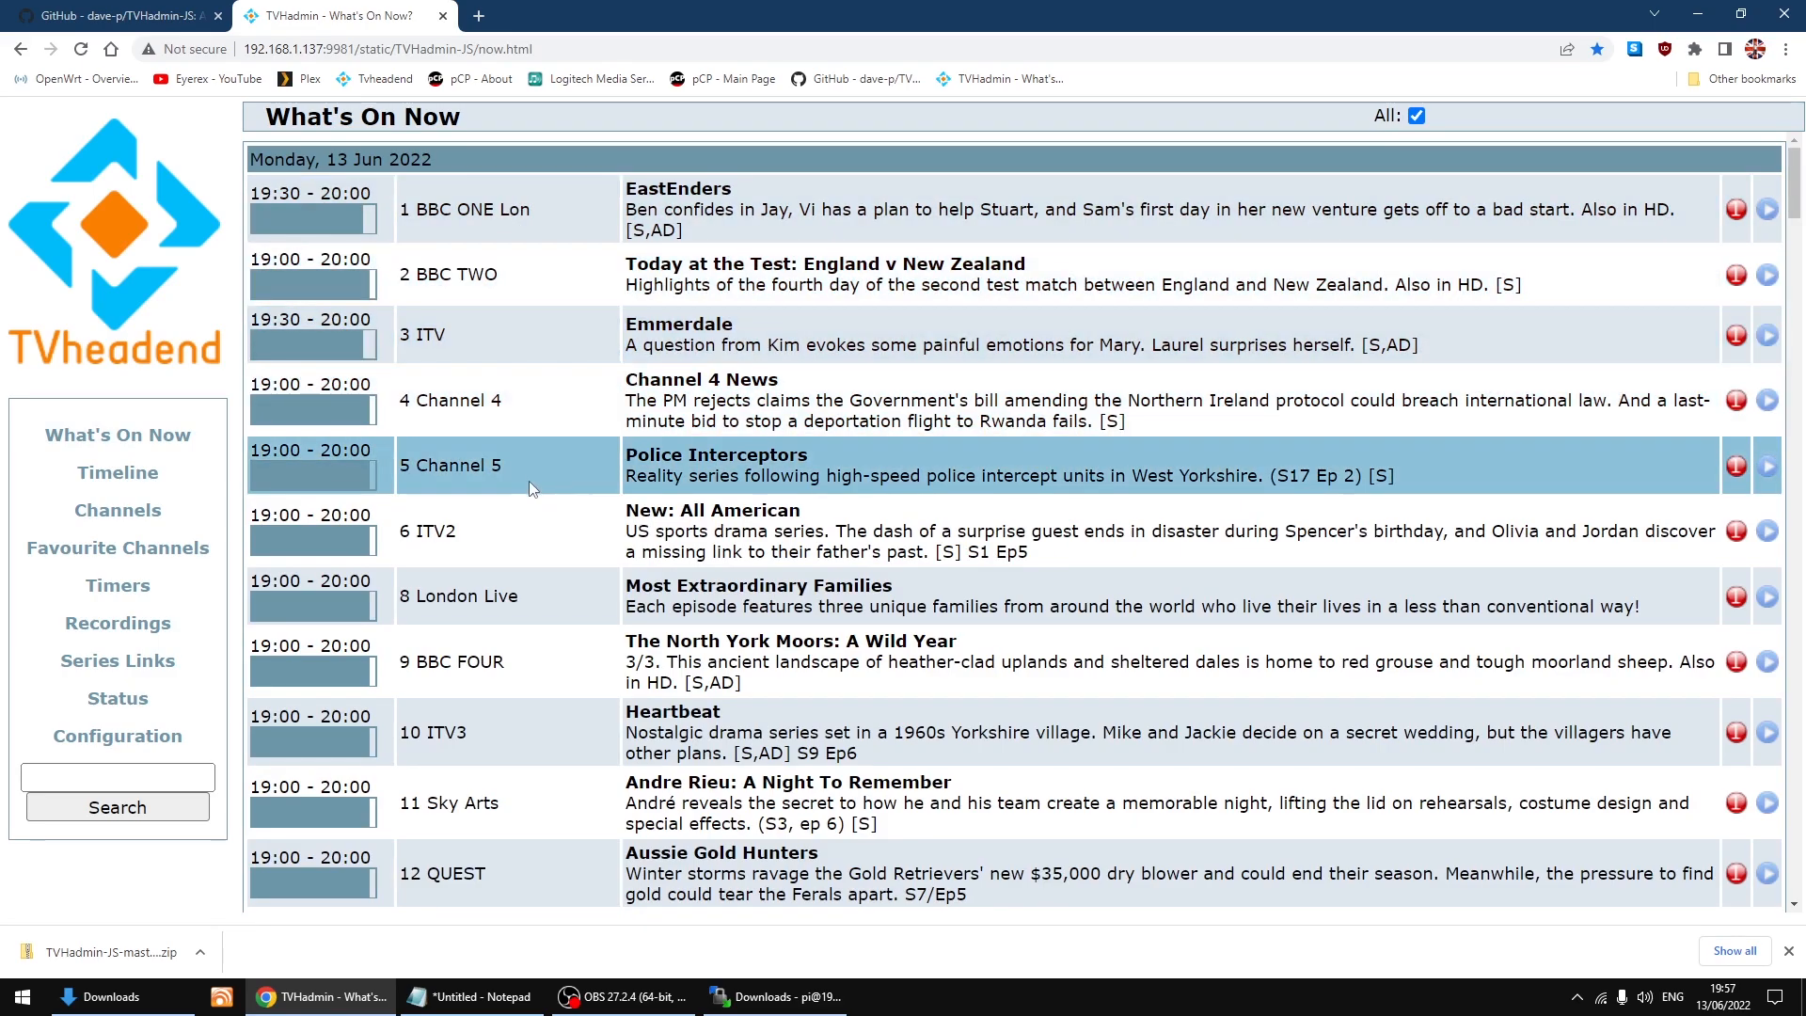
mouse_move(992, 420)
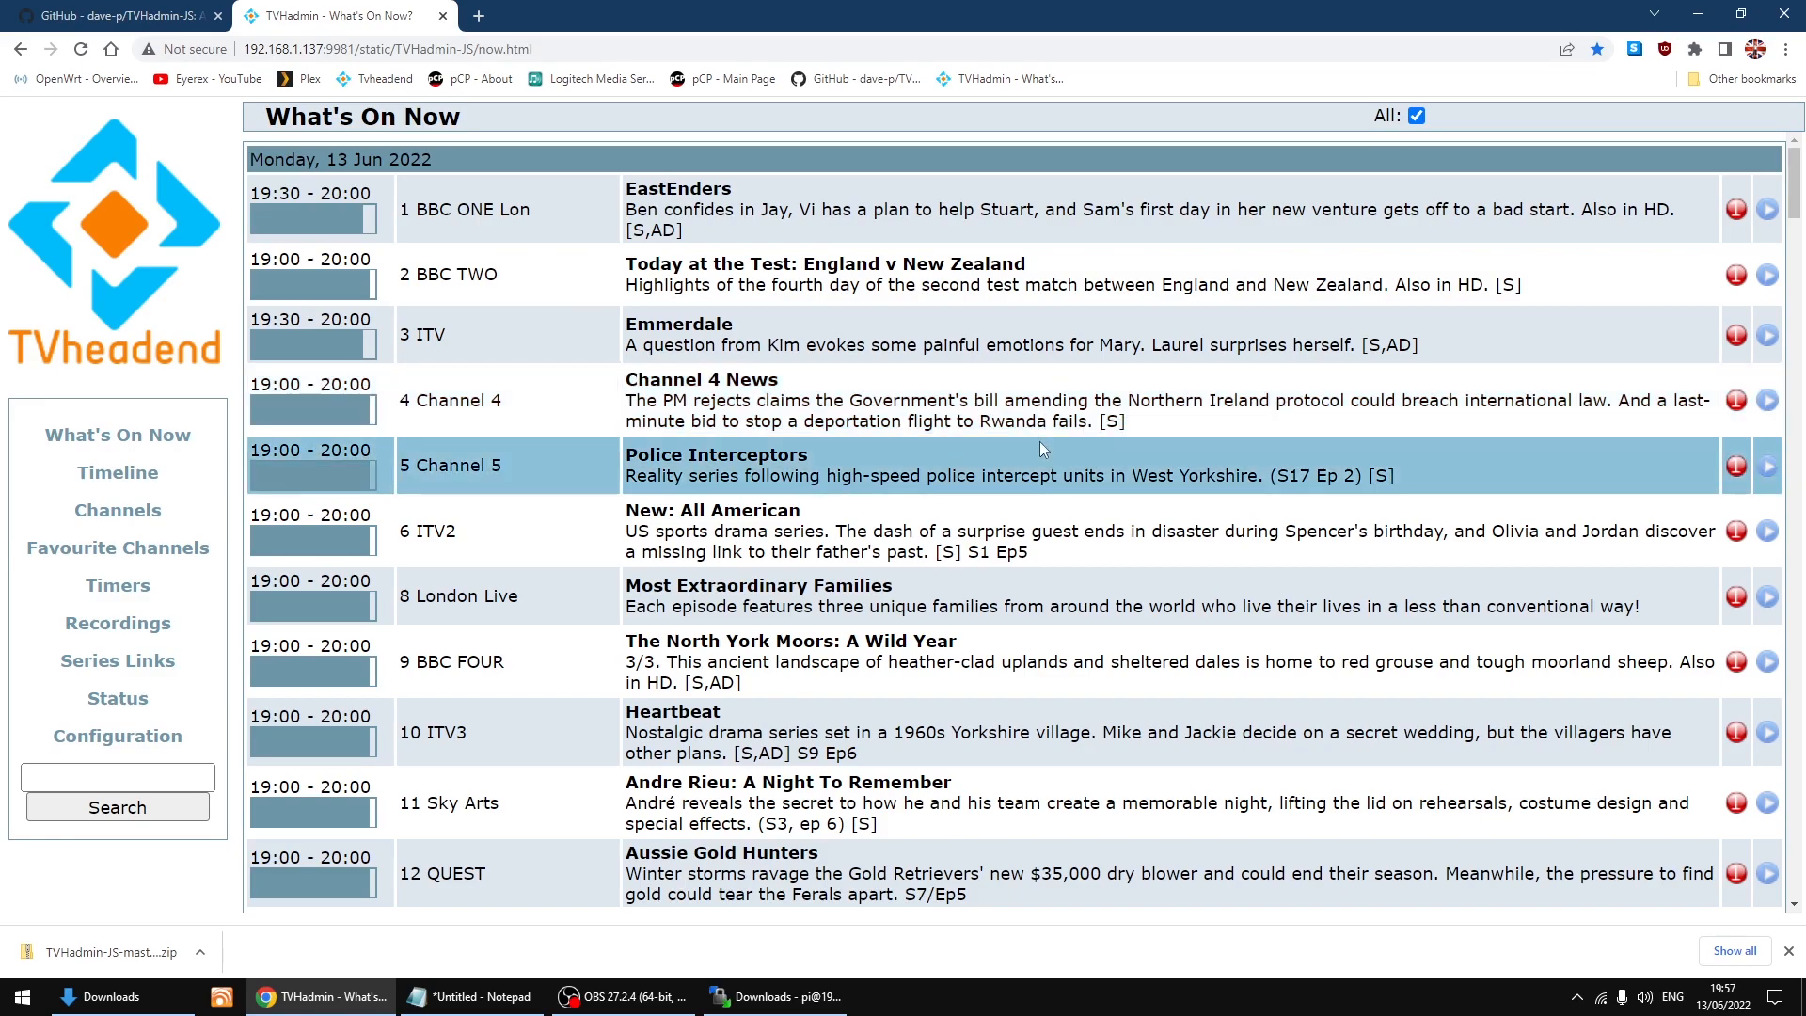
scroll(down, 3)
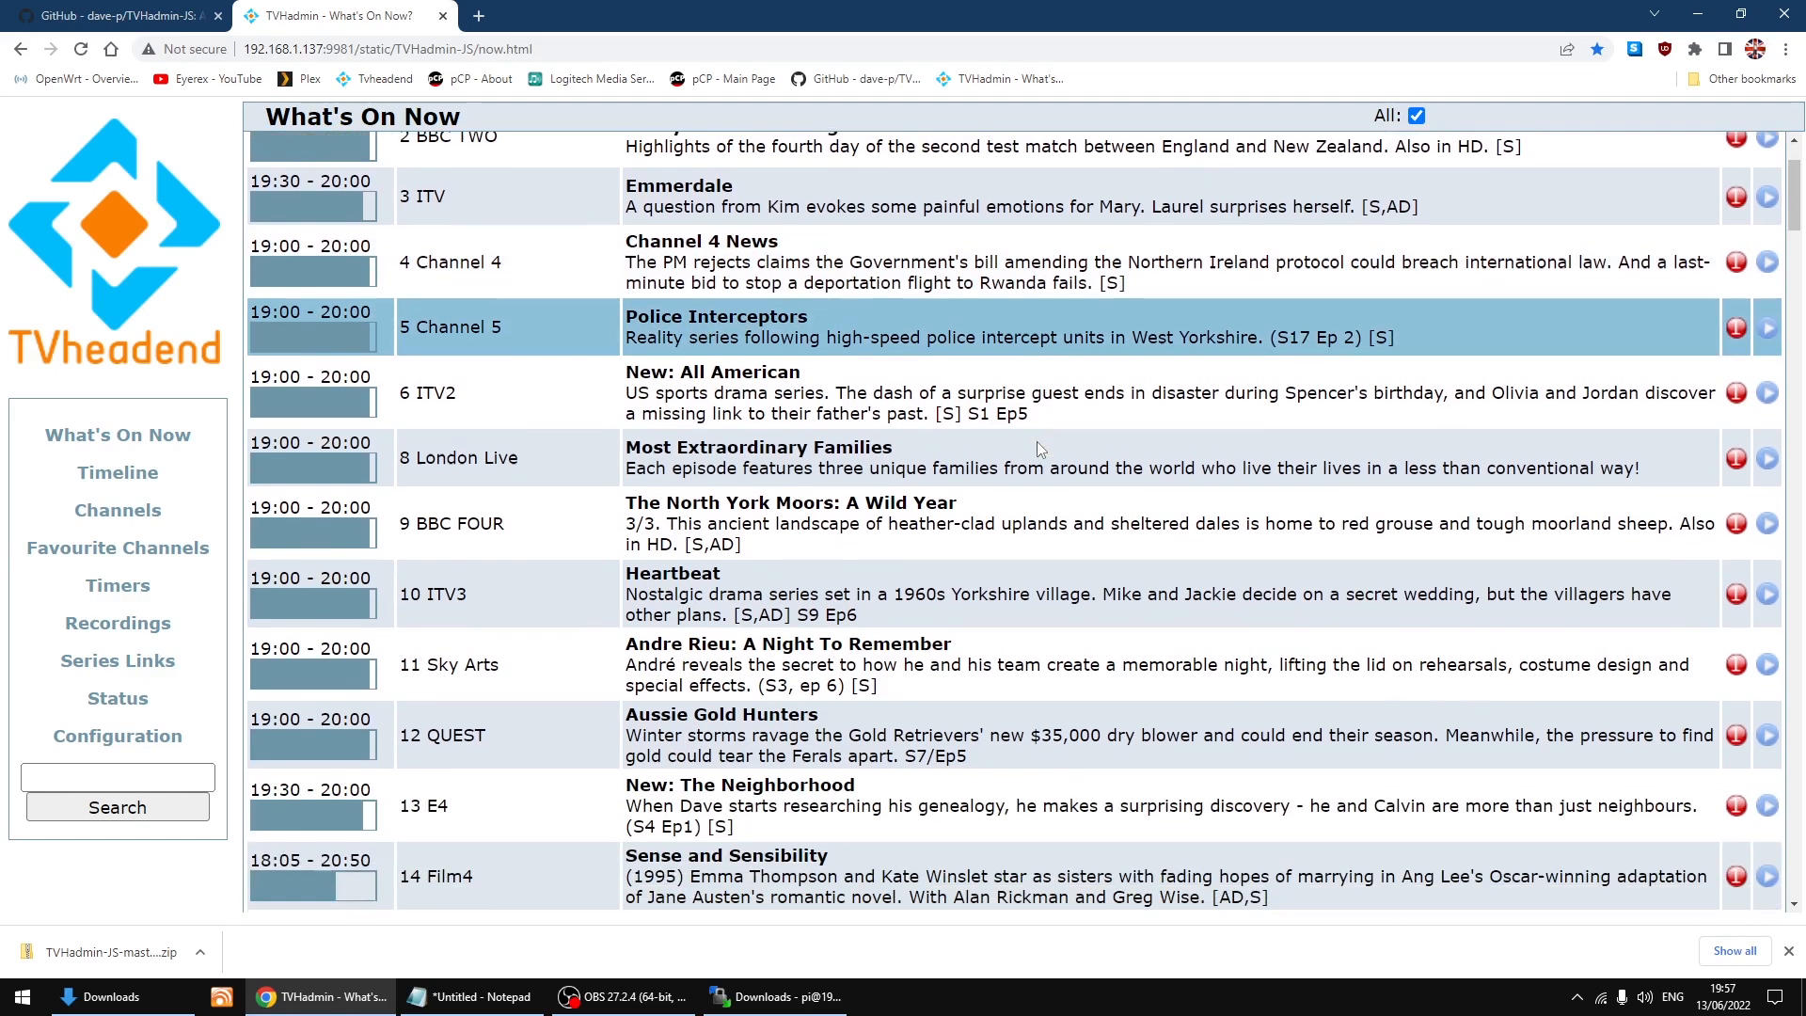
scroll(down, 3)
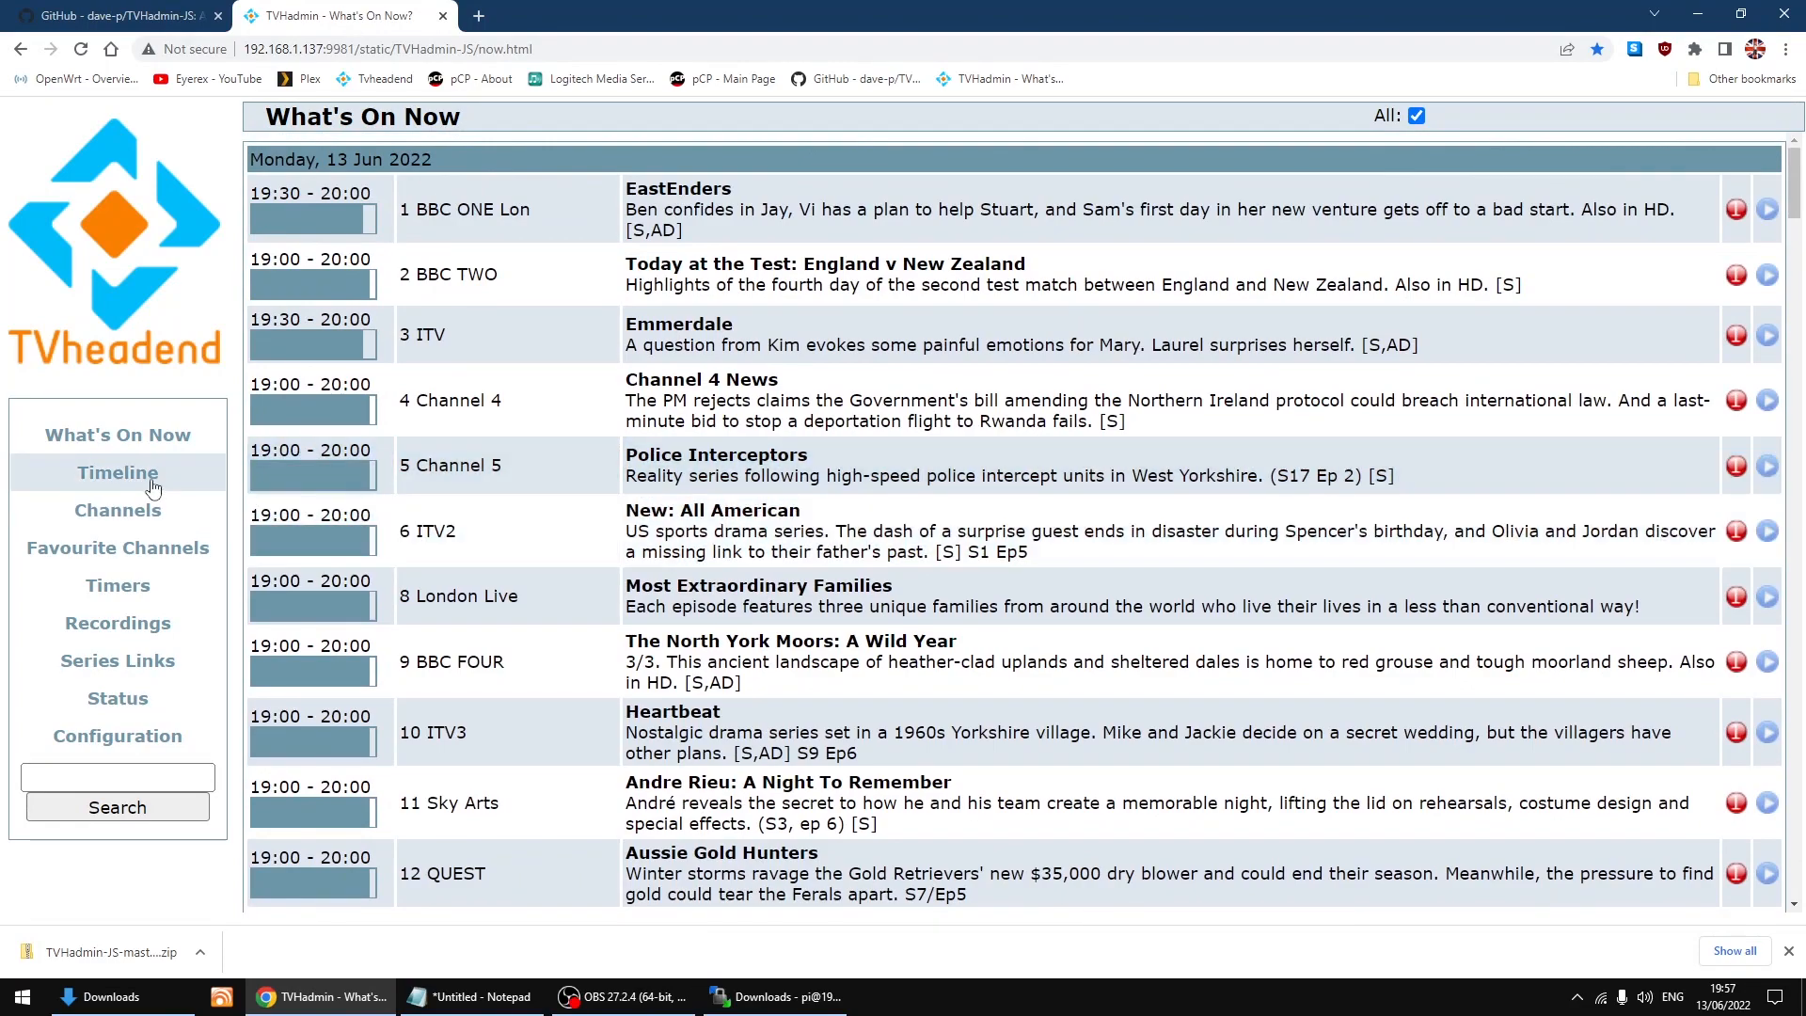
click(117, 472)
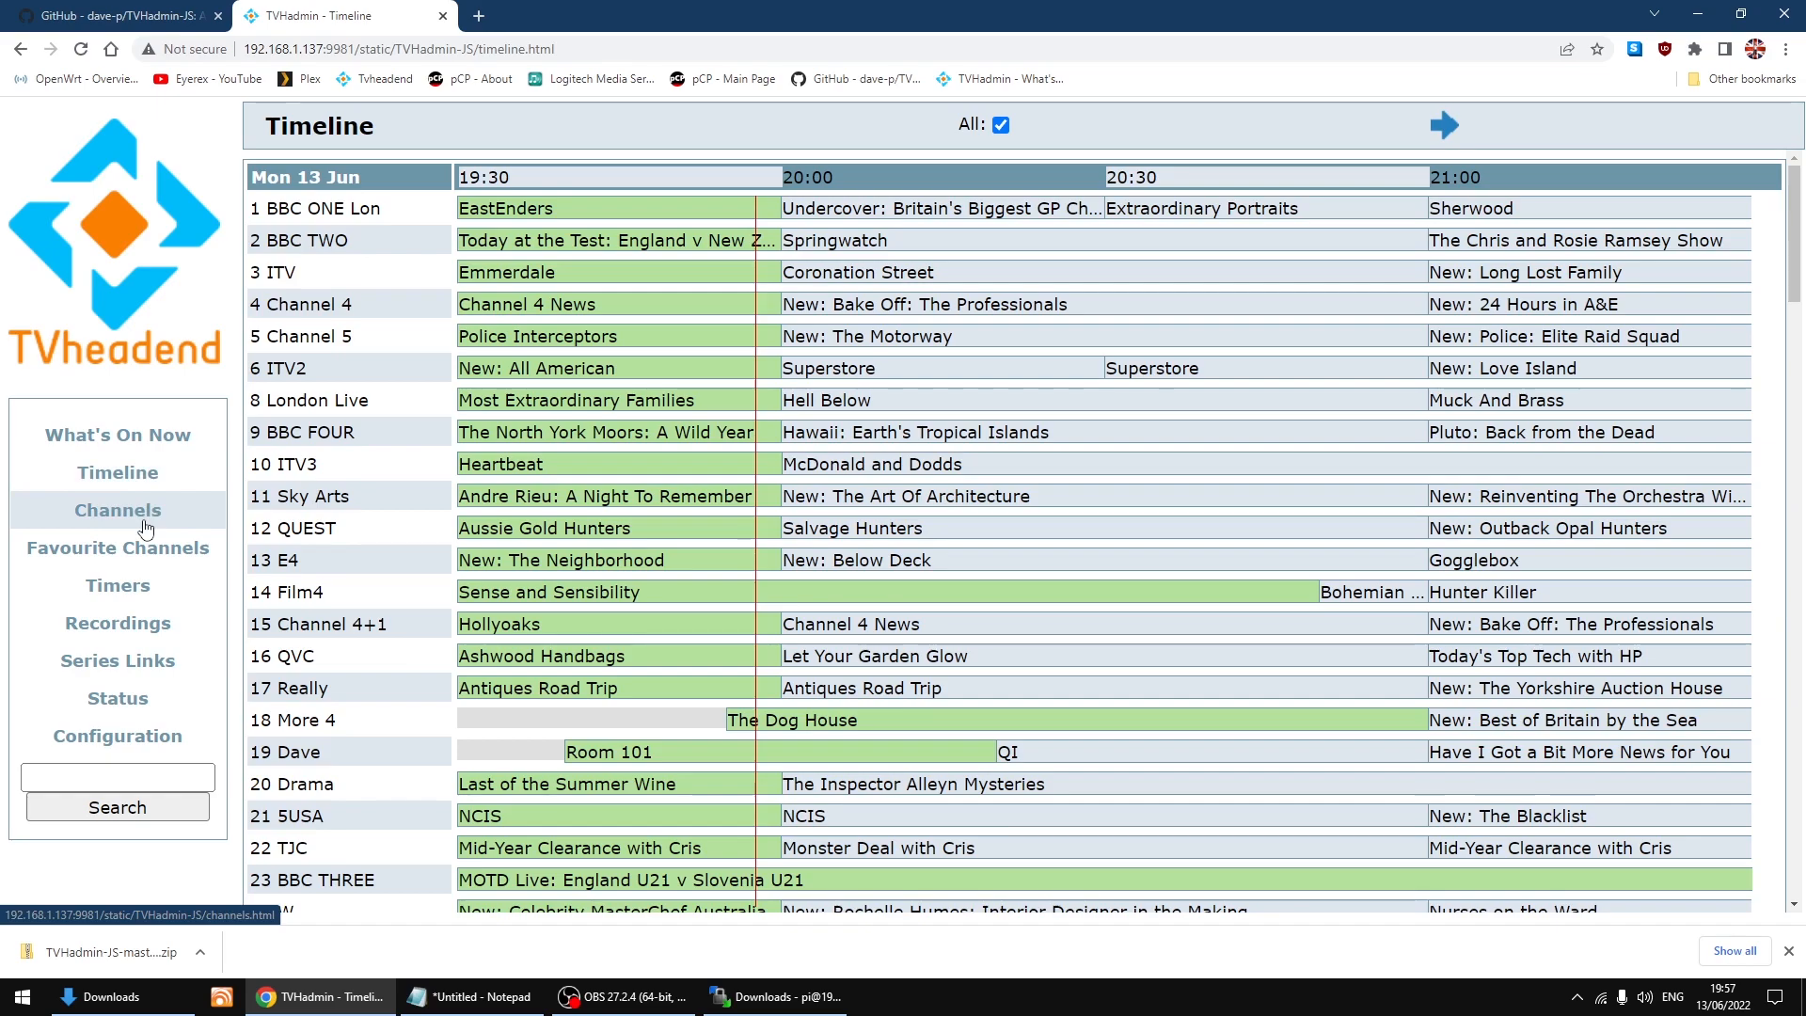
click(117, 510)
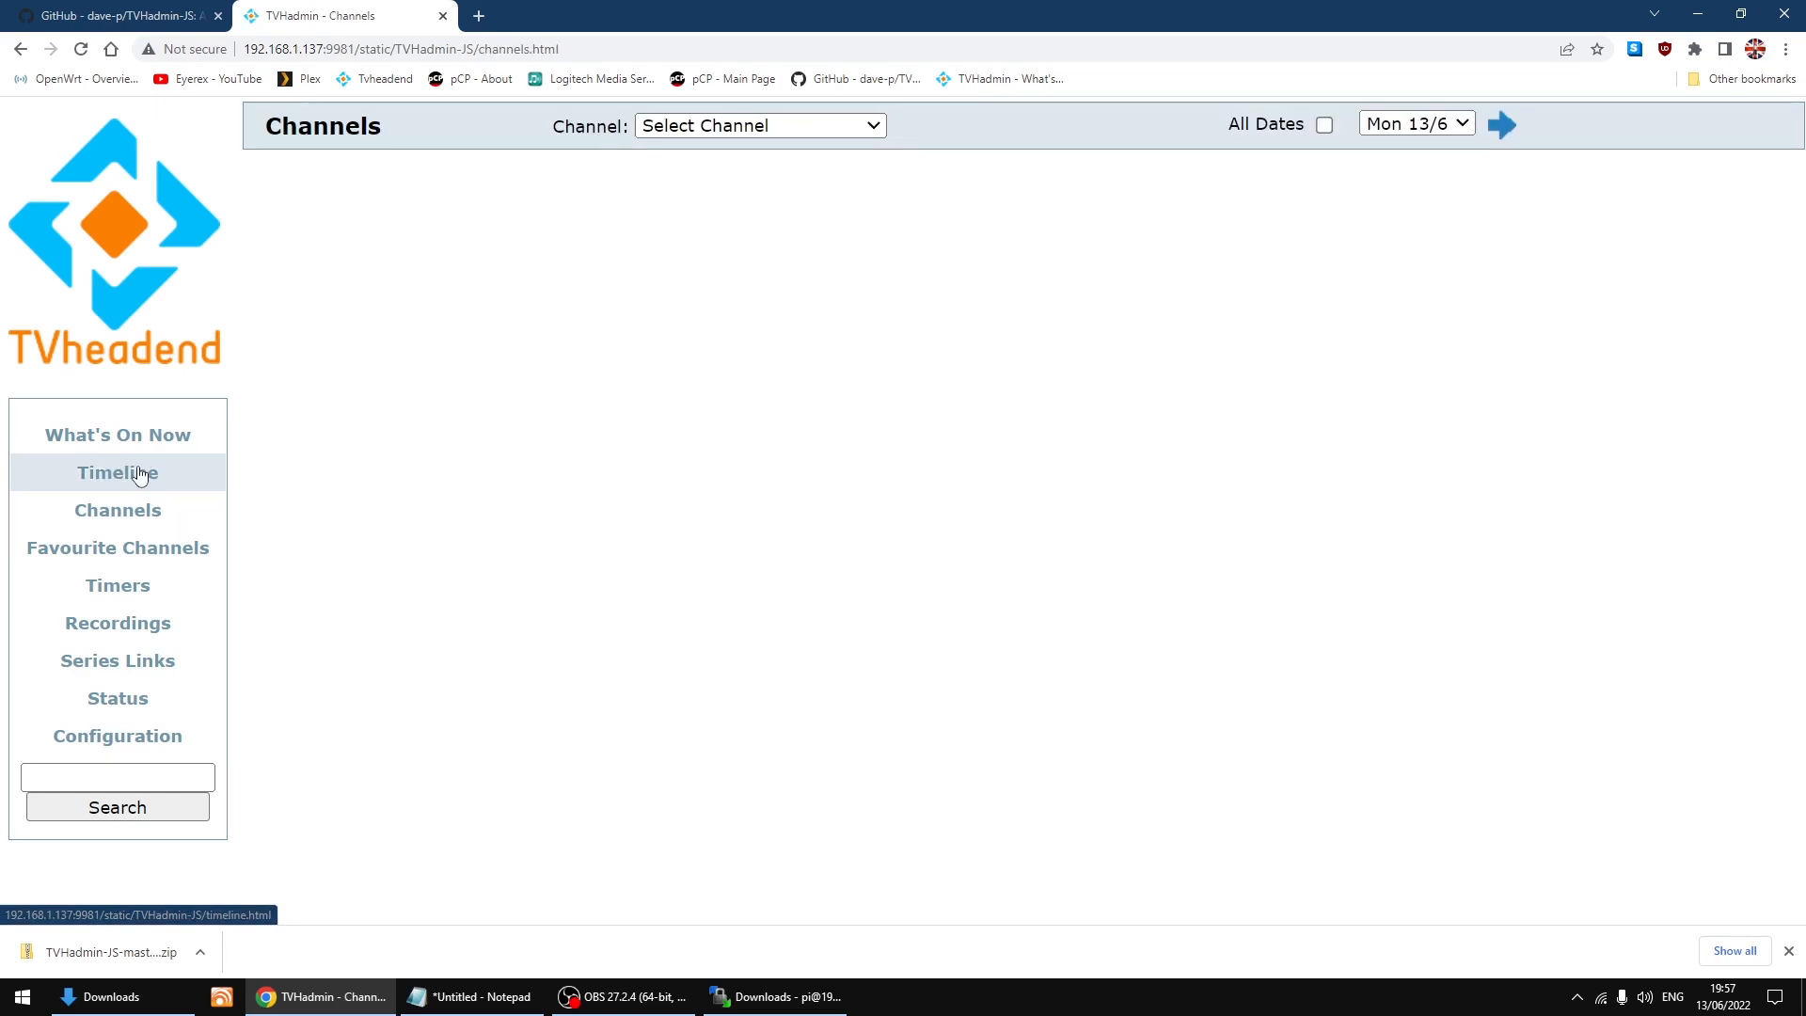
click(116, 434)
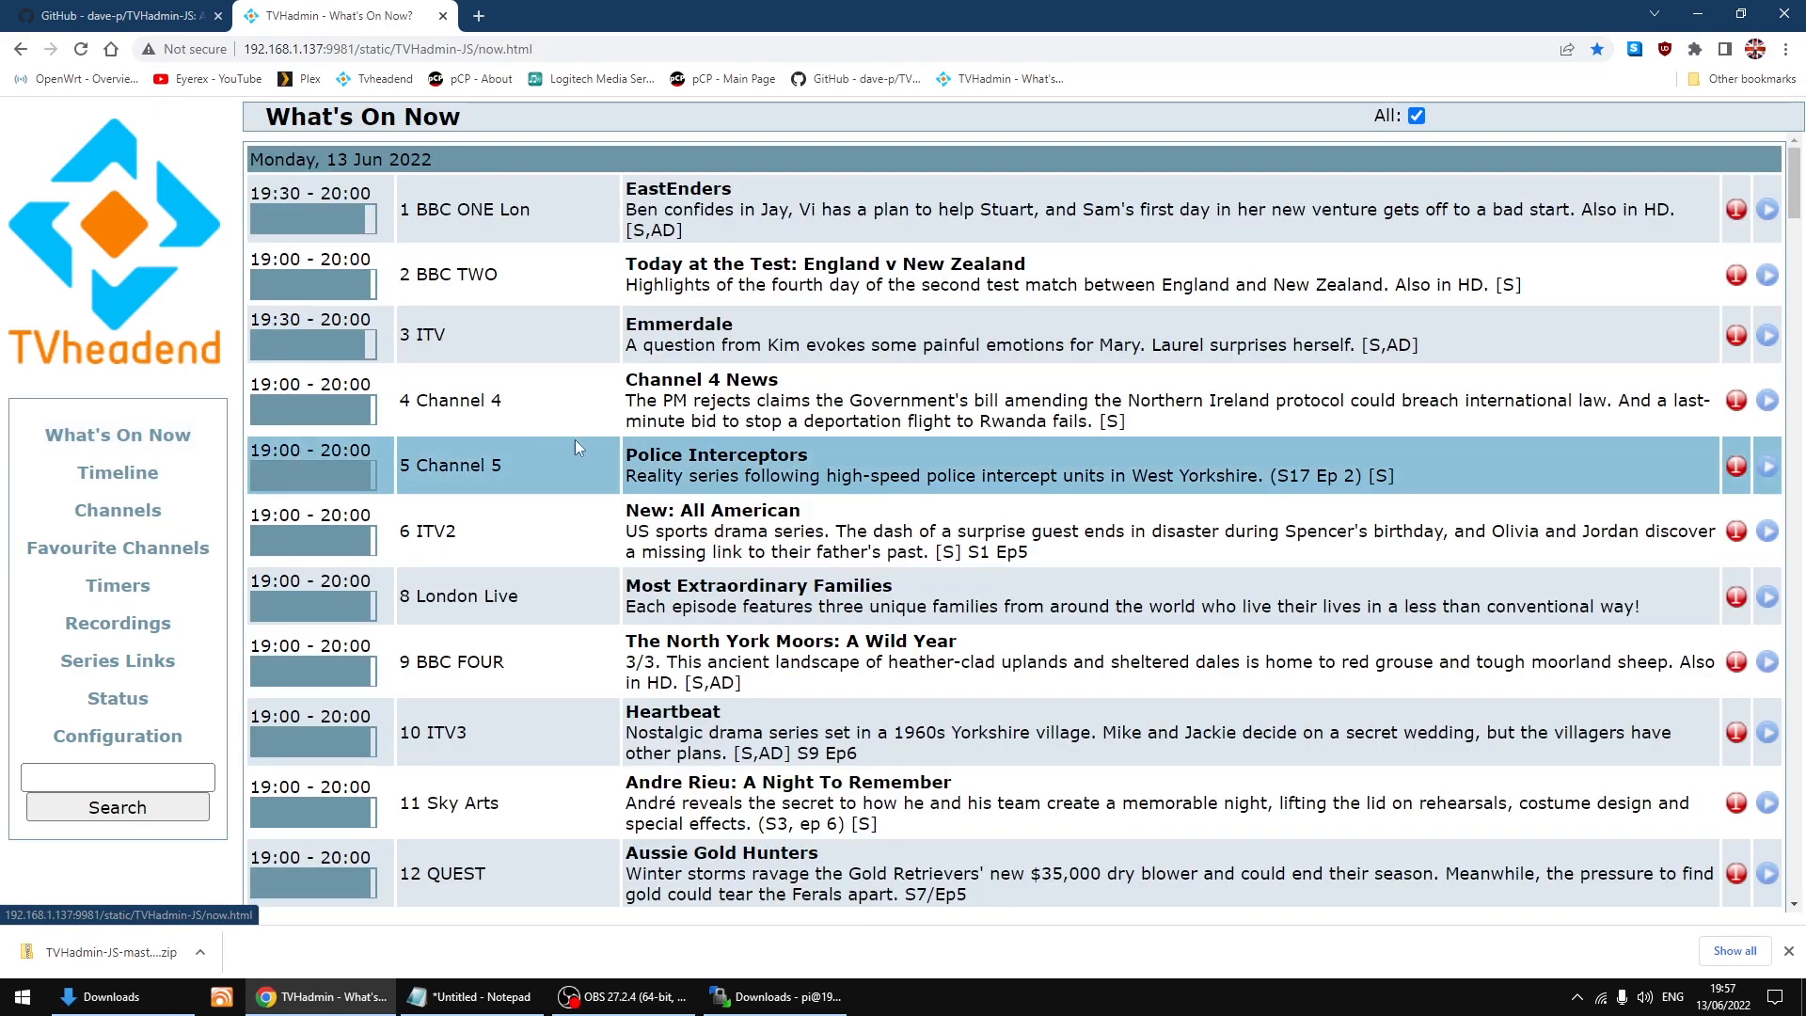
mouse_move(963, 464)
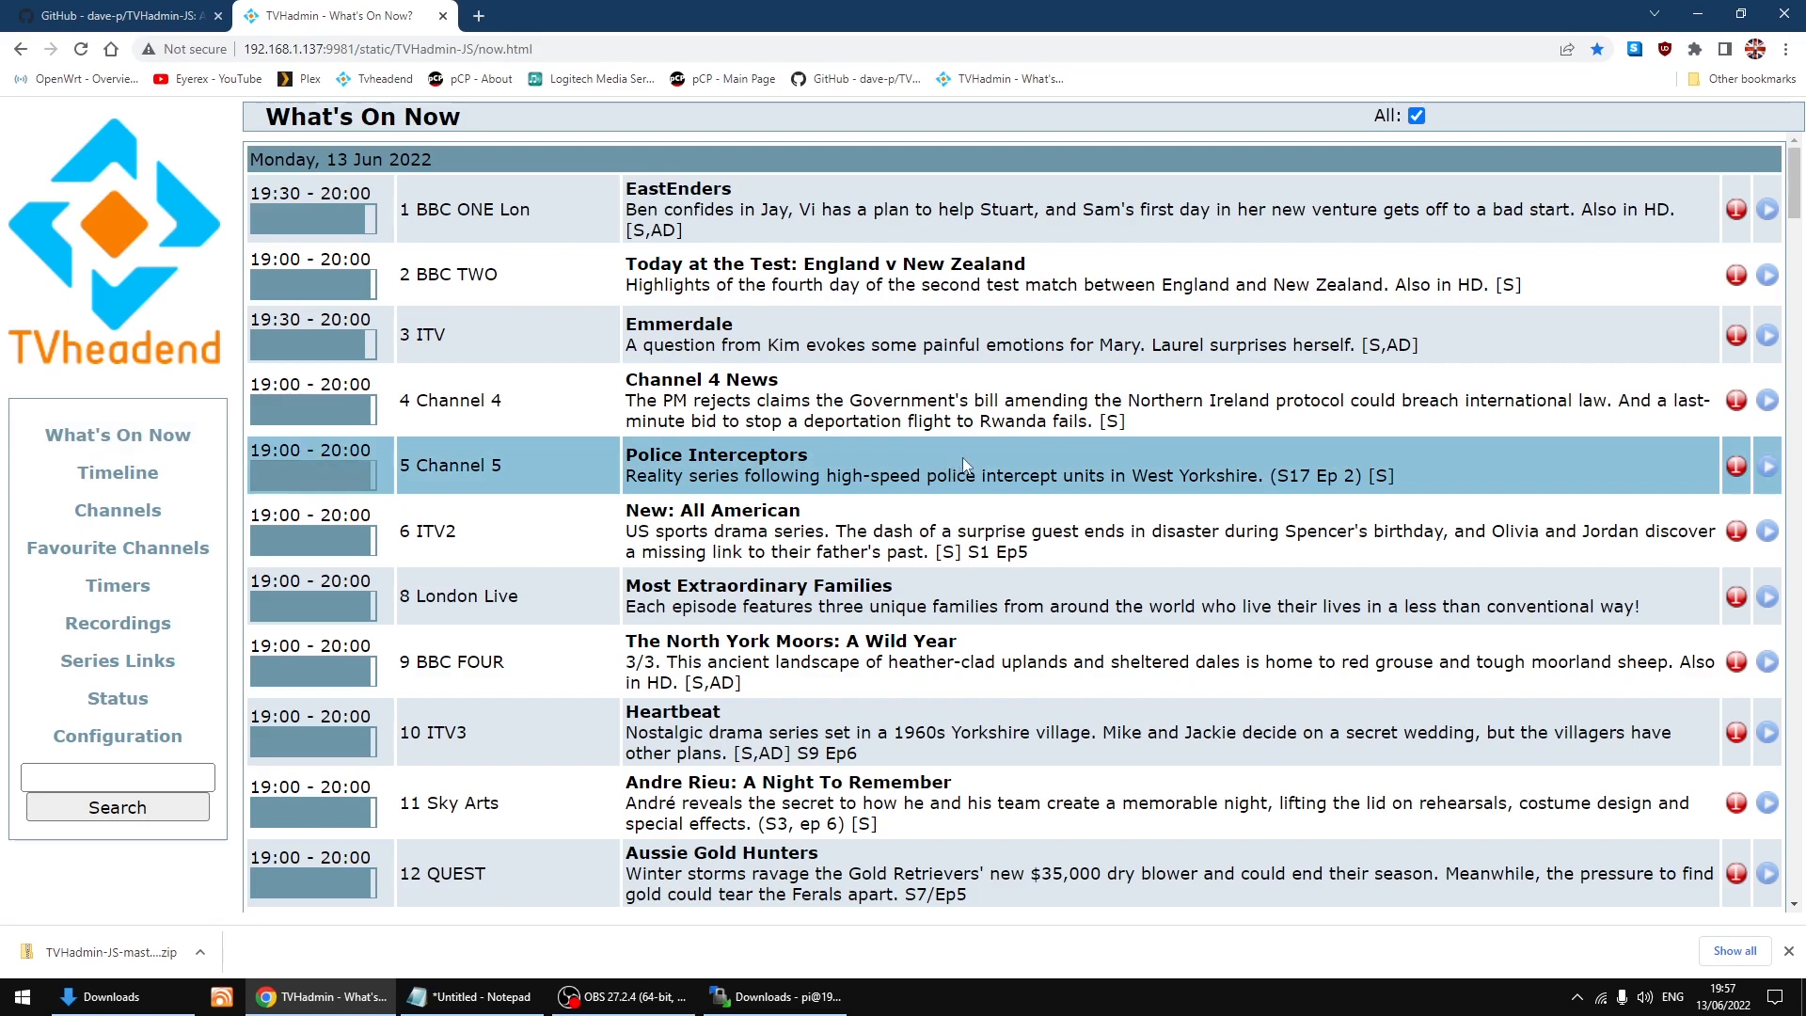